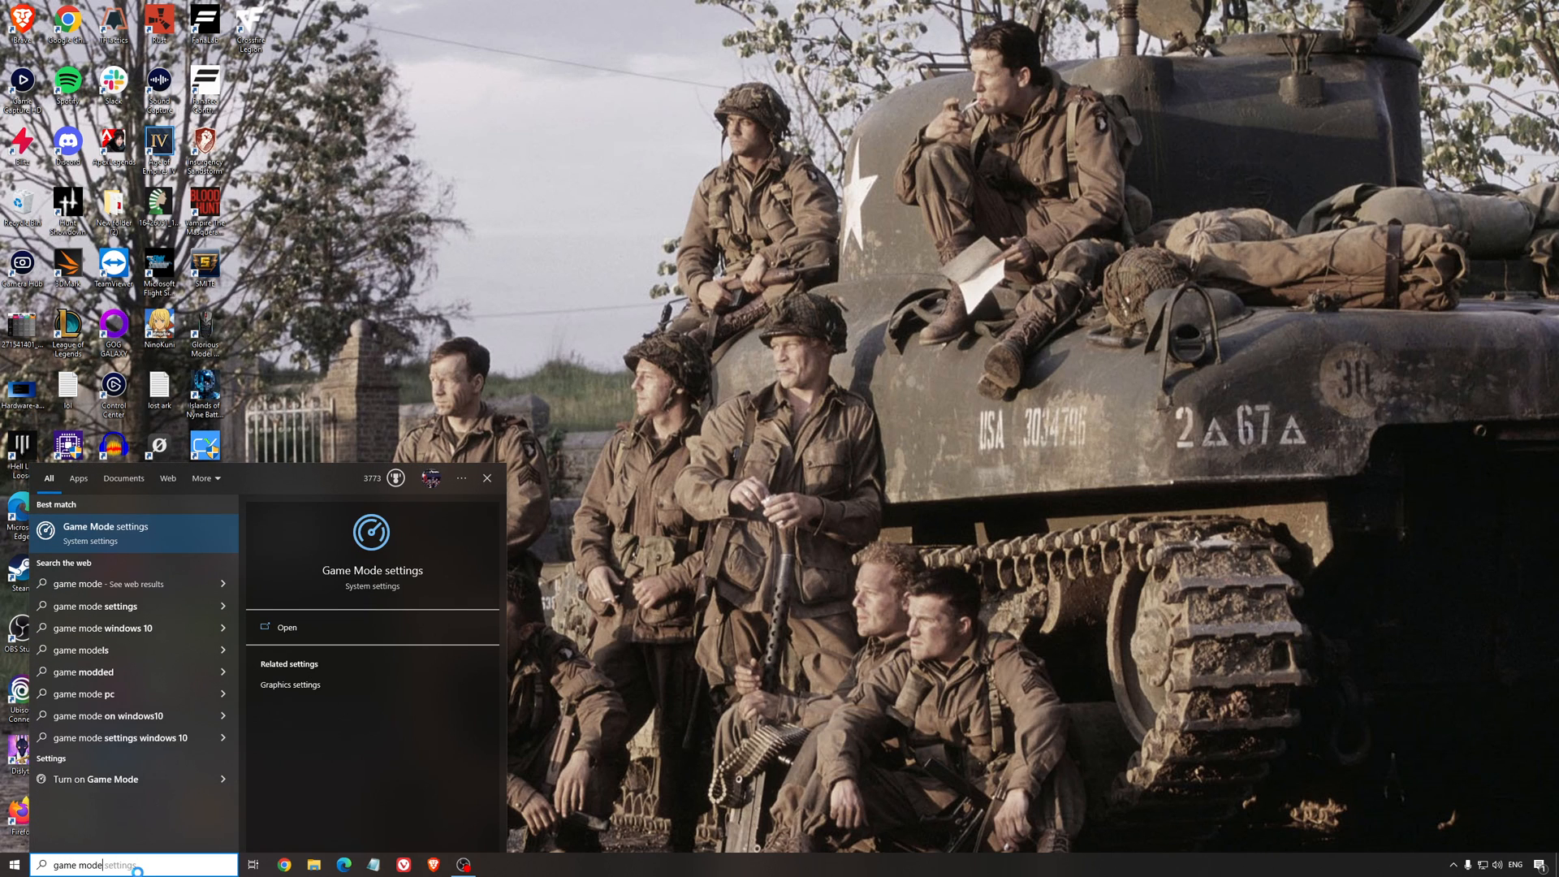
Show the Game Mode page in Windows Settings with Game Mode switched on
click(285, 627)
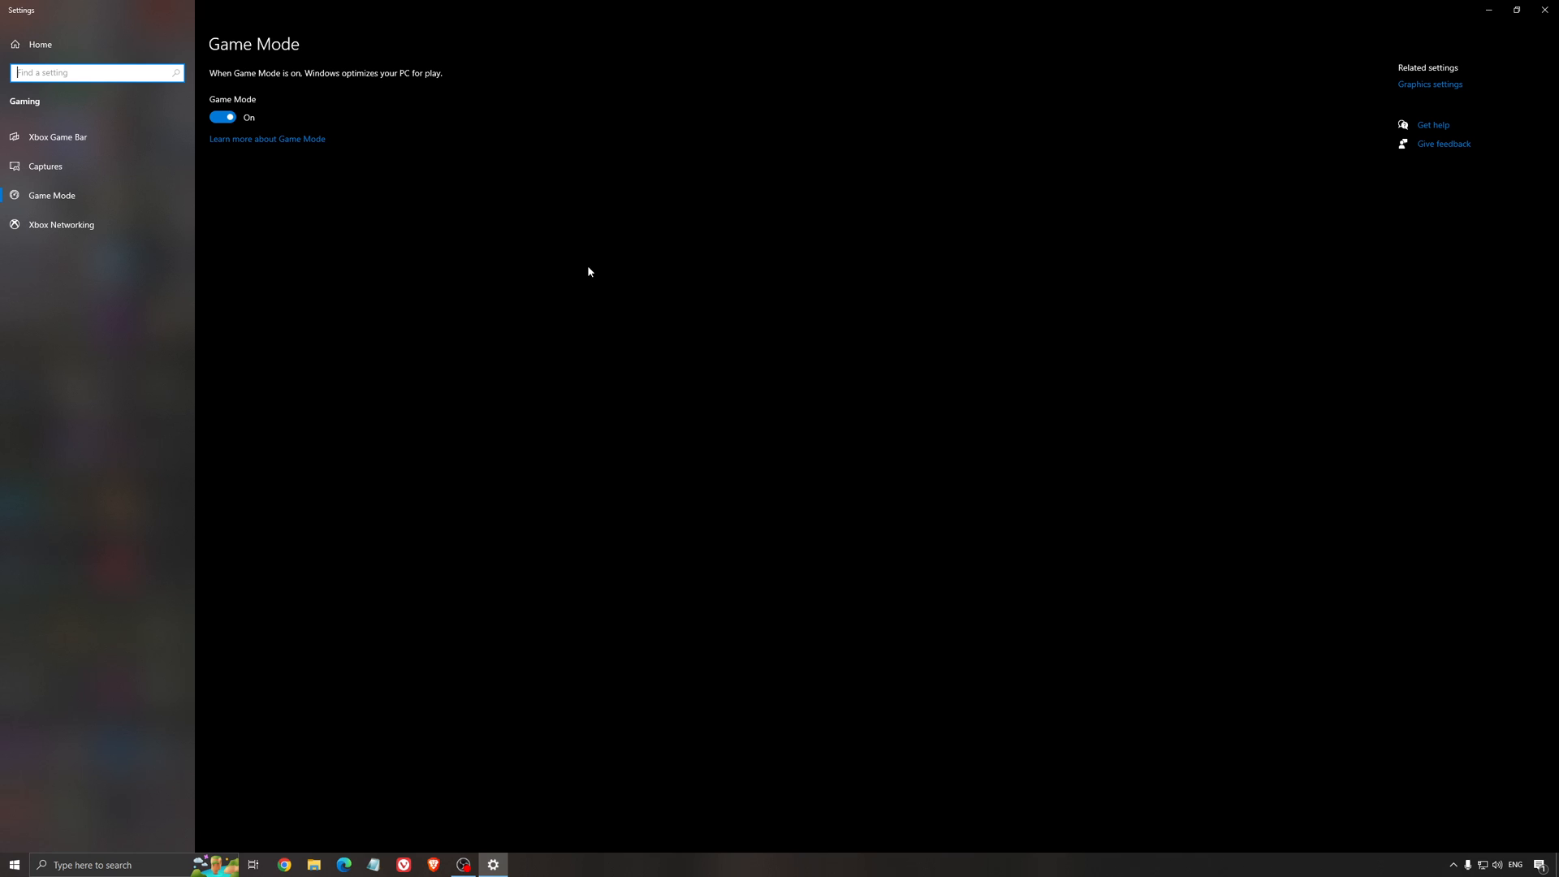
mouse_move(560, 237)
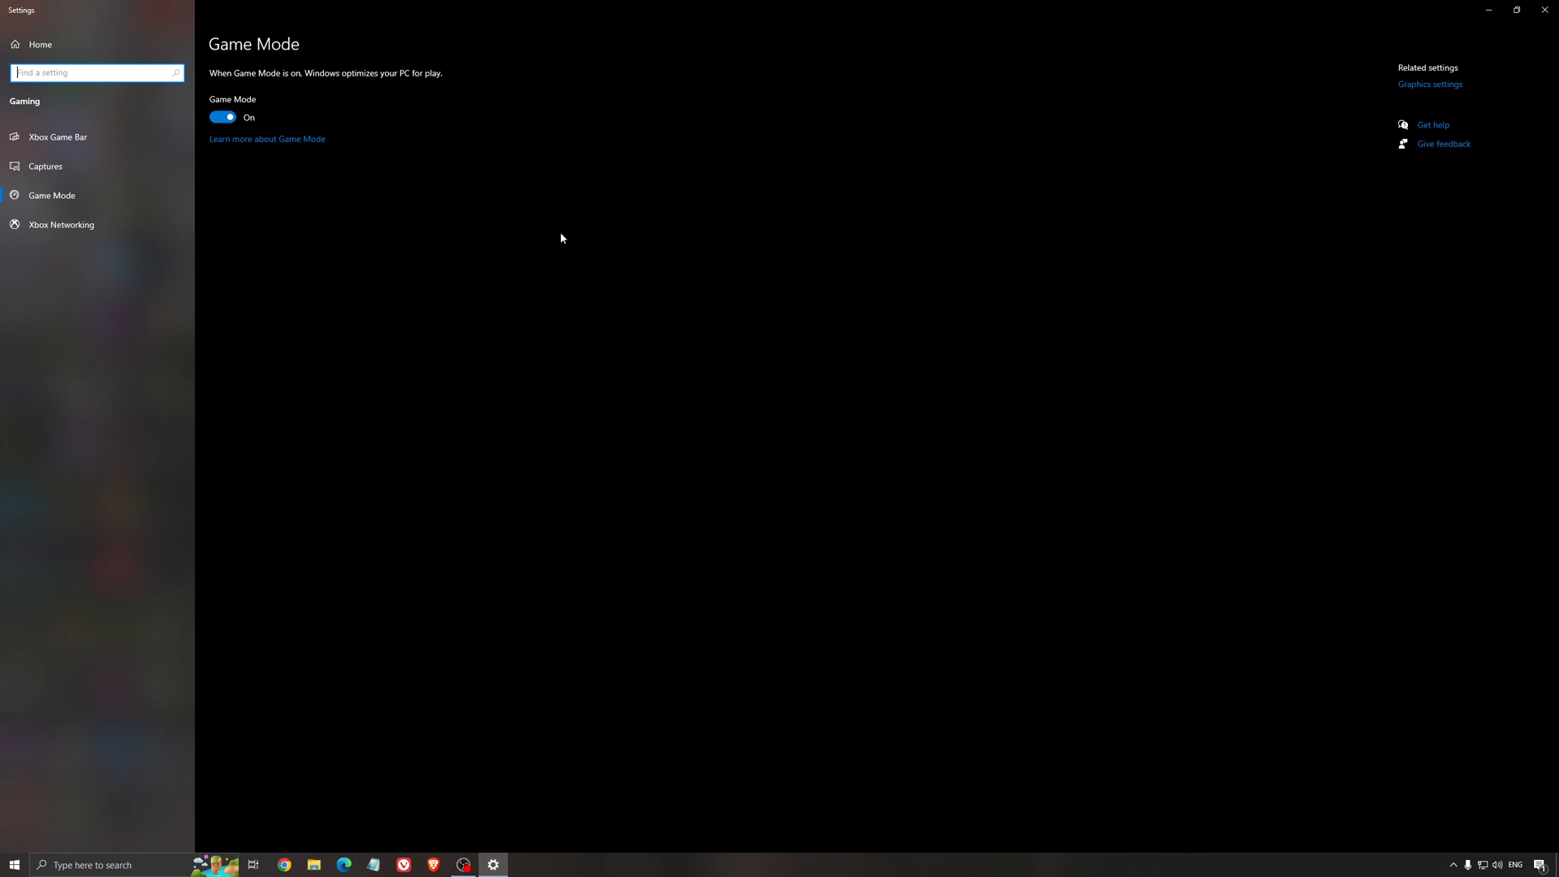
mouse_move(239, 129)
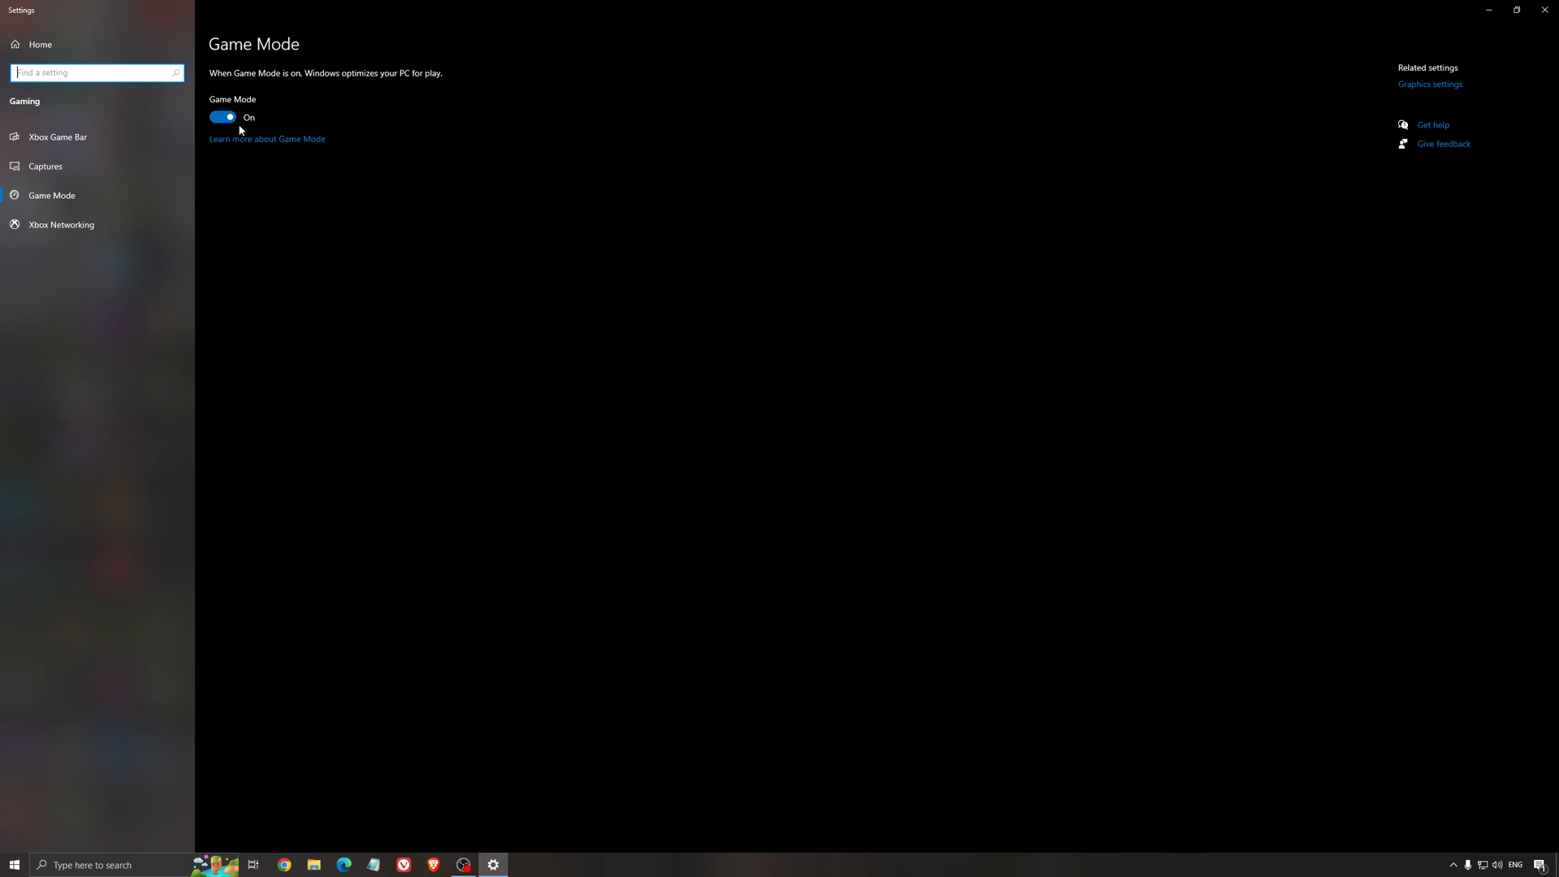
mouse_move(450, 259)
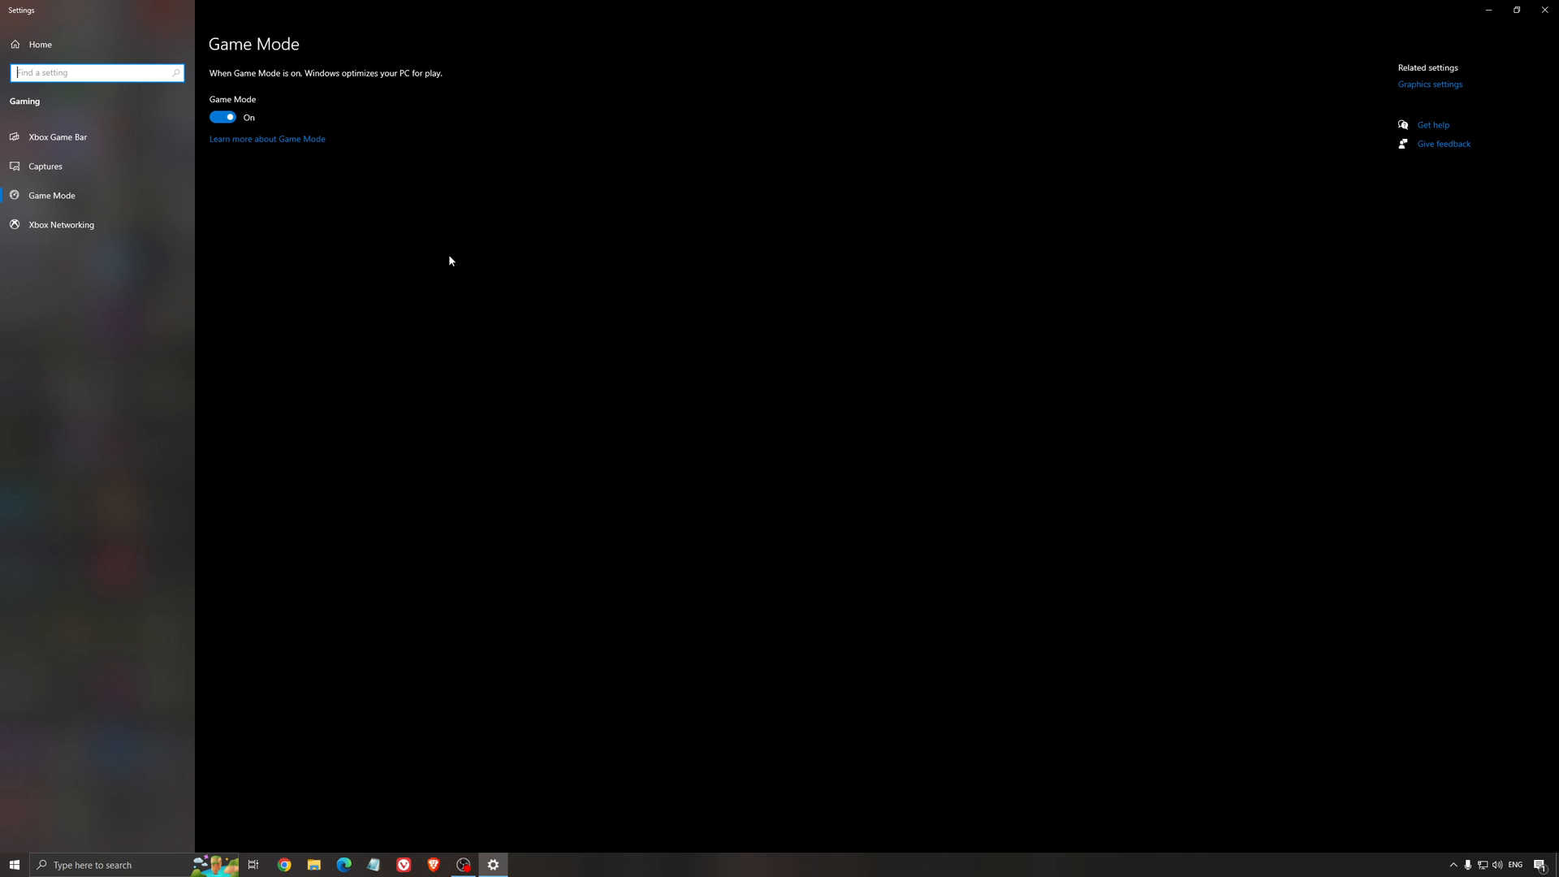
mouse_move(104, 154)
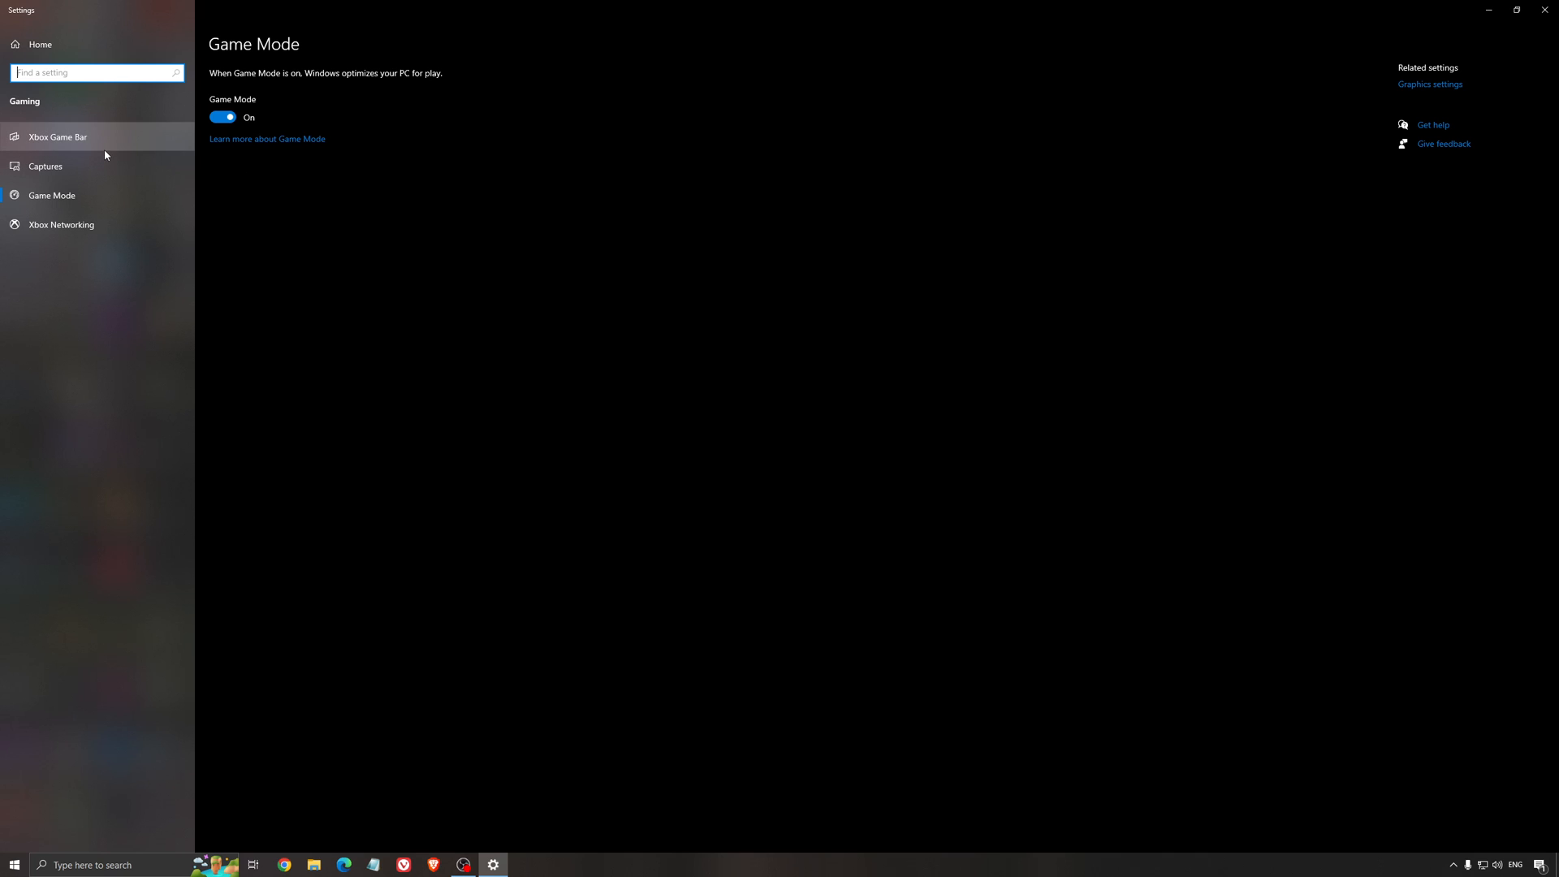
Show the Xbox Game Bar page, confirming the Game Bar is turned off
click(57, 136)
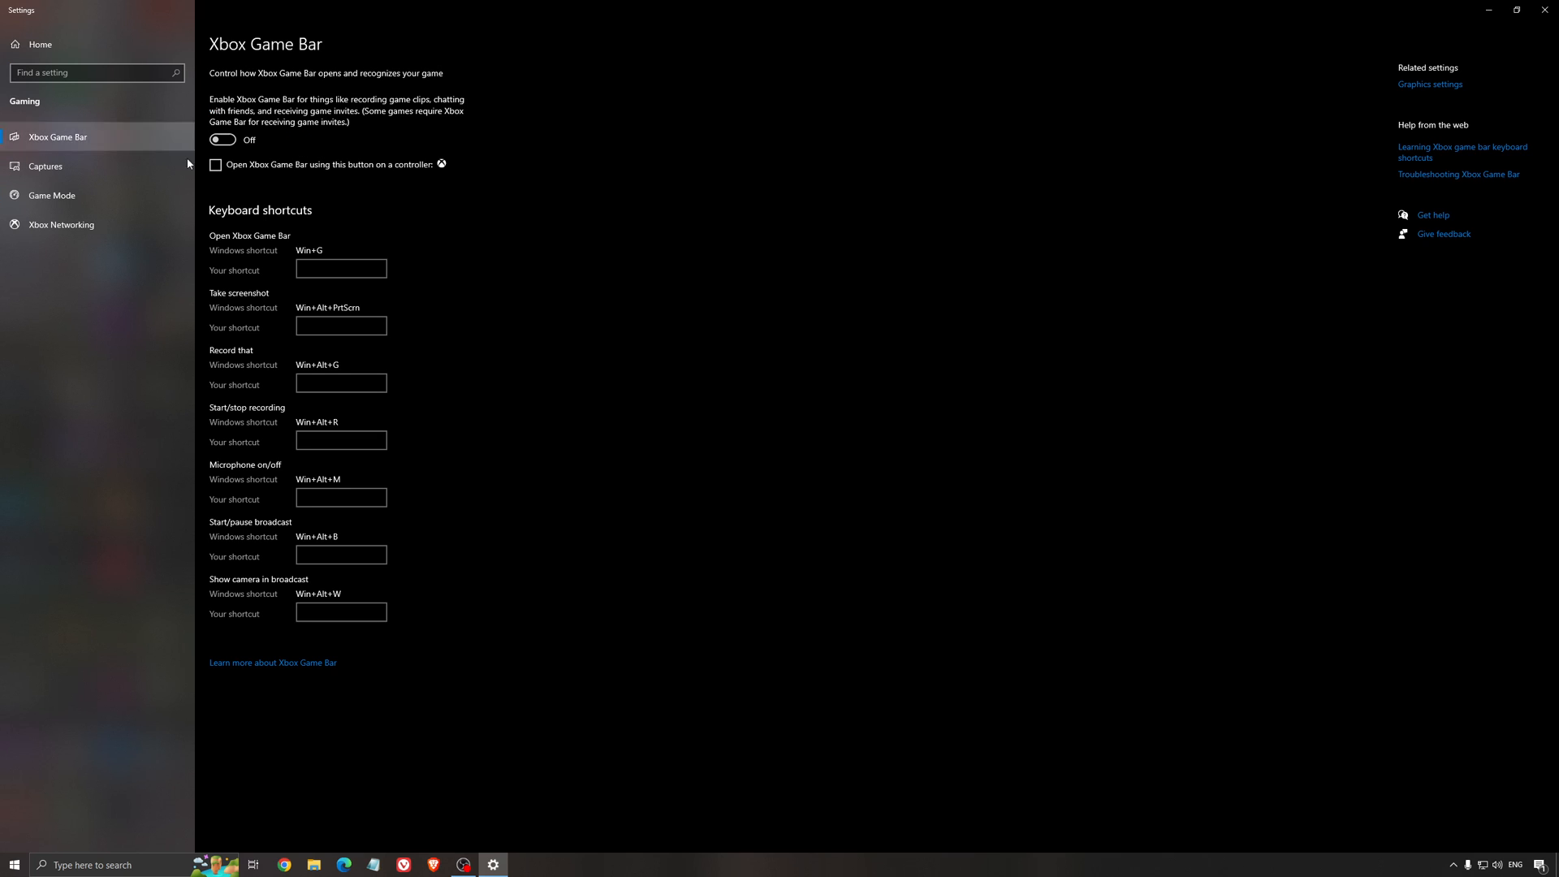
mouse_move(702, 218)
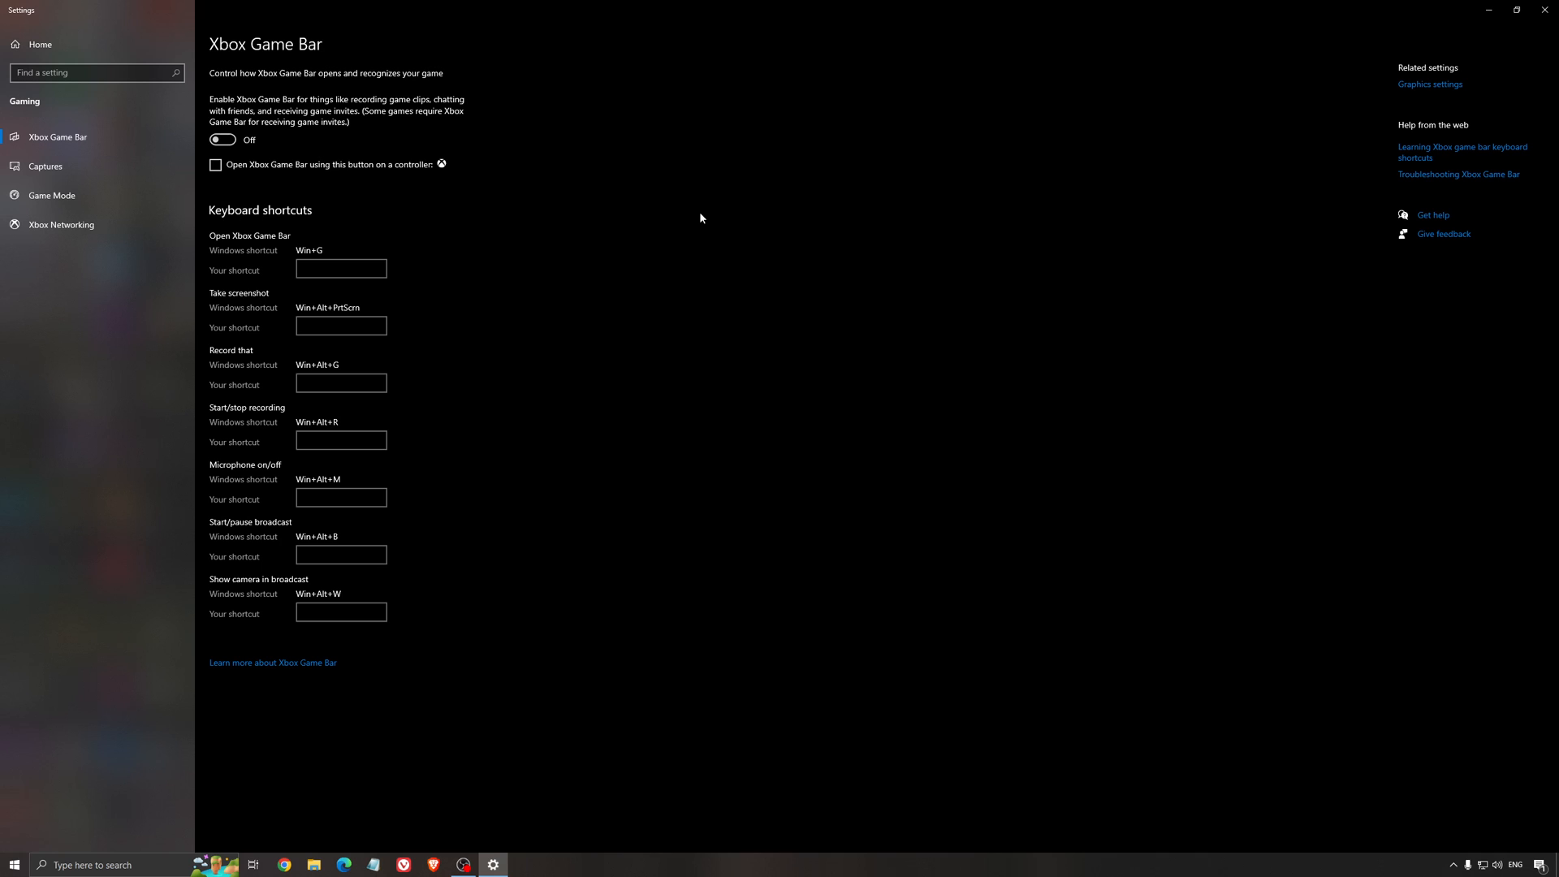
mouse_move(677, 224)
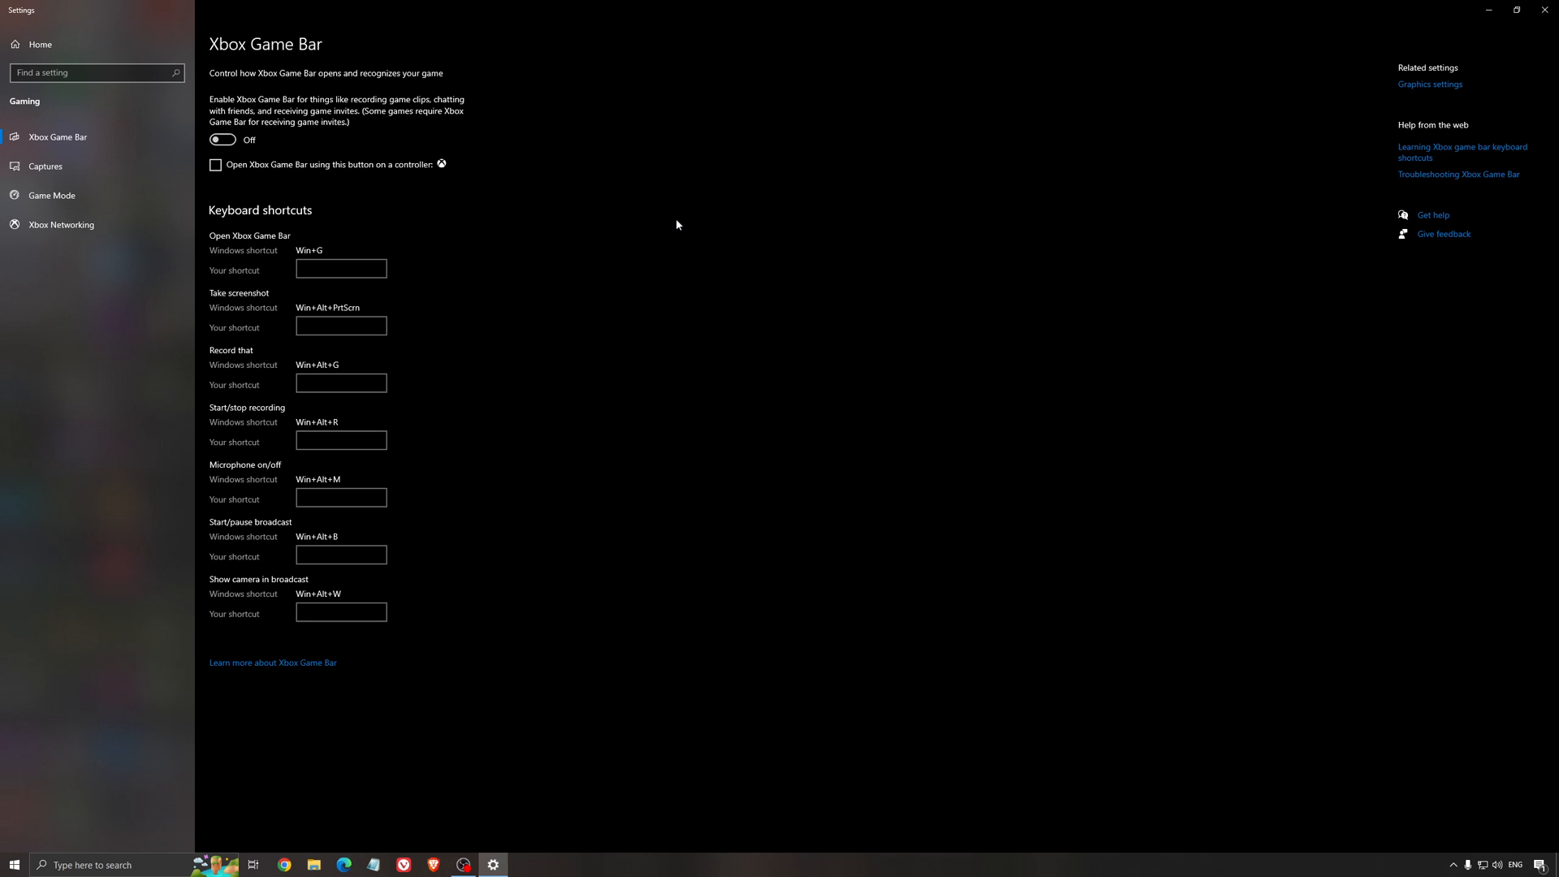
mouse_move(445, 233)
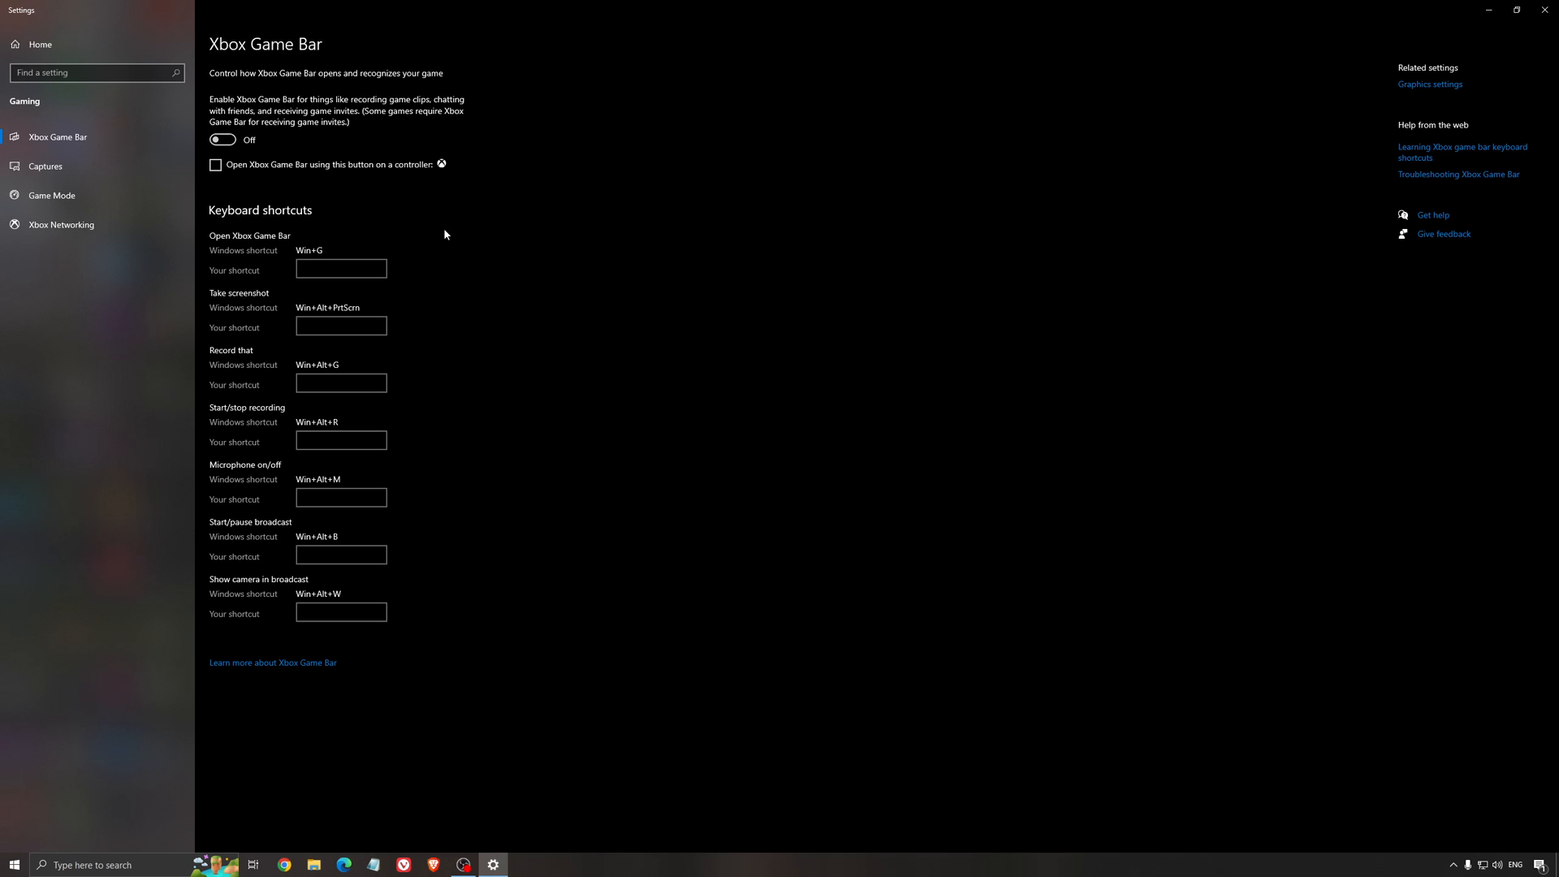
Show the Captures page, confirming background recording and audio recording are off
click(46, 165)
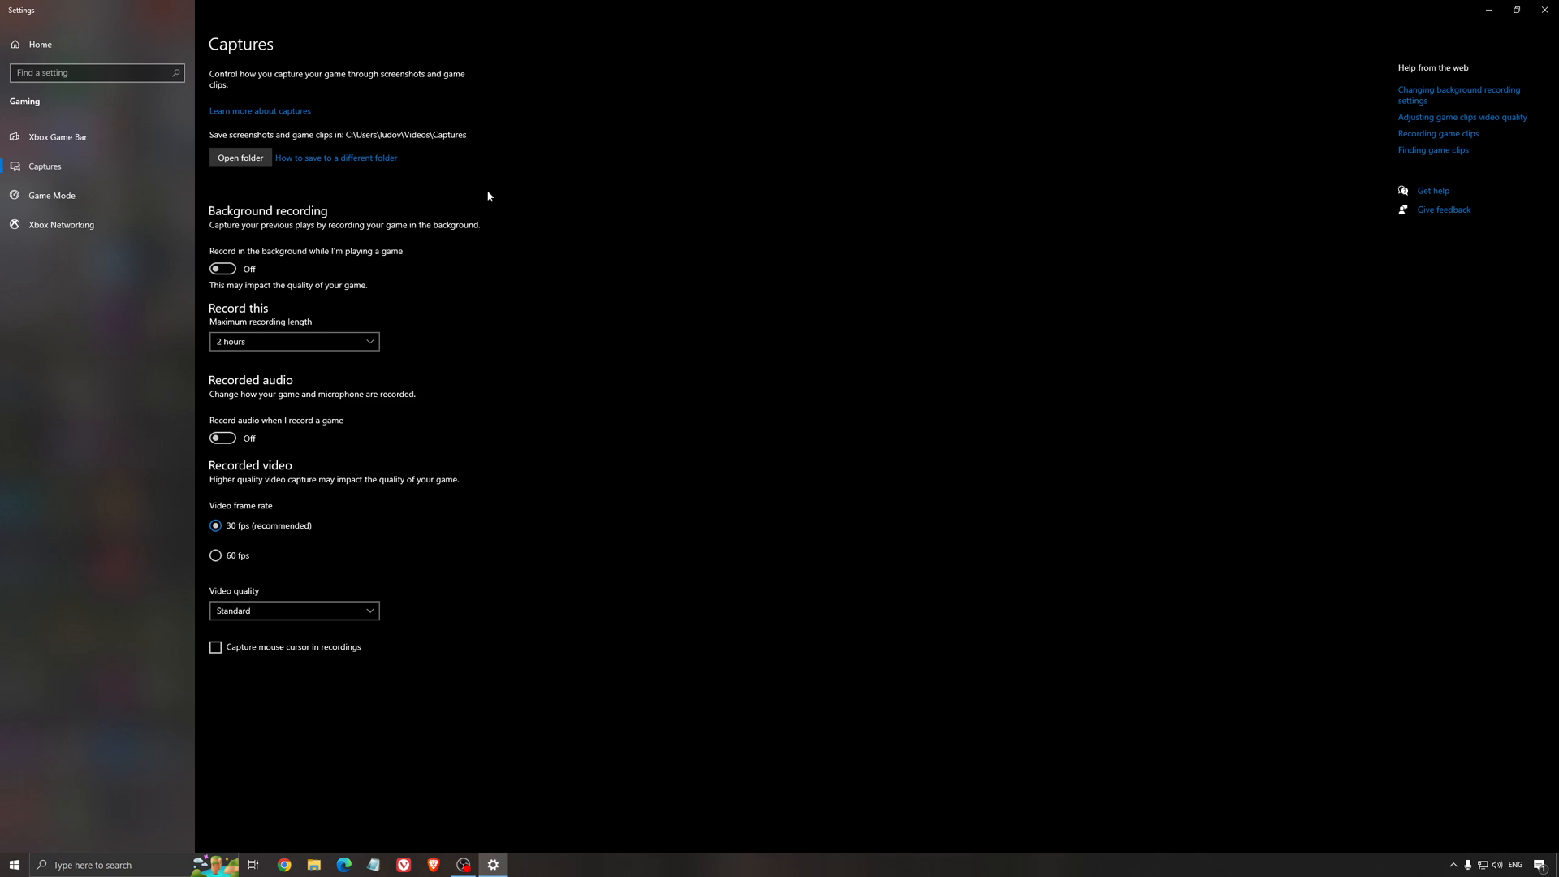
mouse_move(247, 211)
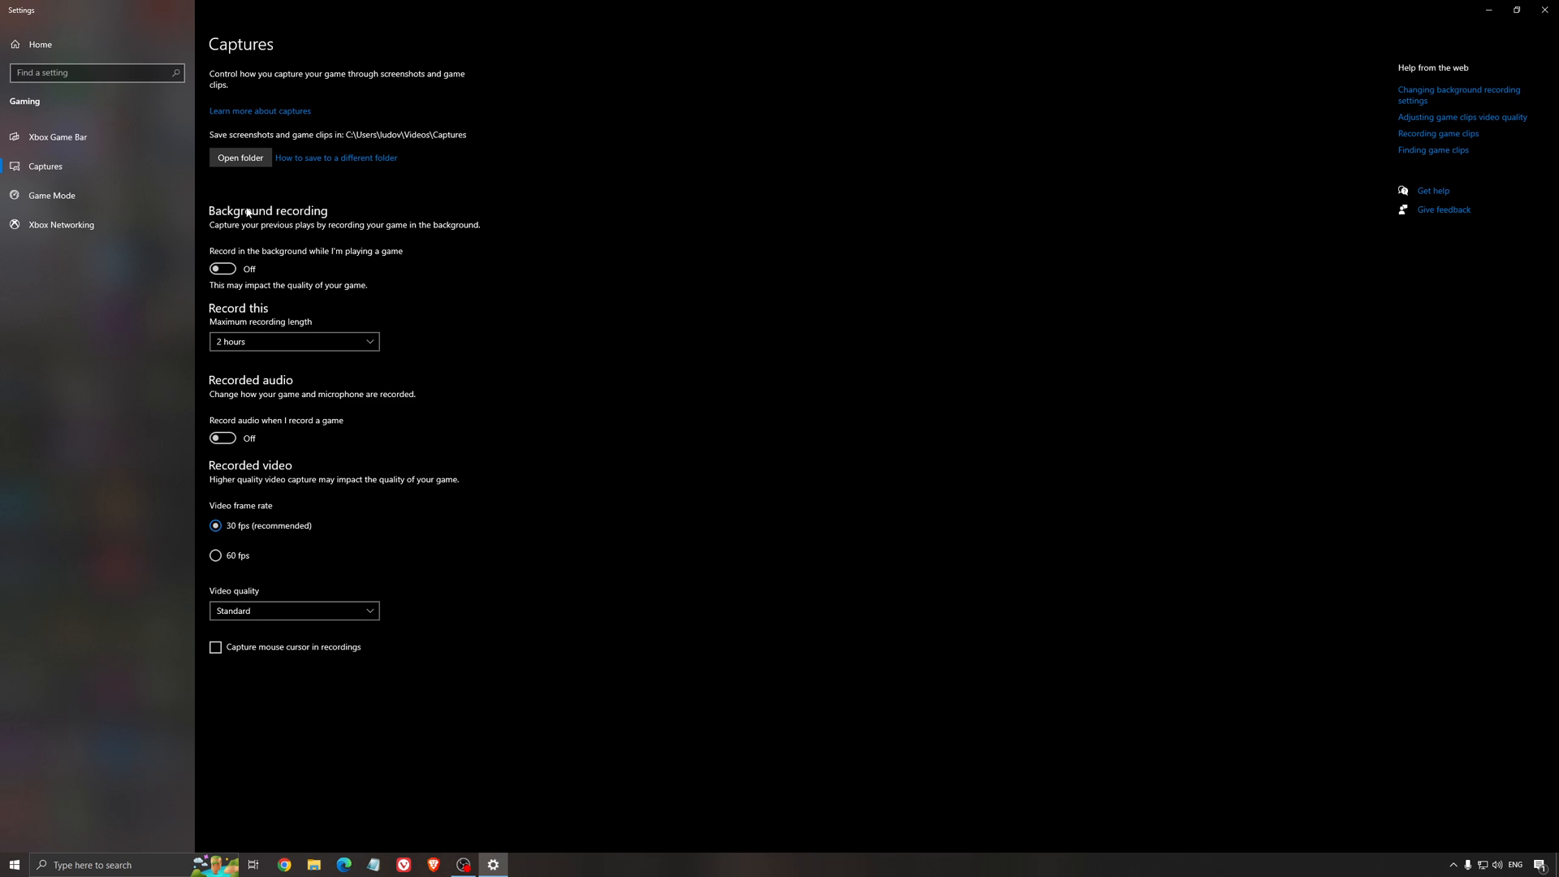
mouse_move(637, 365)
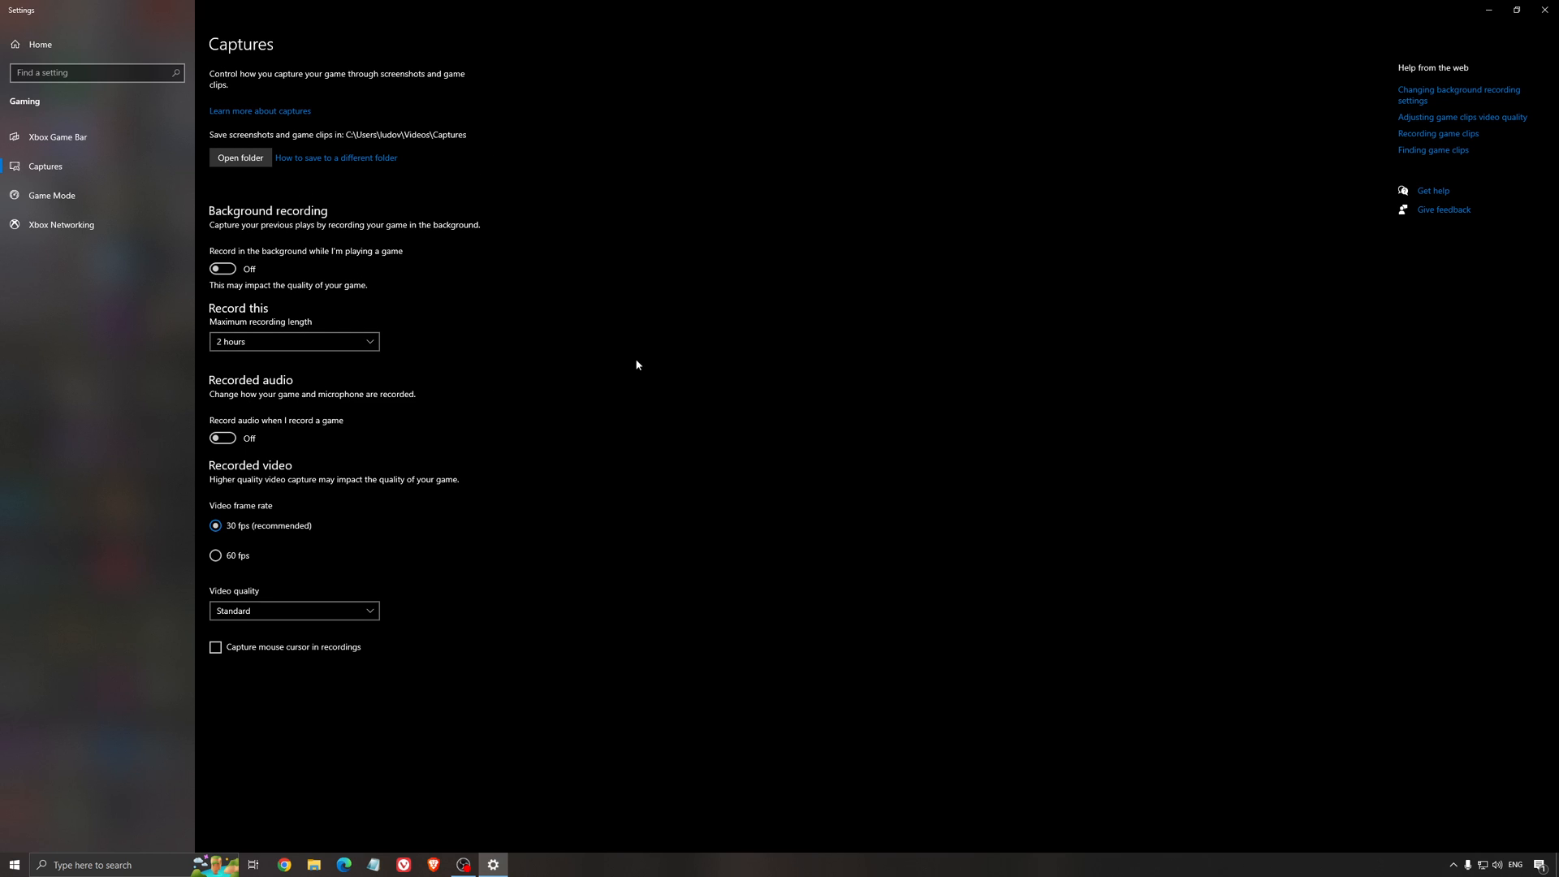
mouse_move(1450, 15)
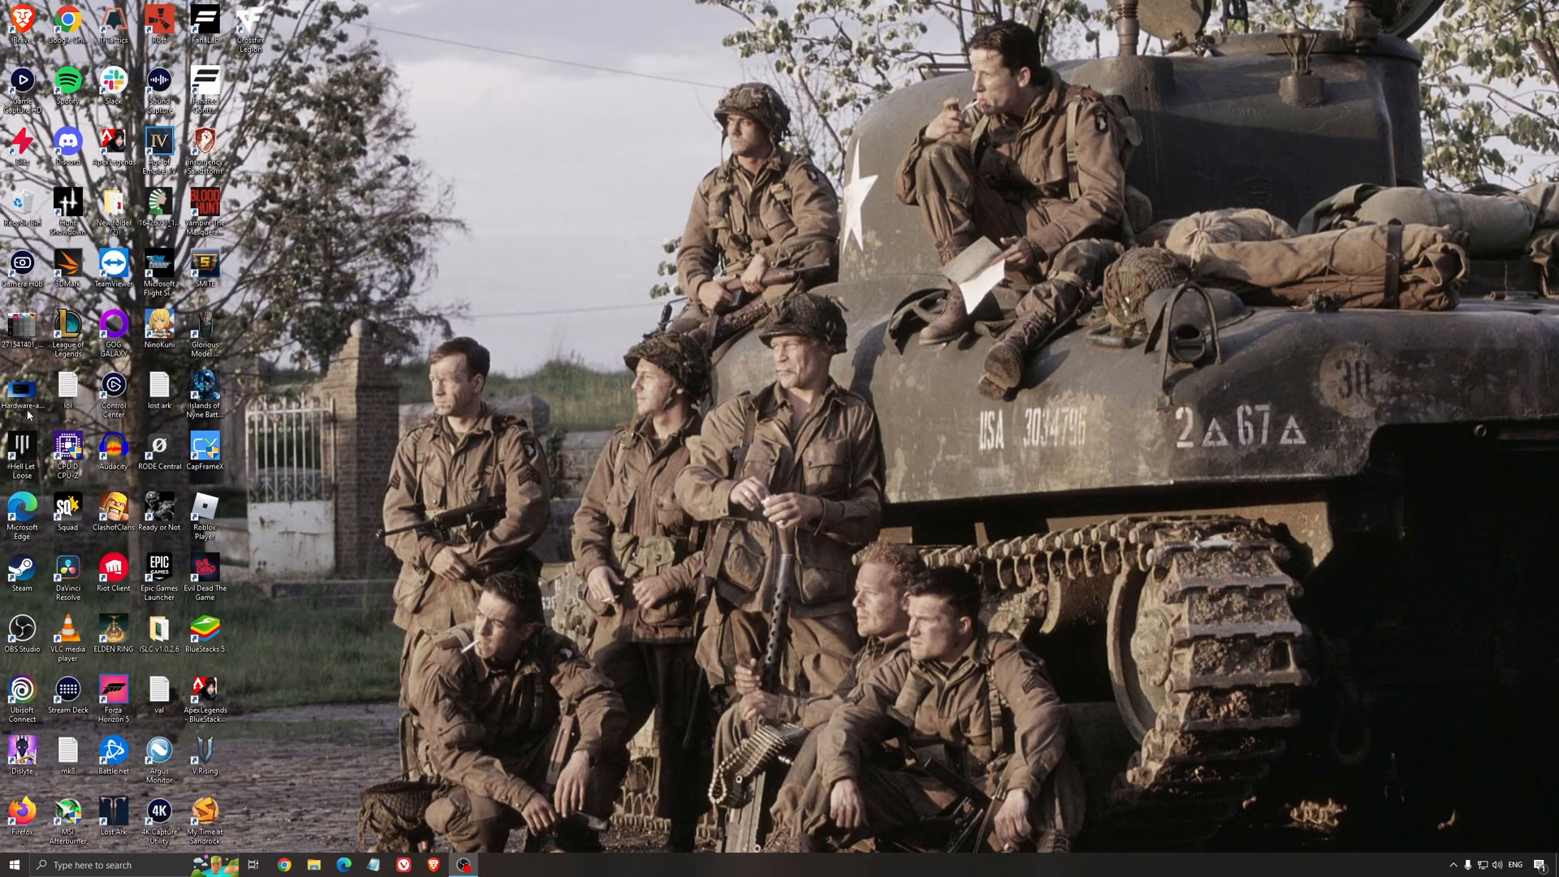
View Hardware-accelerated-GPU-scheduling.jpg in Photos showing GPU scheduling switched on
double_click(21, 388)
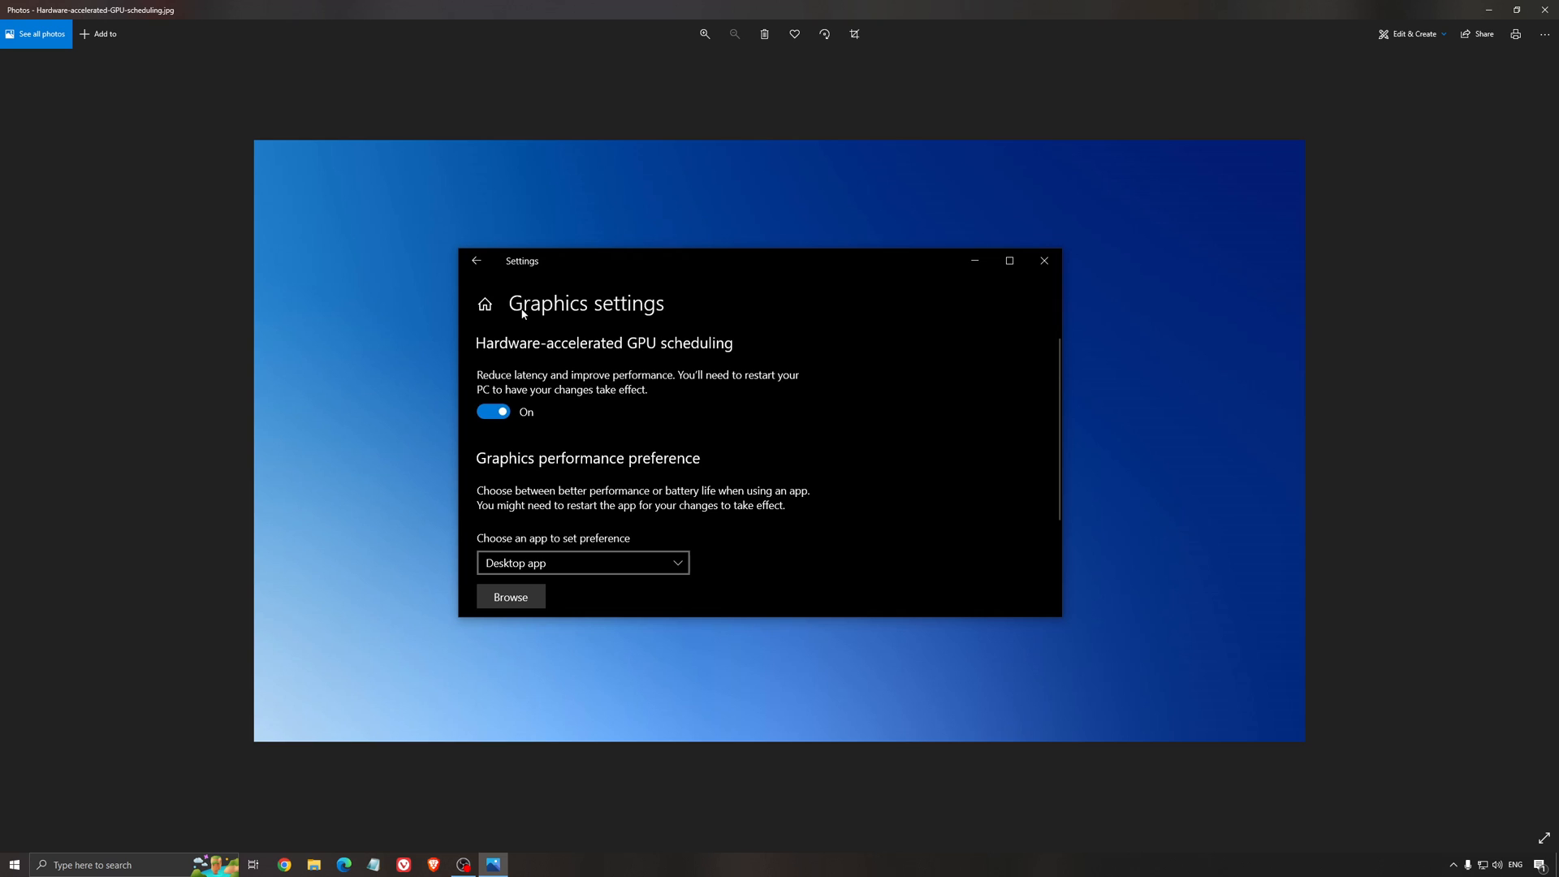
mouse_move(861, 422)
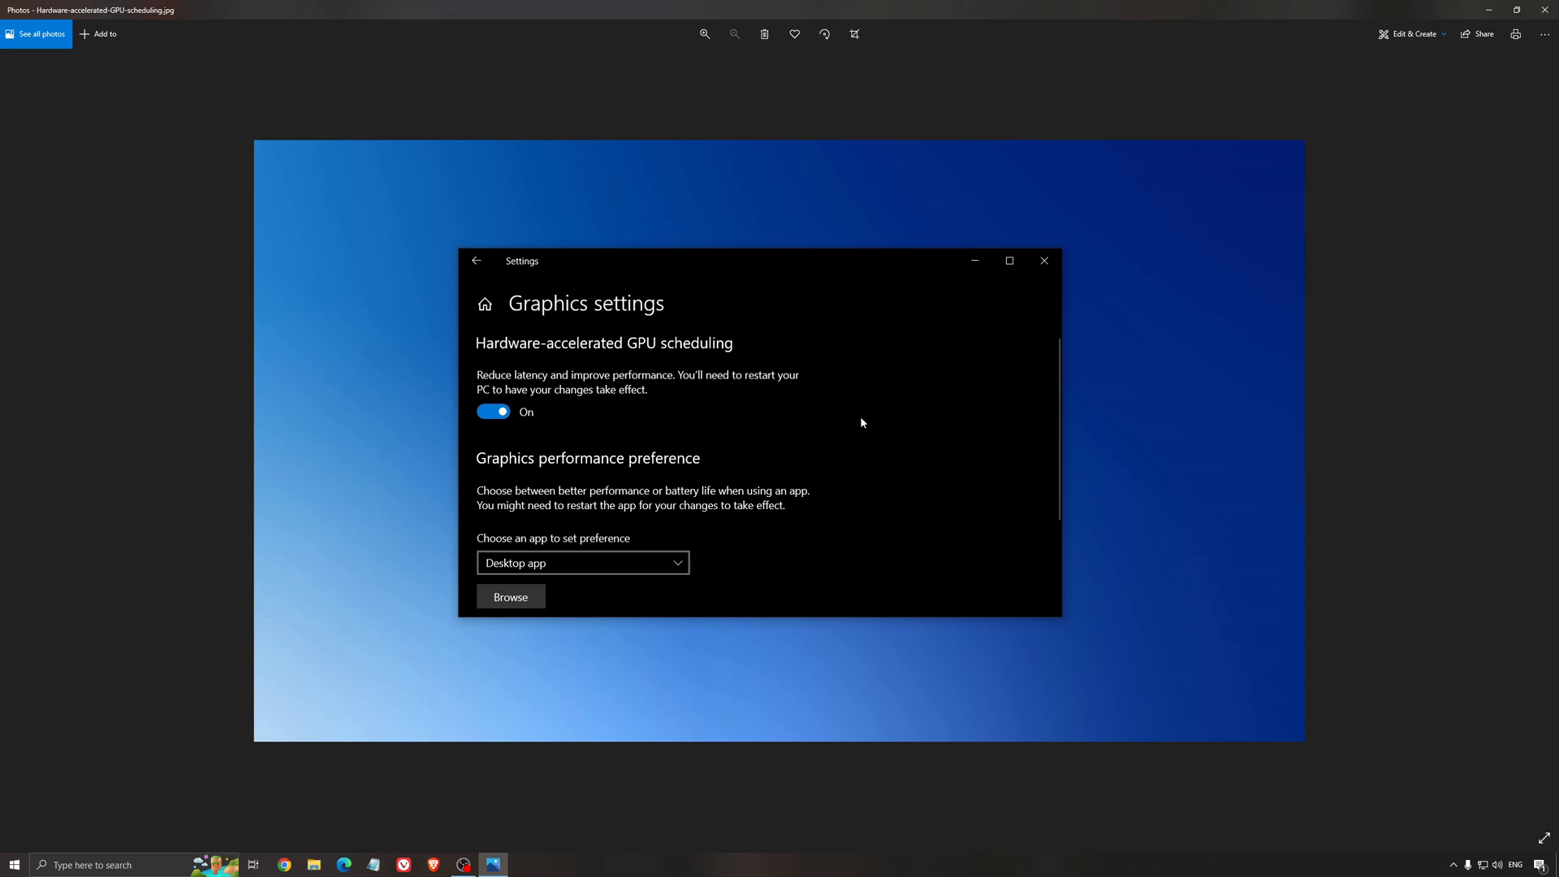
mouse_move(779, 463)
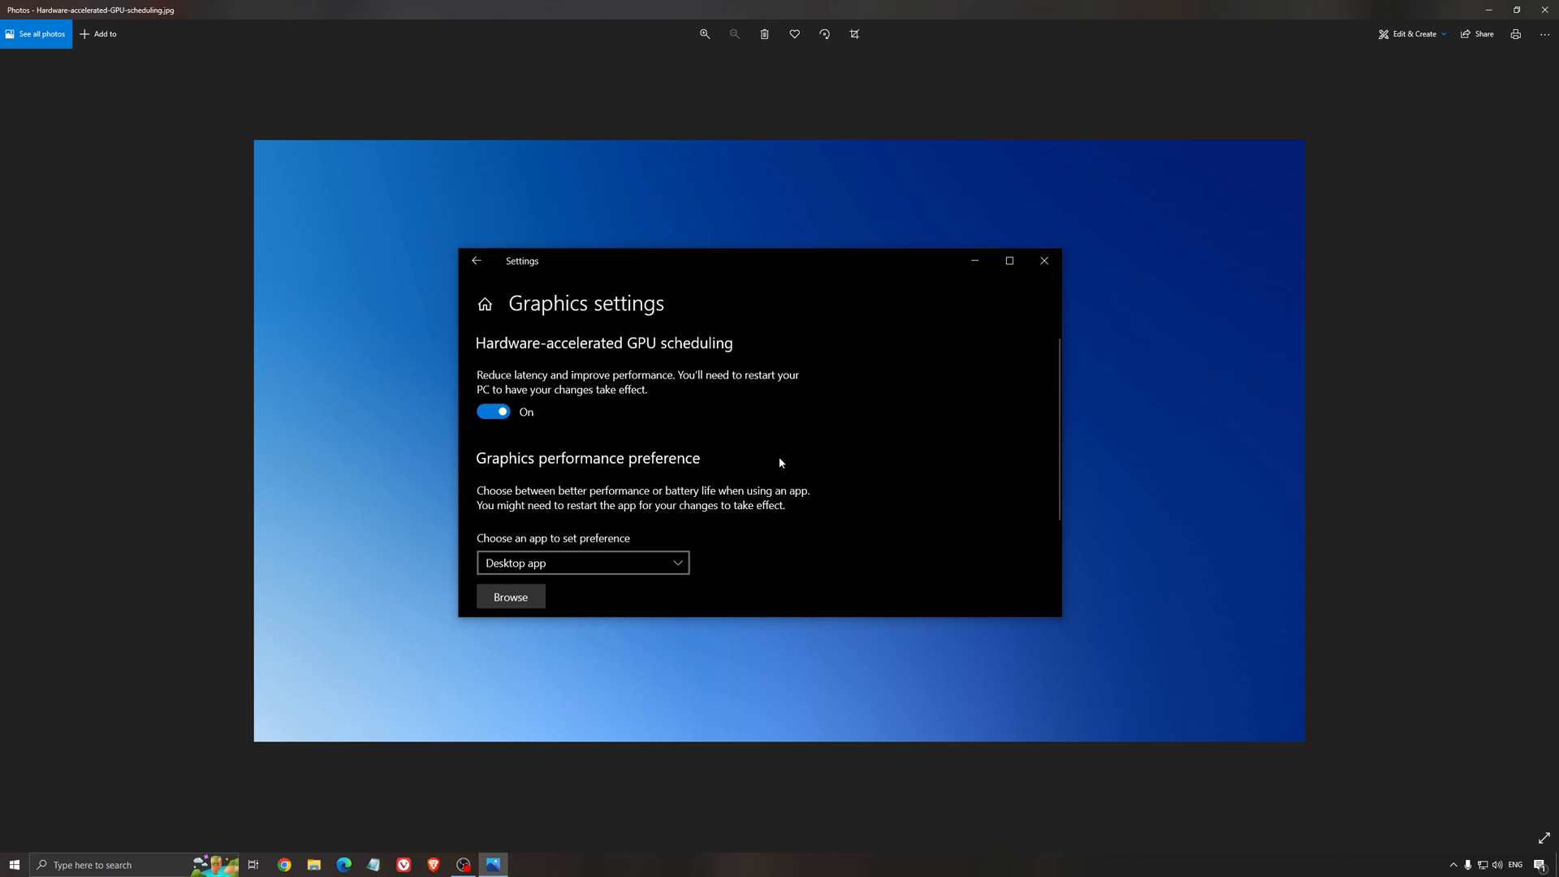
mouse_move(851, 479)
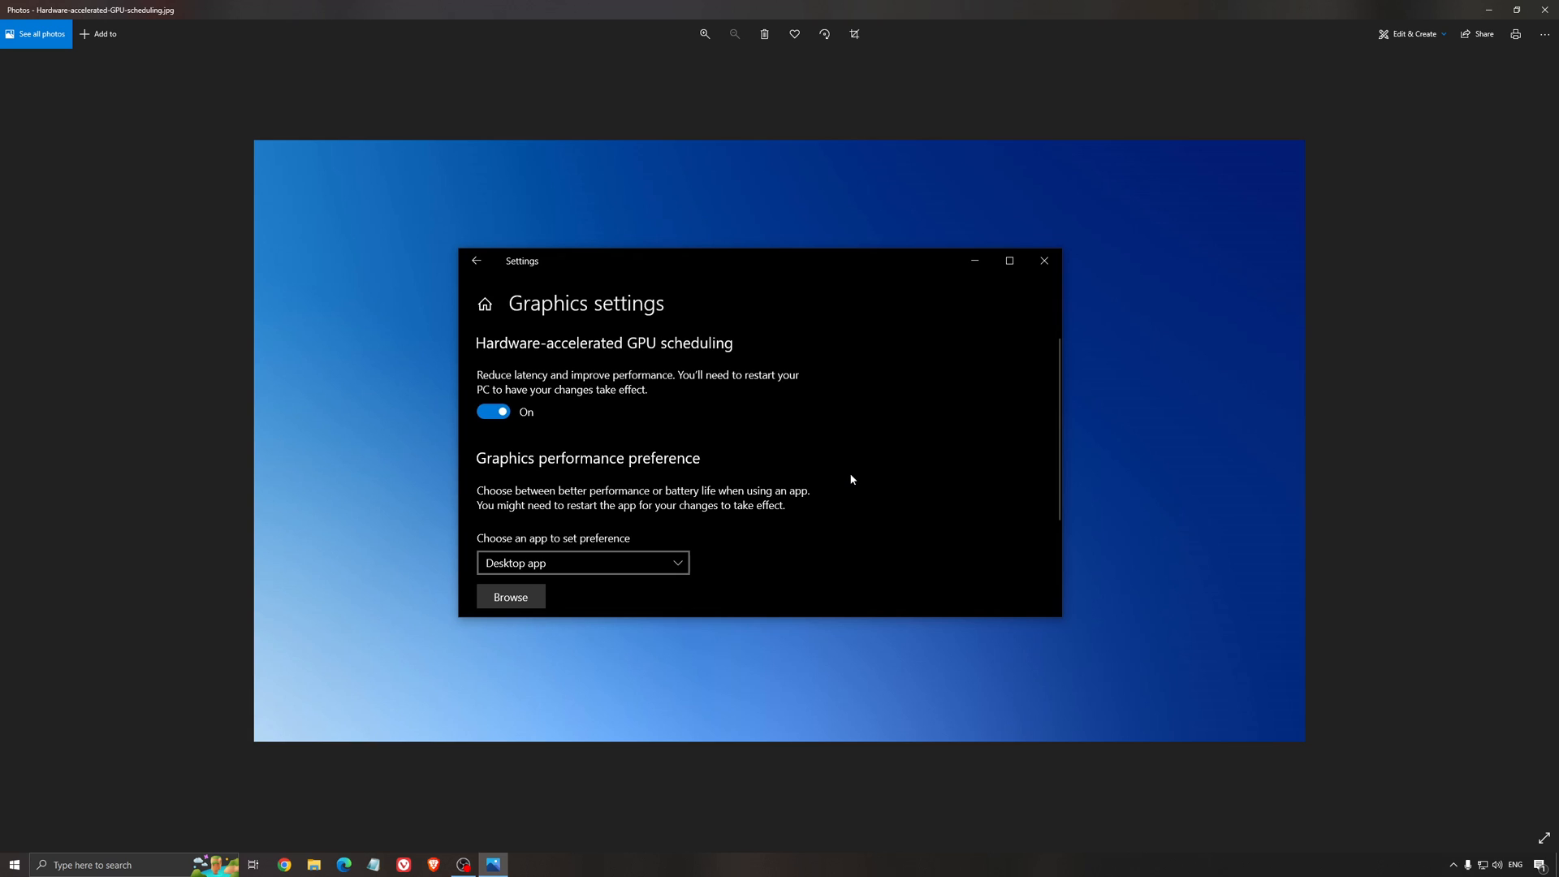
mouse_move(843, 482)
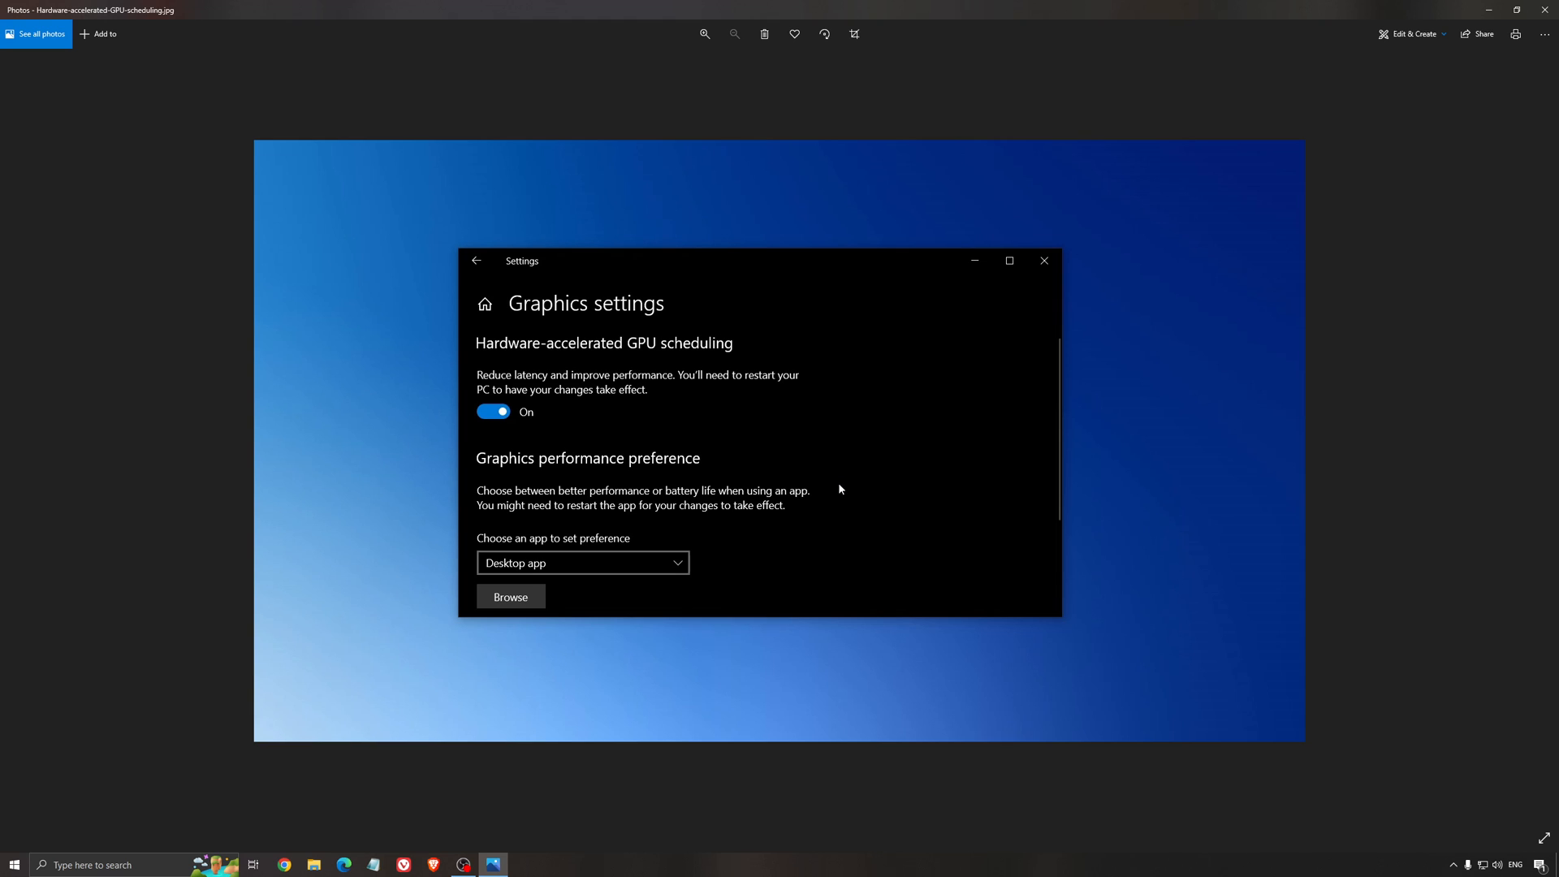
mouse_move(709, 379)
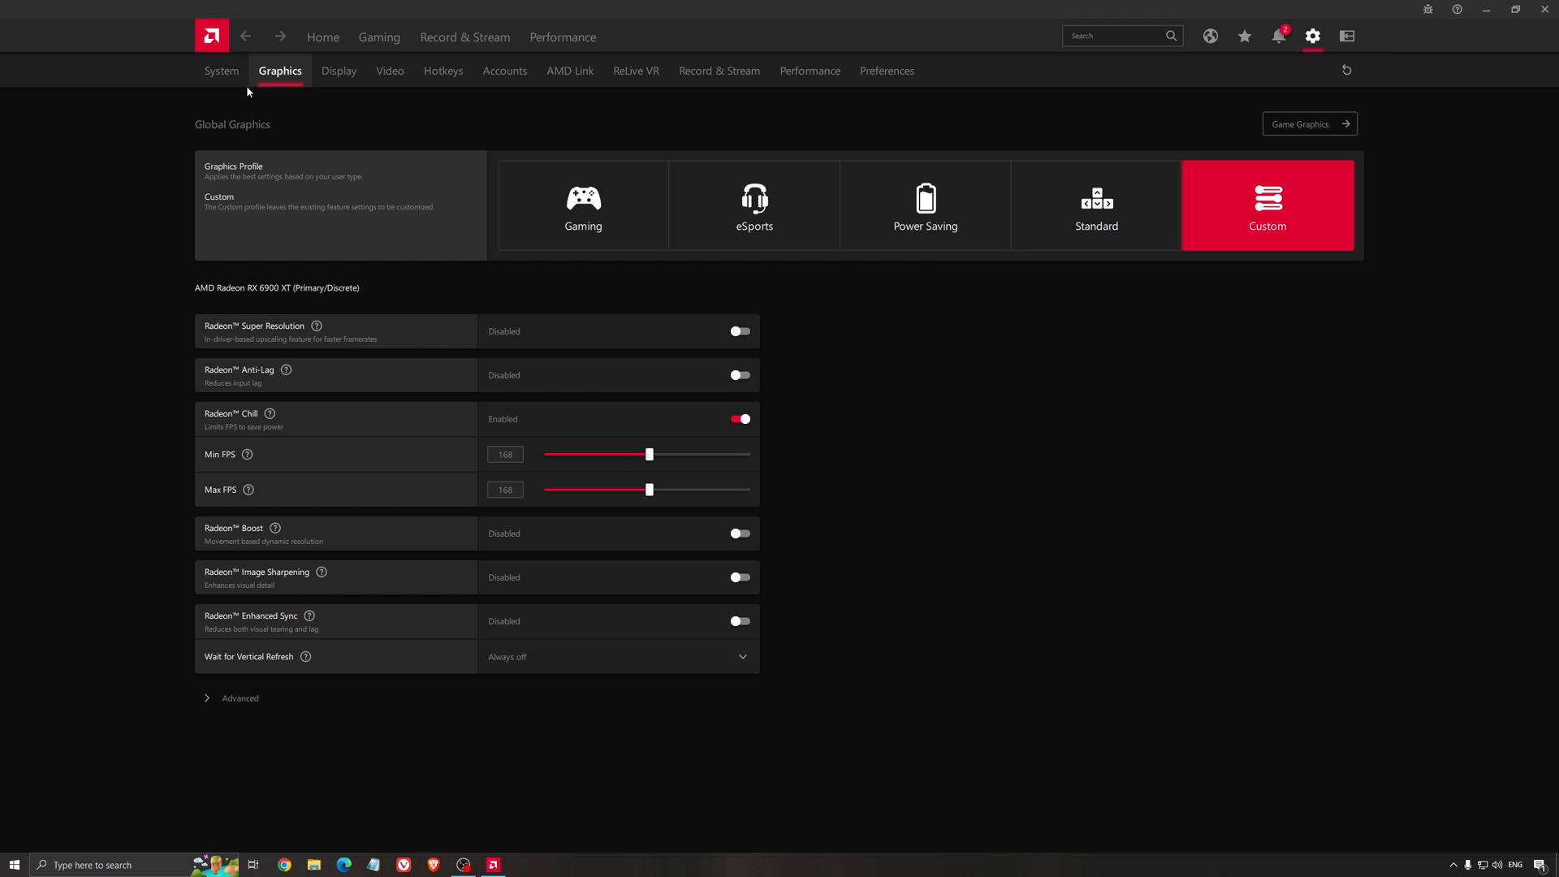
Return to the AMD Adrenalin Home dashboard with driver 22.5.2 up to date
click(321, 37)
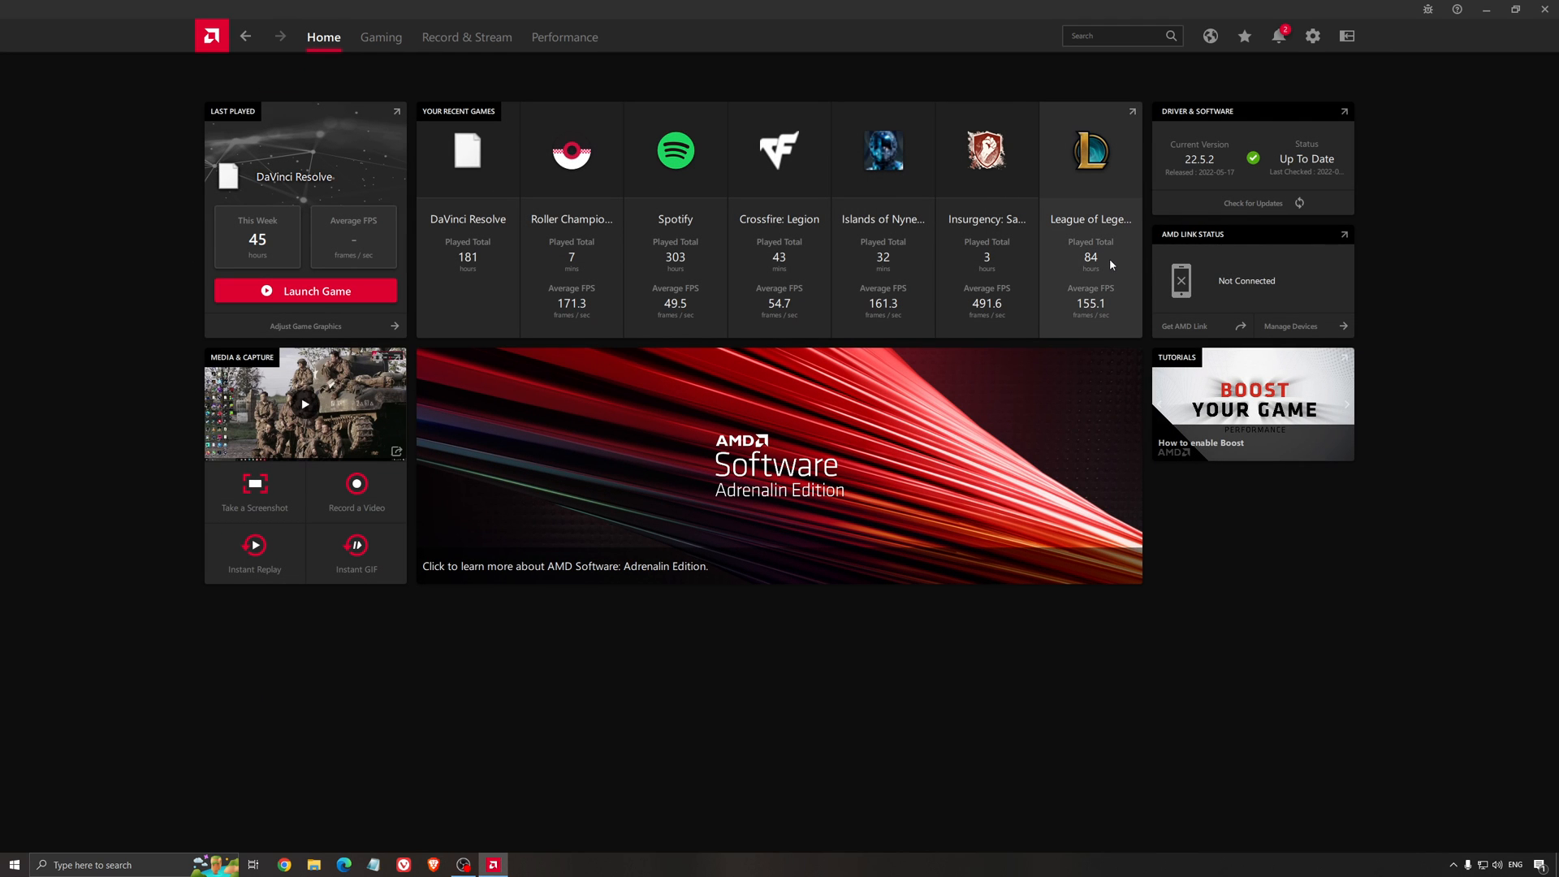
mouse_move(1072, 219)
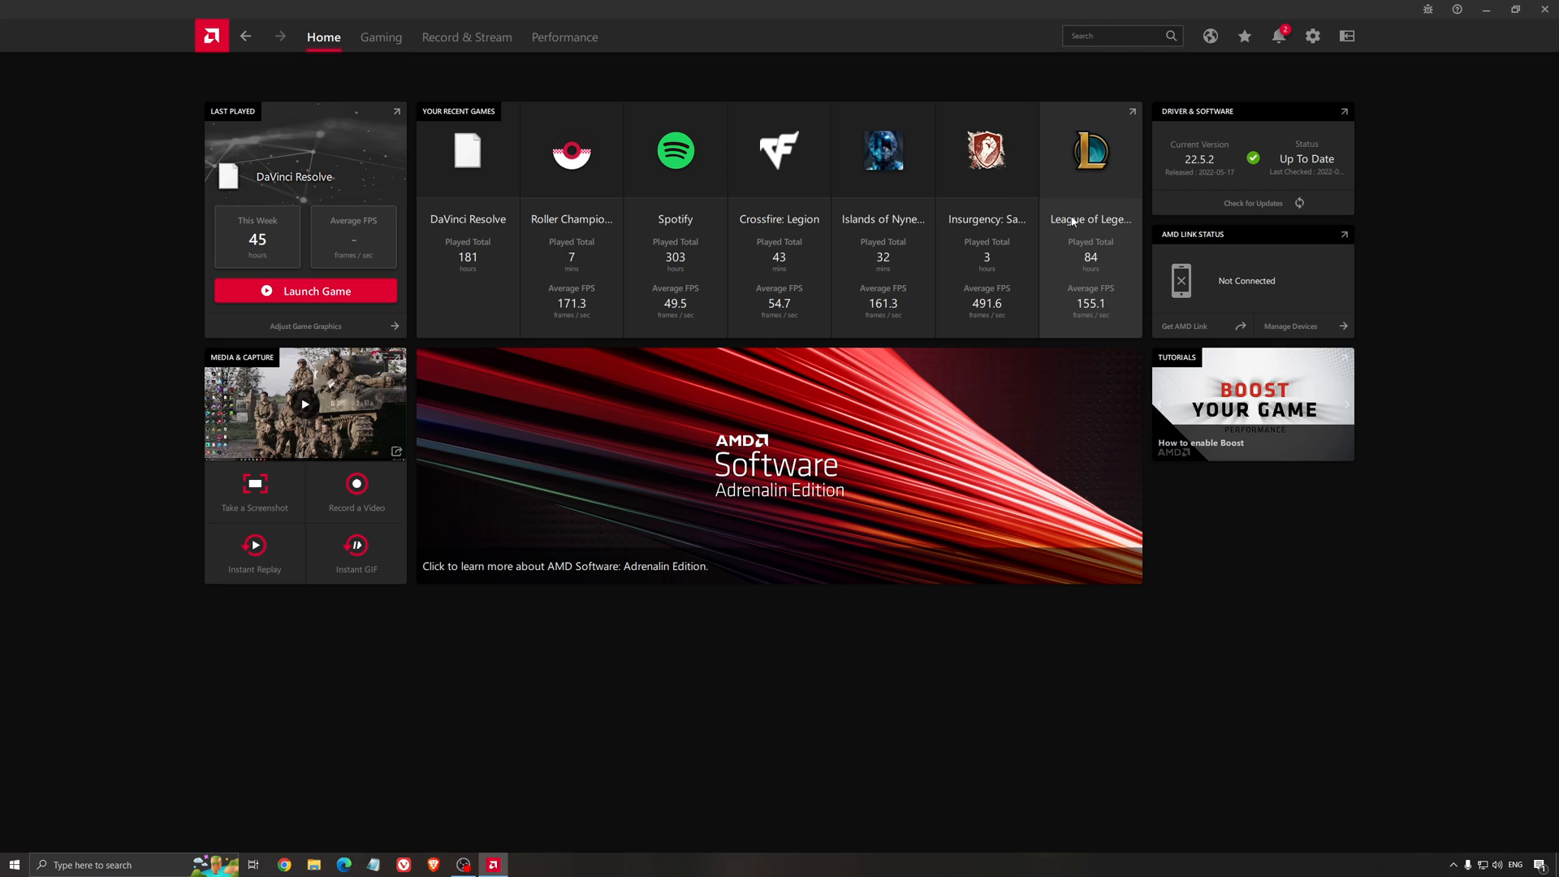
mouse_move(1170, 104)
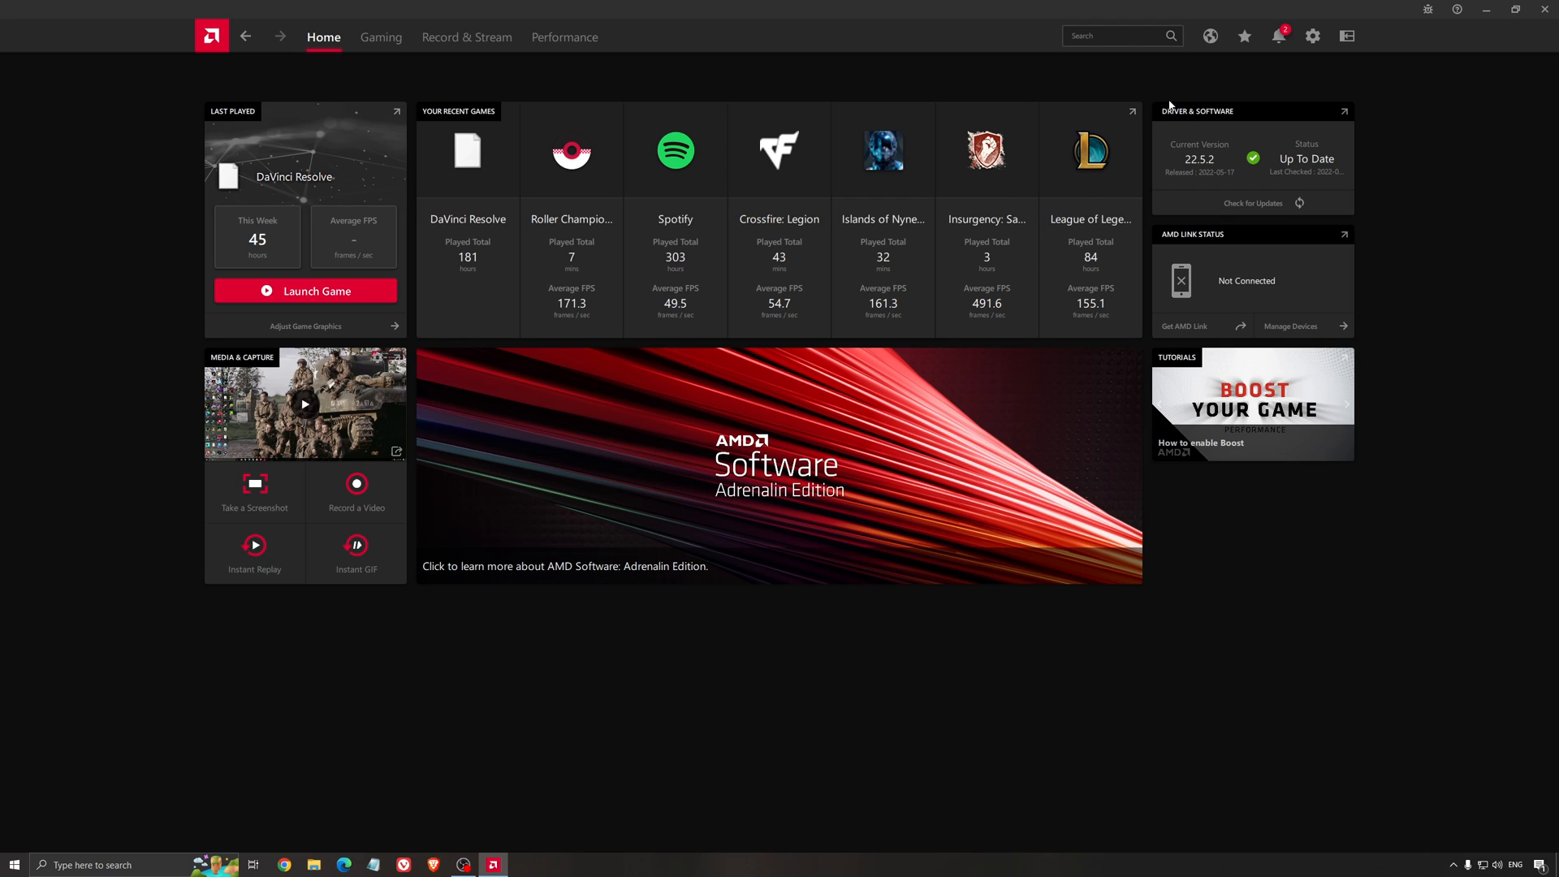
mouse_move(1273, 227)
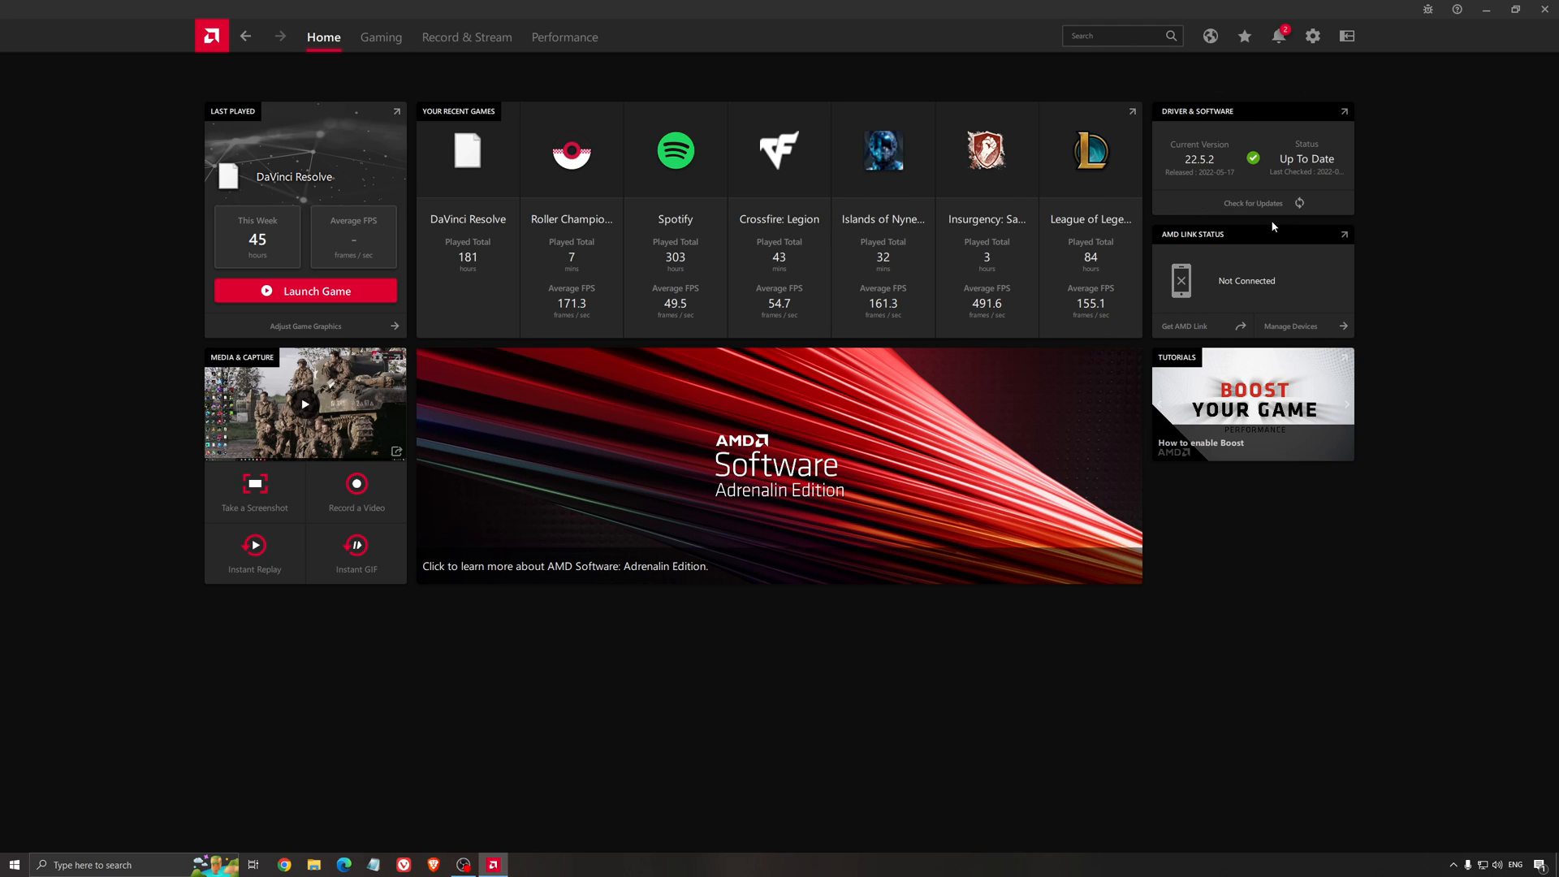
mouse_move(1195, 160)
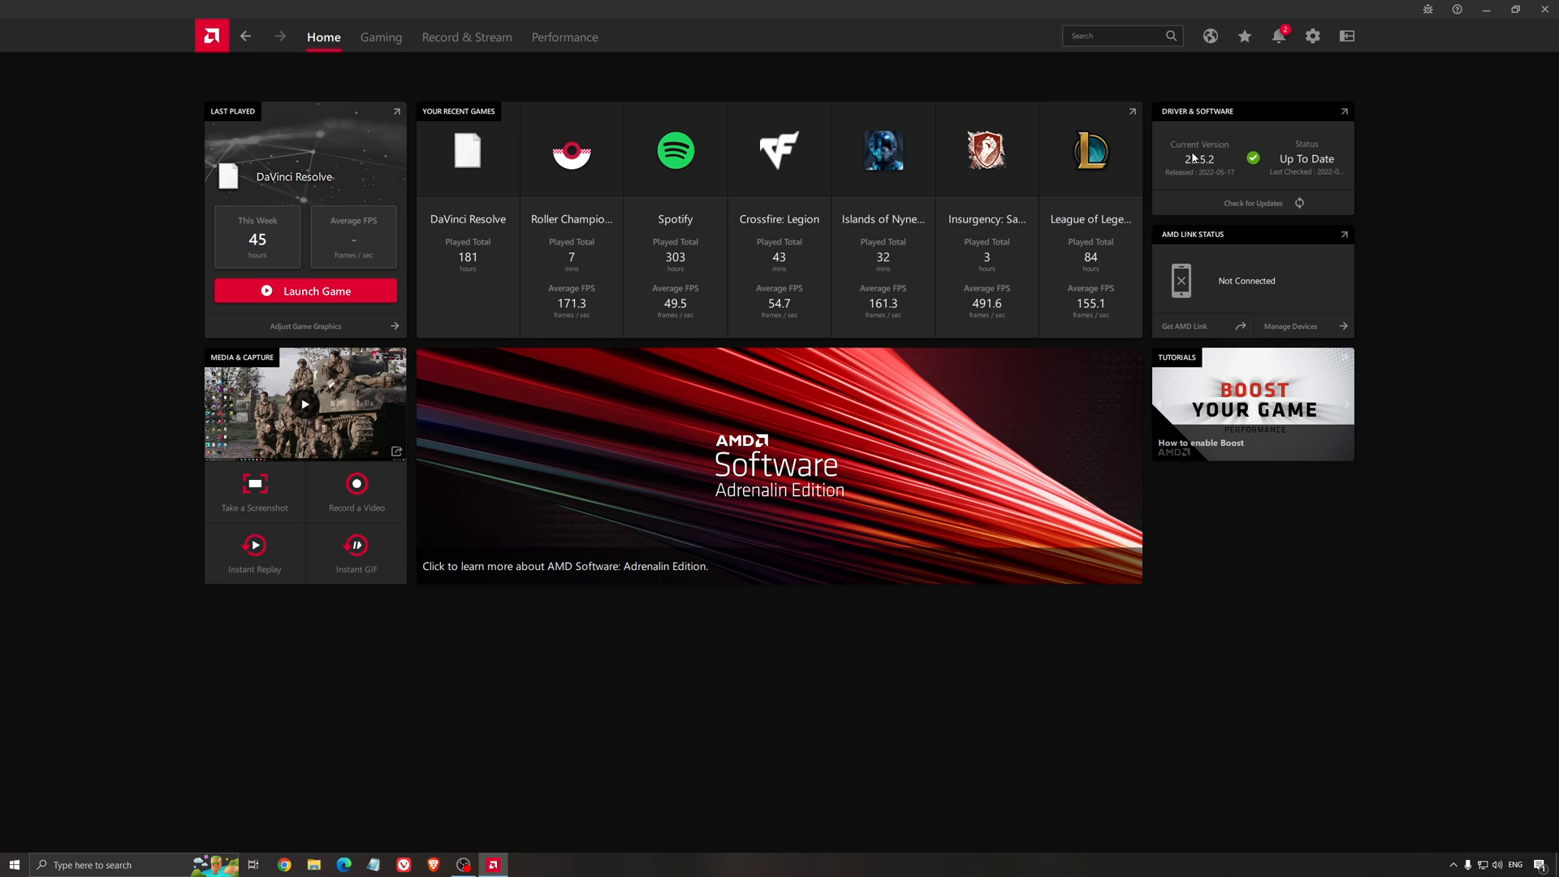
mouse_move(750, 167)
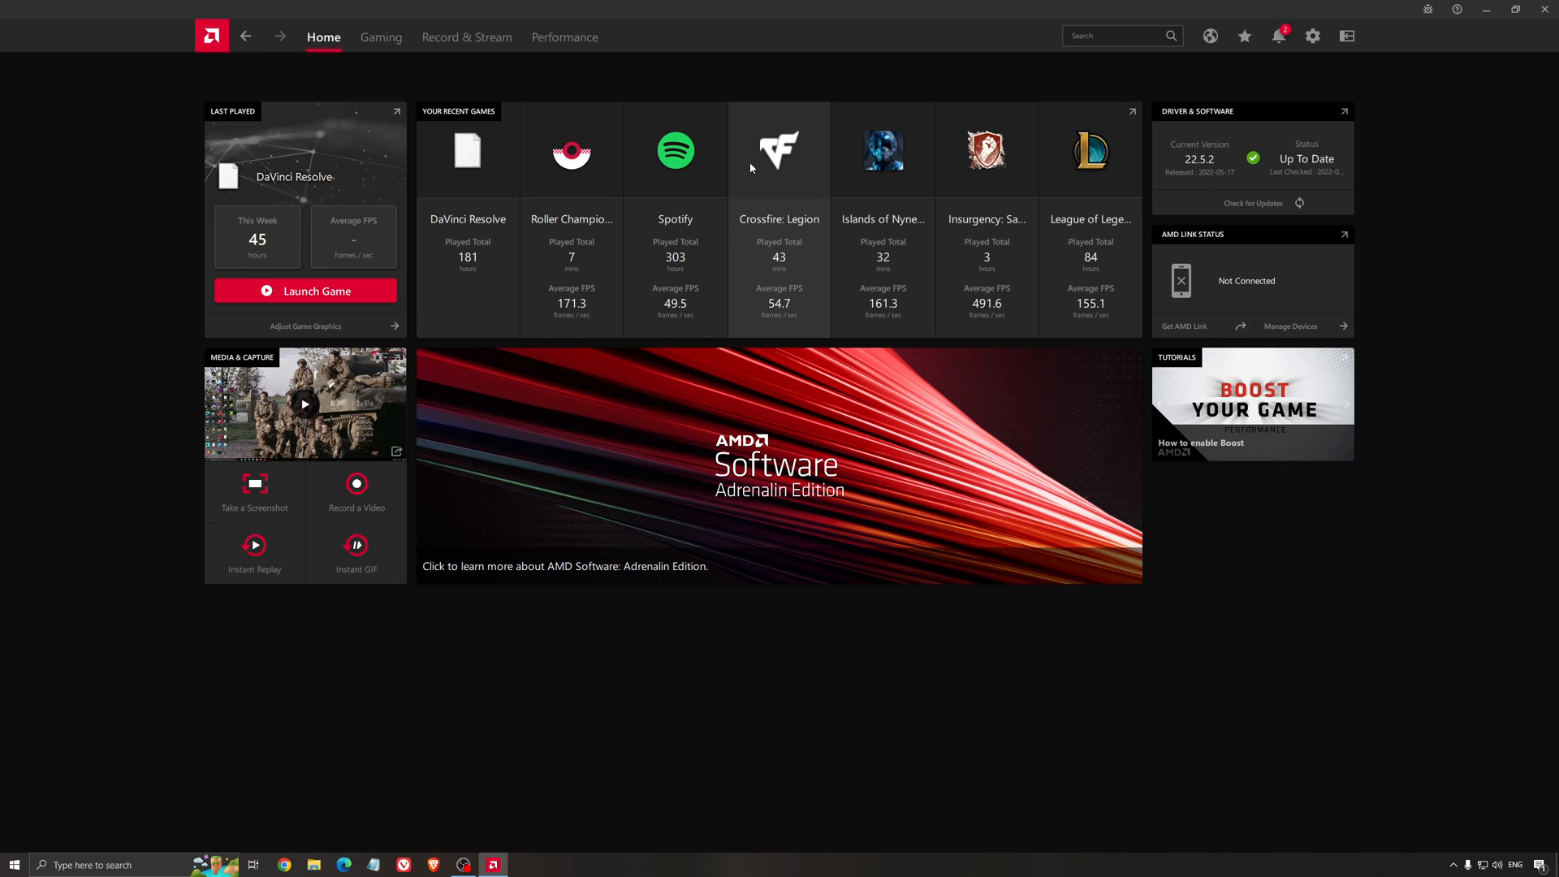
click(380, 38)
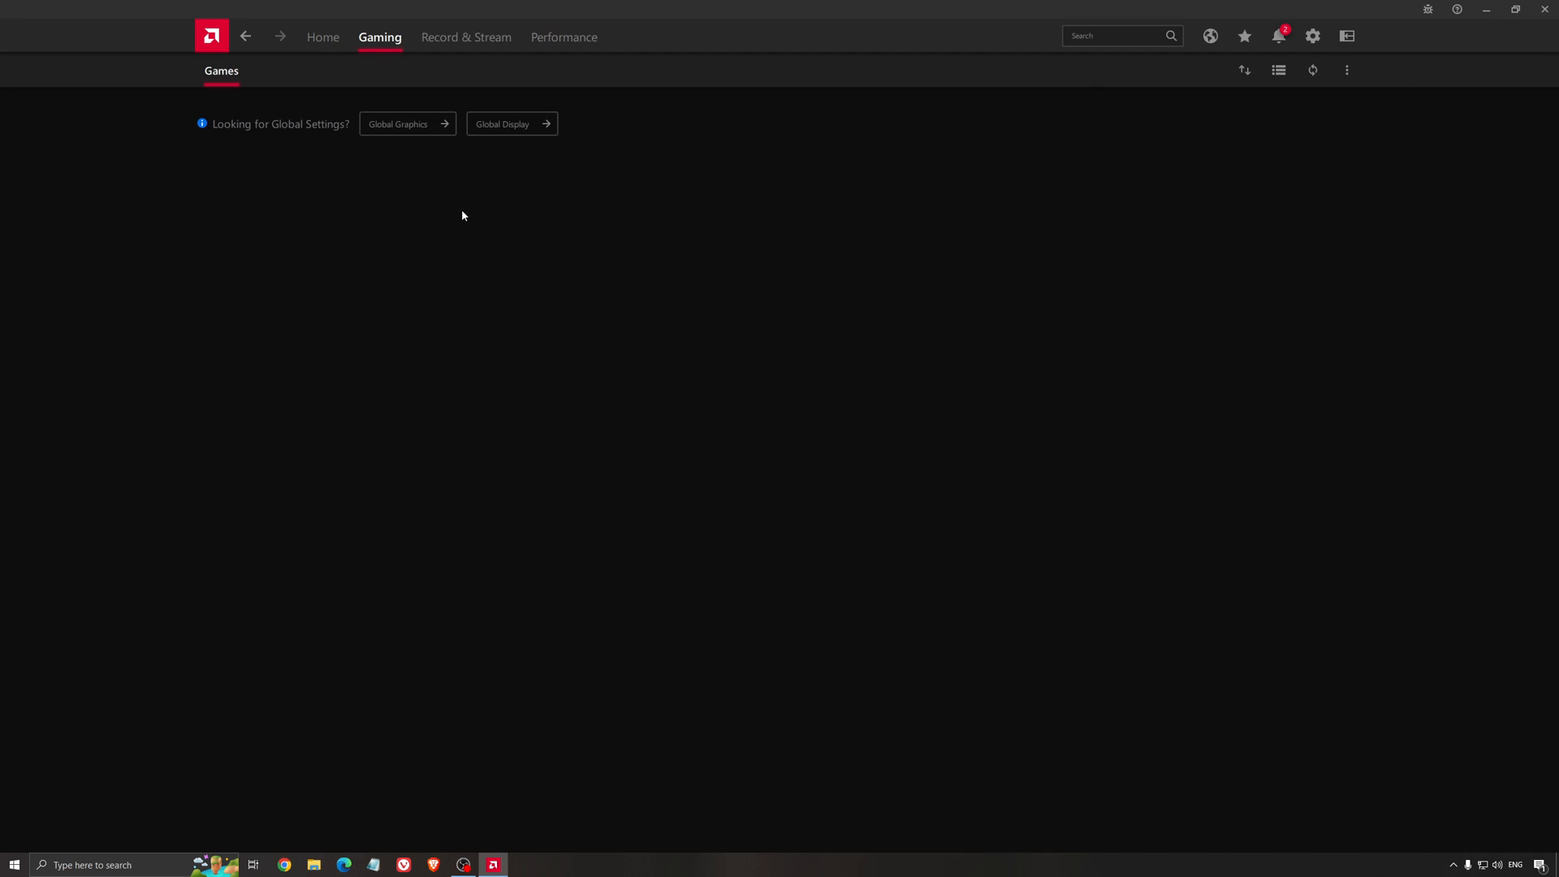
click(406, 123)
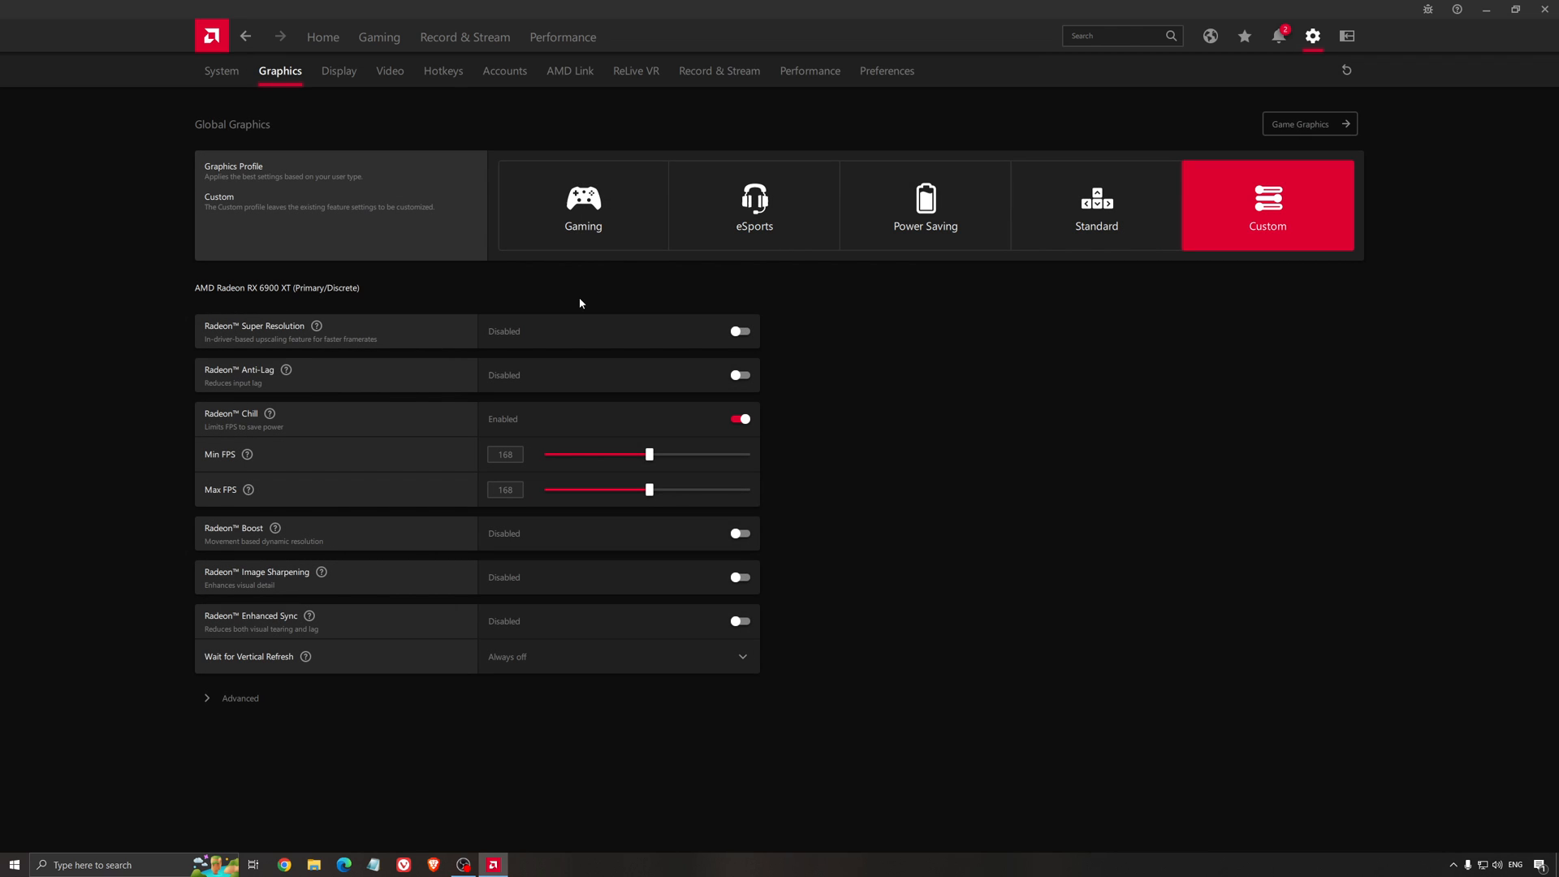
mouse_move(251, 304)
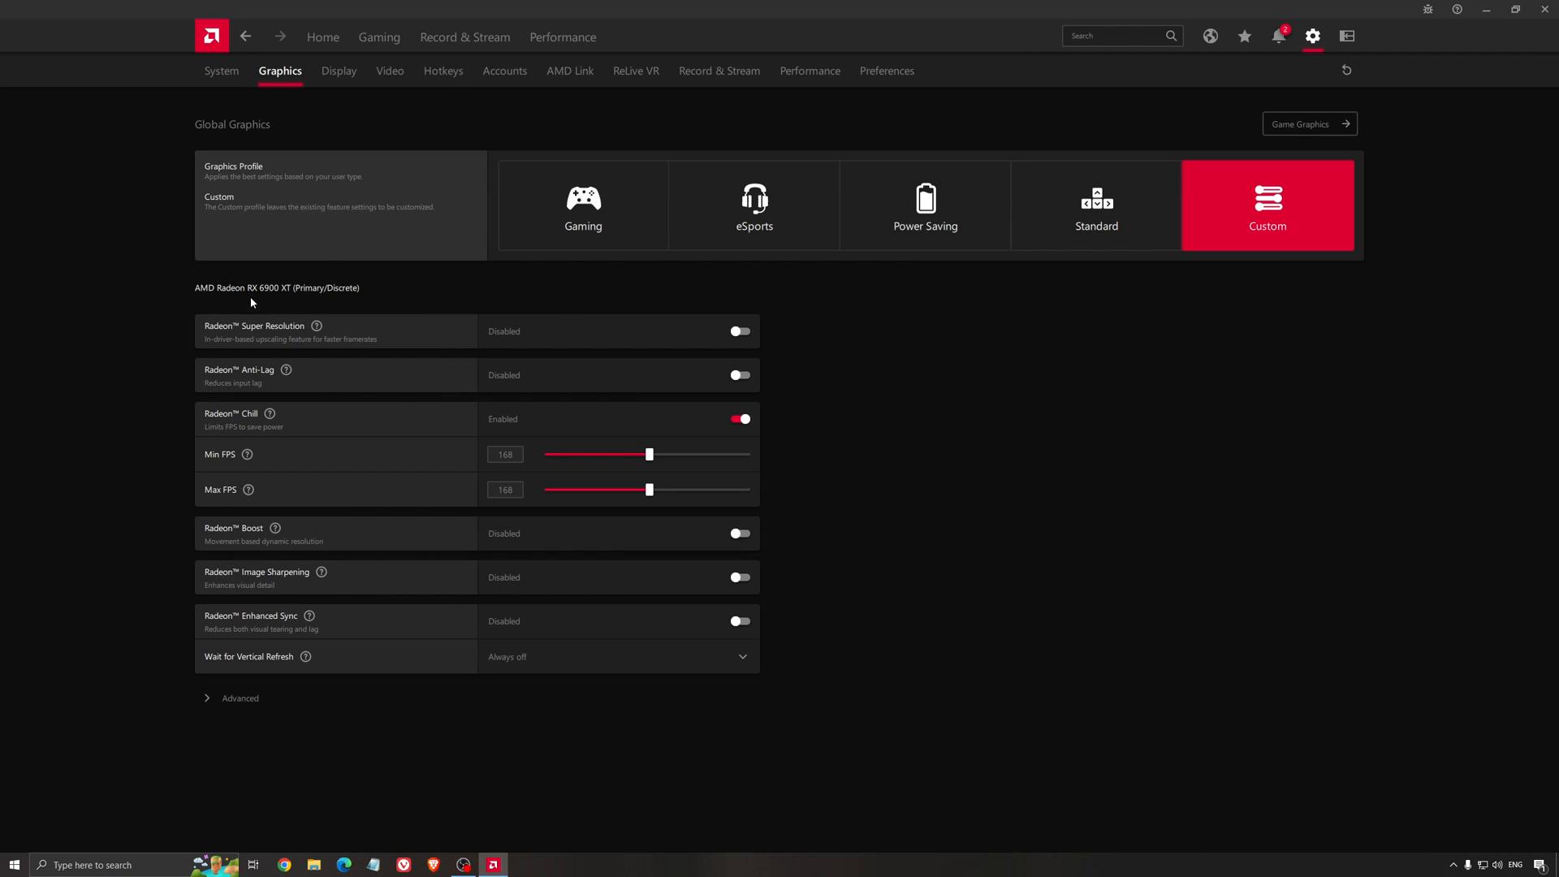
mouse_move(255, 304)
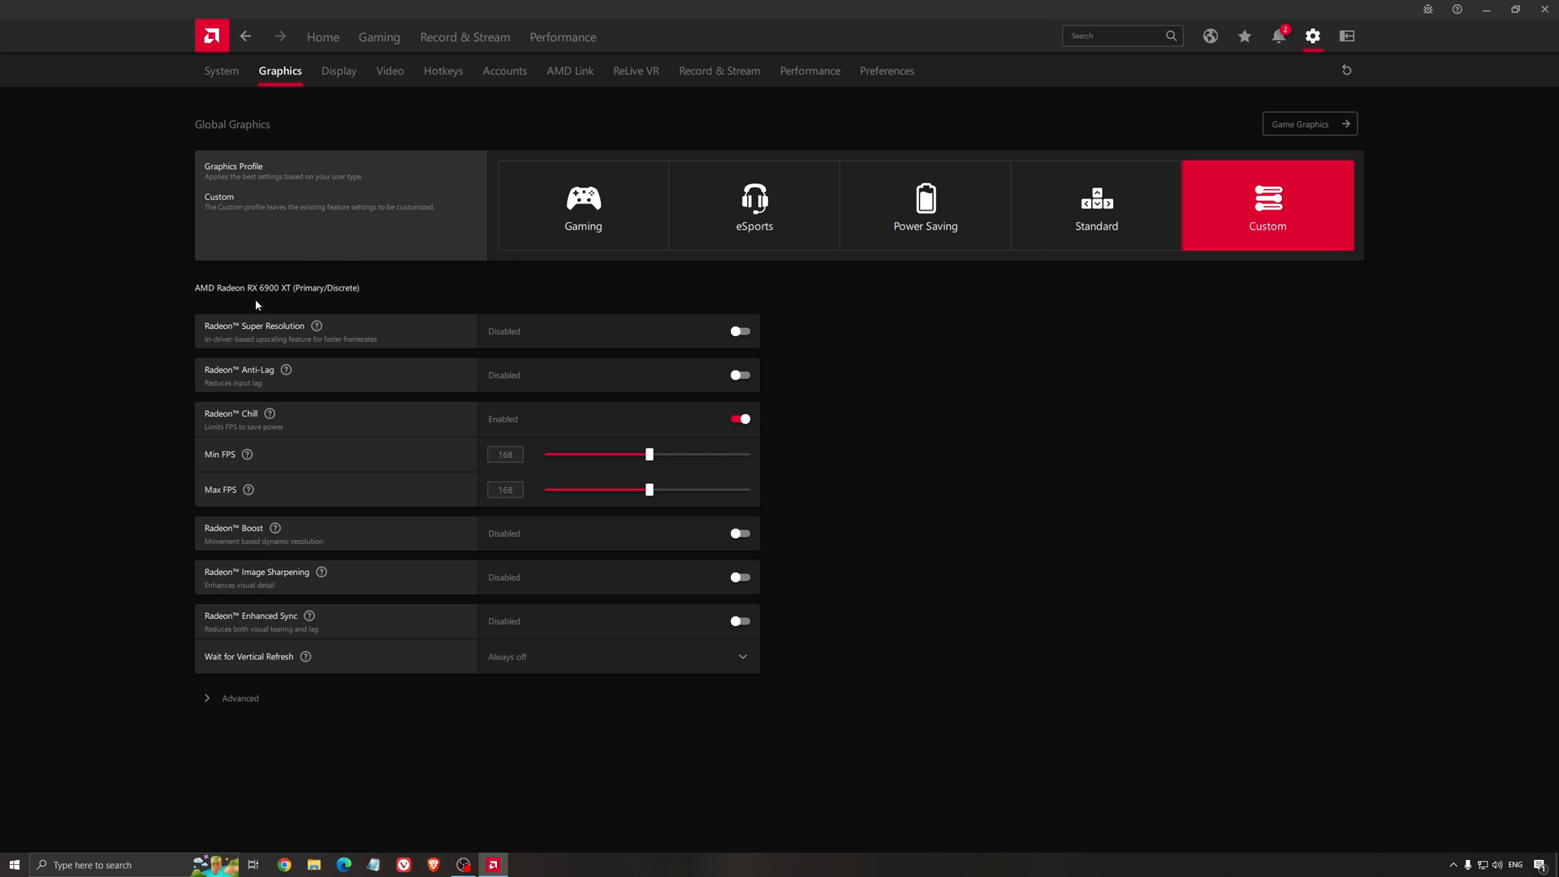
mouse_move(289, 330)
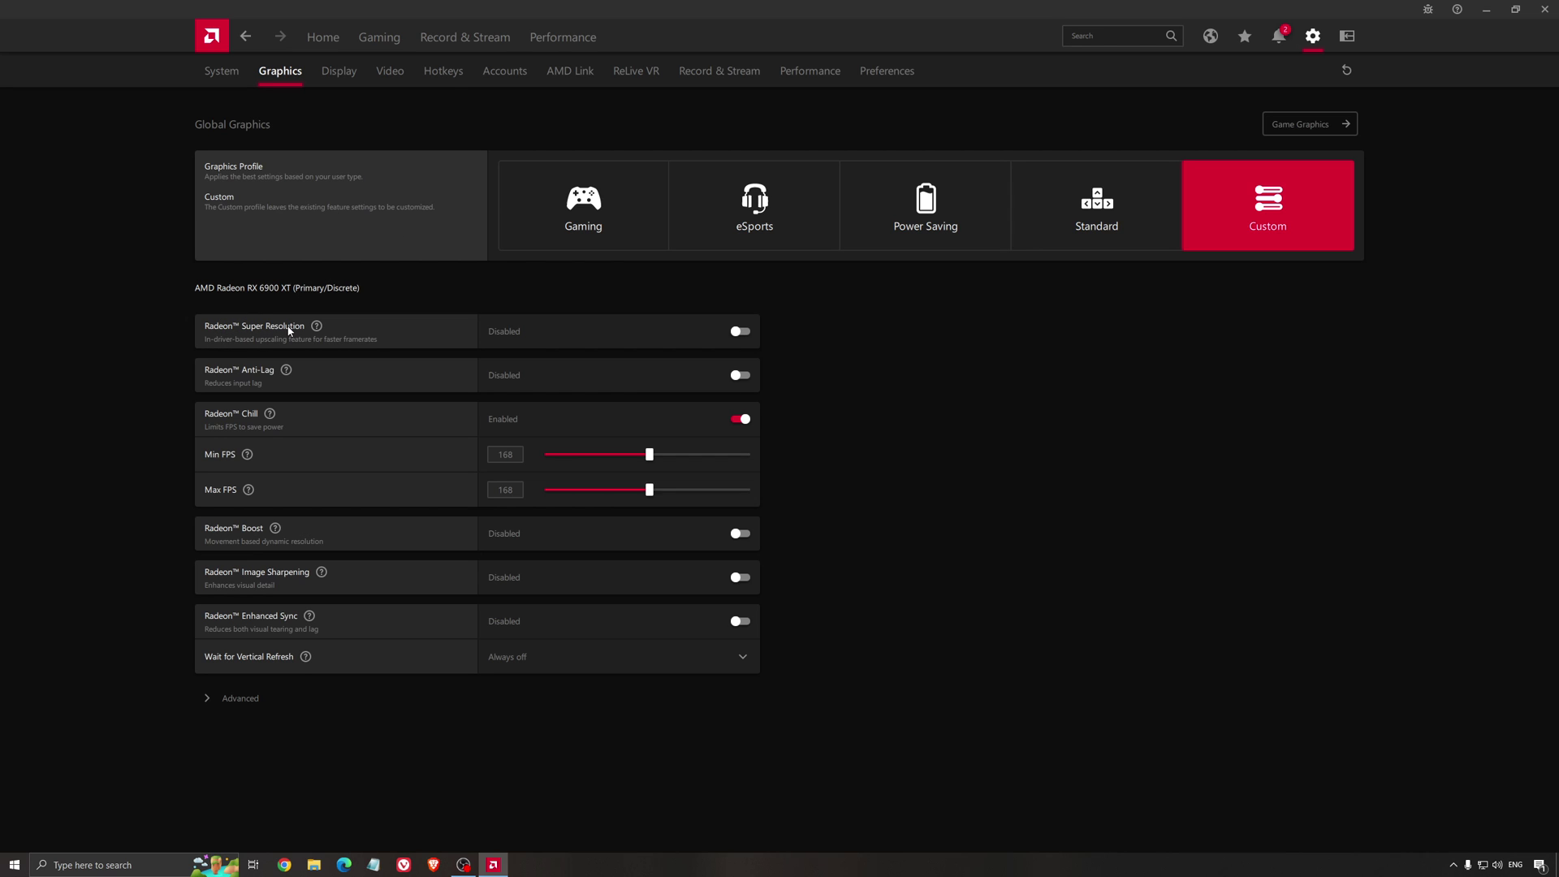
mouse_move(442, 307)
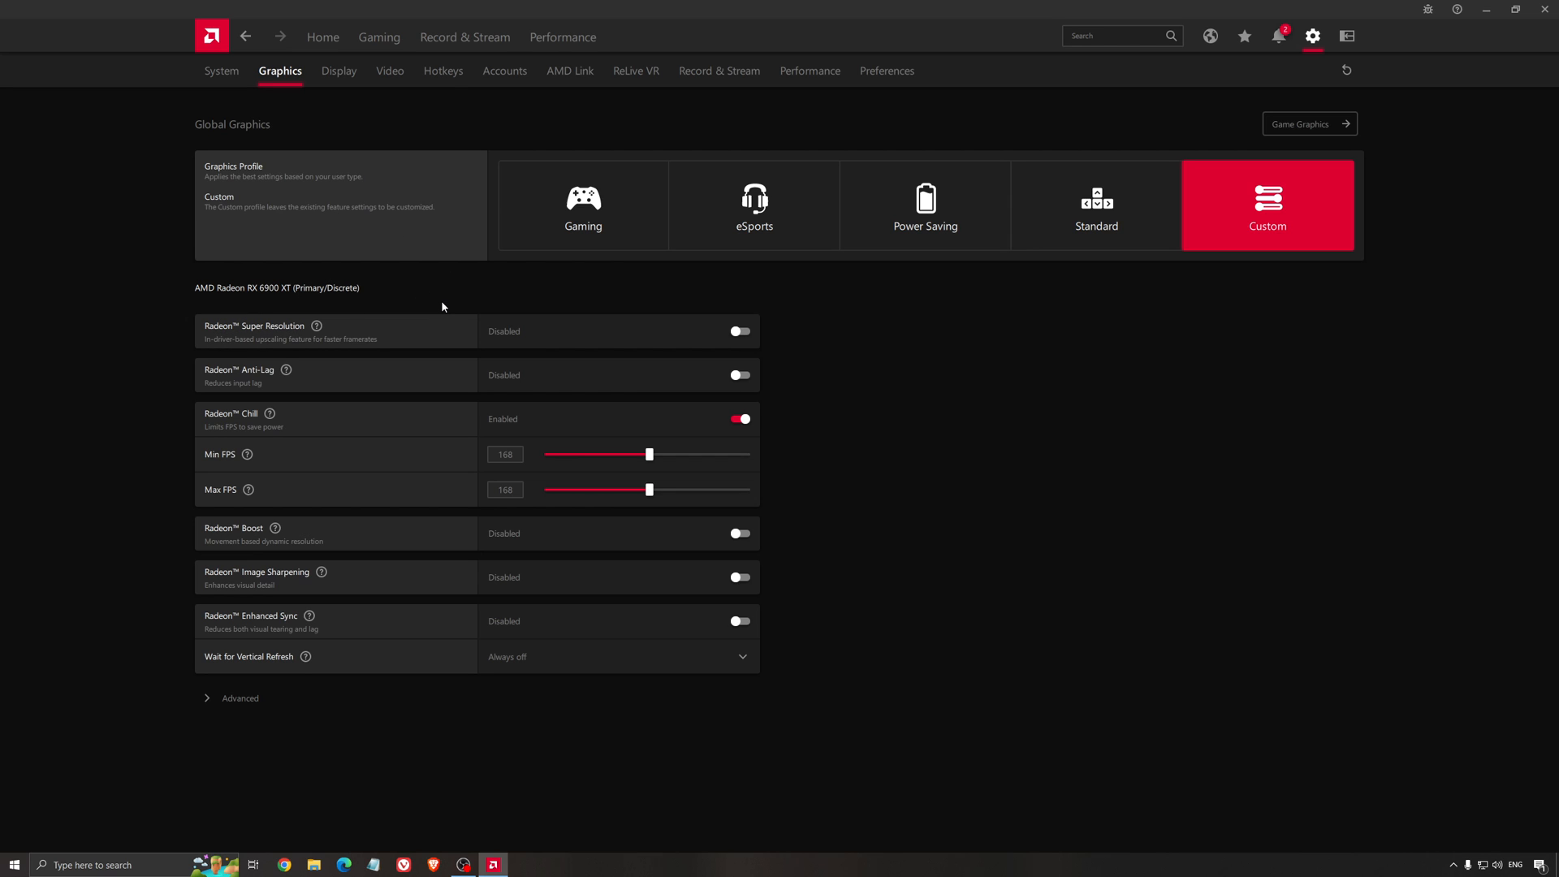
mouse_move(428, 386)
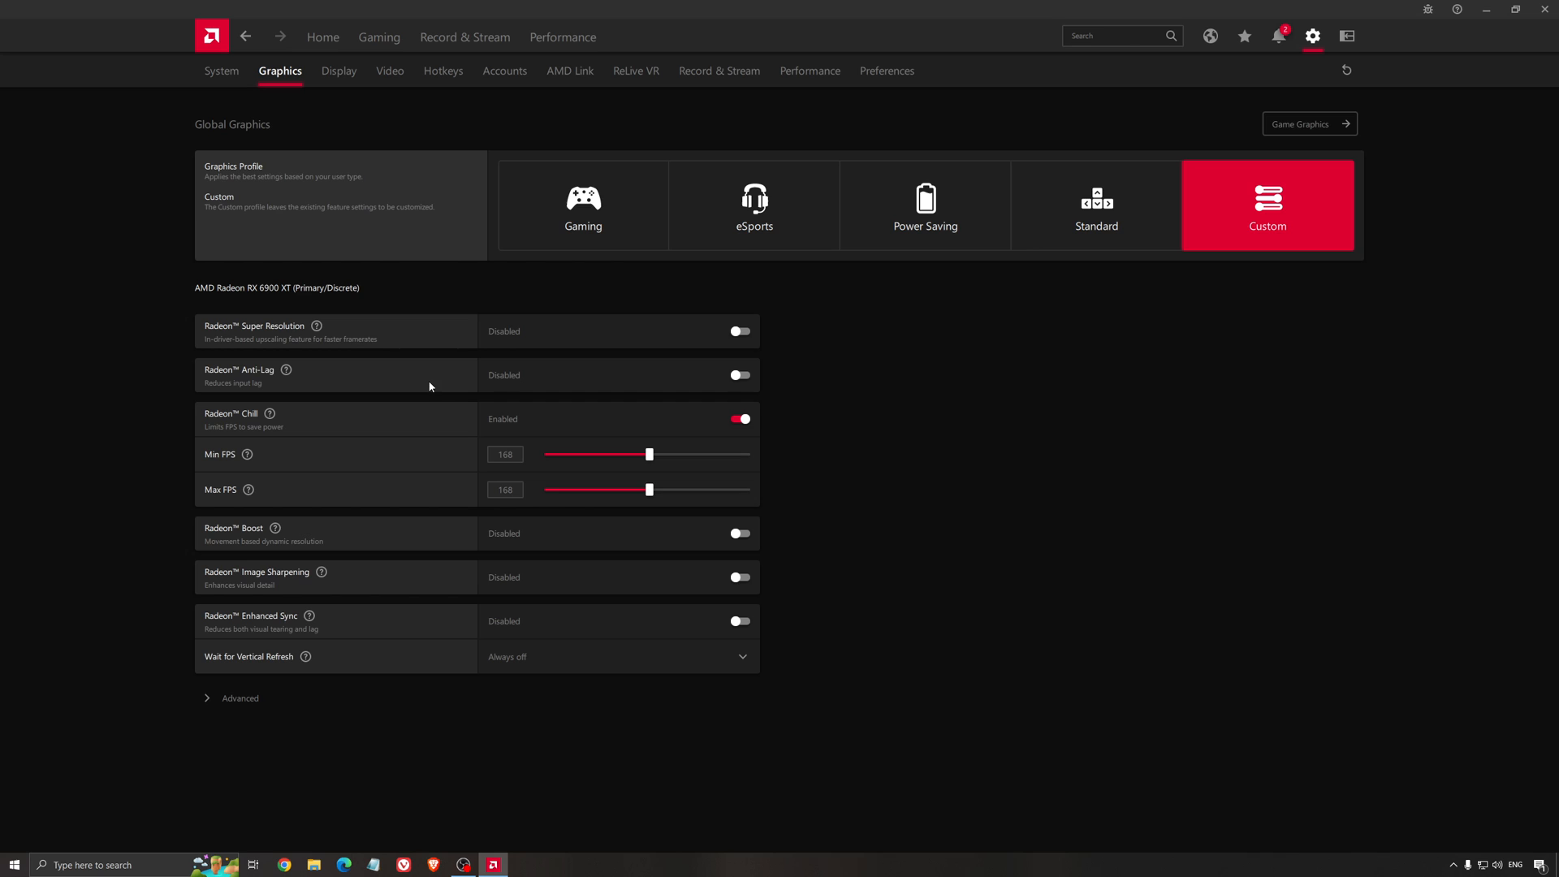
mouse_move(438, 365)
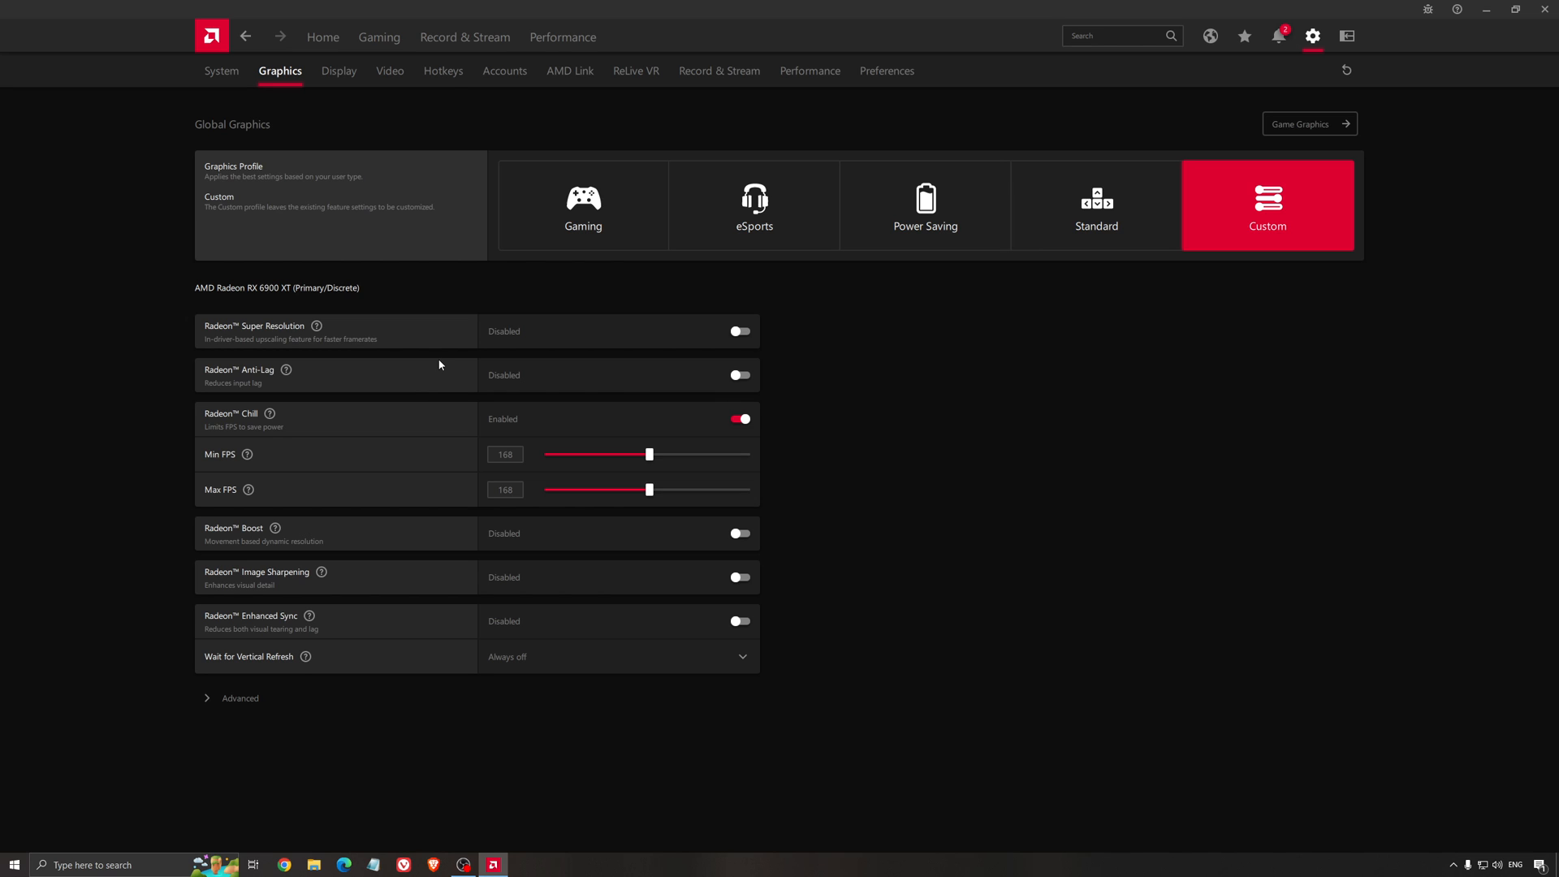
mouse_move(430, 303)
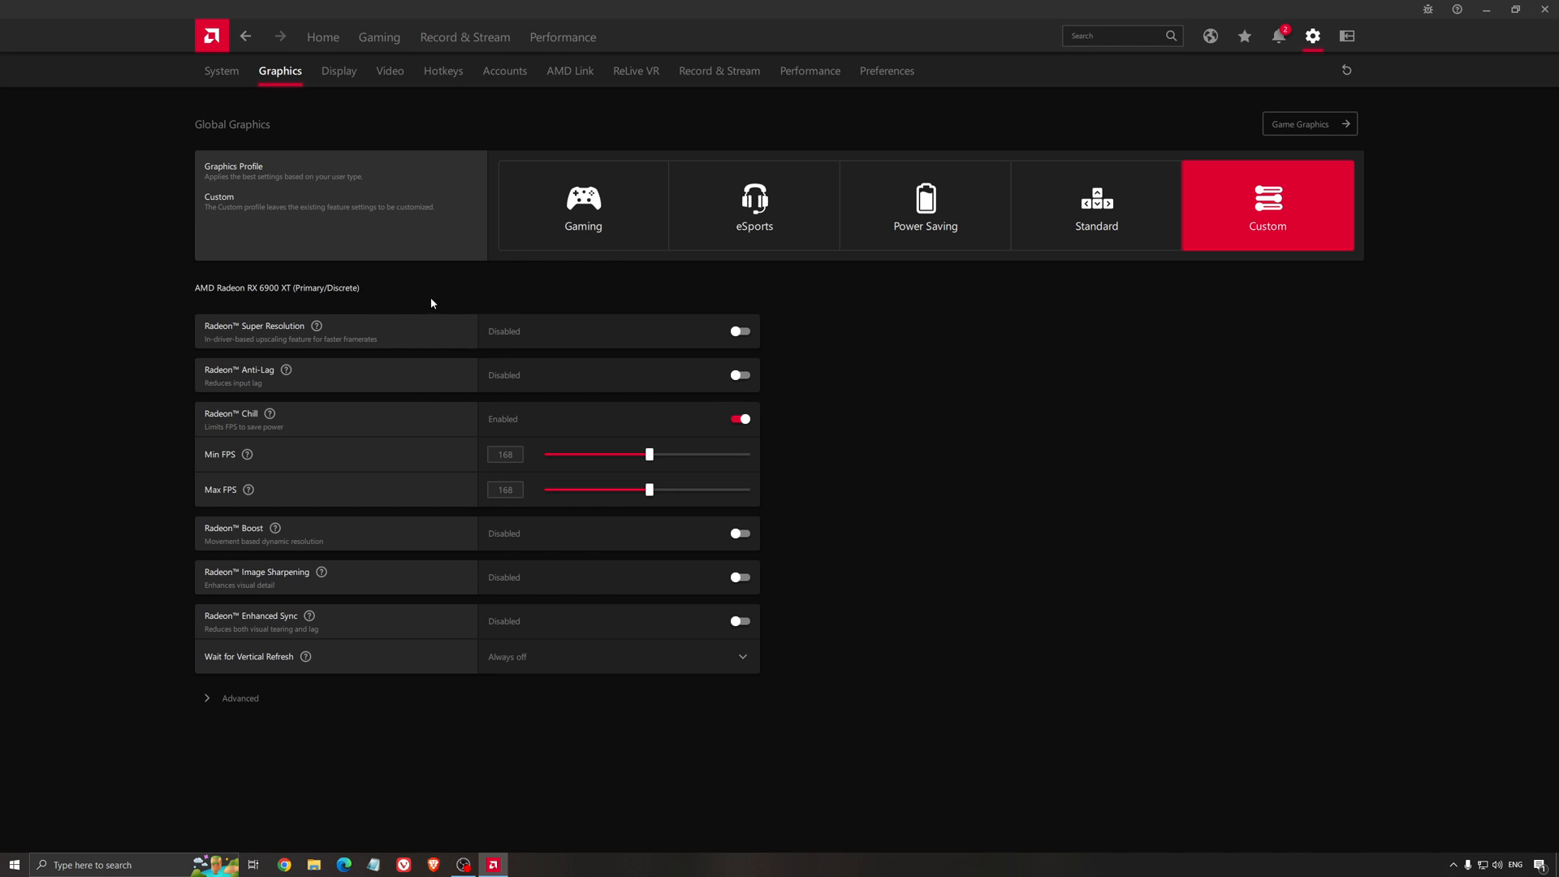
mouse_move(427, 352)
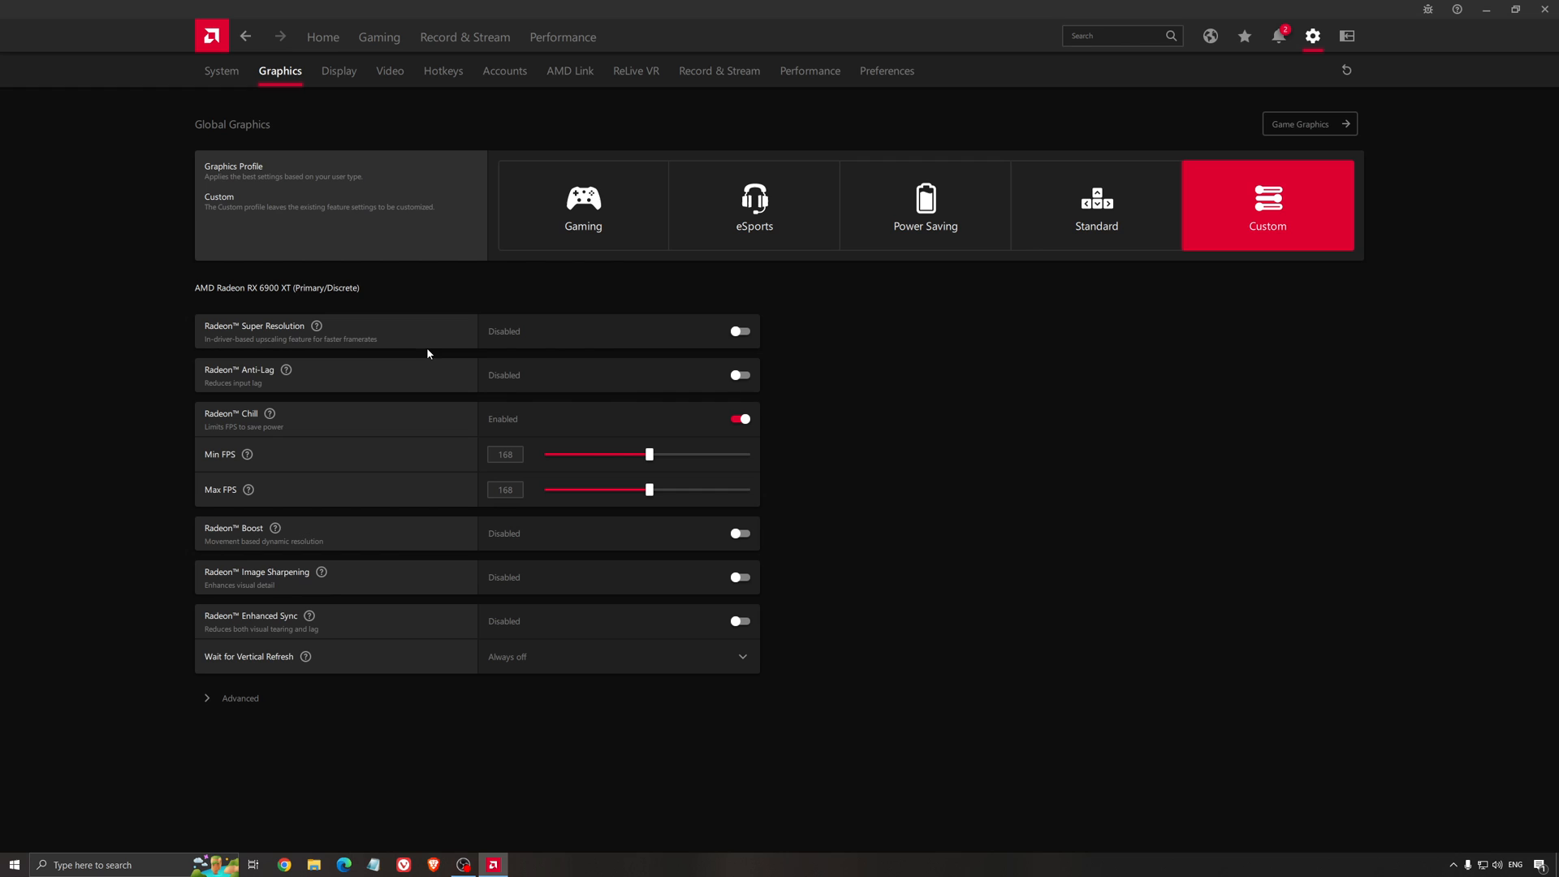
mouse_move(722, 340)
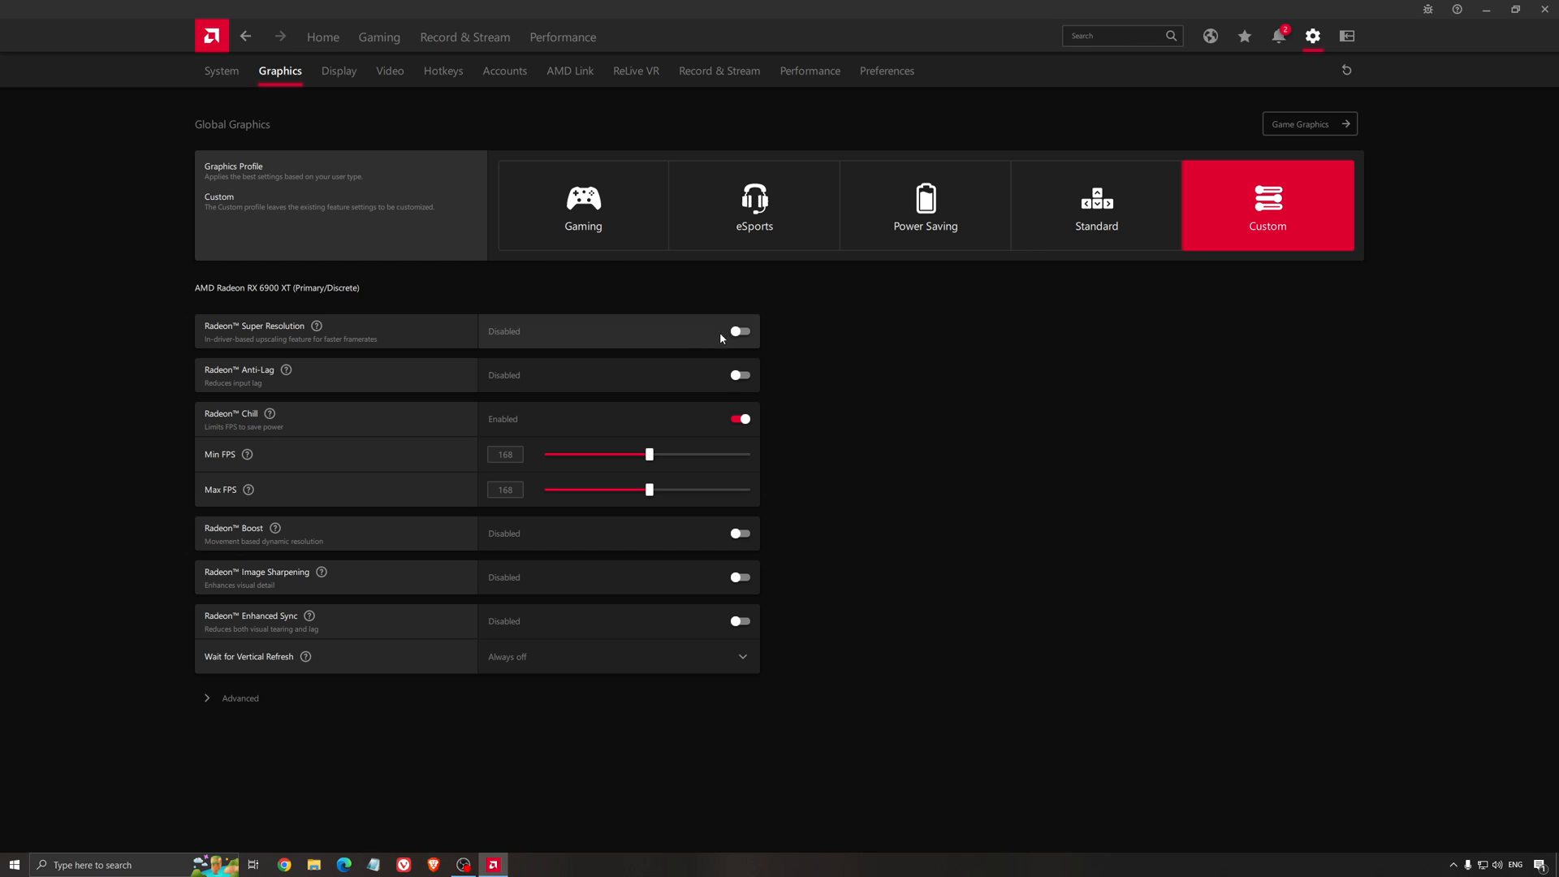
mouse_move(710, 340)
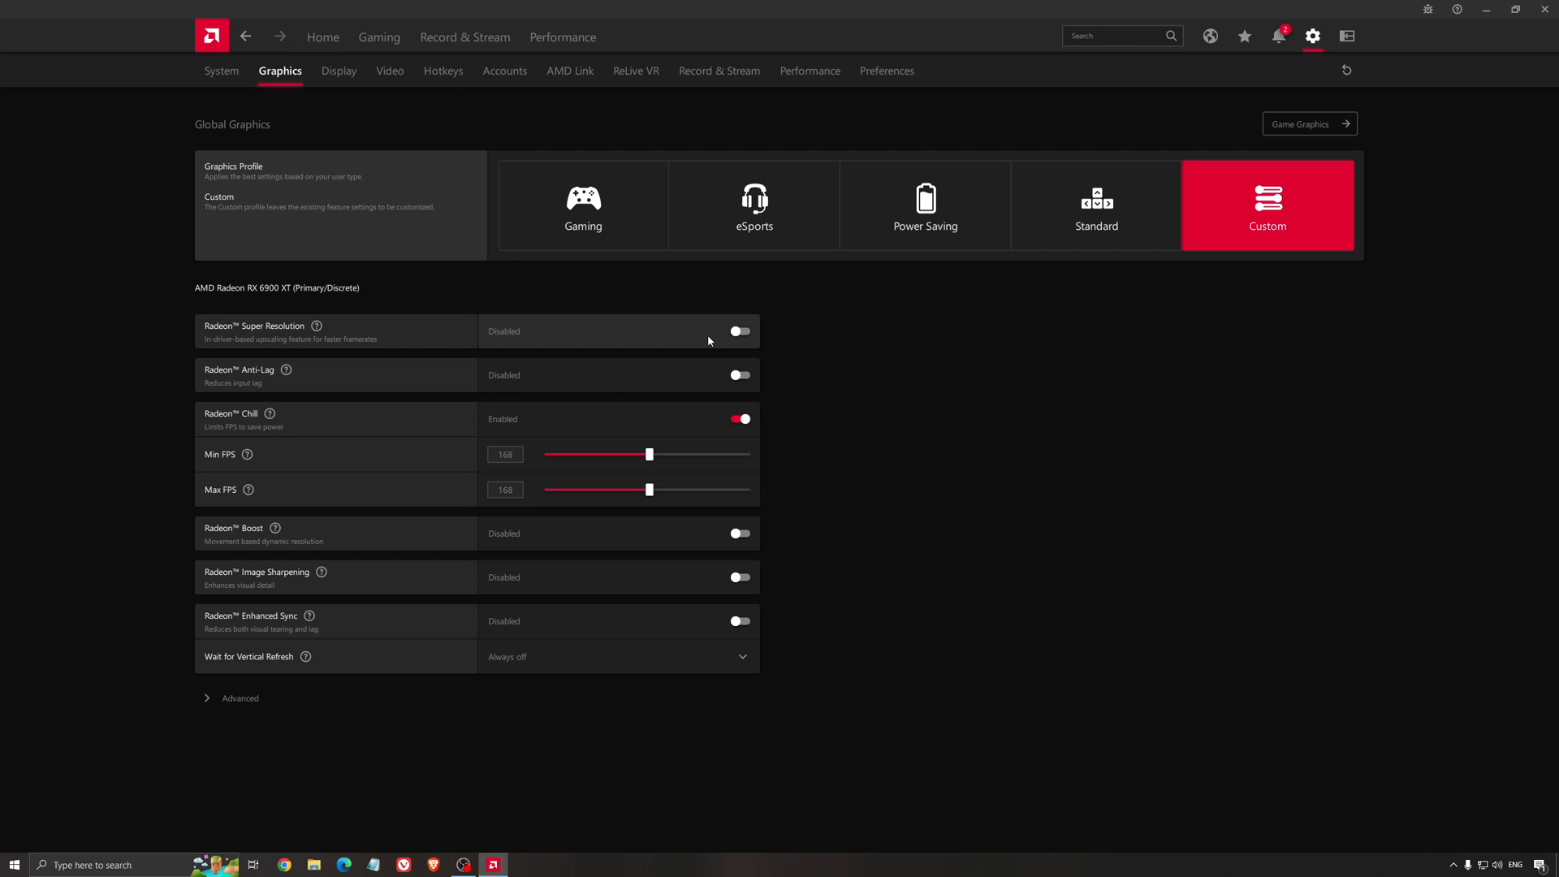
mouse_move(322, 350)
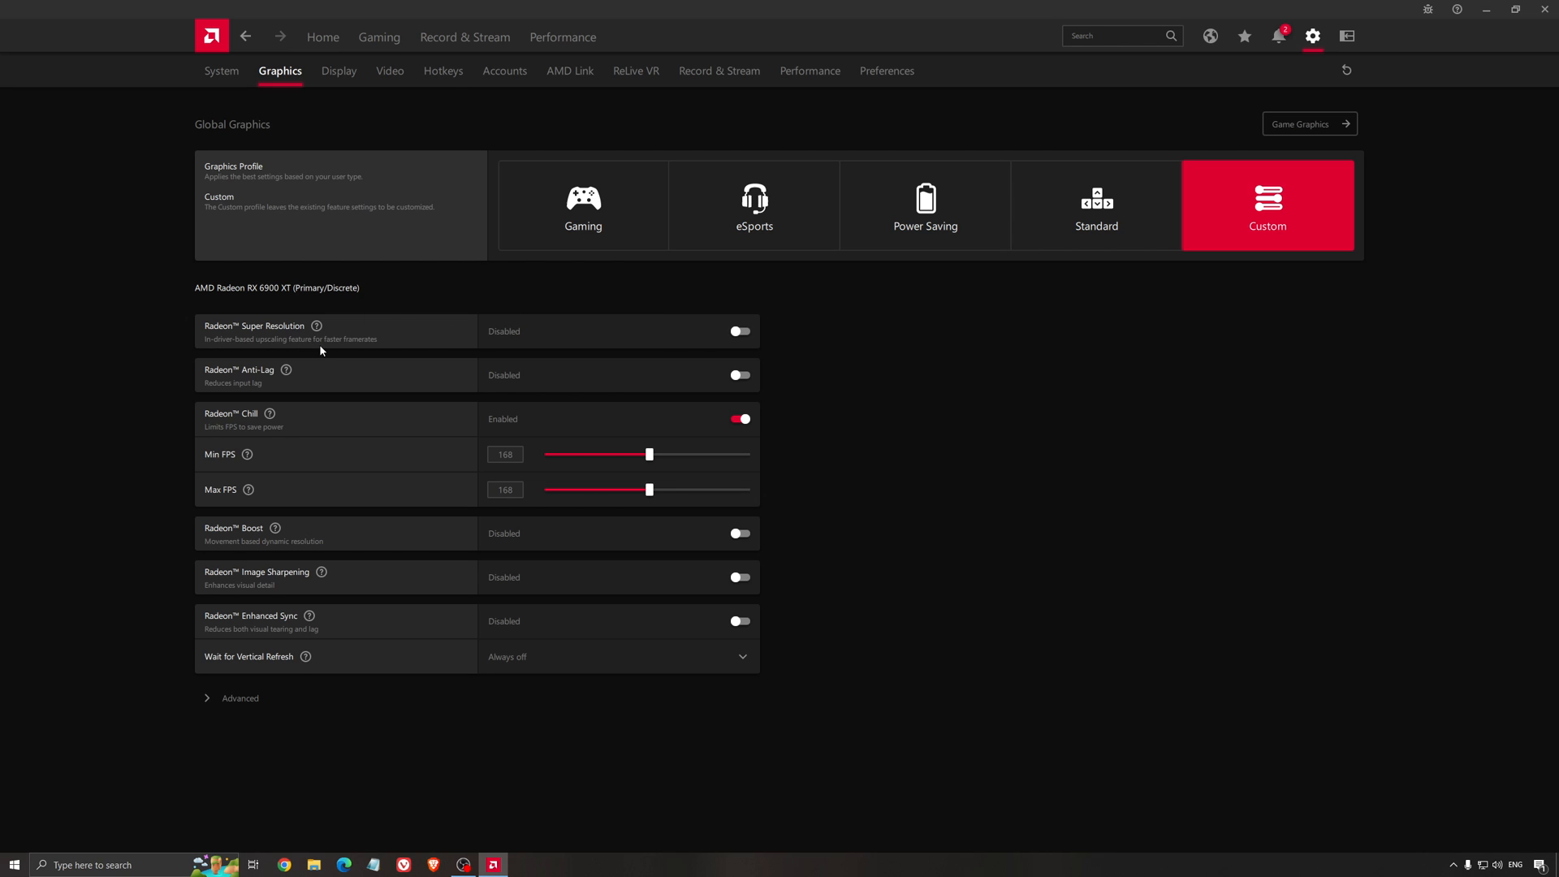
mouse_move(358, 347)
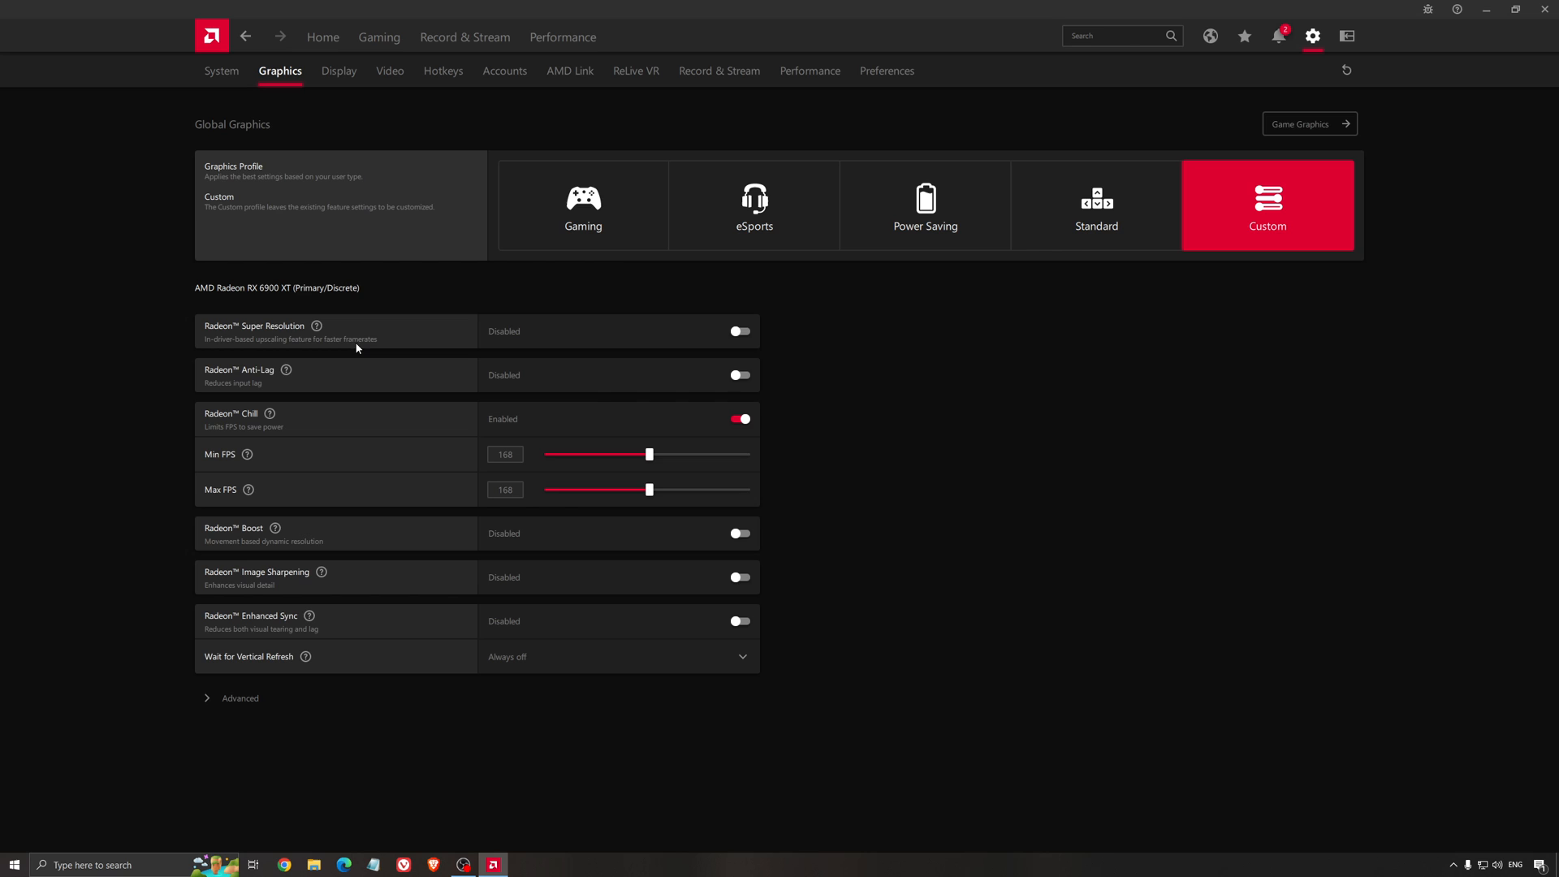
mouse_move(379, 338)
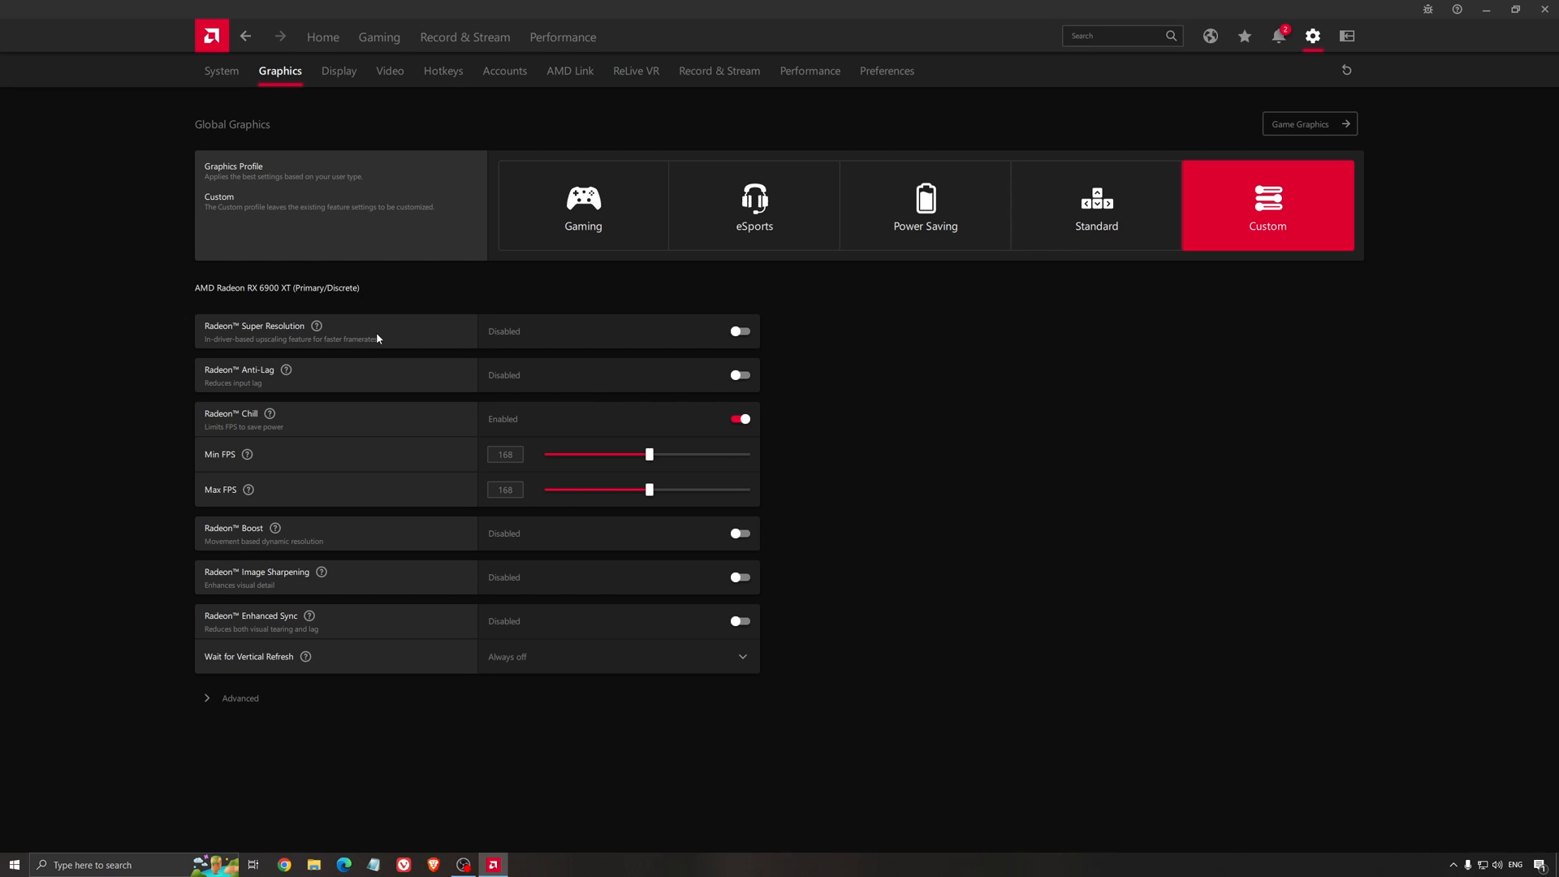
mouse_move(890, 376)
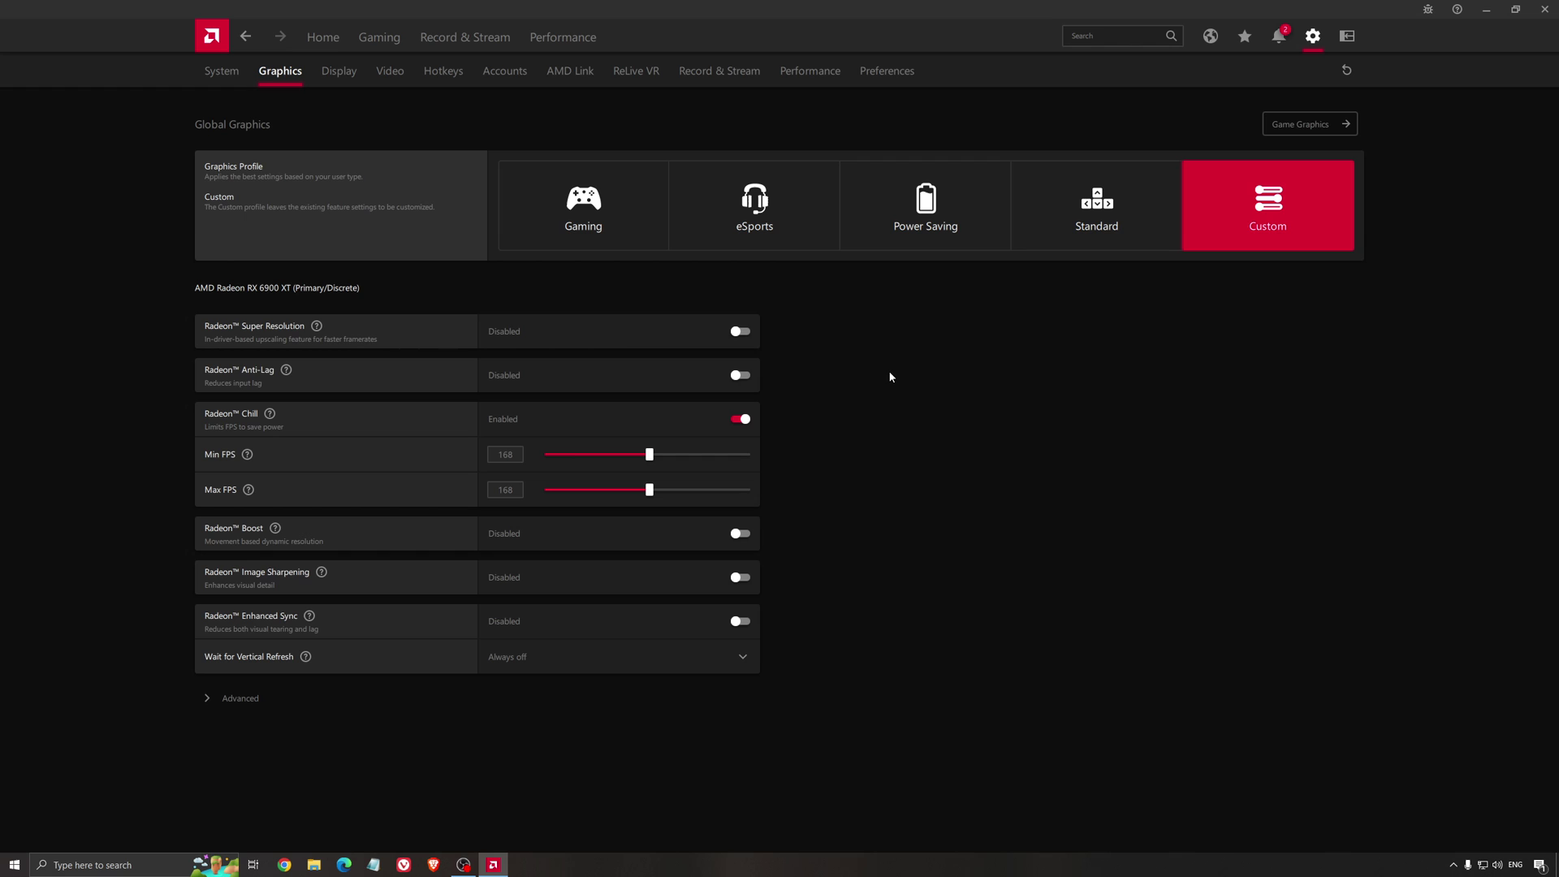
mouse_move(867, 380)
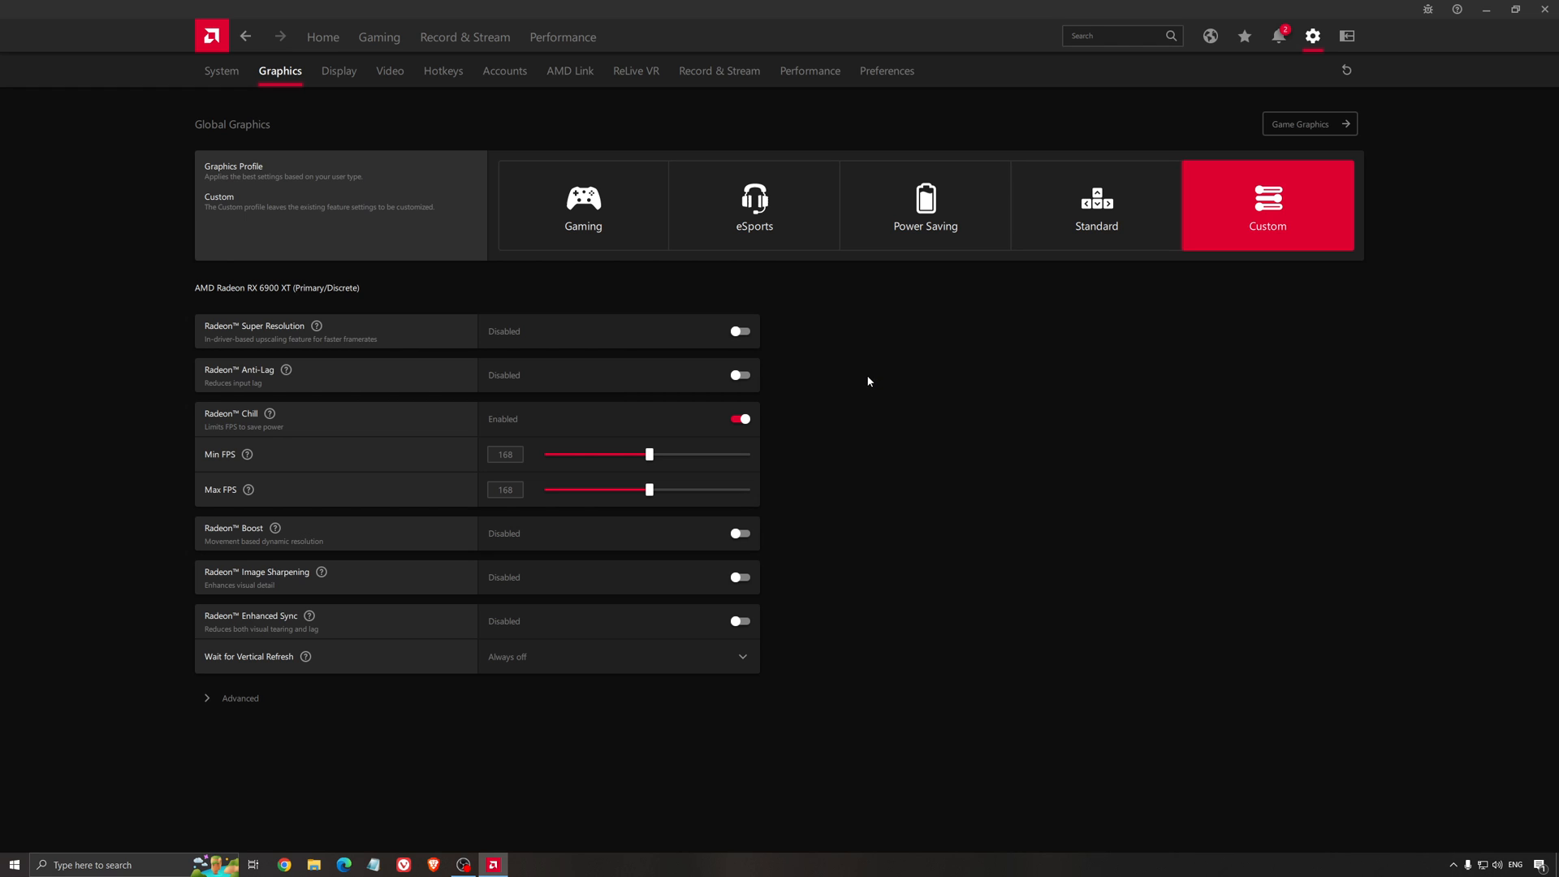
mouse_move(858, 385)
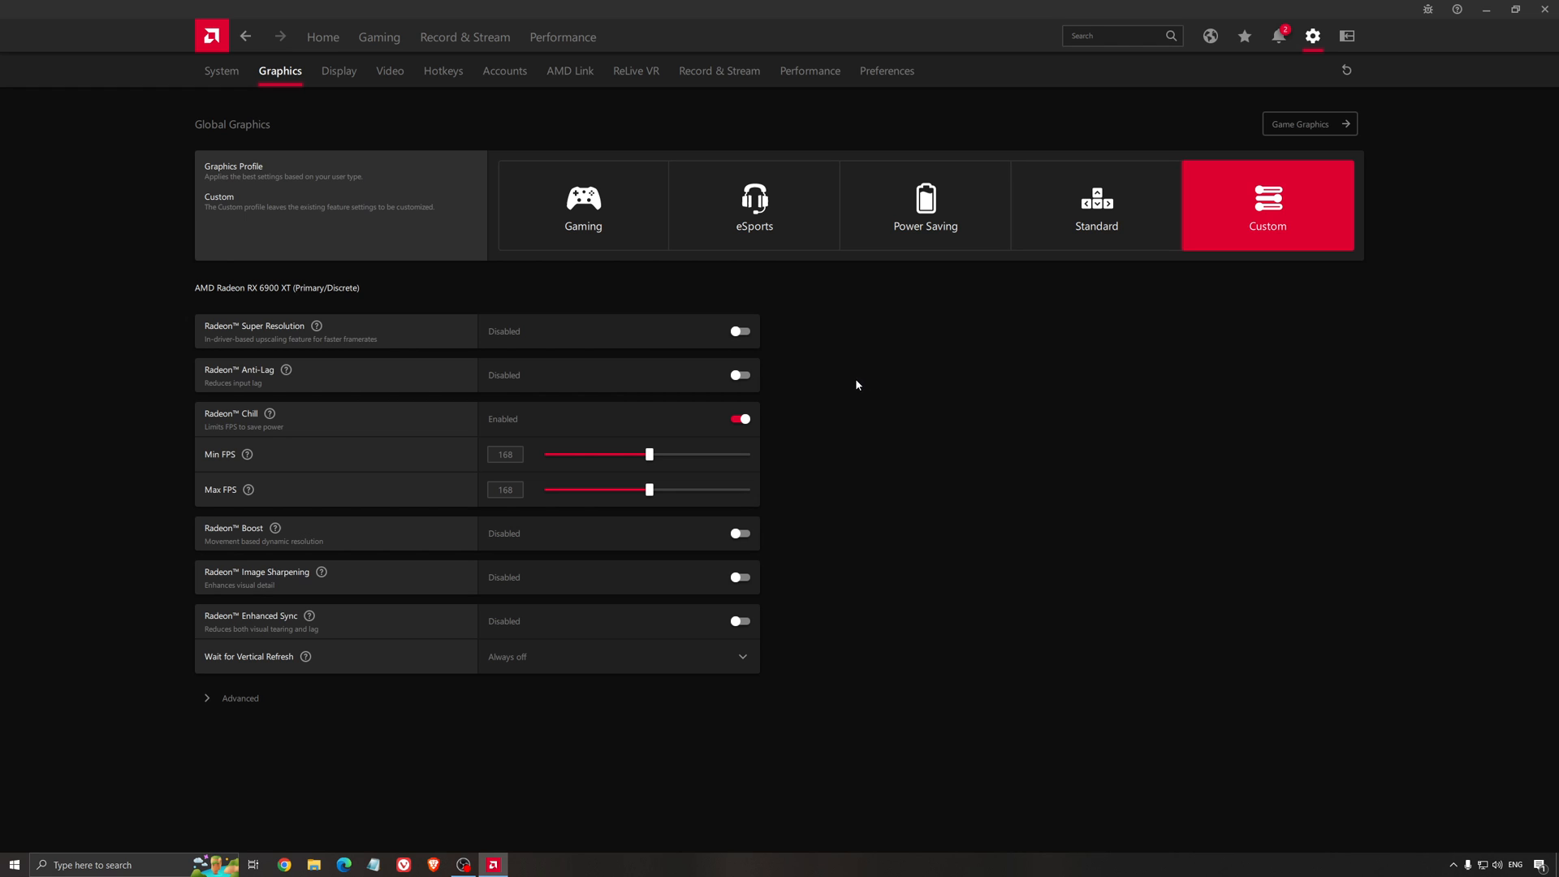
mouse_move(879, 396)
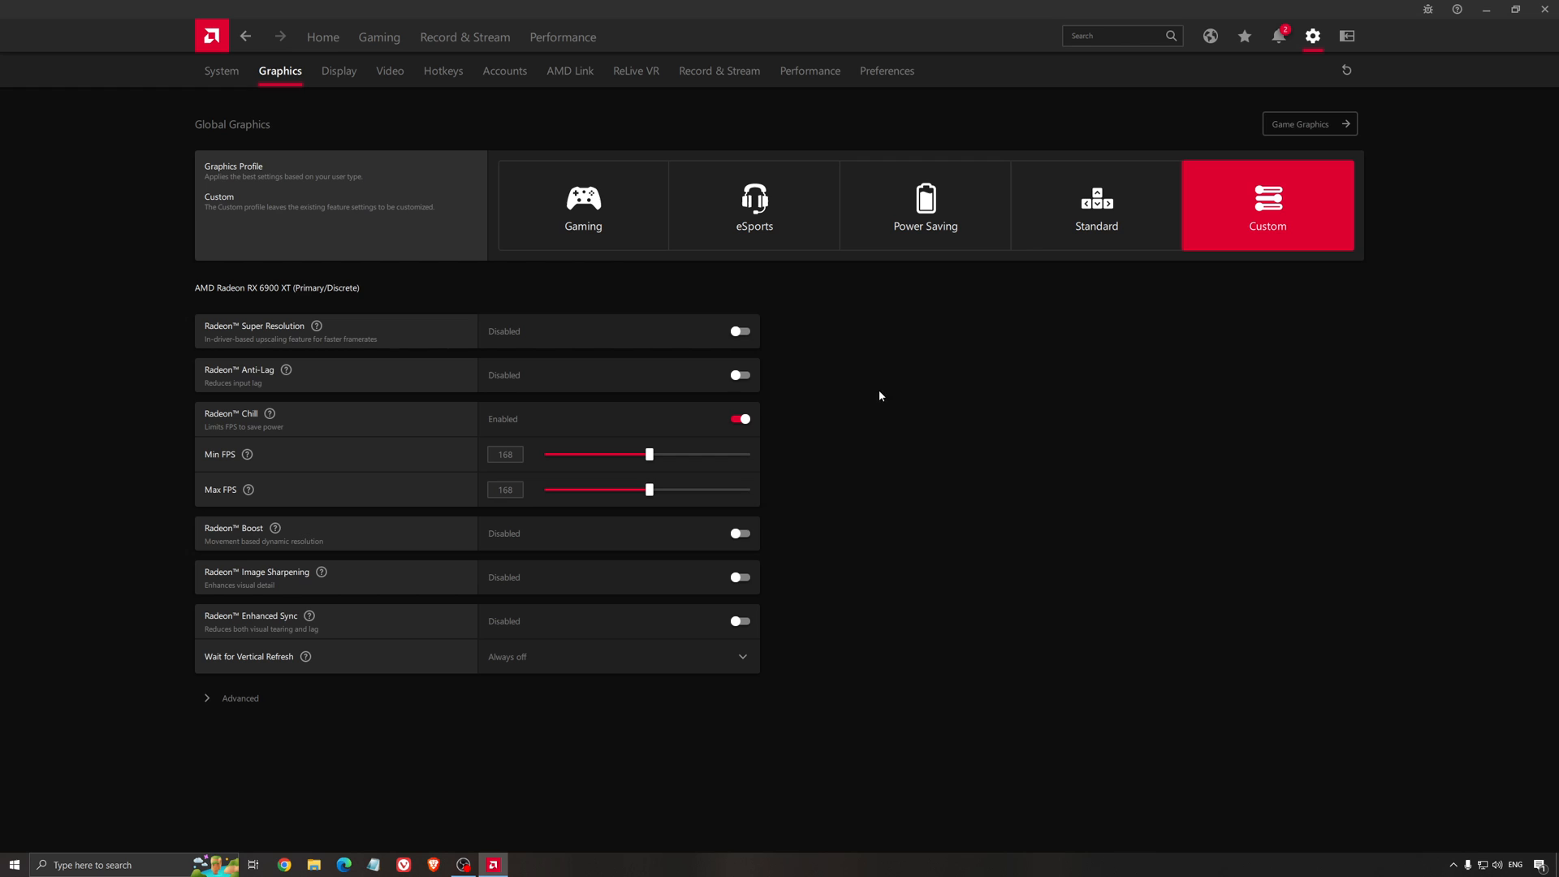
mouse_move(867, 402)
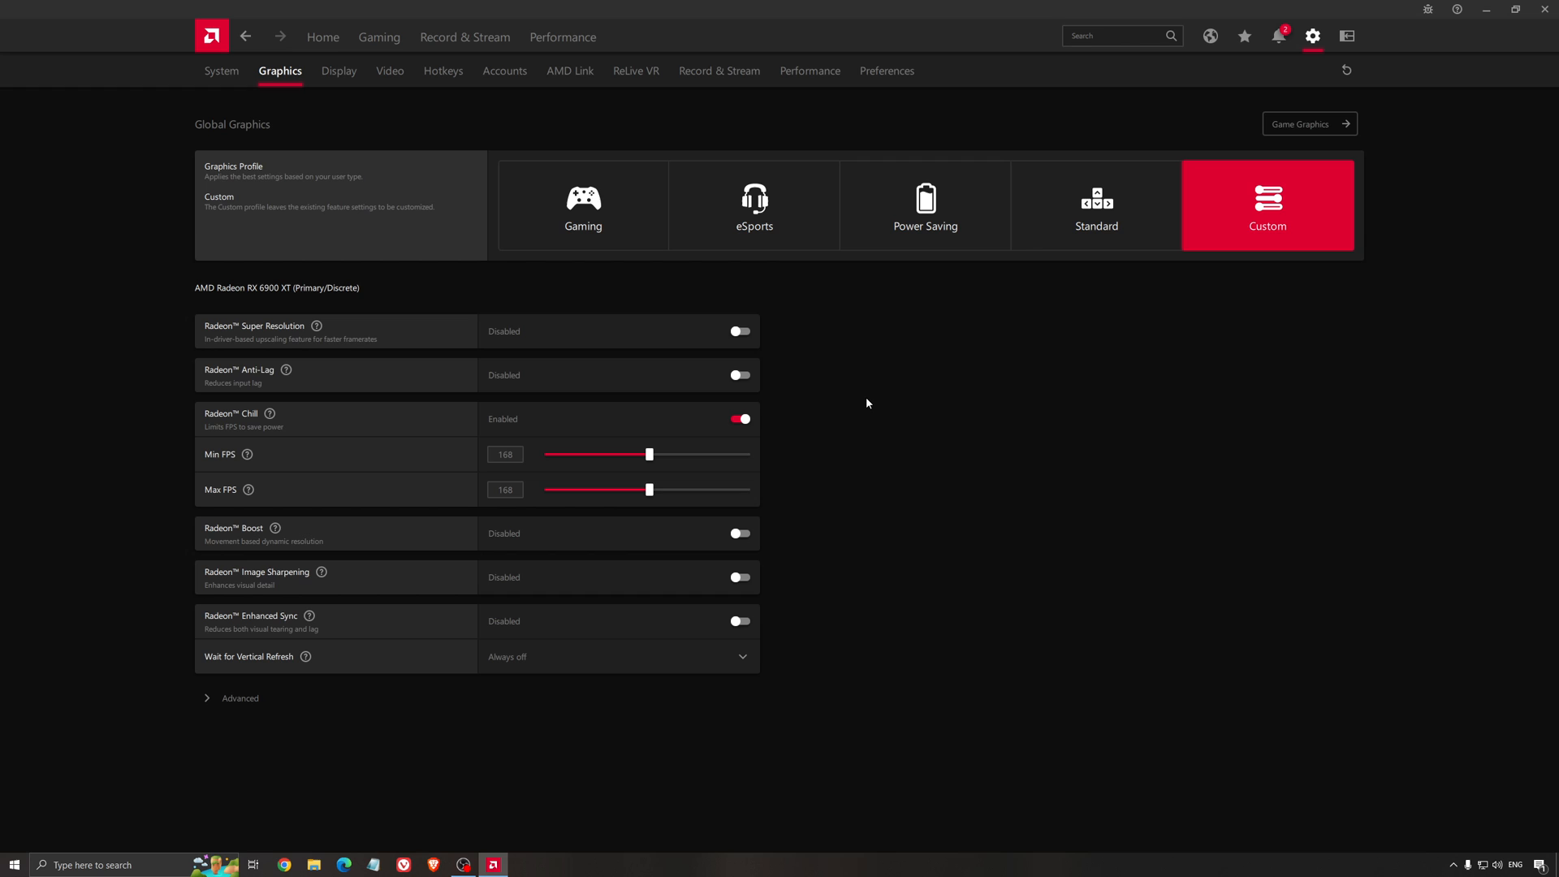
mouse_move(913, 343)
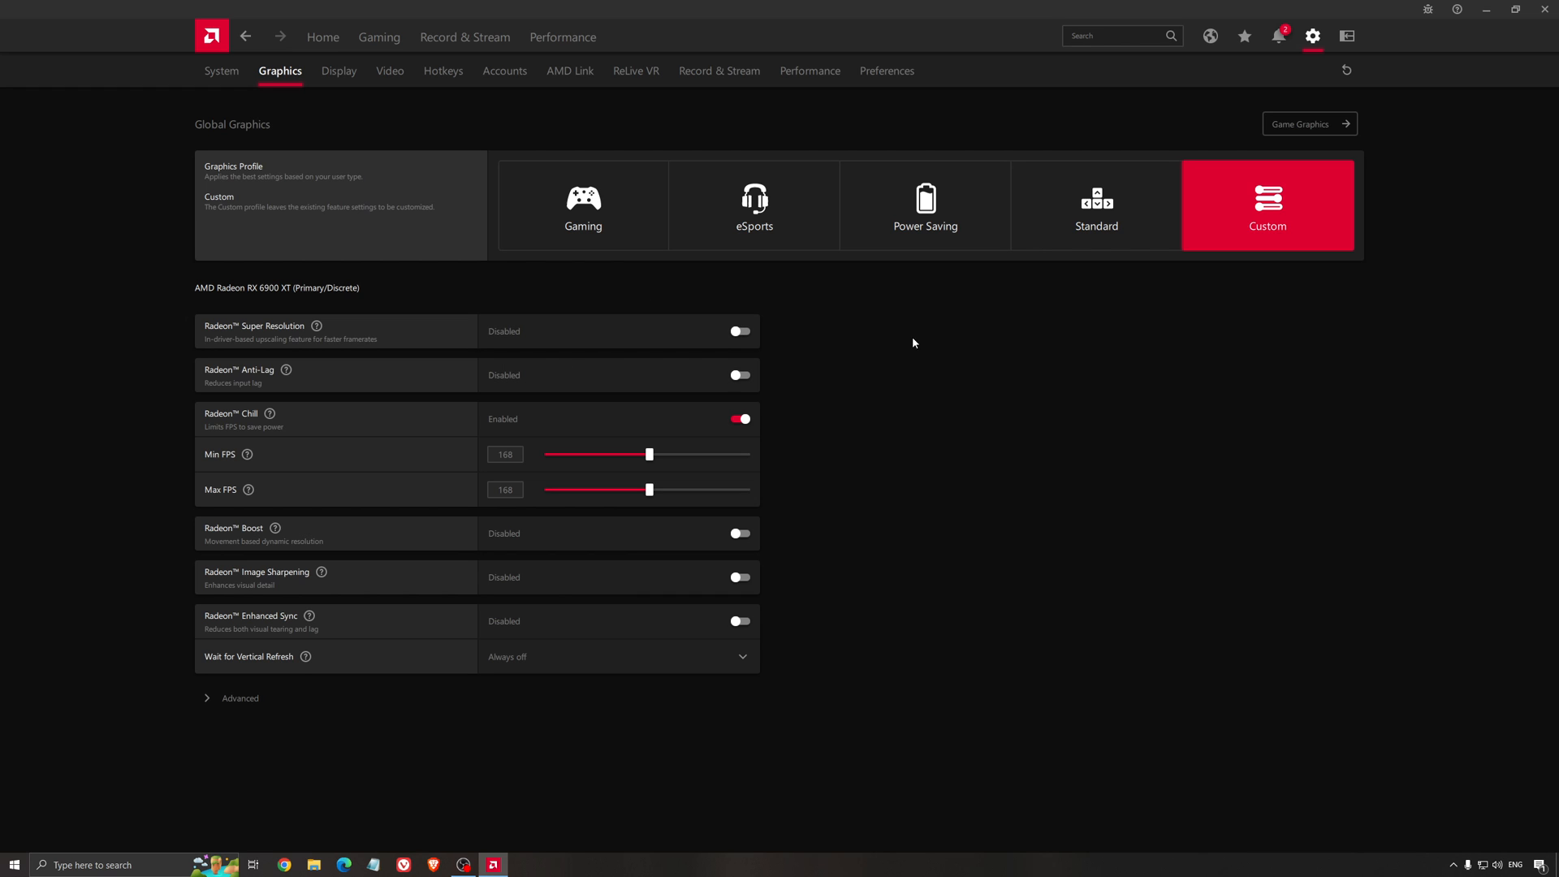
mouse_move(898, 379)
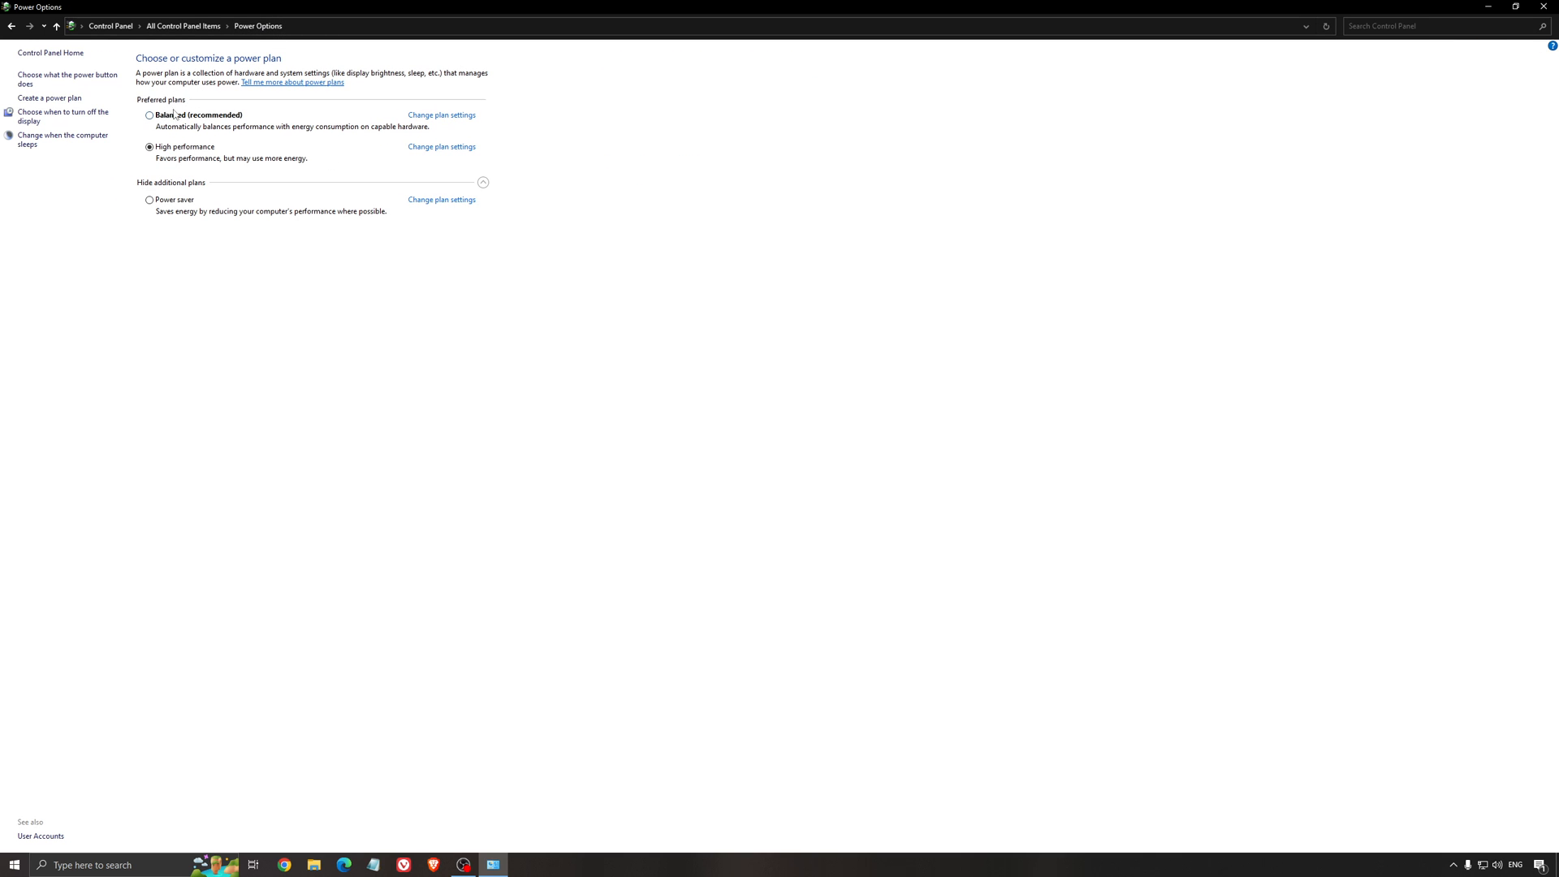
mouse_move(494, 351)
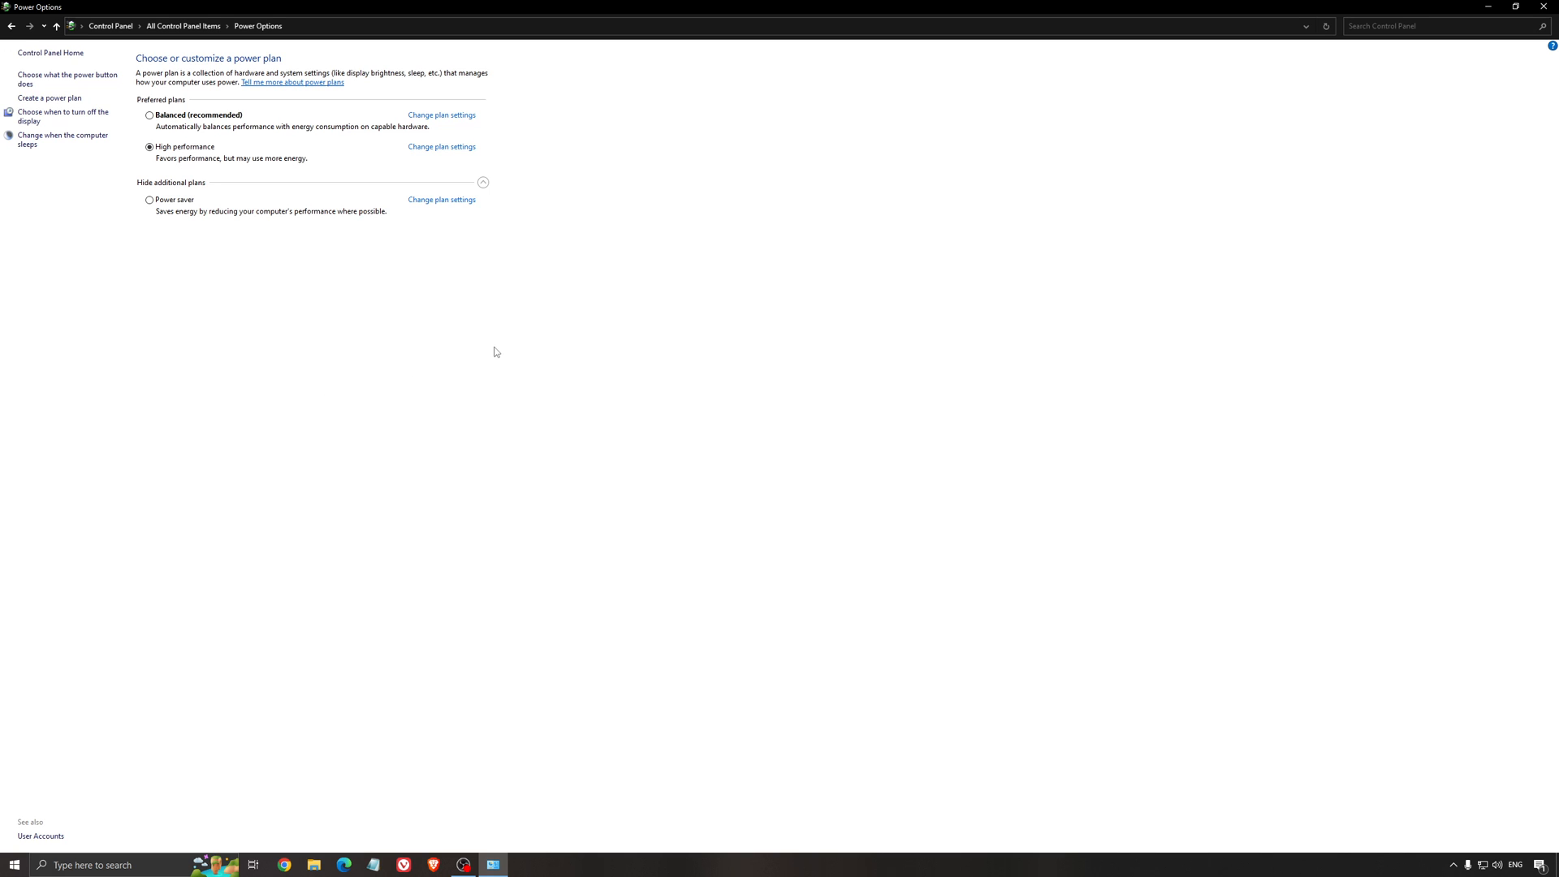
mouse_move(350, 353)
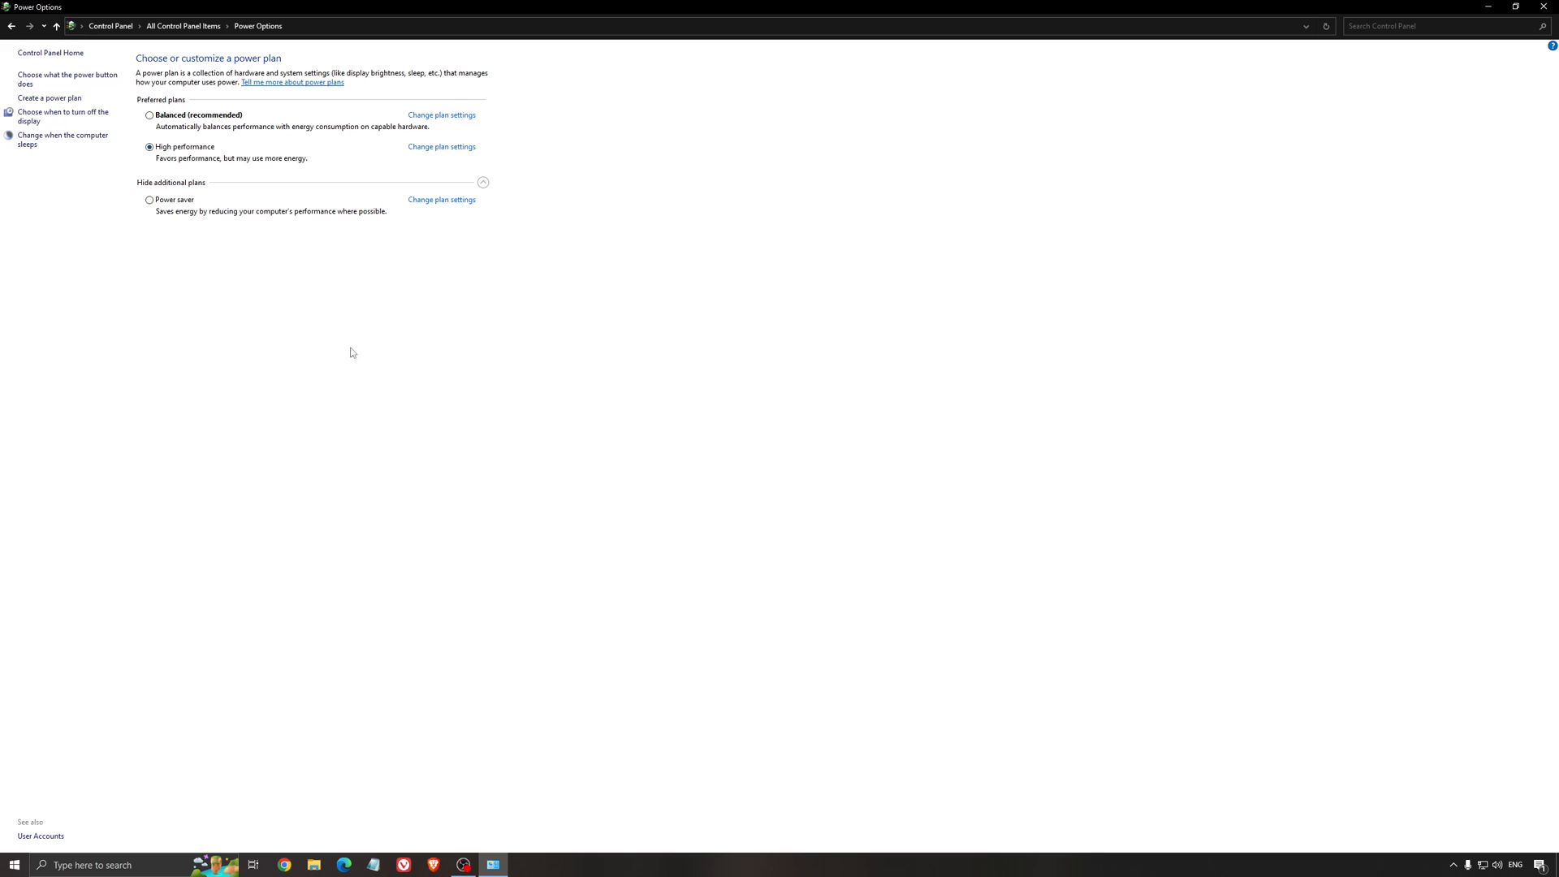
mouse_move(436, 318)
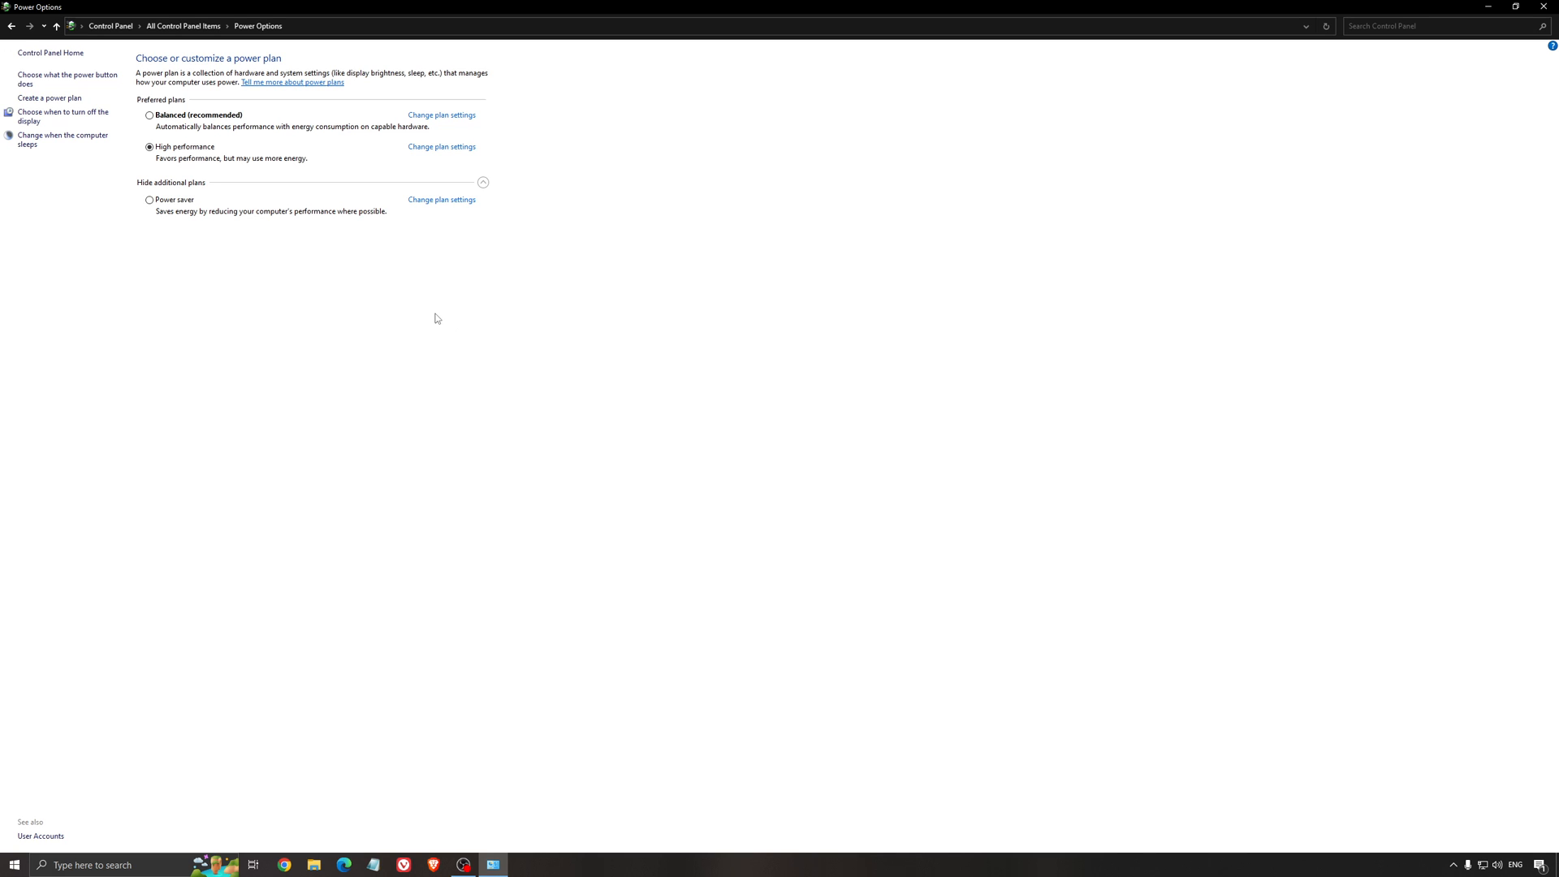
Leave Power Options with the High performance plan active
click(1486, 6)
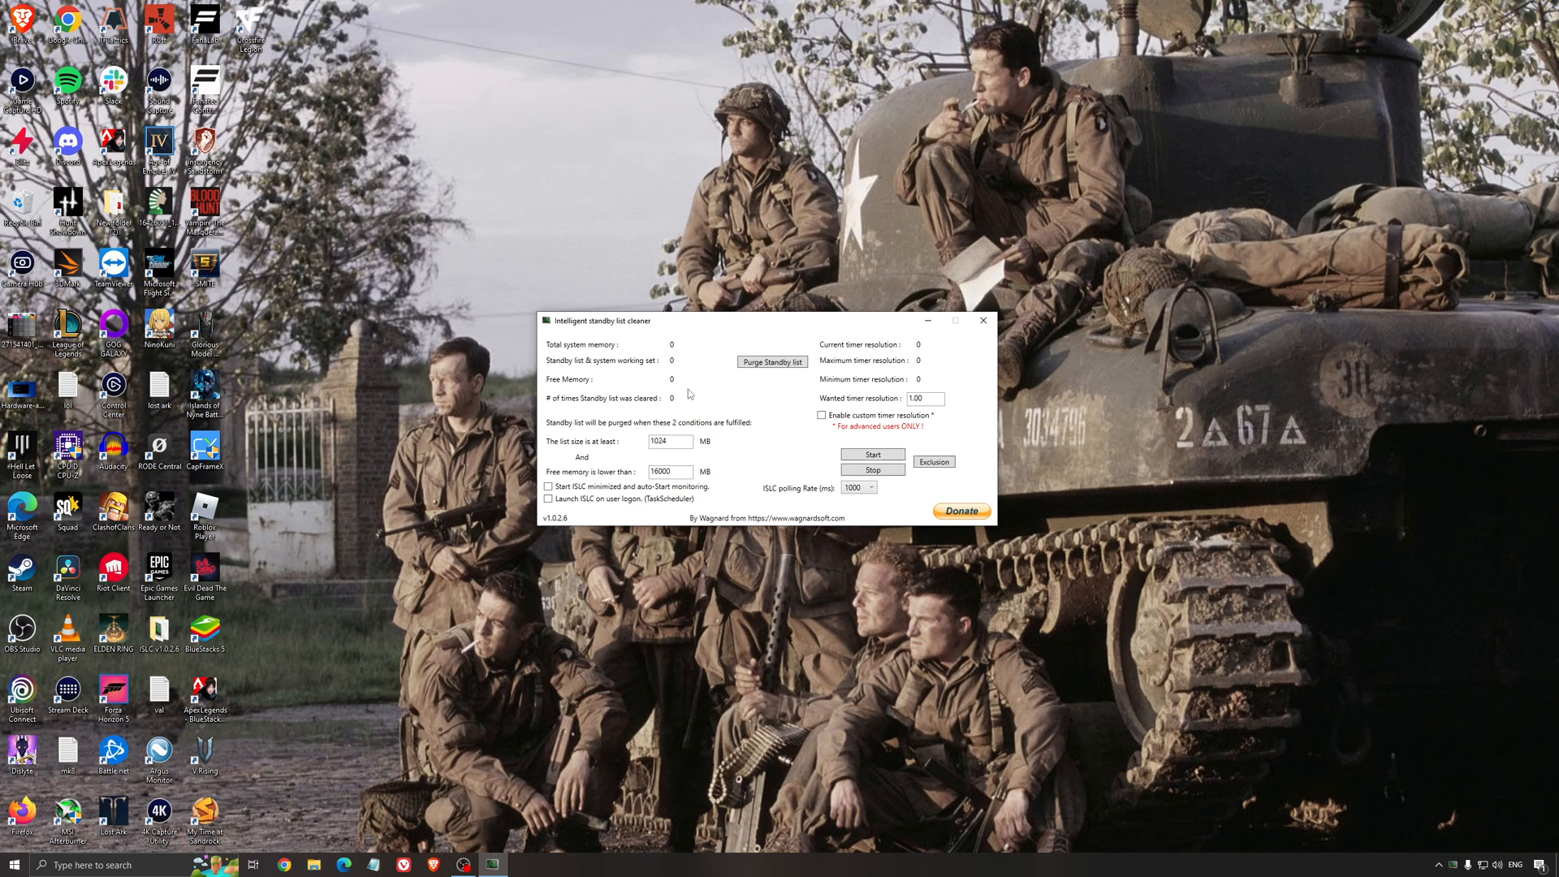
Dismiss the Intelligent Standby List Cleaner window, leaving the desktop visible
click(872, 455)
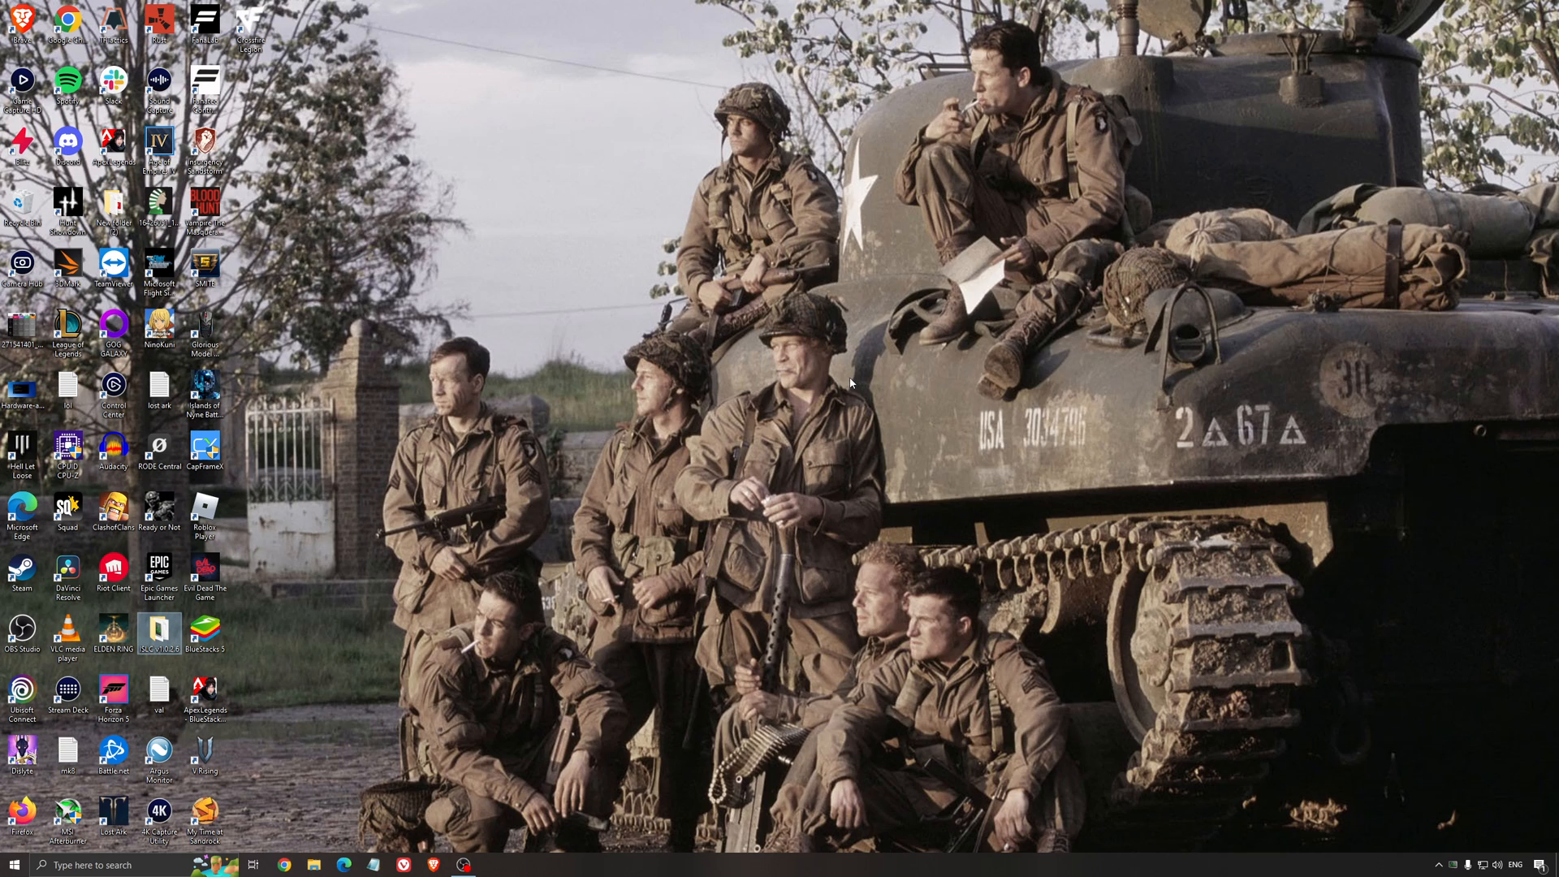
mouse_move(893, 587)
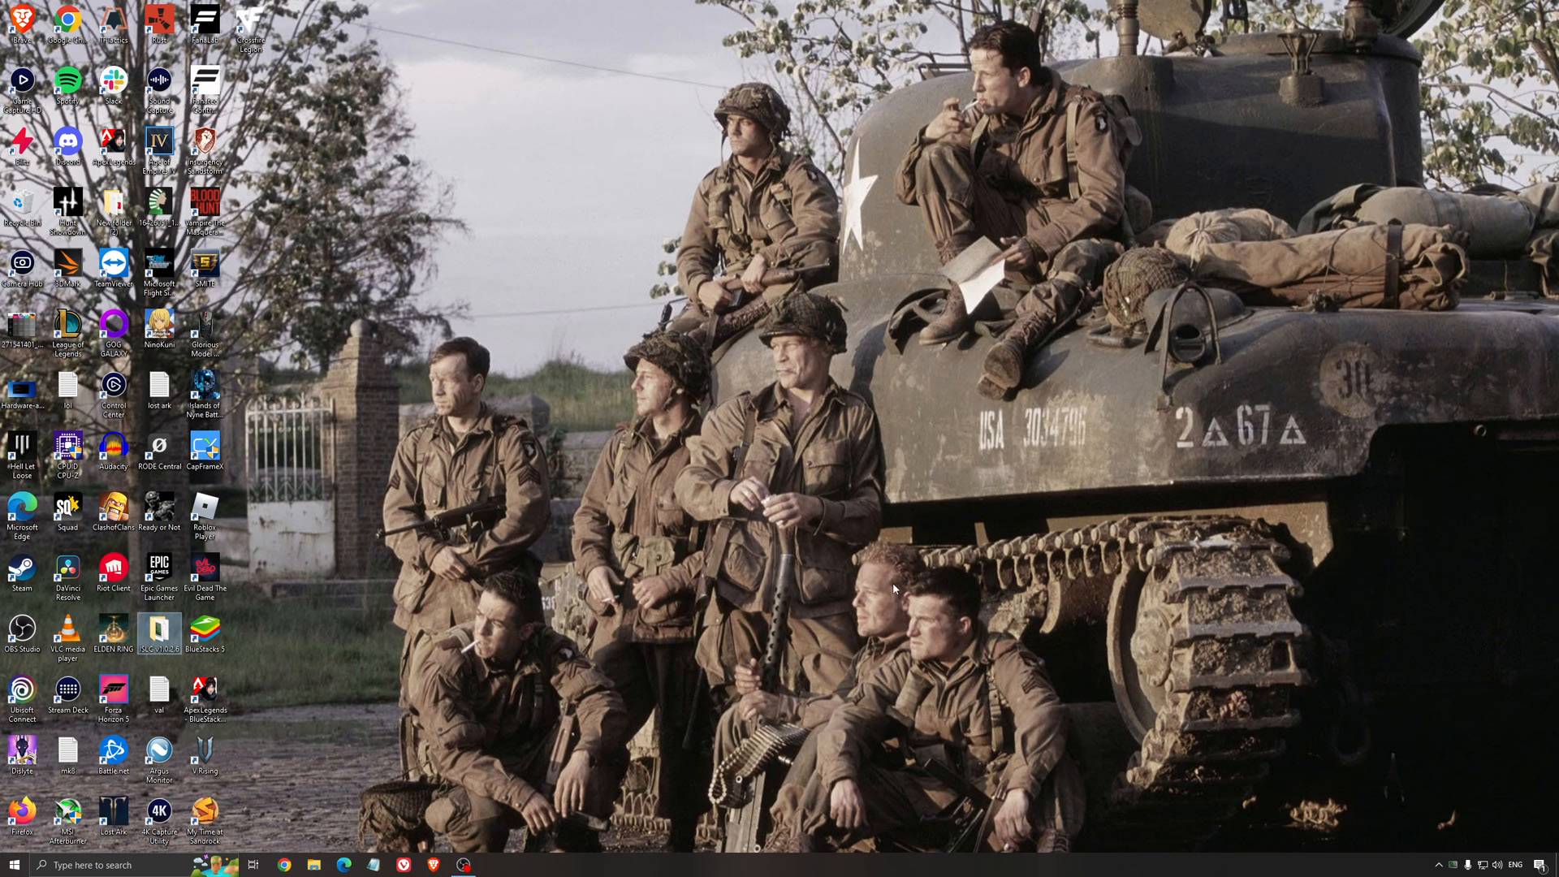
mouse_move(791, 488)
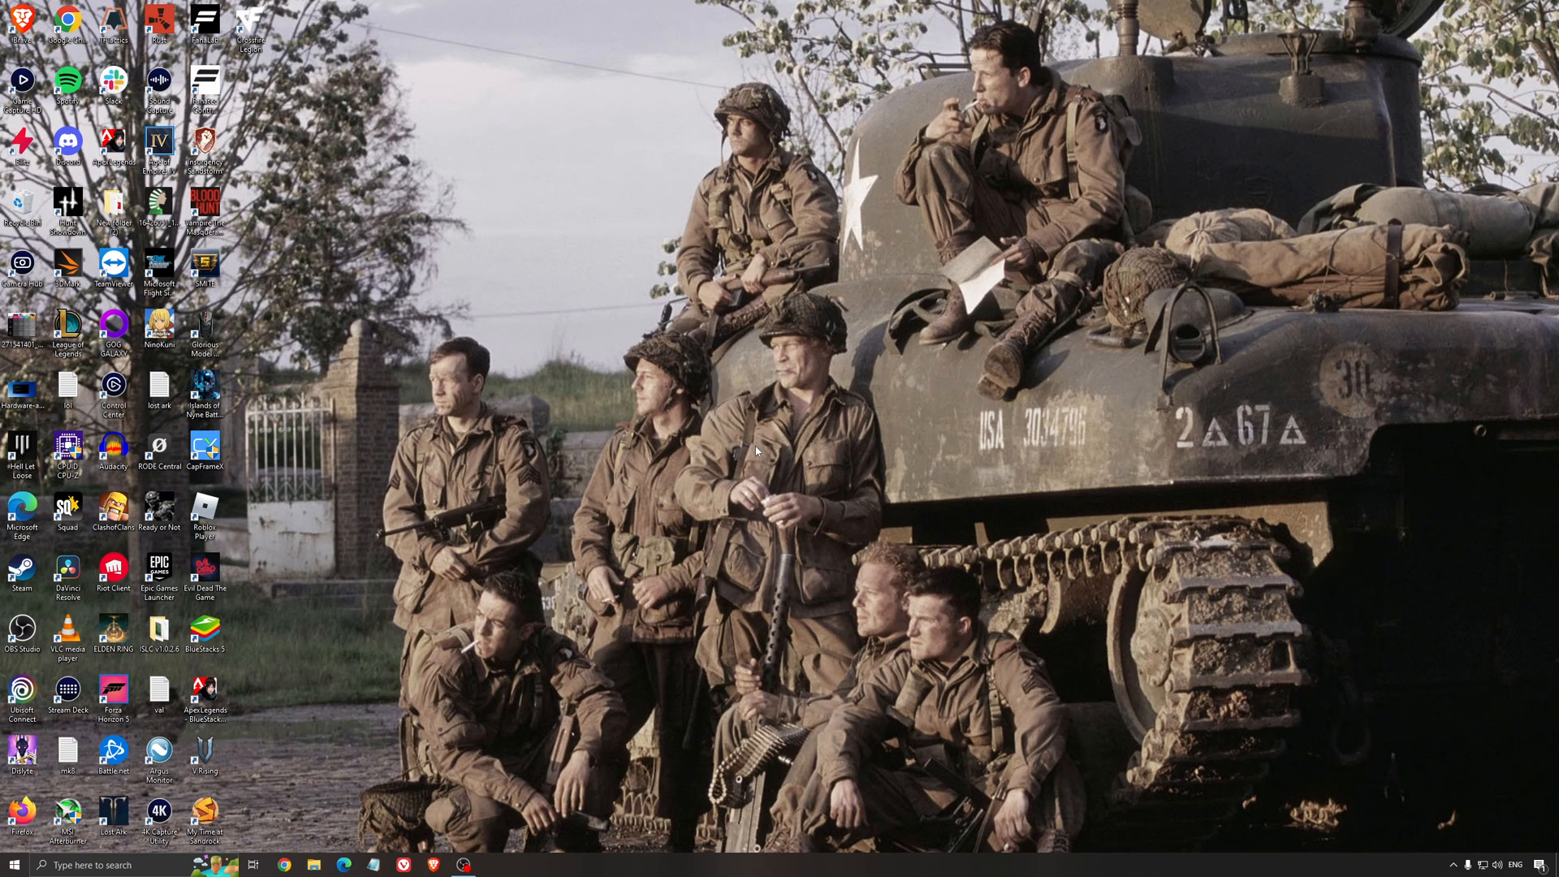
mouse_move(767, 440)
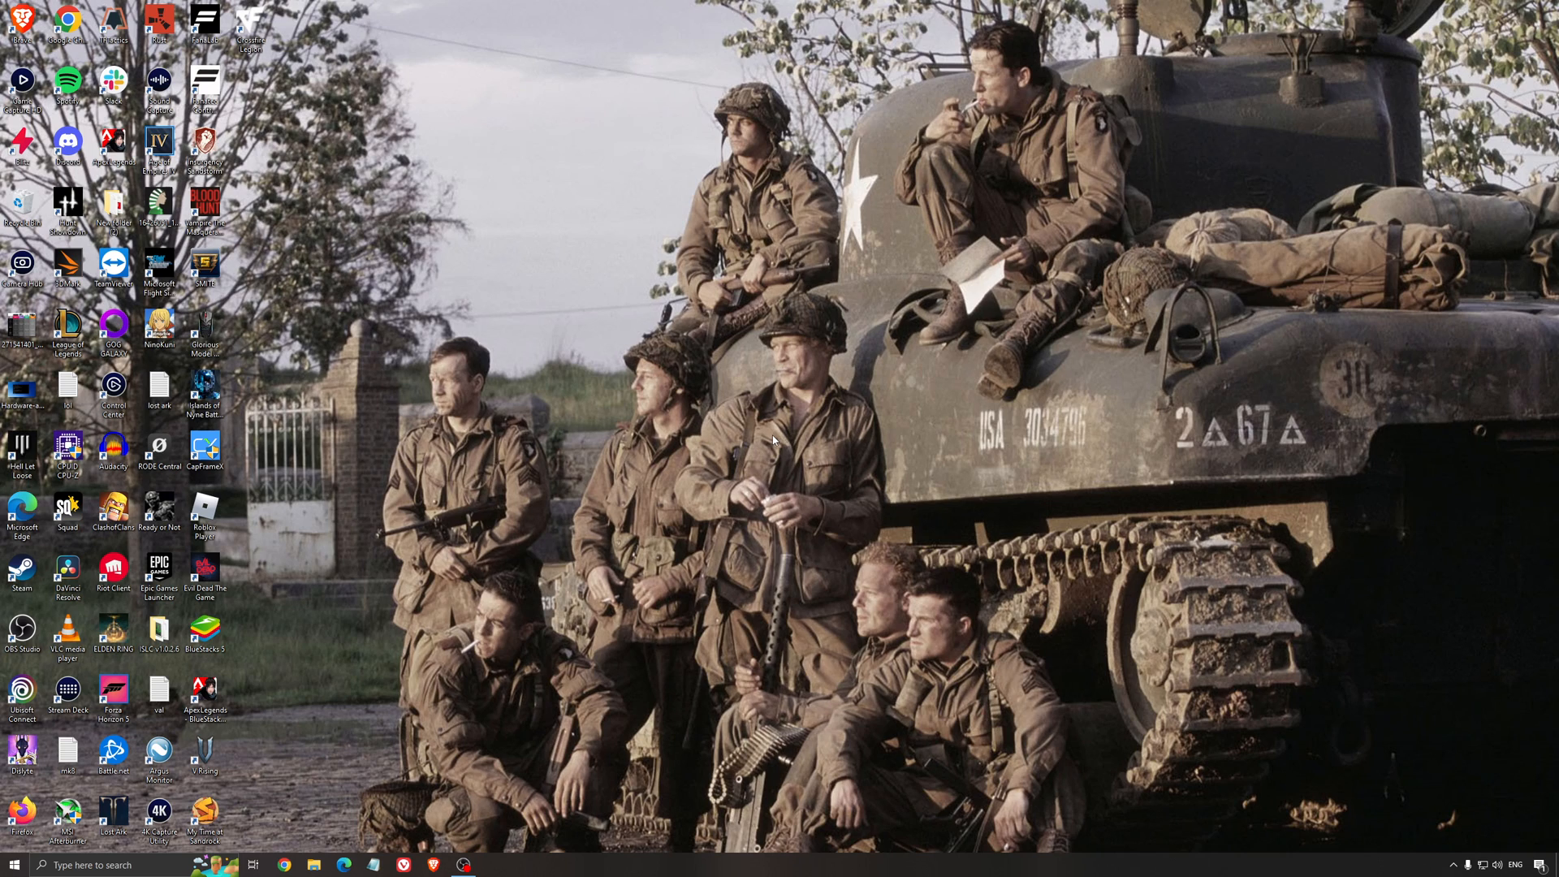
mouse_move(740, 421)
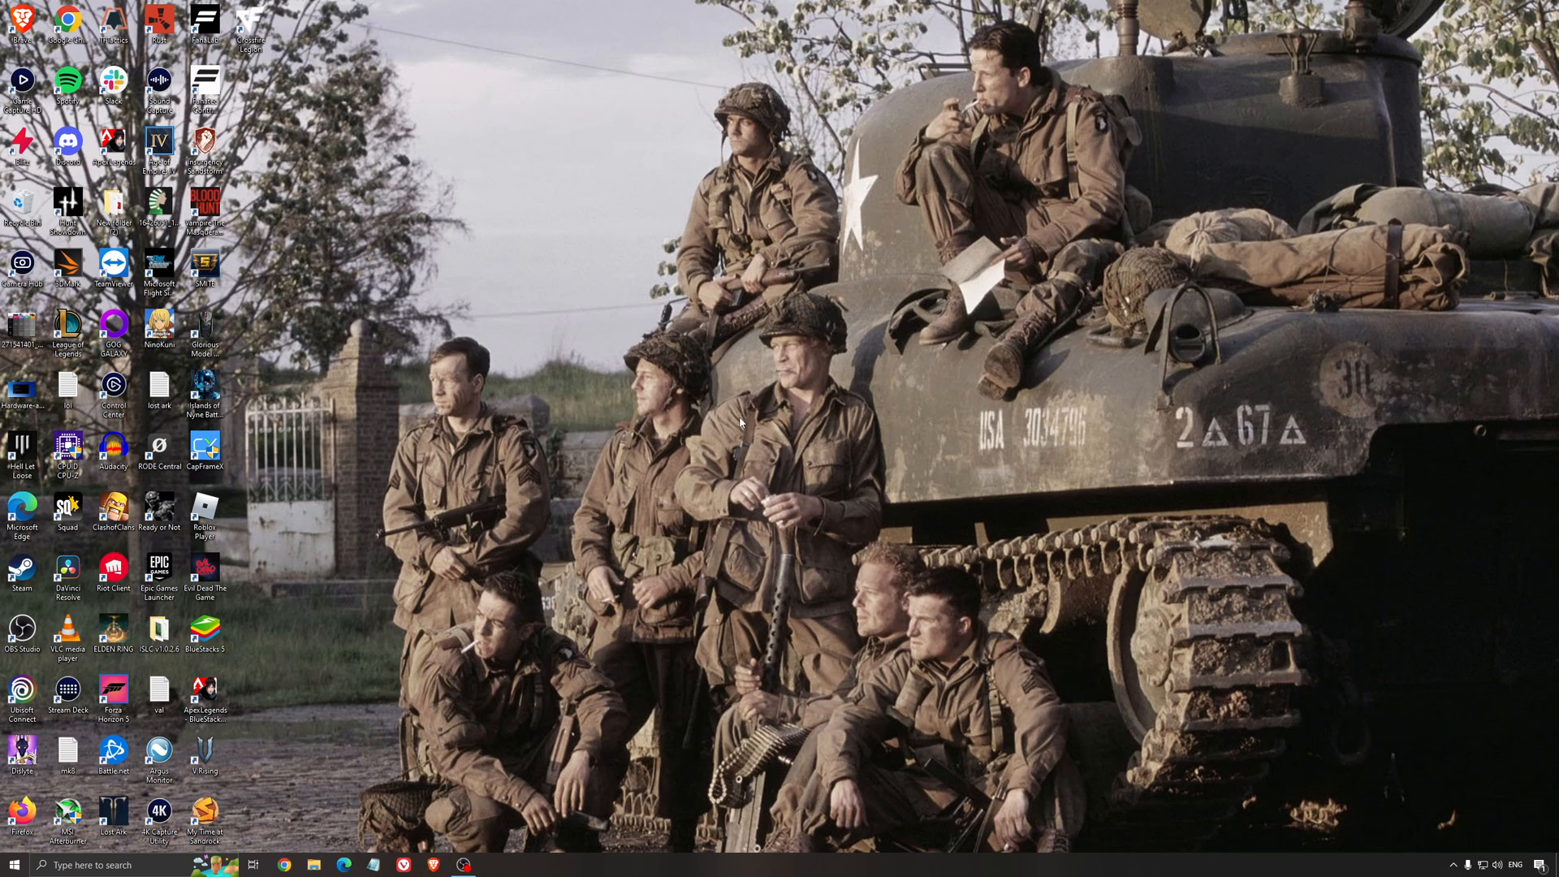
mouse_move(721, 396)
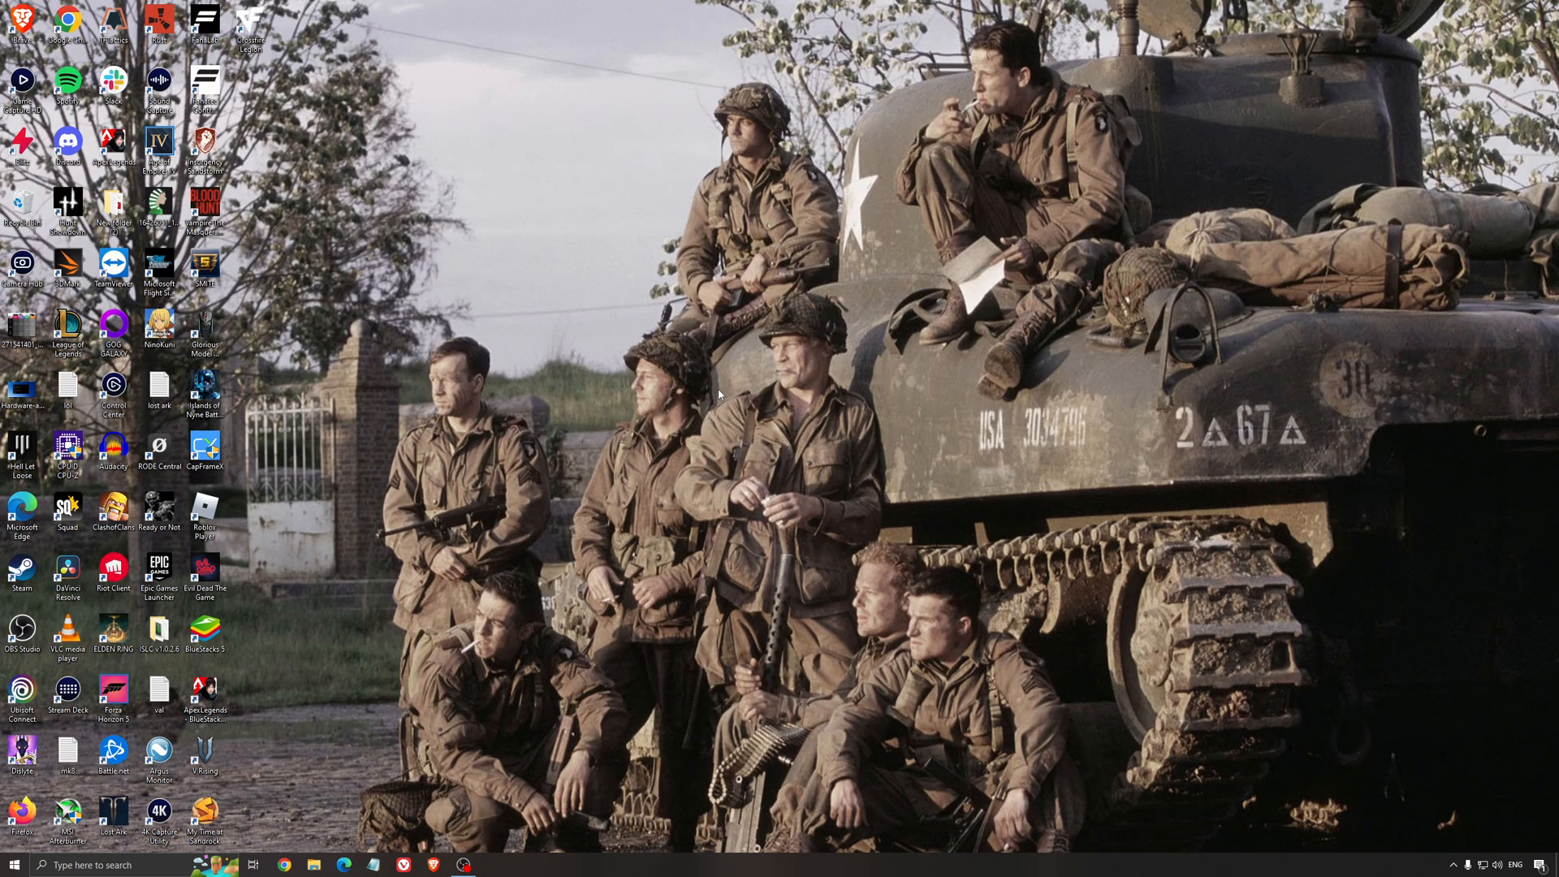
mouse_move(759, 409)
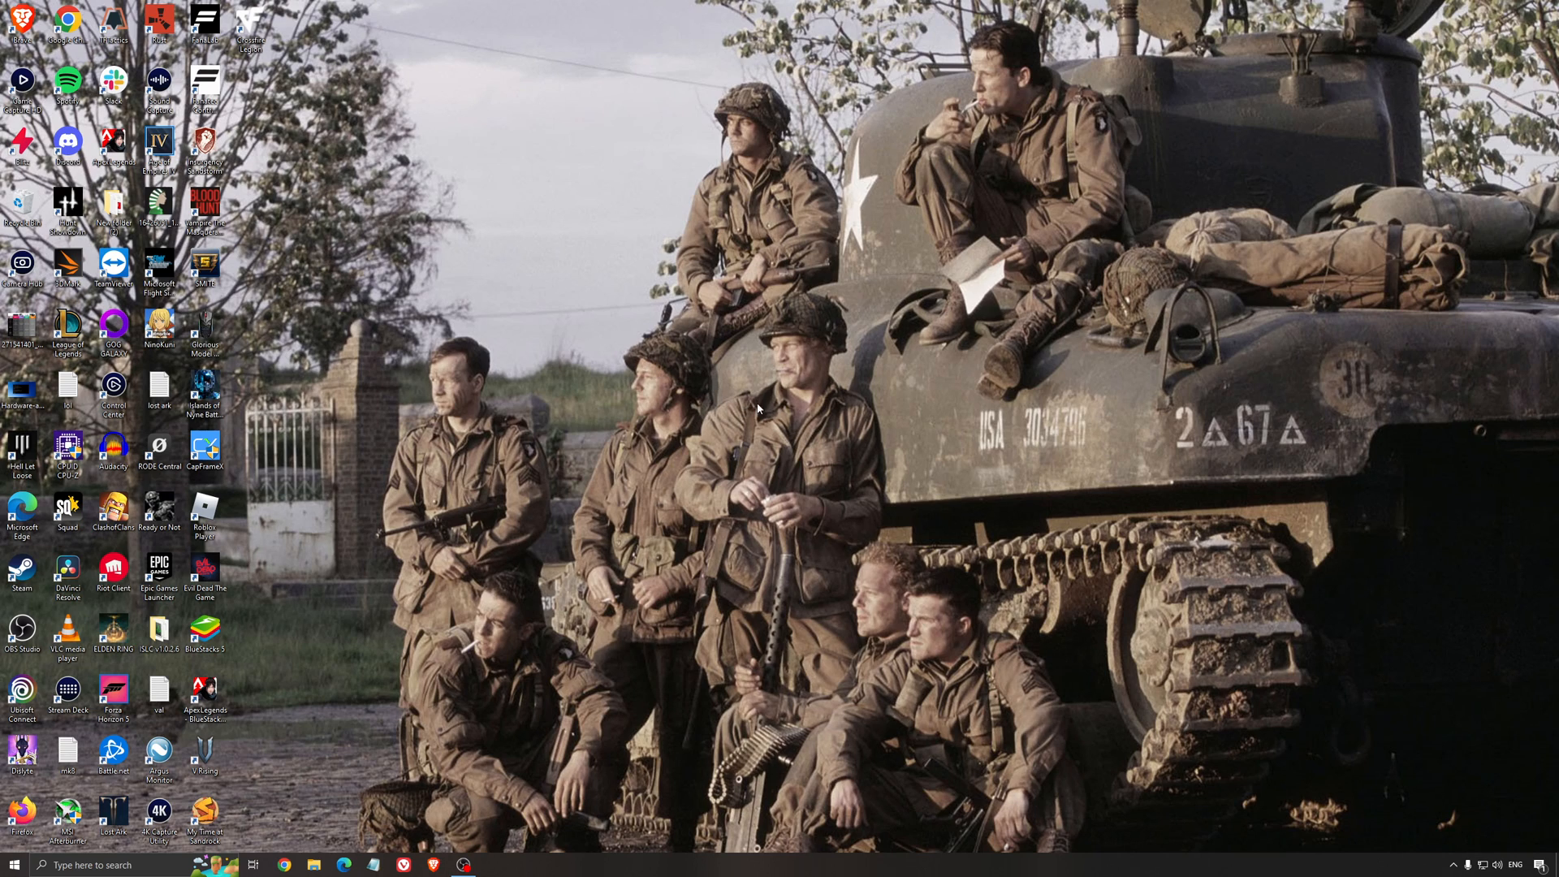
mouse_move(764, 423)
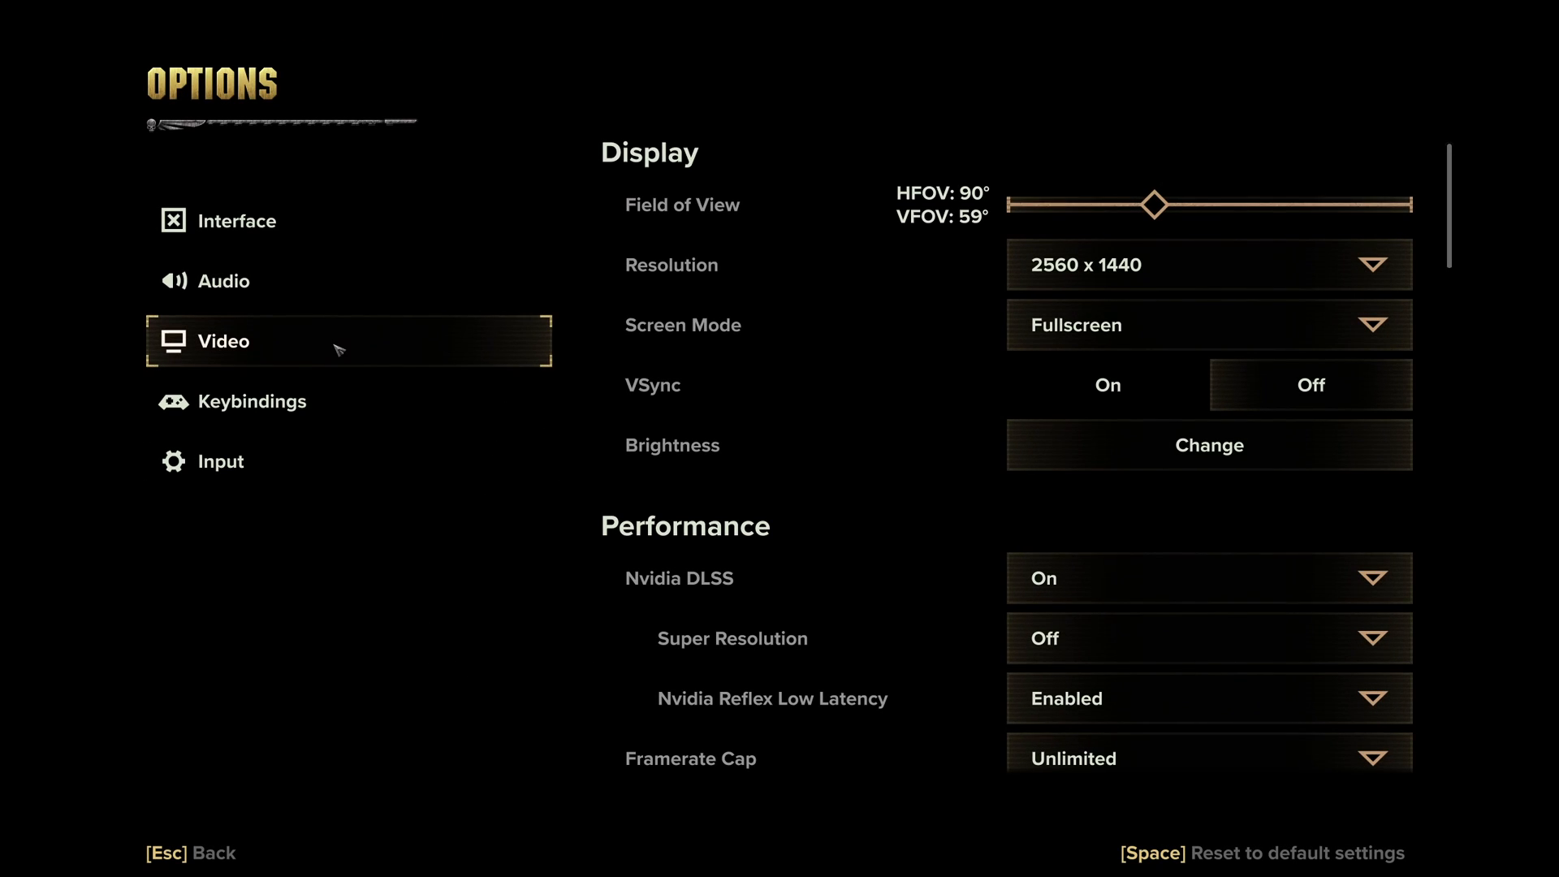
mouse_move(714, 205)
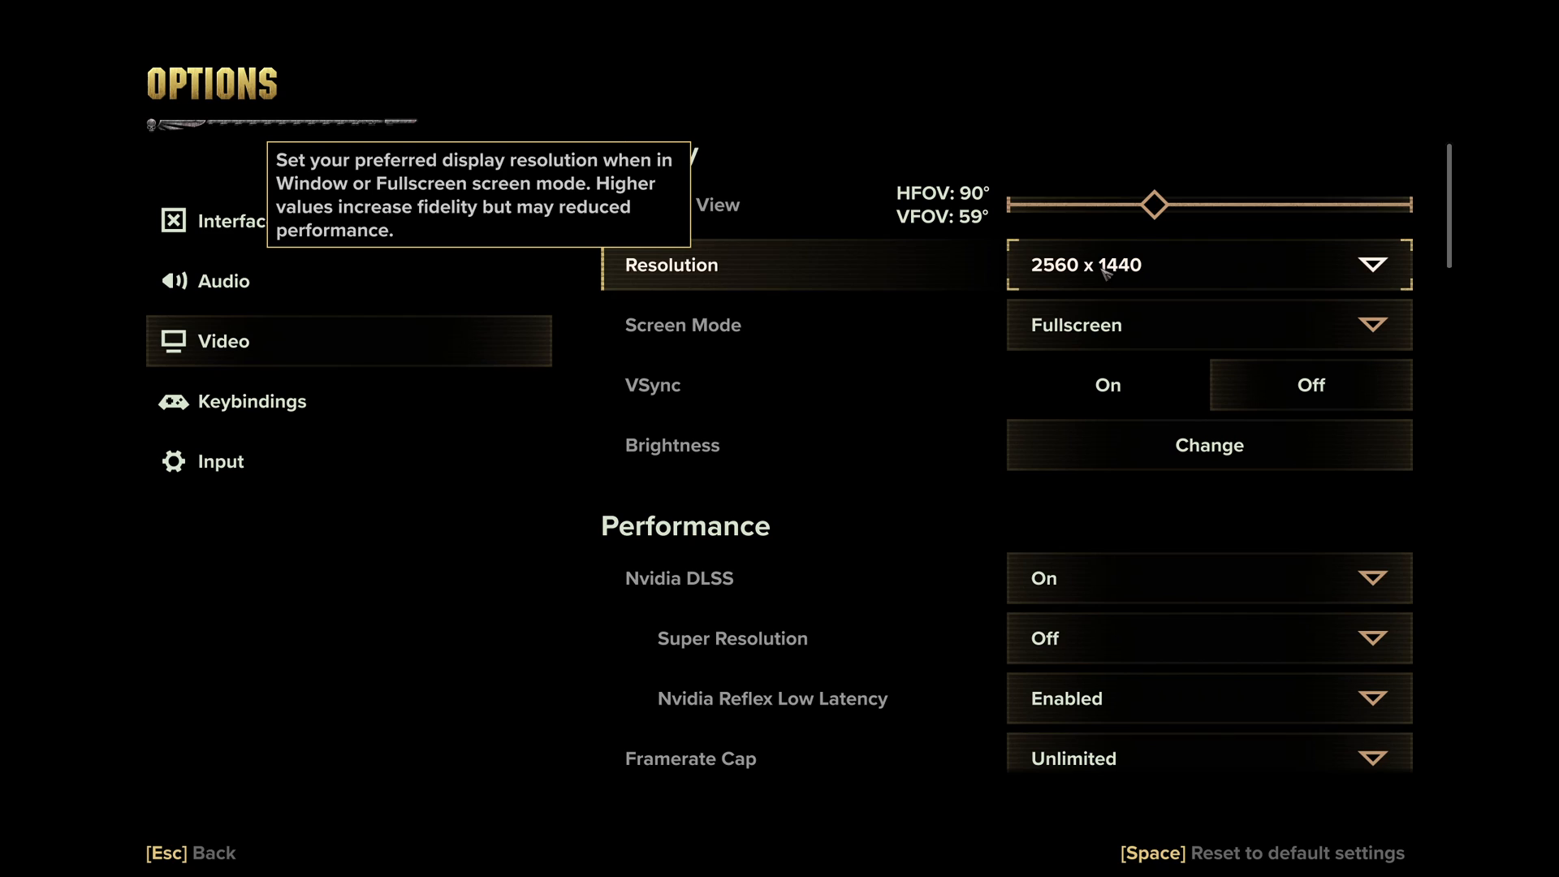
mouse_move(812, 333)
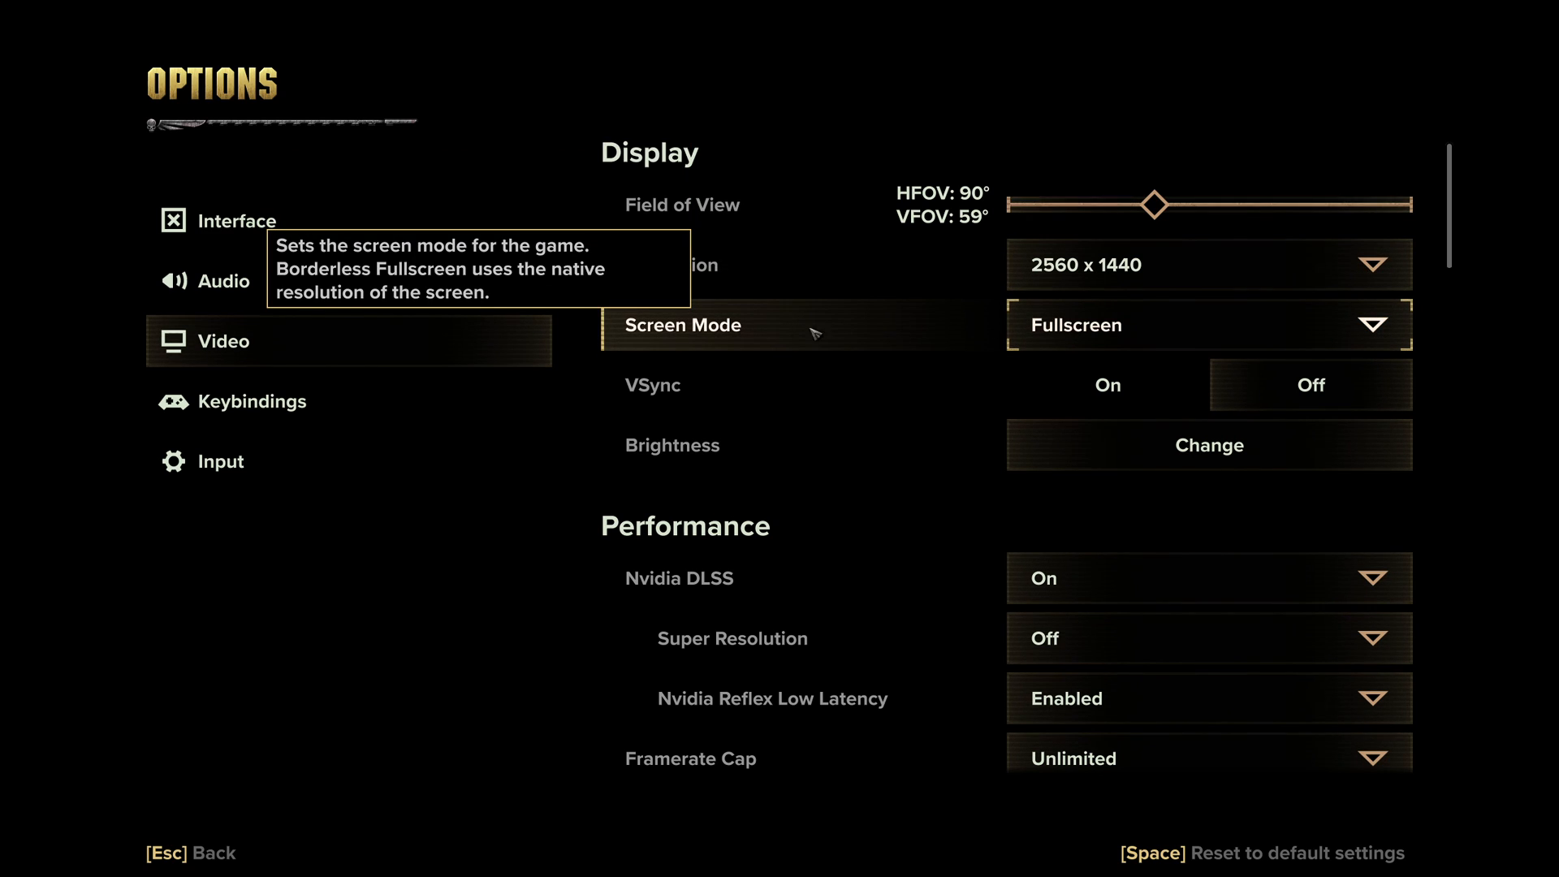
mouse_move(1141, 330)
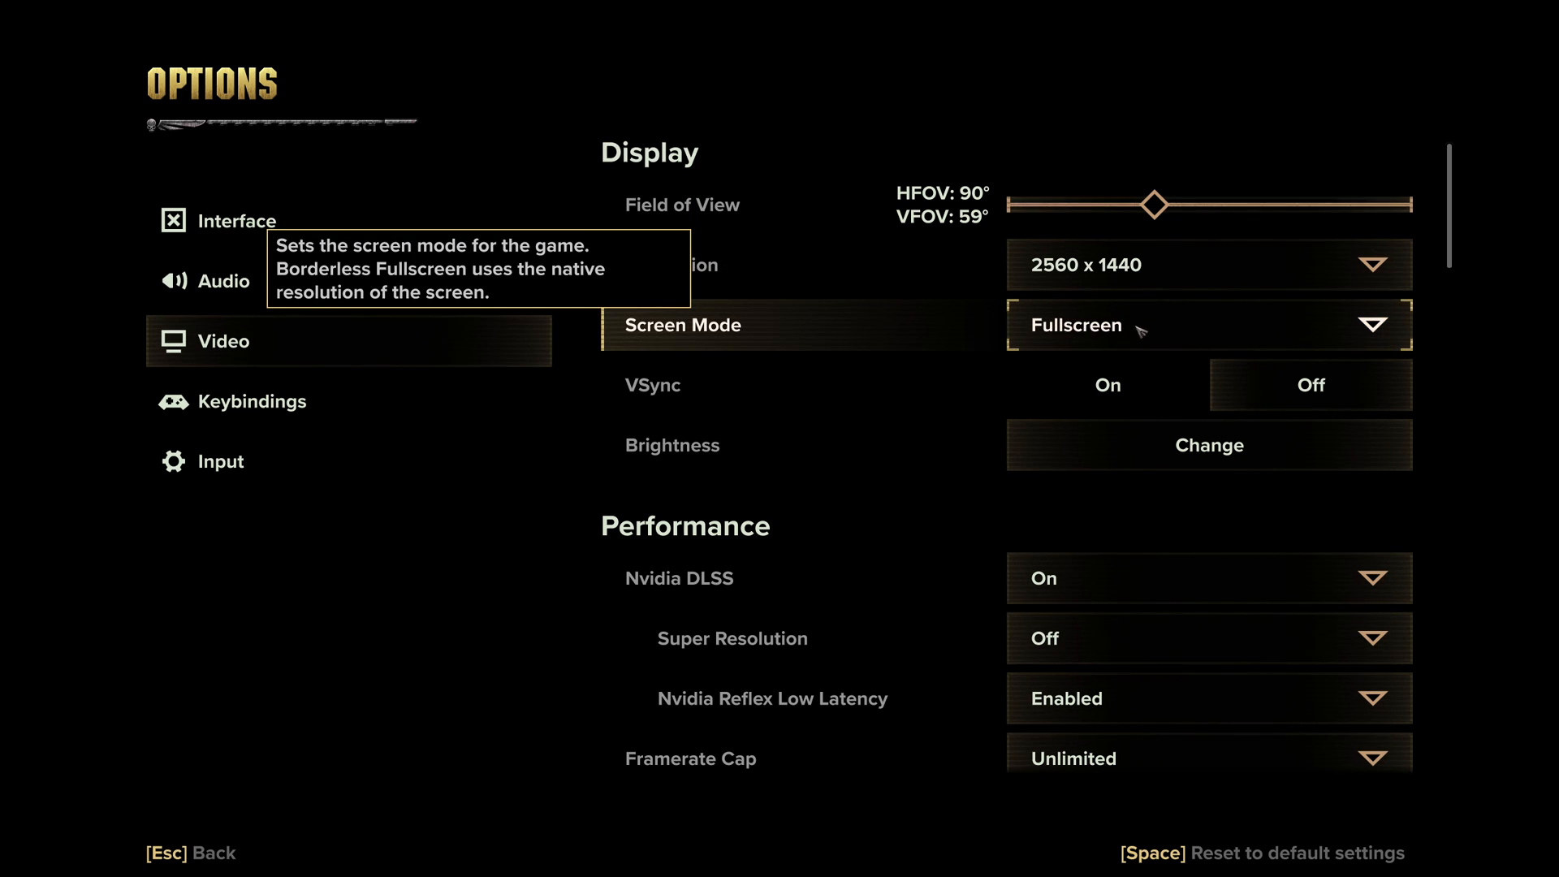
mouse_move(755, 406)
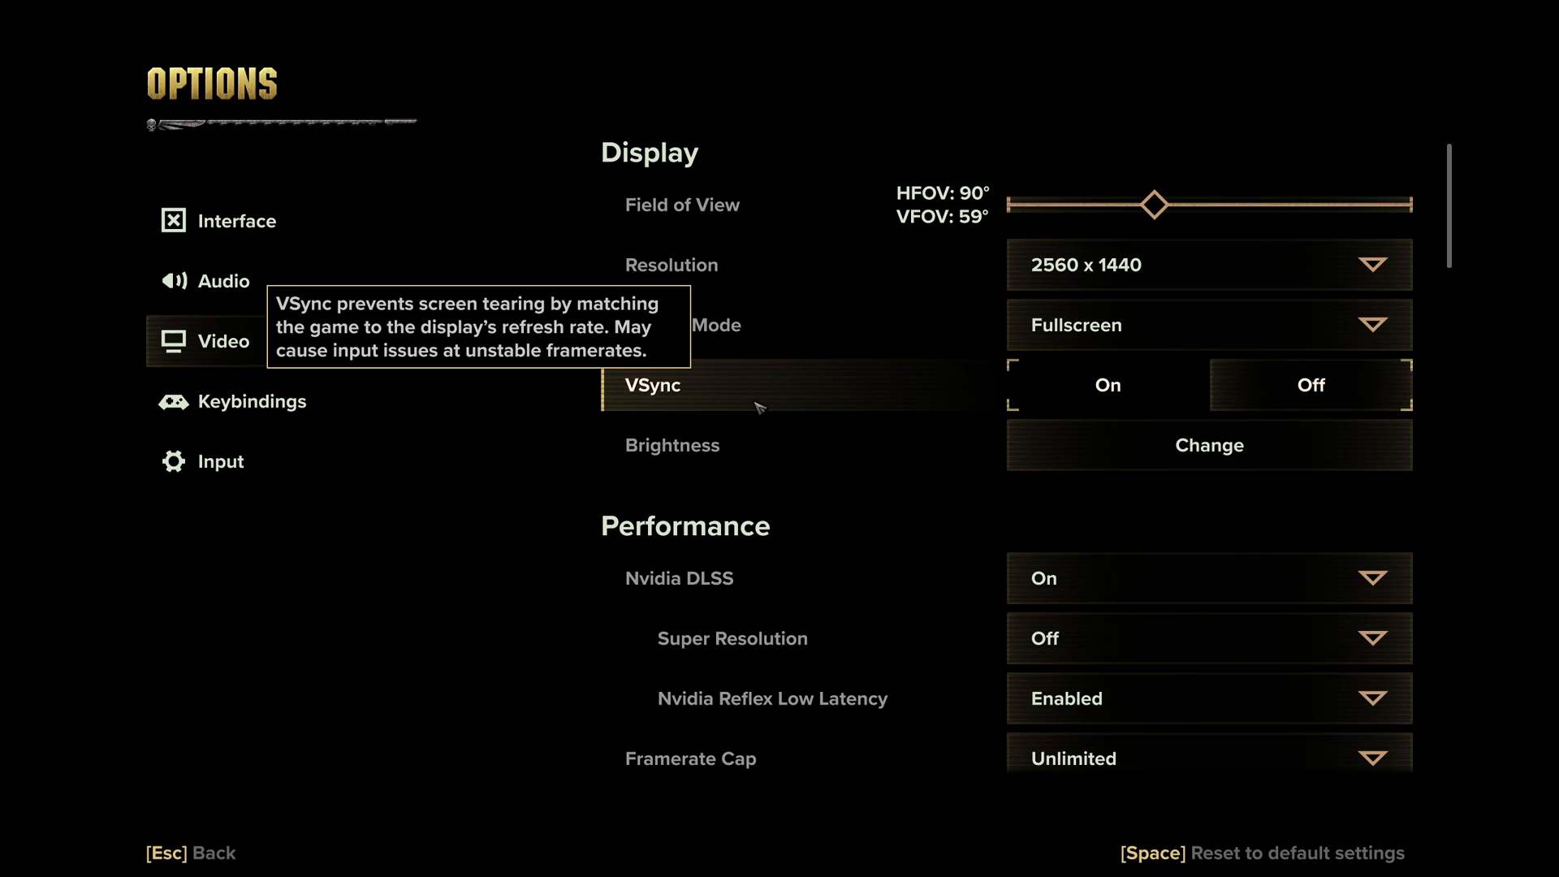
mouse_move(1278, 390)
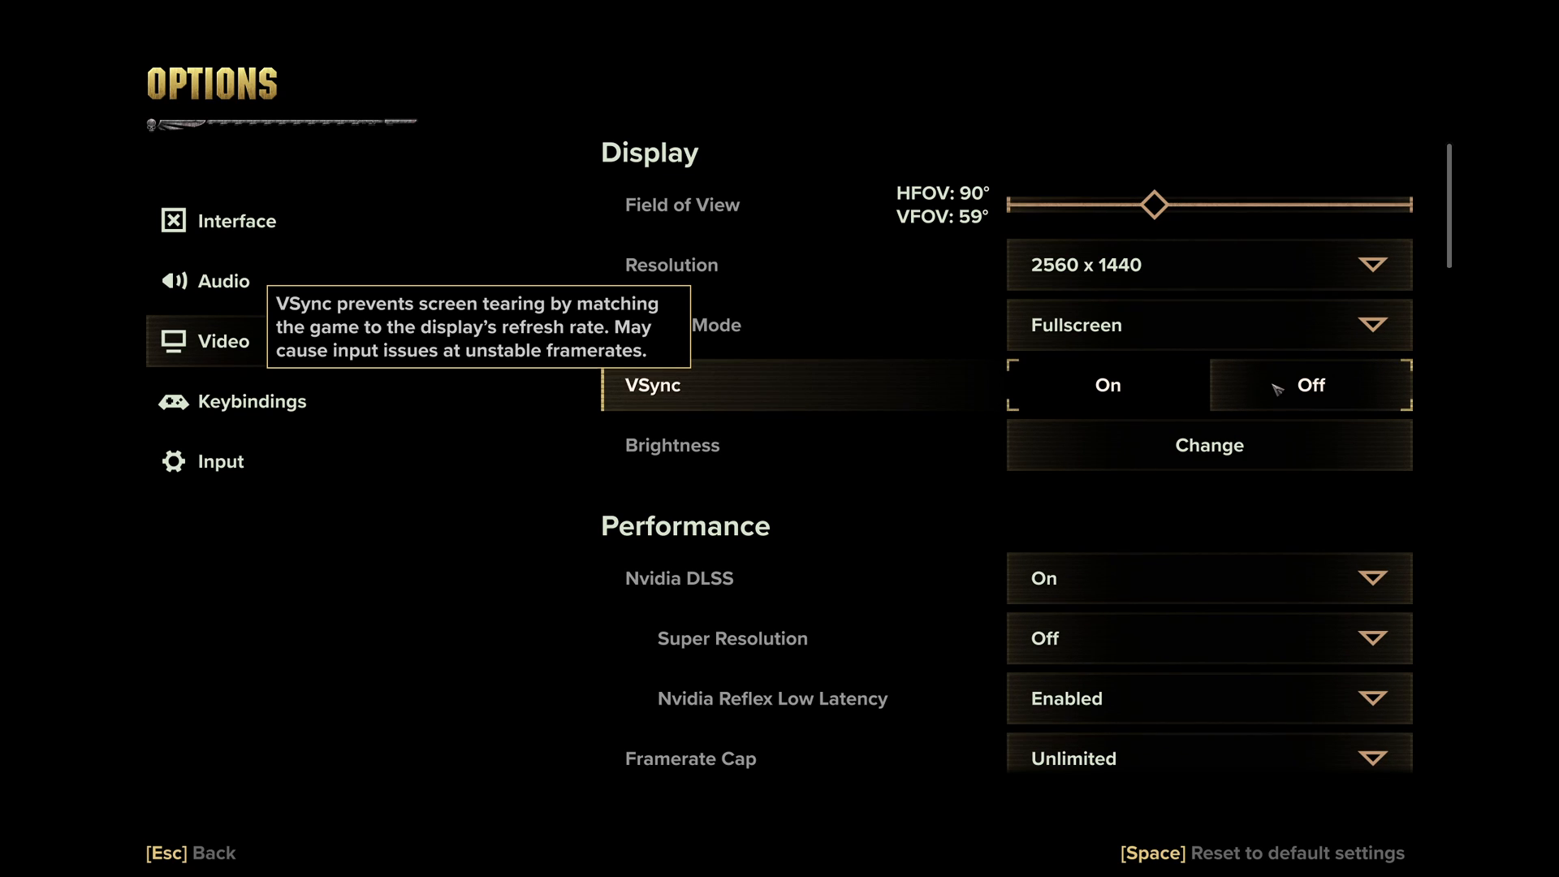
Scroll the Video options to the FidelityFX, Sharpen and anti-aliasing settings
scroll(down, 3)
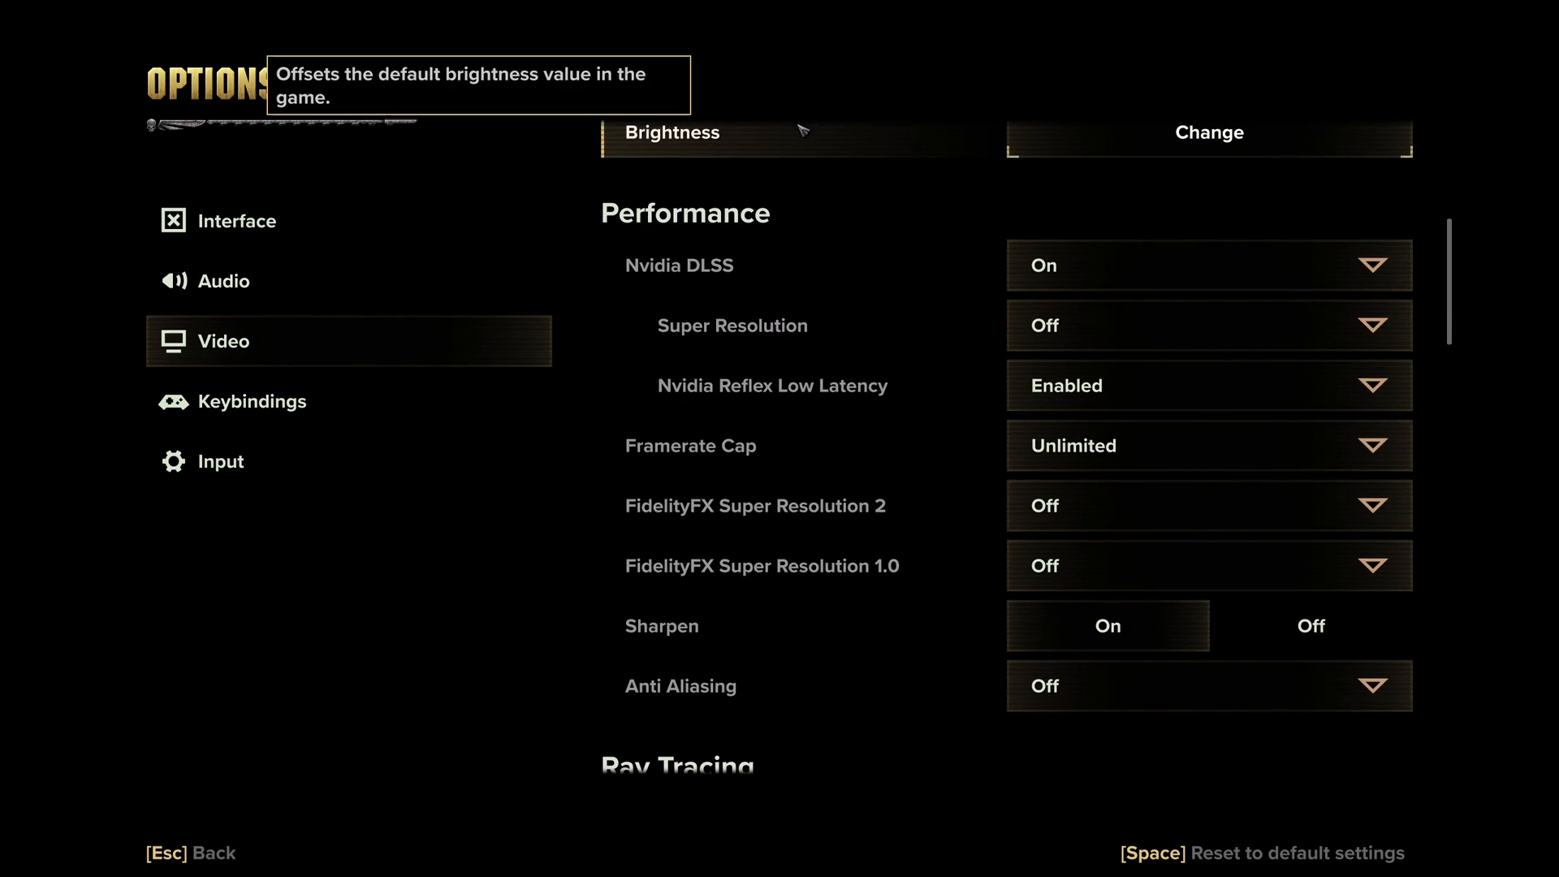
mouse_move(847, 339)
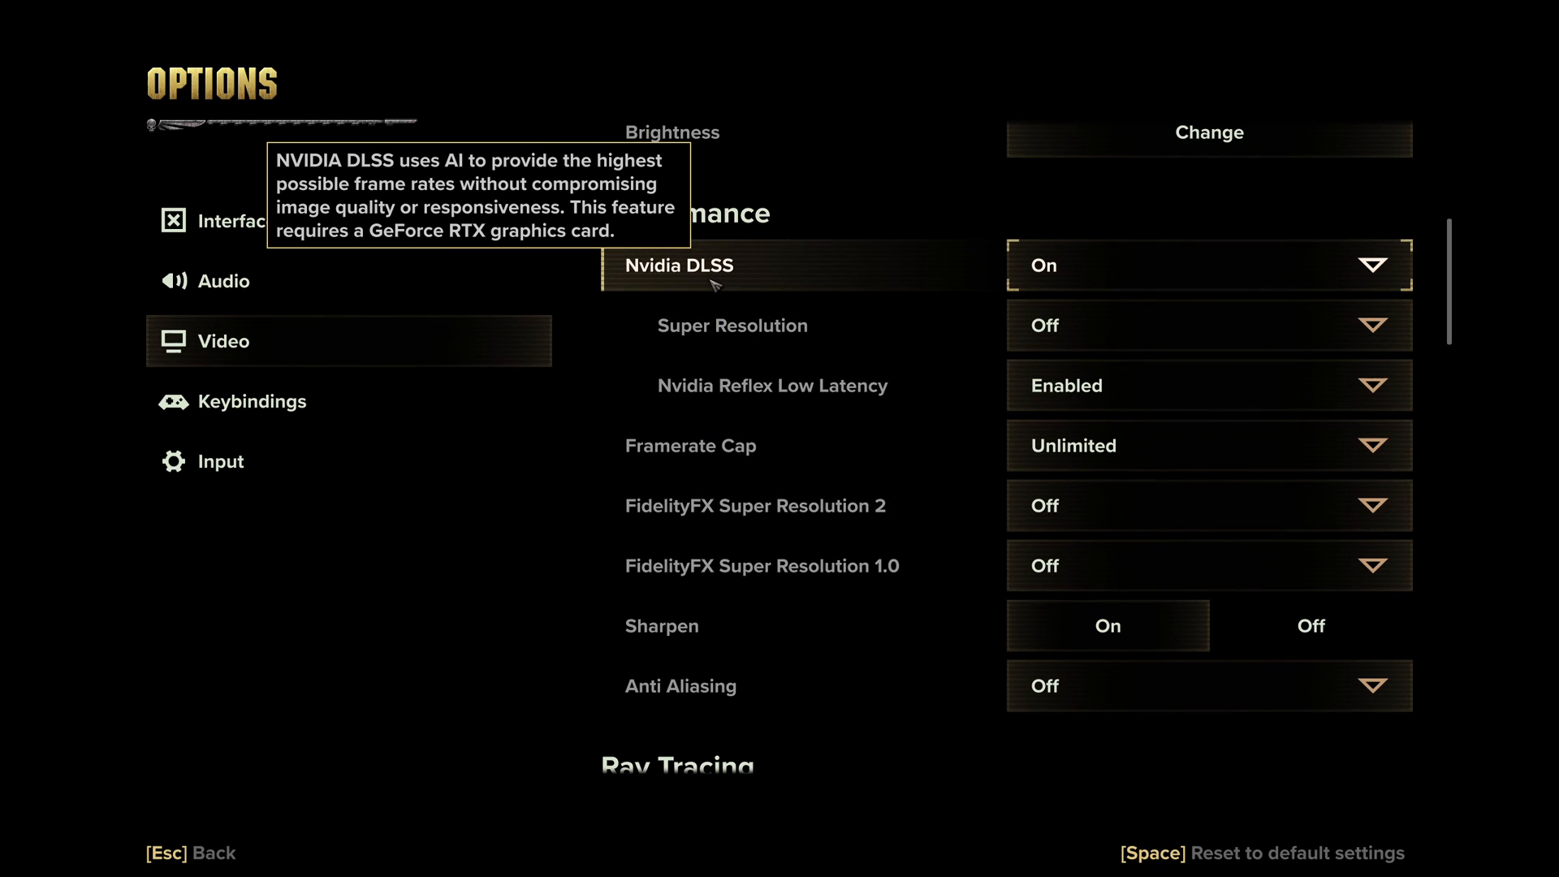
mouse_move(749, 286)
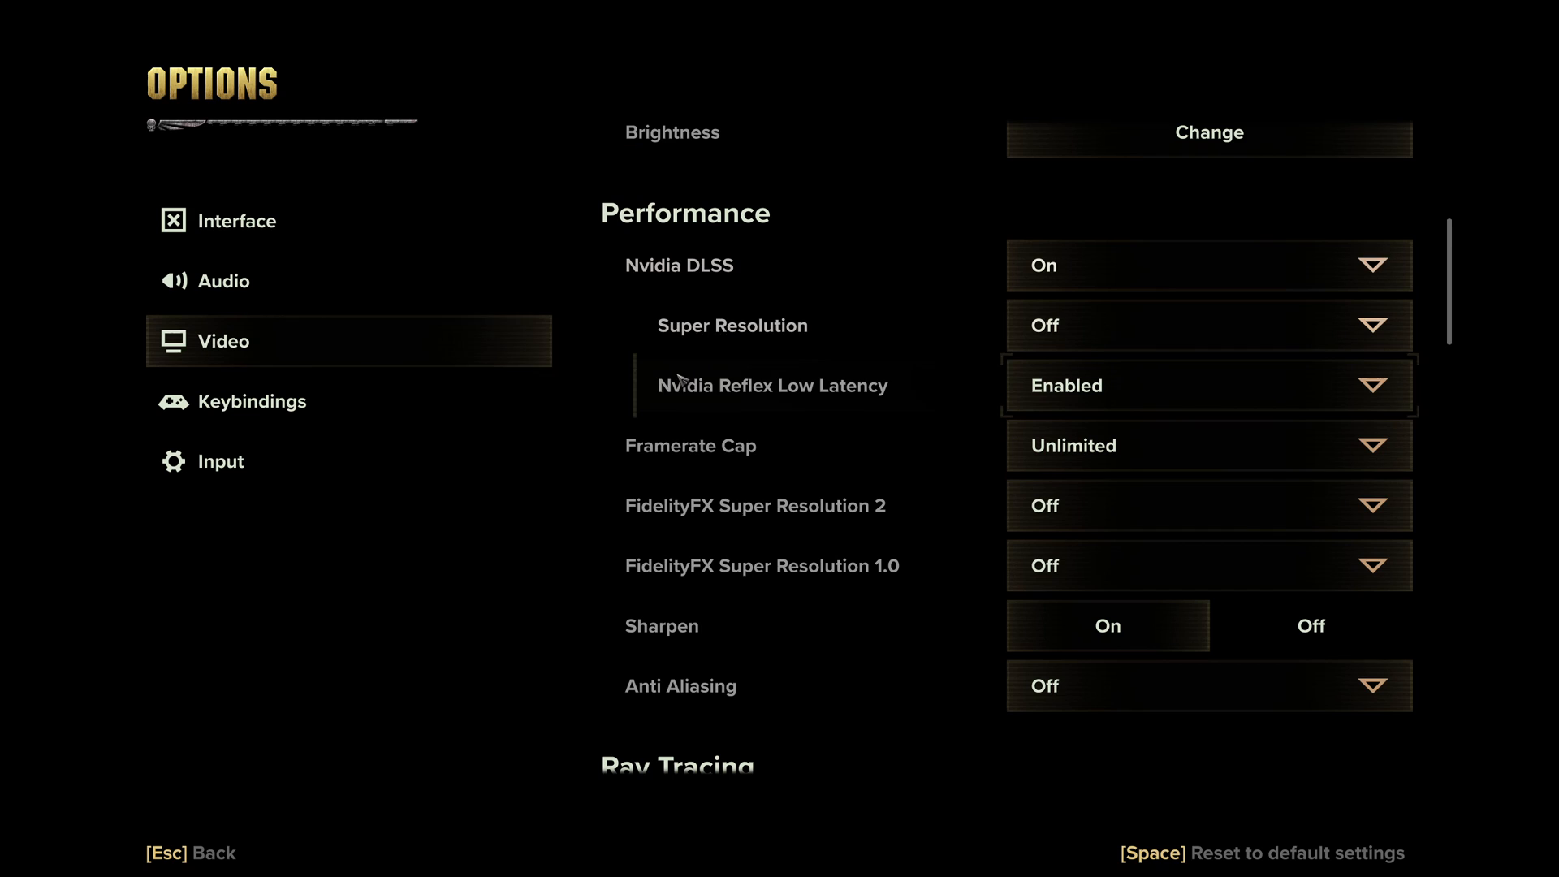
mouse_move(964, 406)
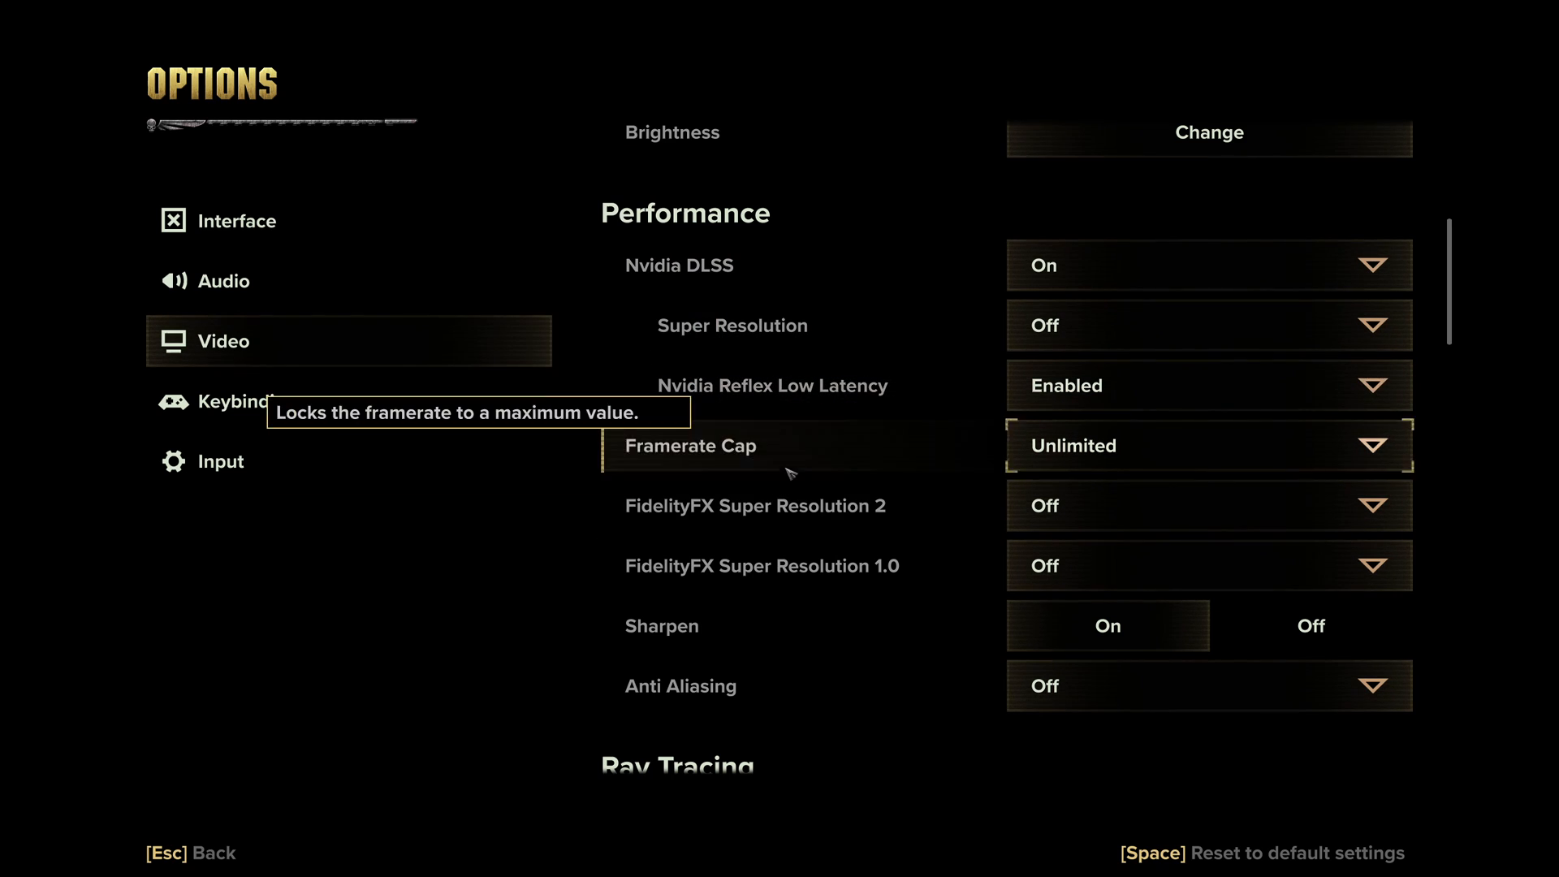
scroll(down, 3)
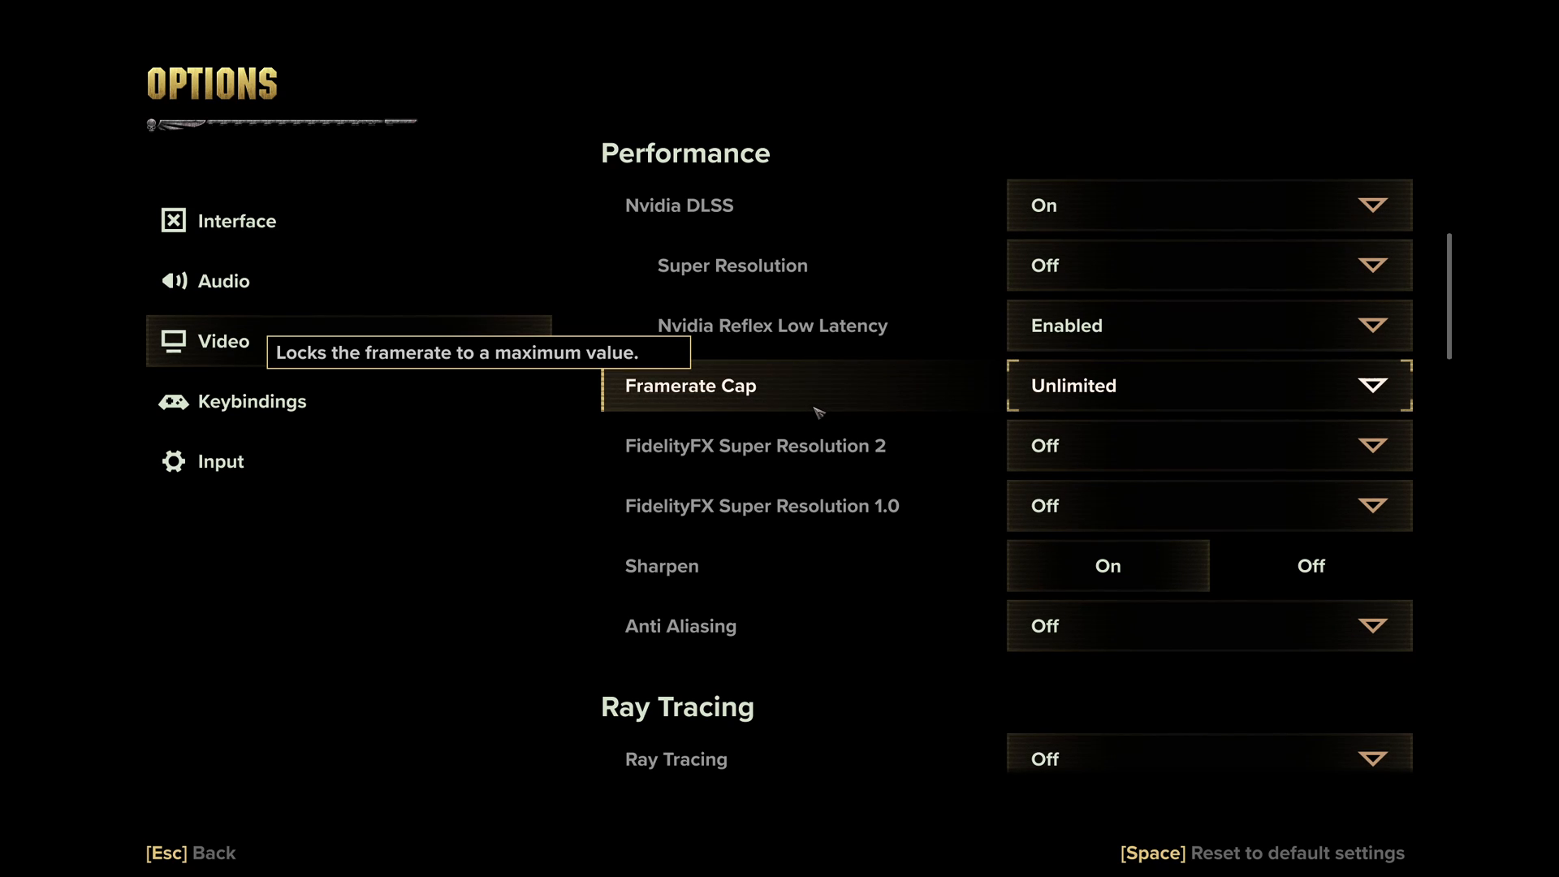
mouse_move(755, 424)
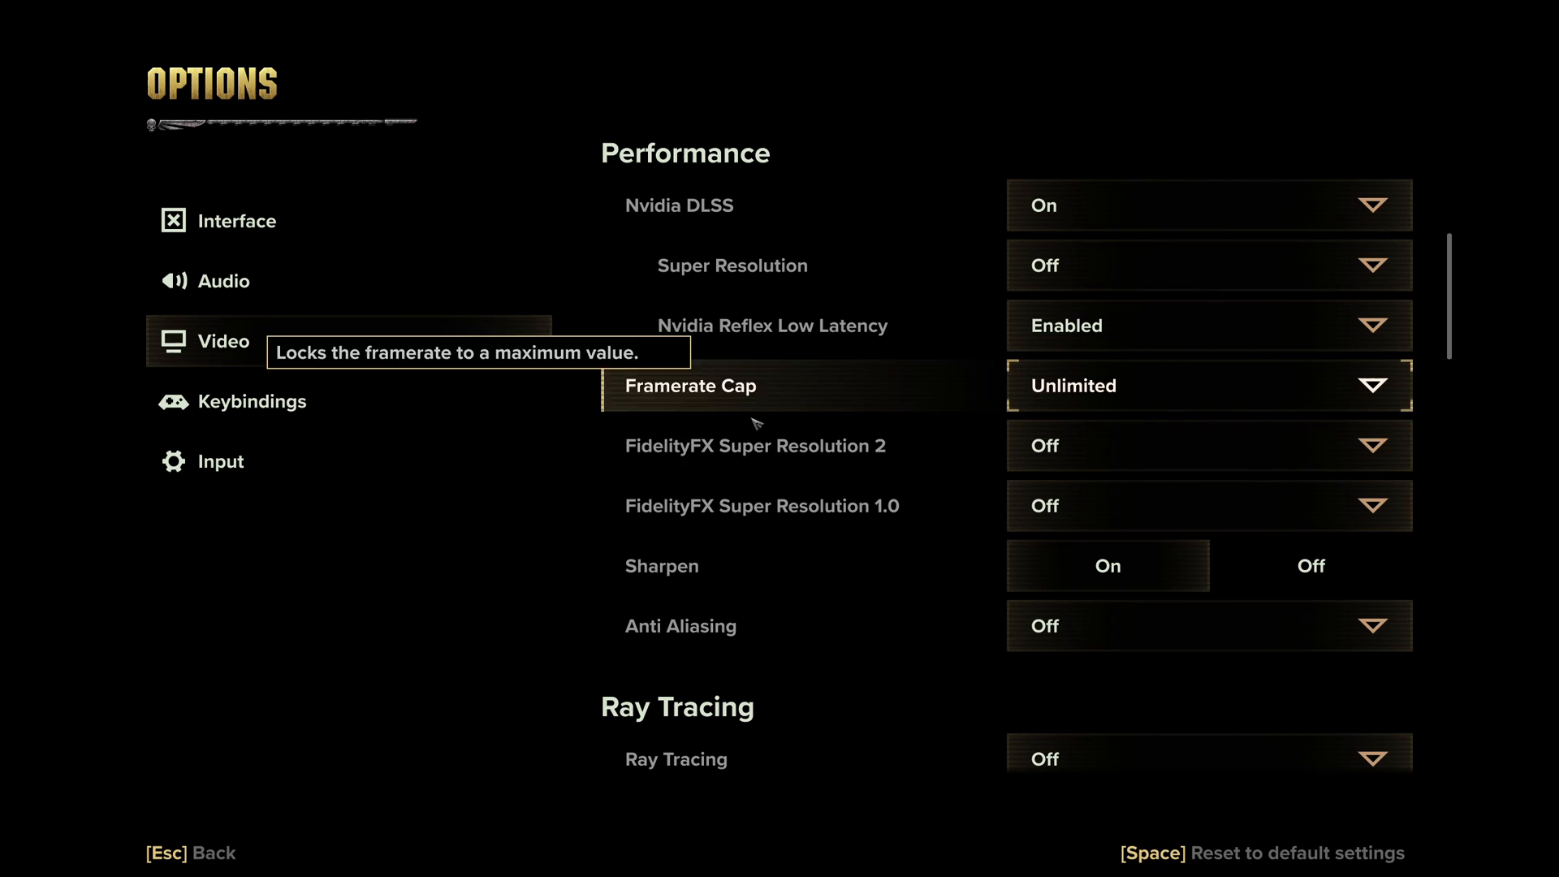
mouse_move(755, 445)
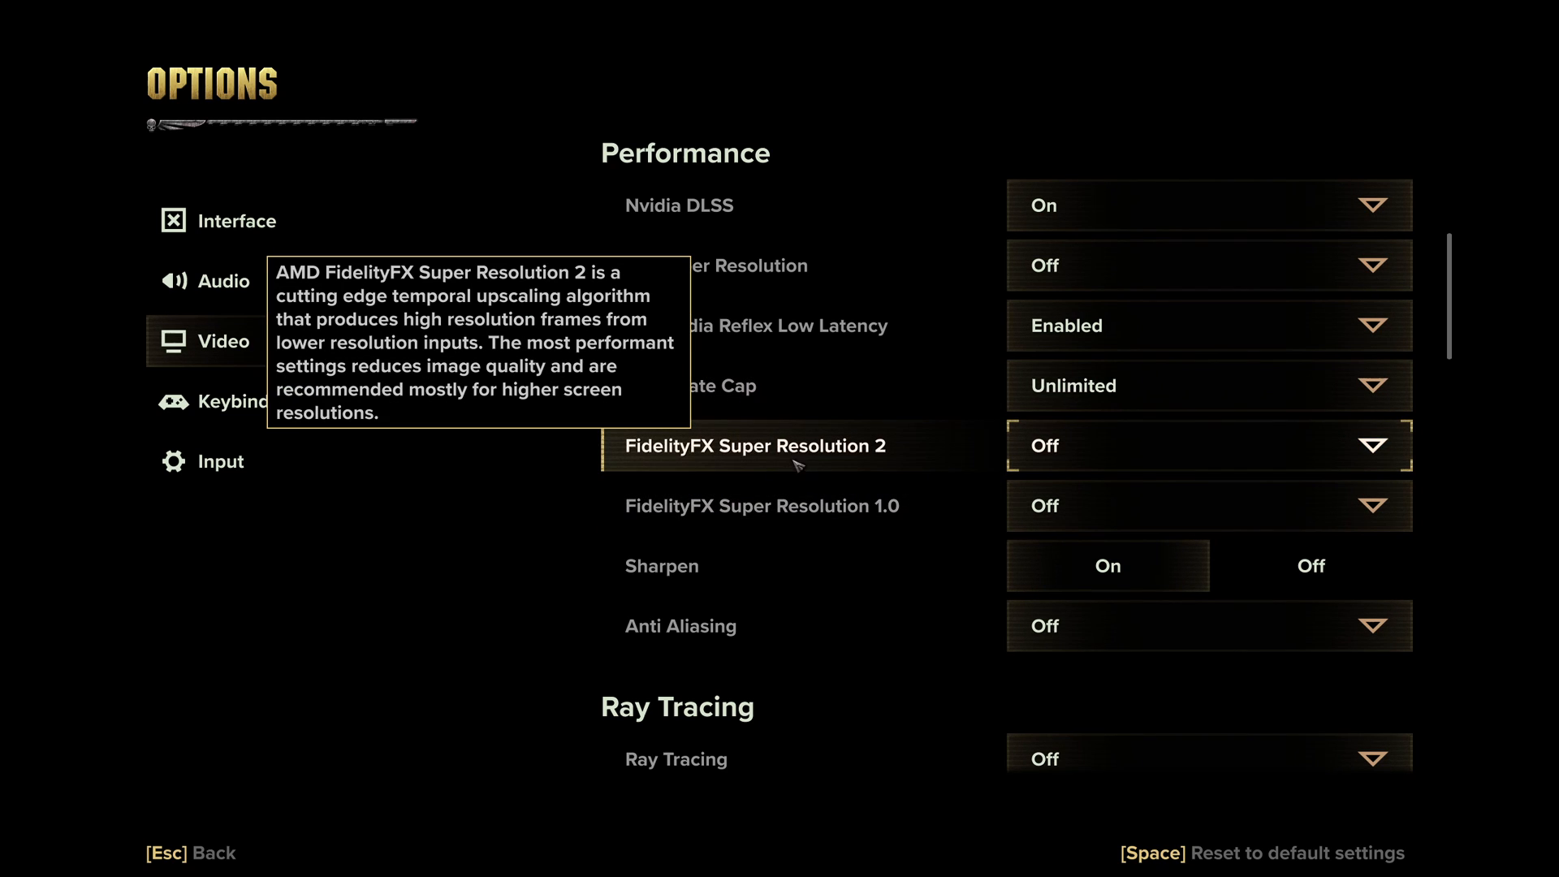
mouse_move(846, 459)
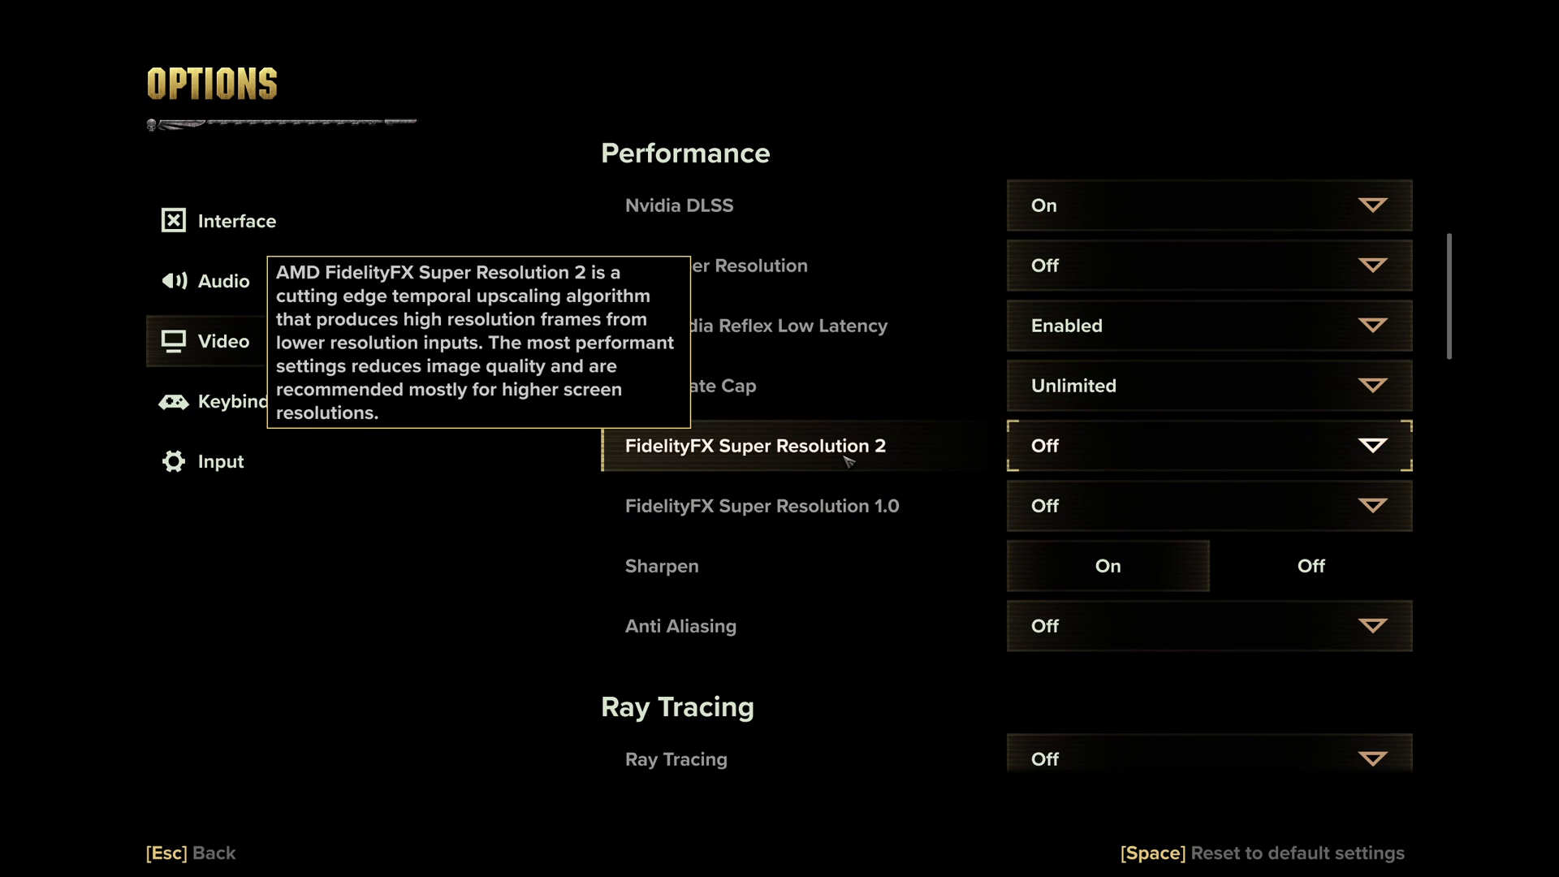
mouse_move(912, 448)
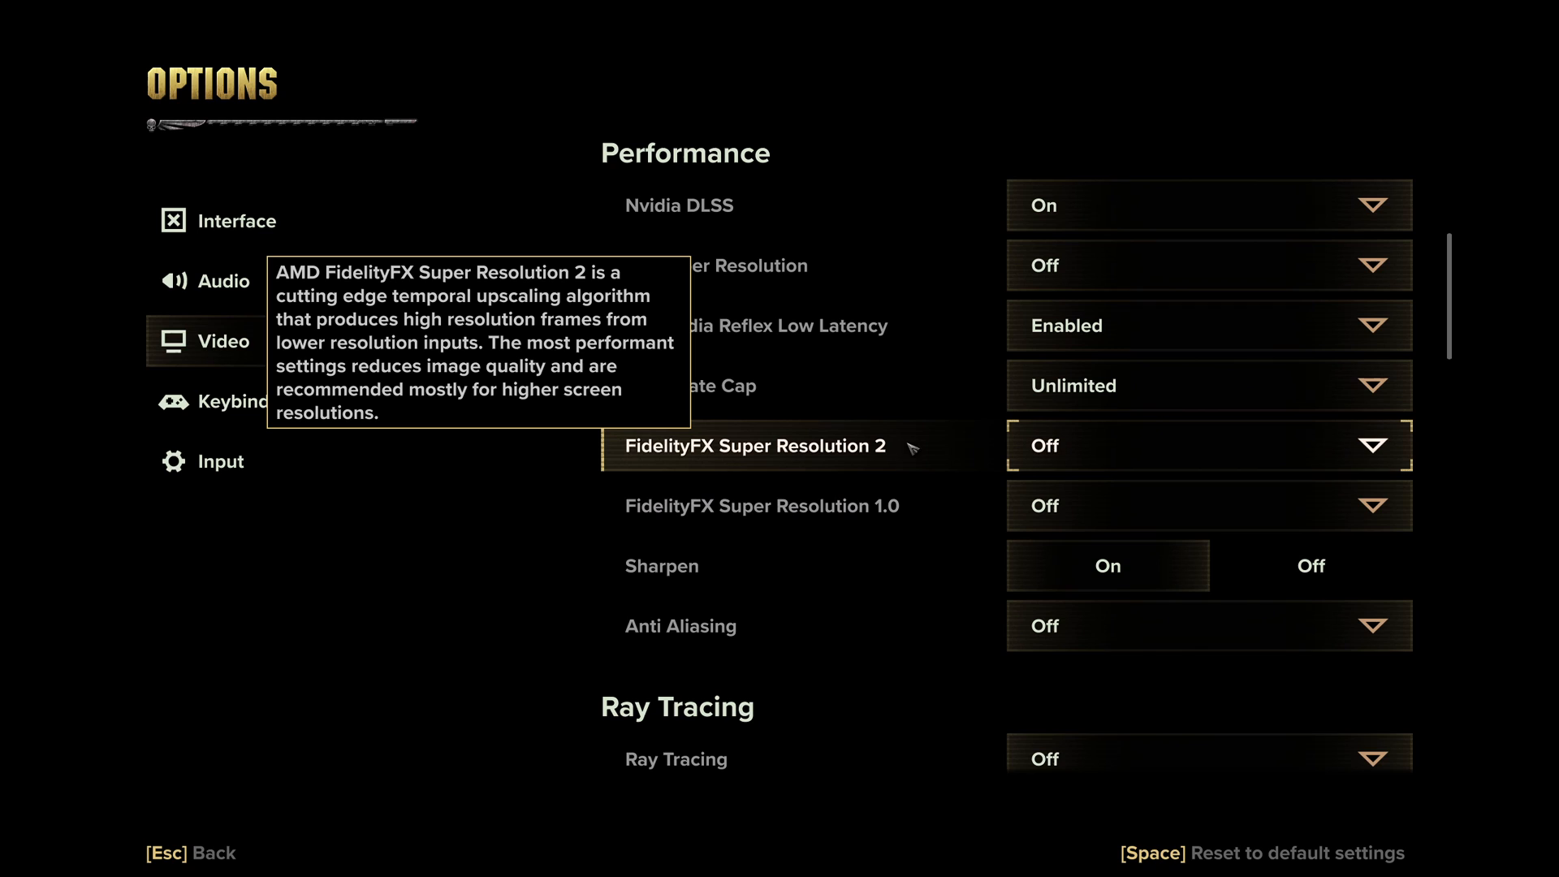
mouse_move(852, 454)
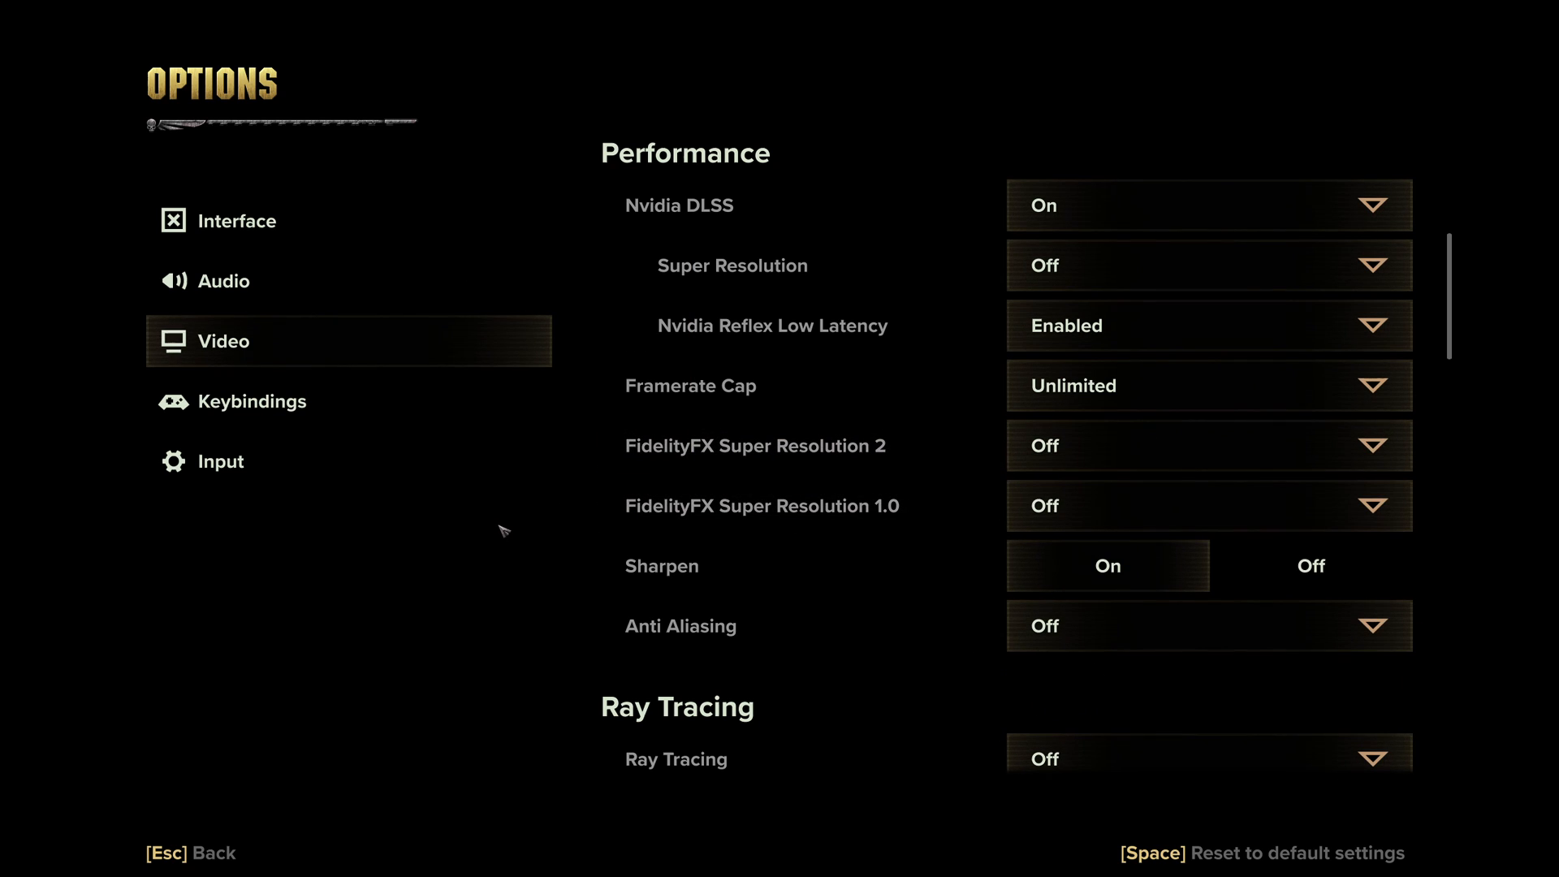
scroll(down, 3)
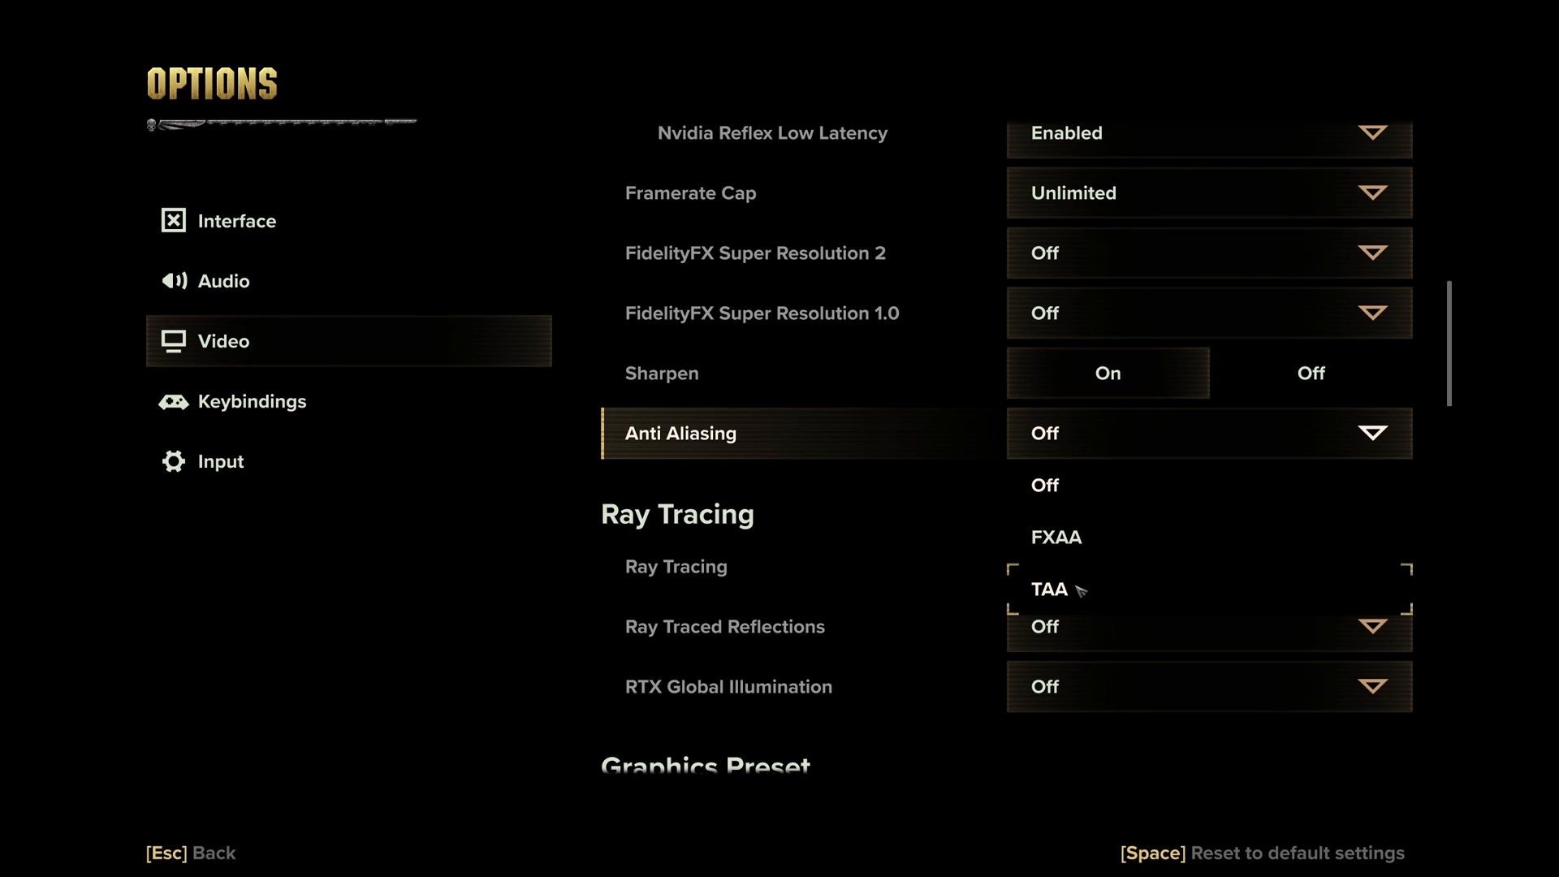
mouse_move(1068, 589)
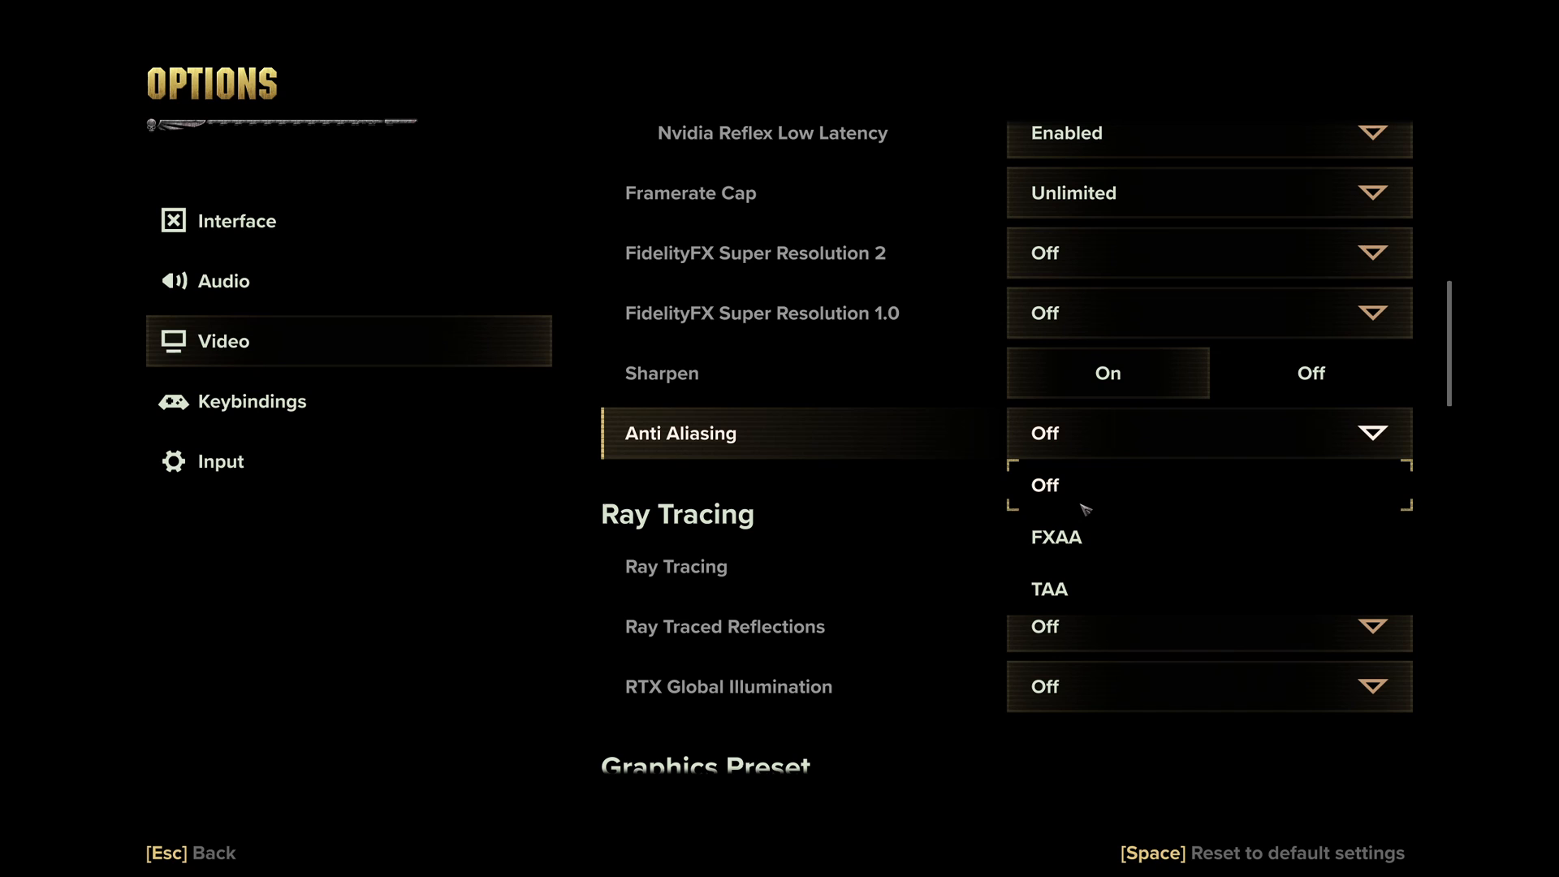
mouse_move(1081, 538)
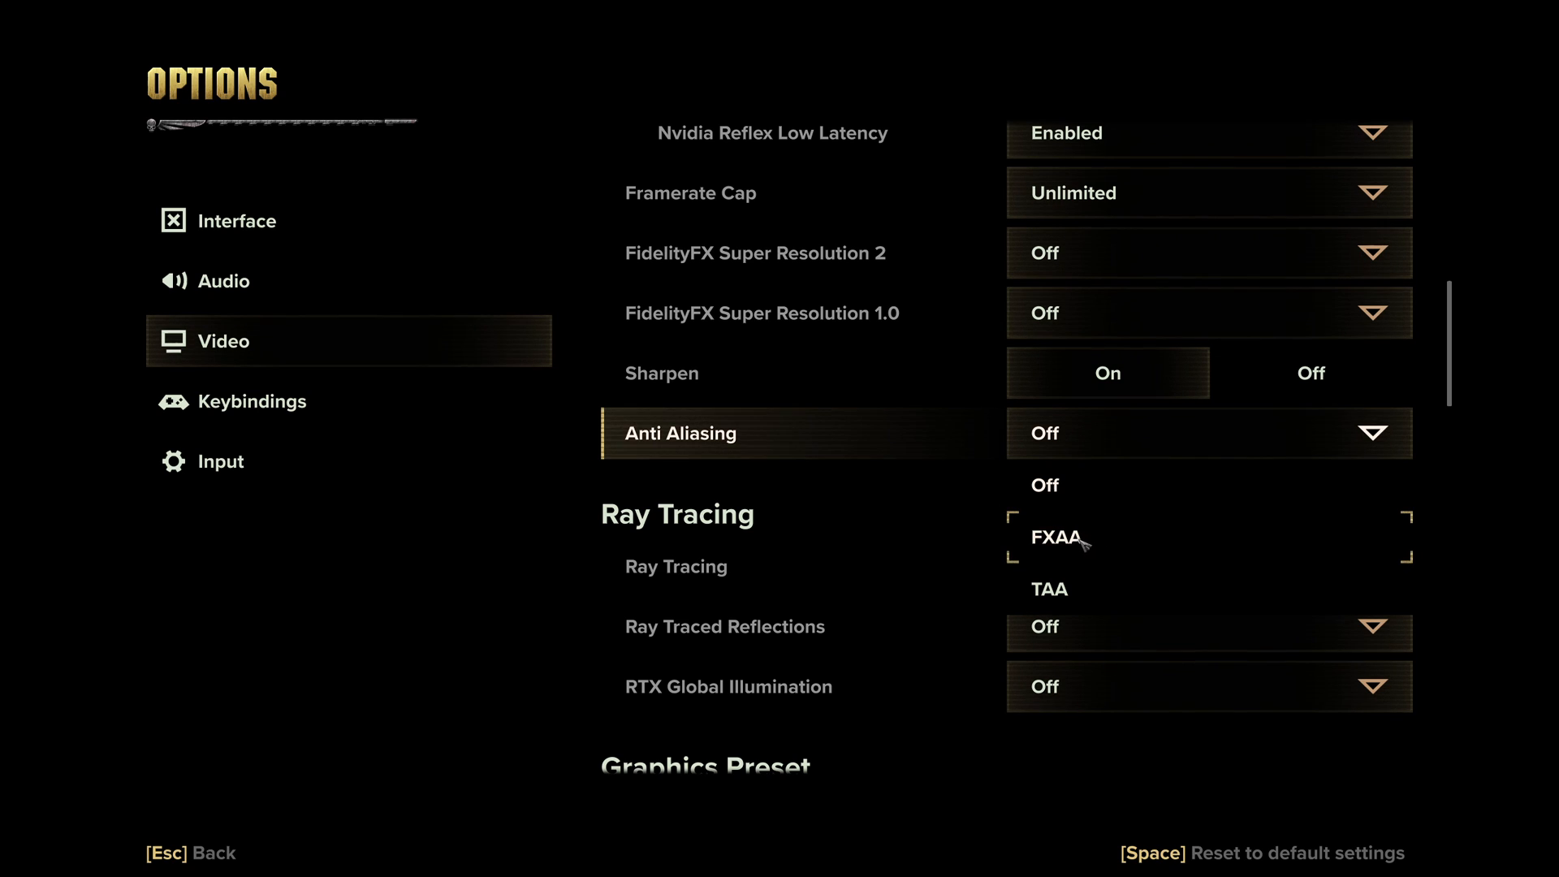
mouse_move(1064, 547)
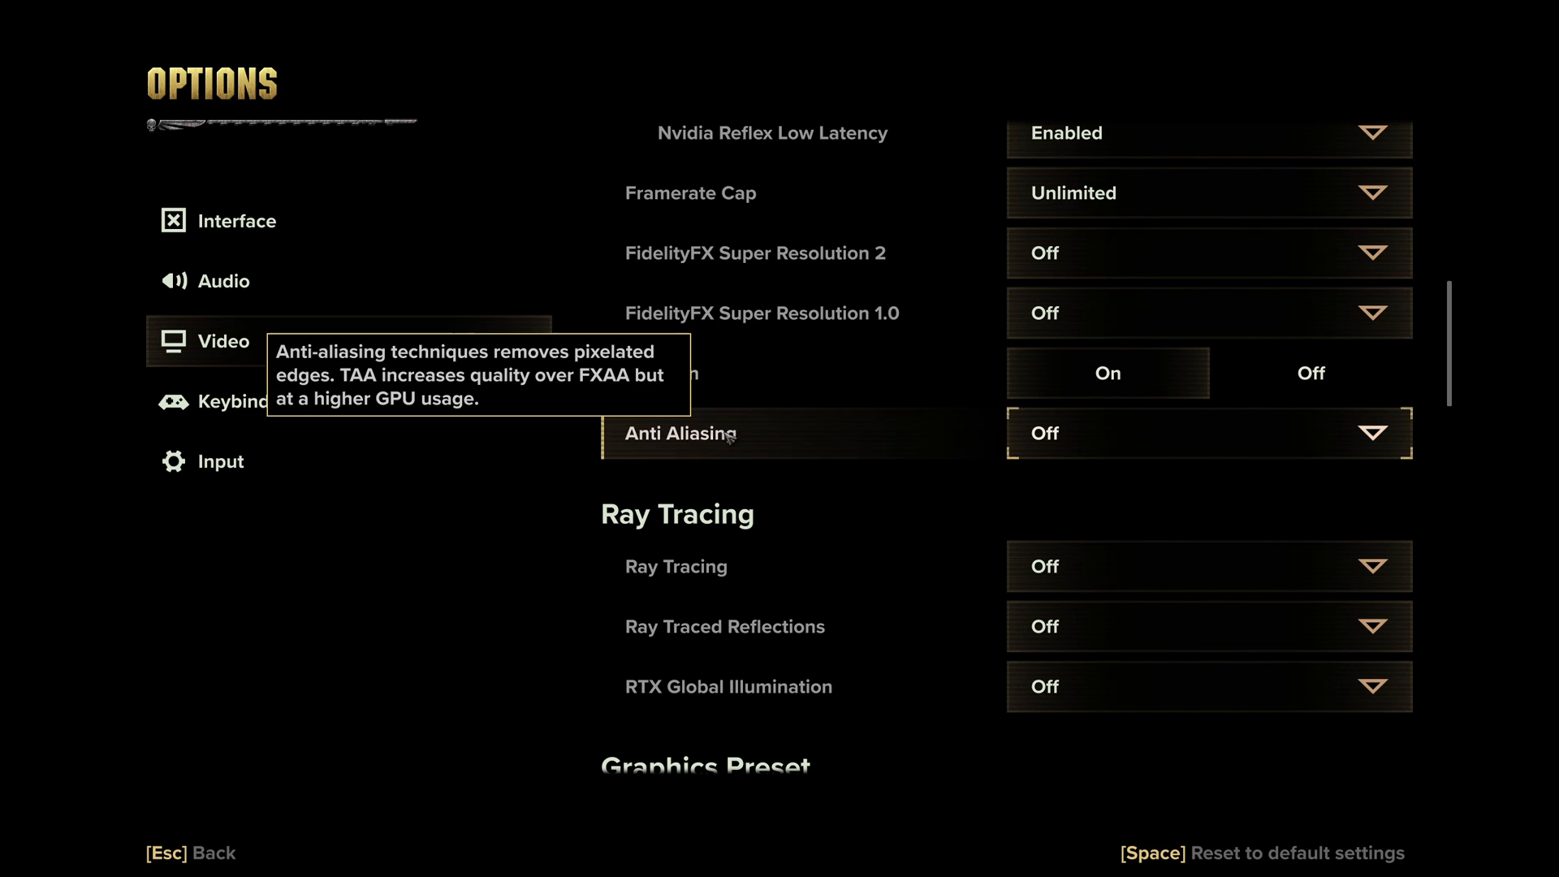
mouse_move(656, 374)
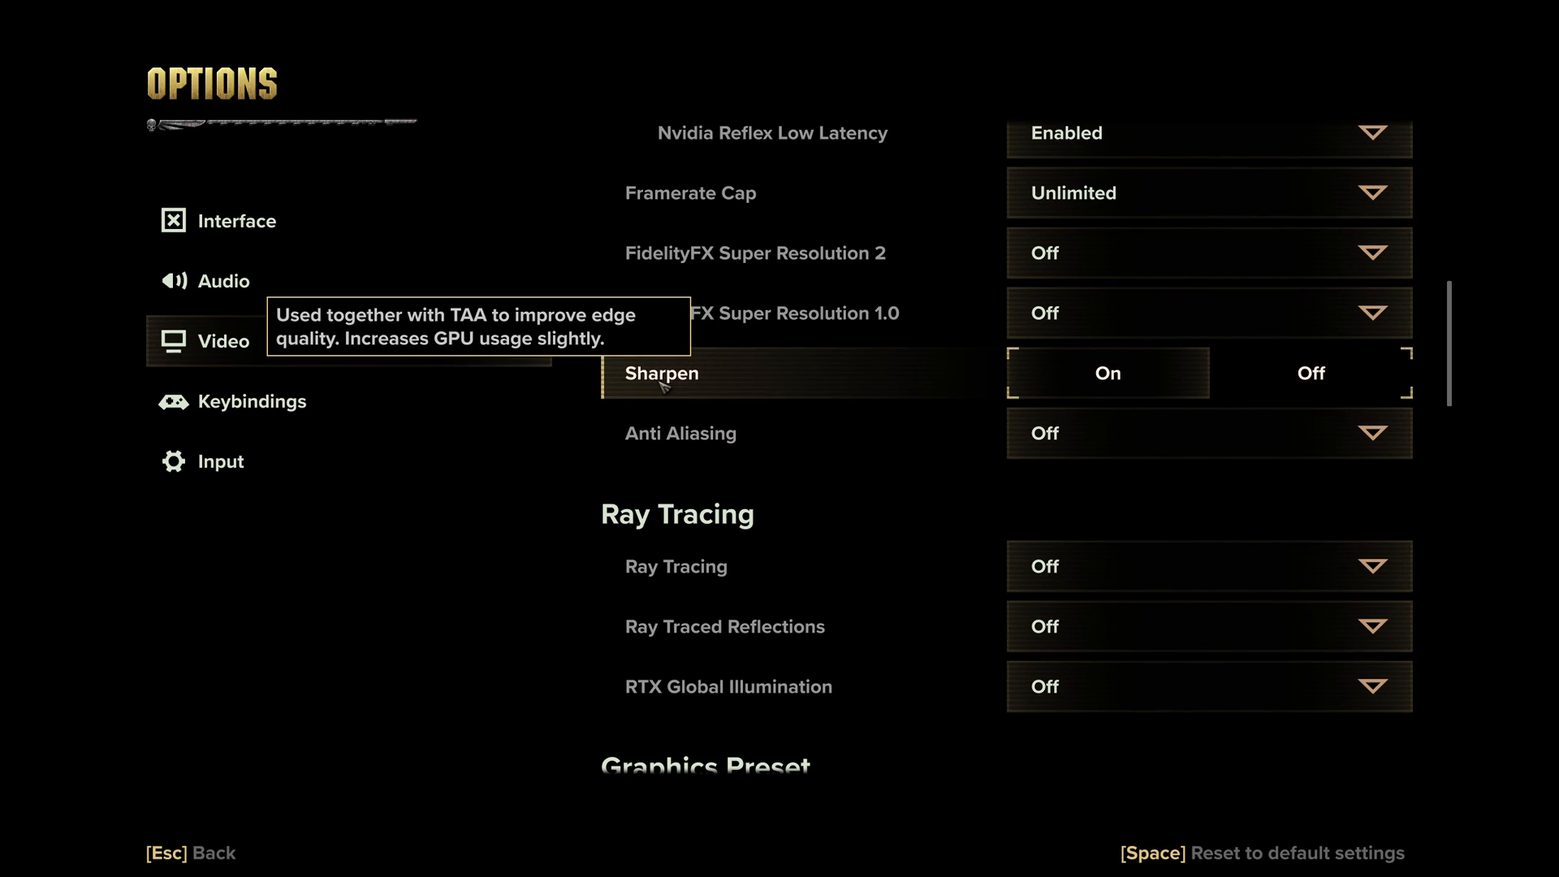
mouse_move(572, 644)
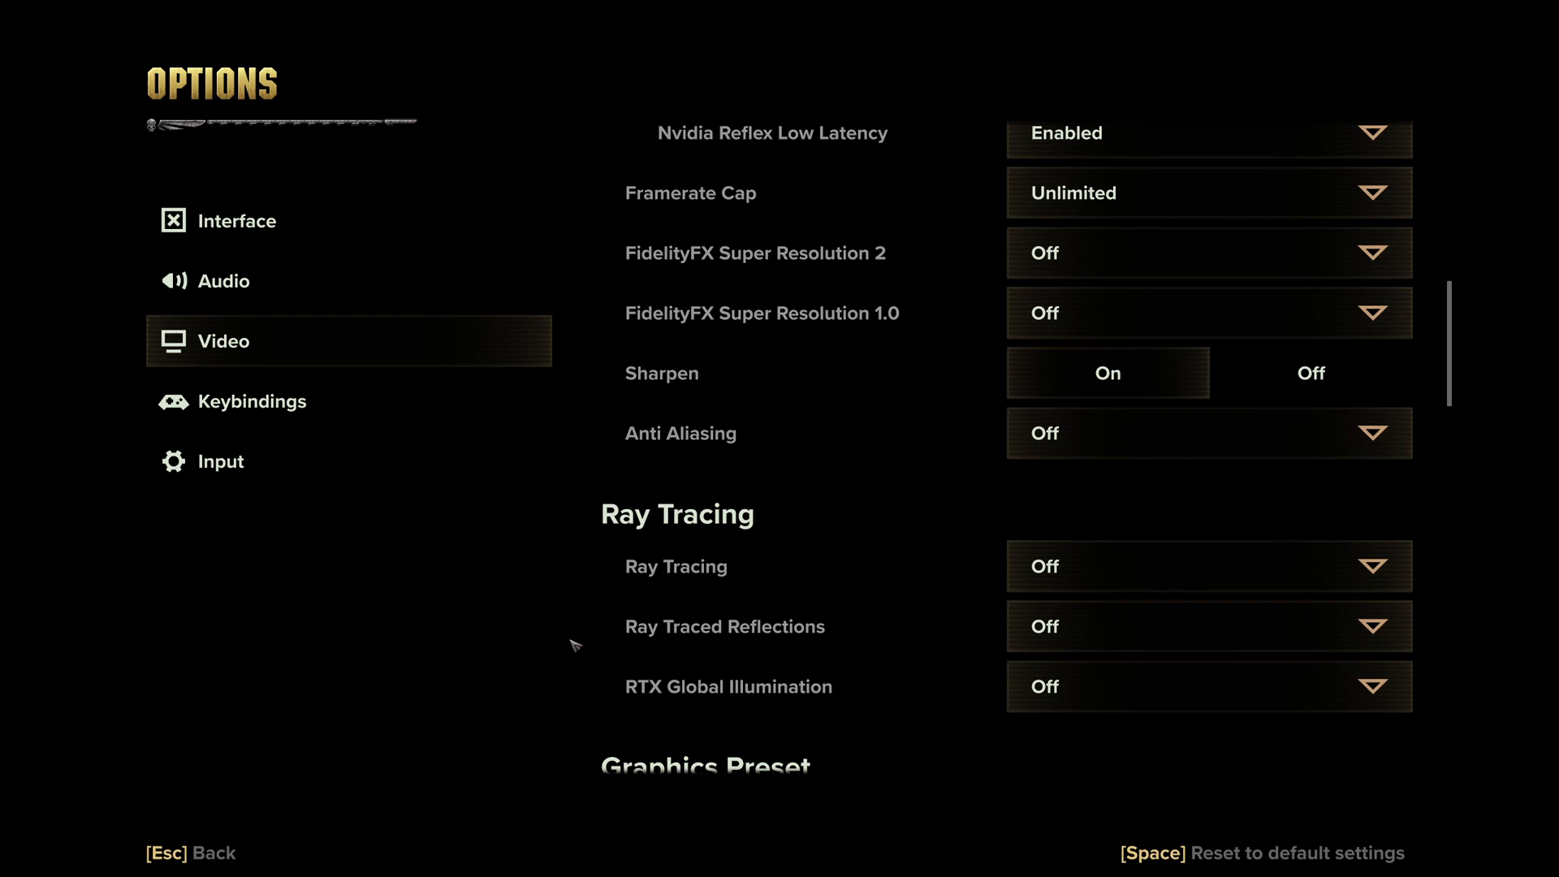
scroll(down, 3)
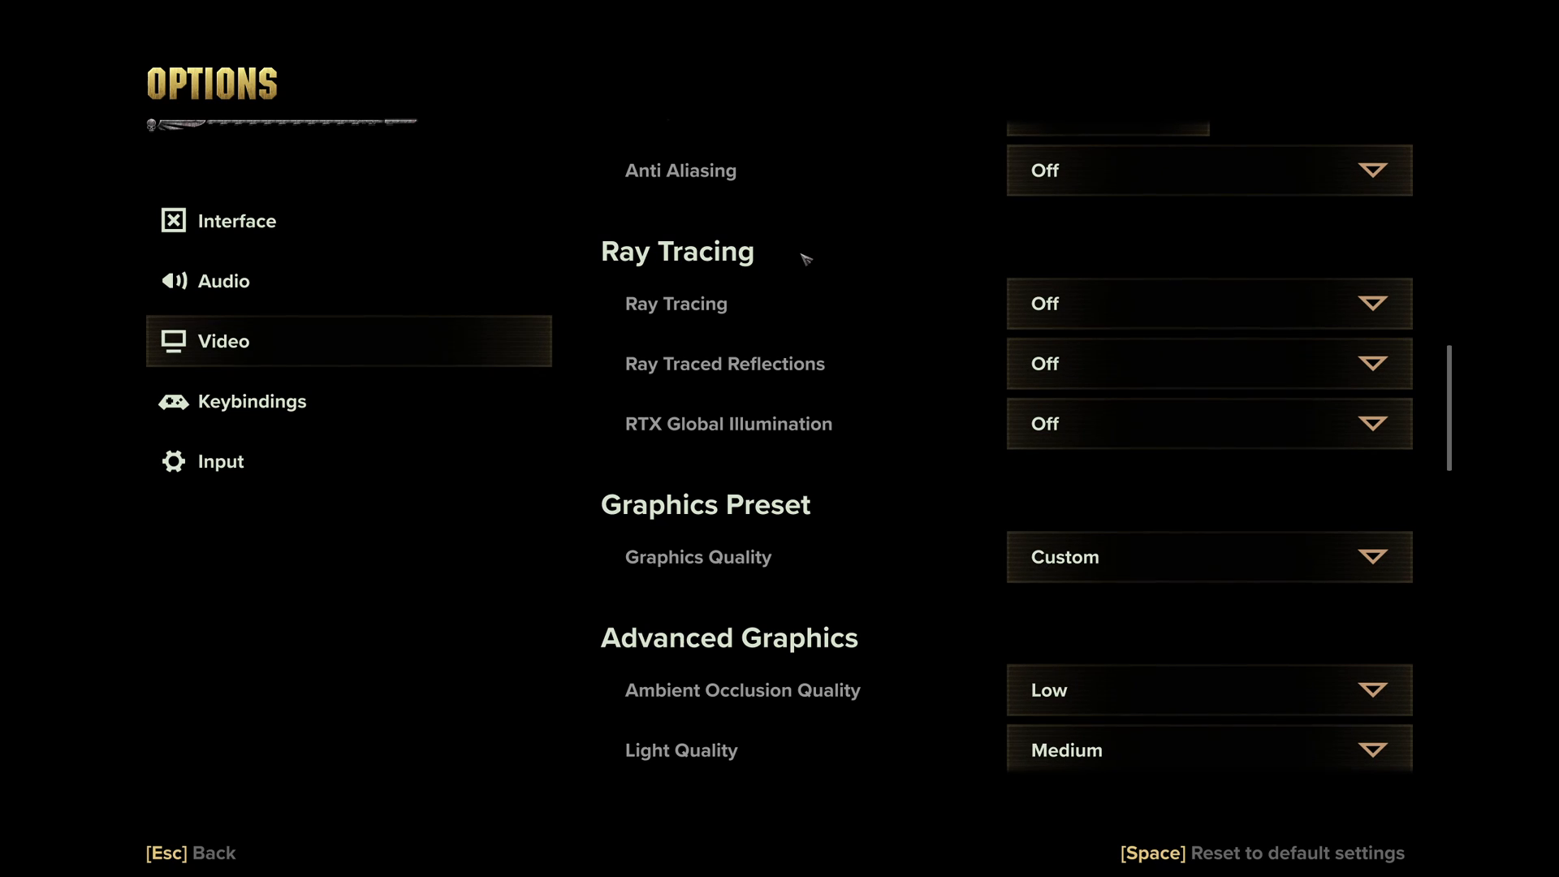
scroll(down, 3)
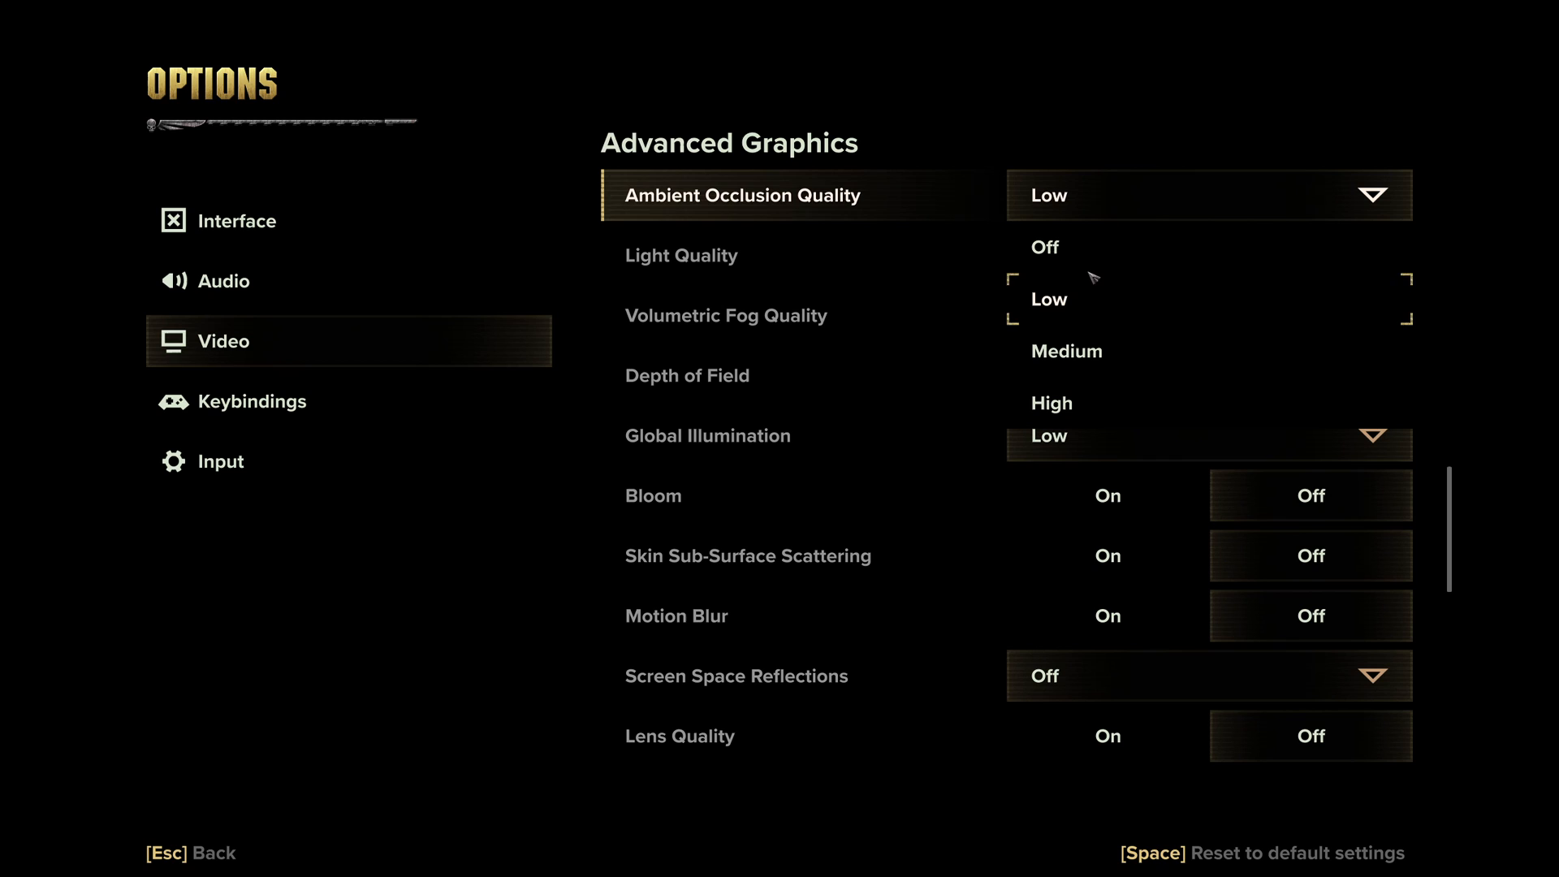
mouse_move(1075, 247)
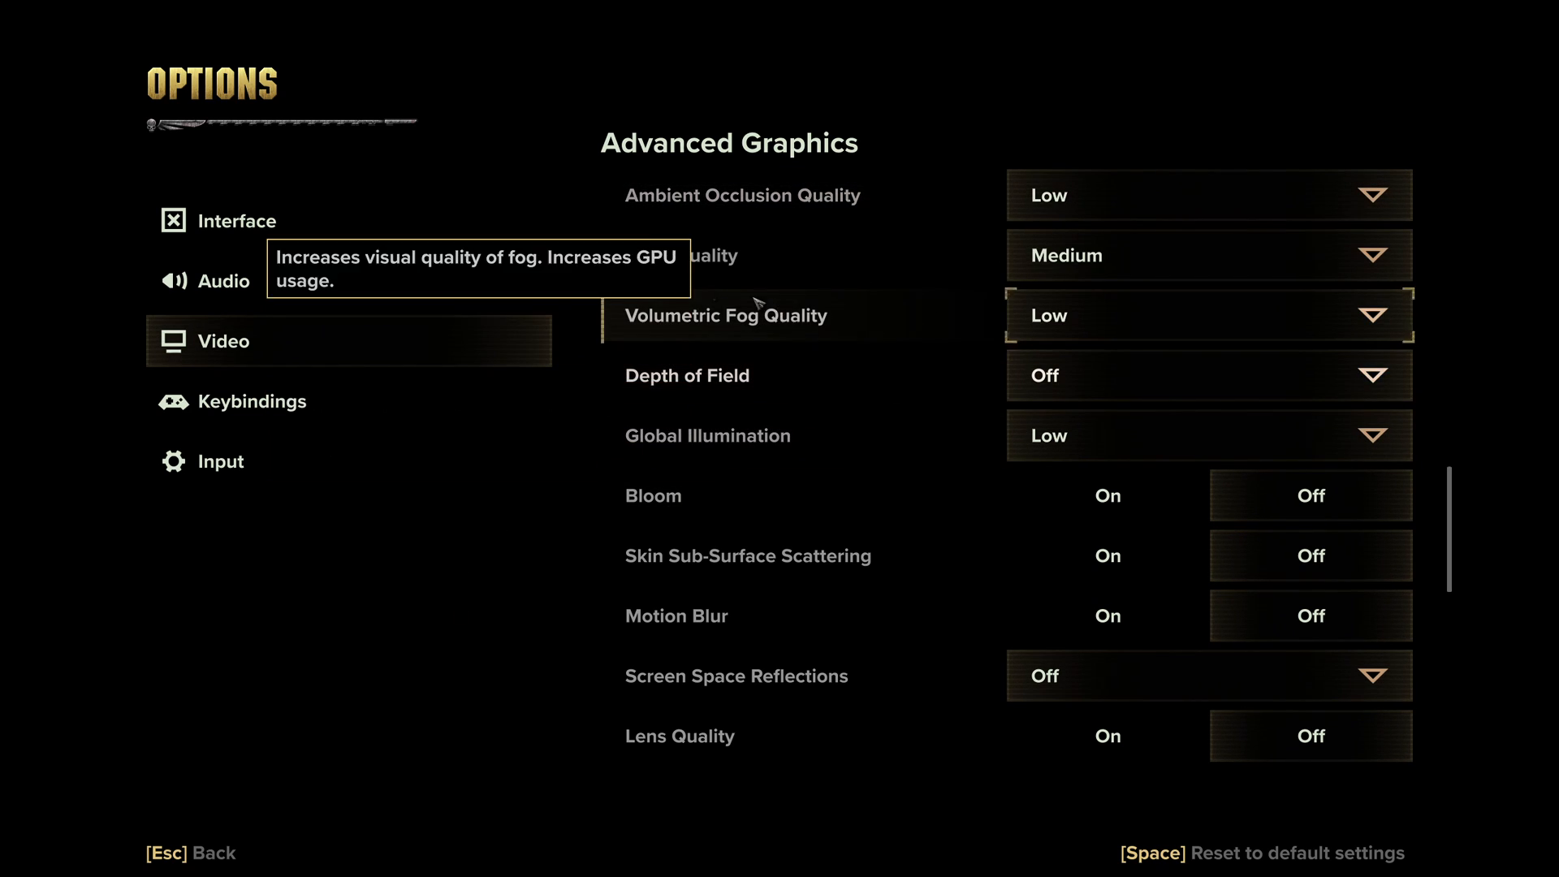
Review the Light Quality choices from Low to Extreme, keeping Medium
click(1208, 255)
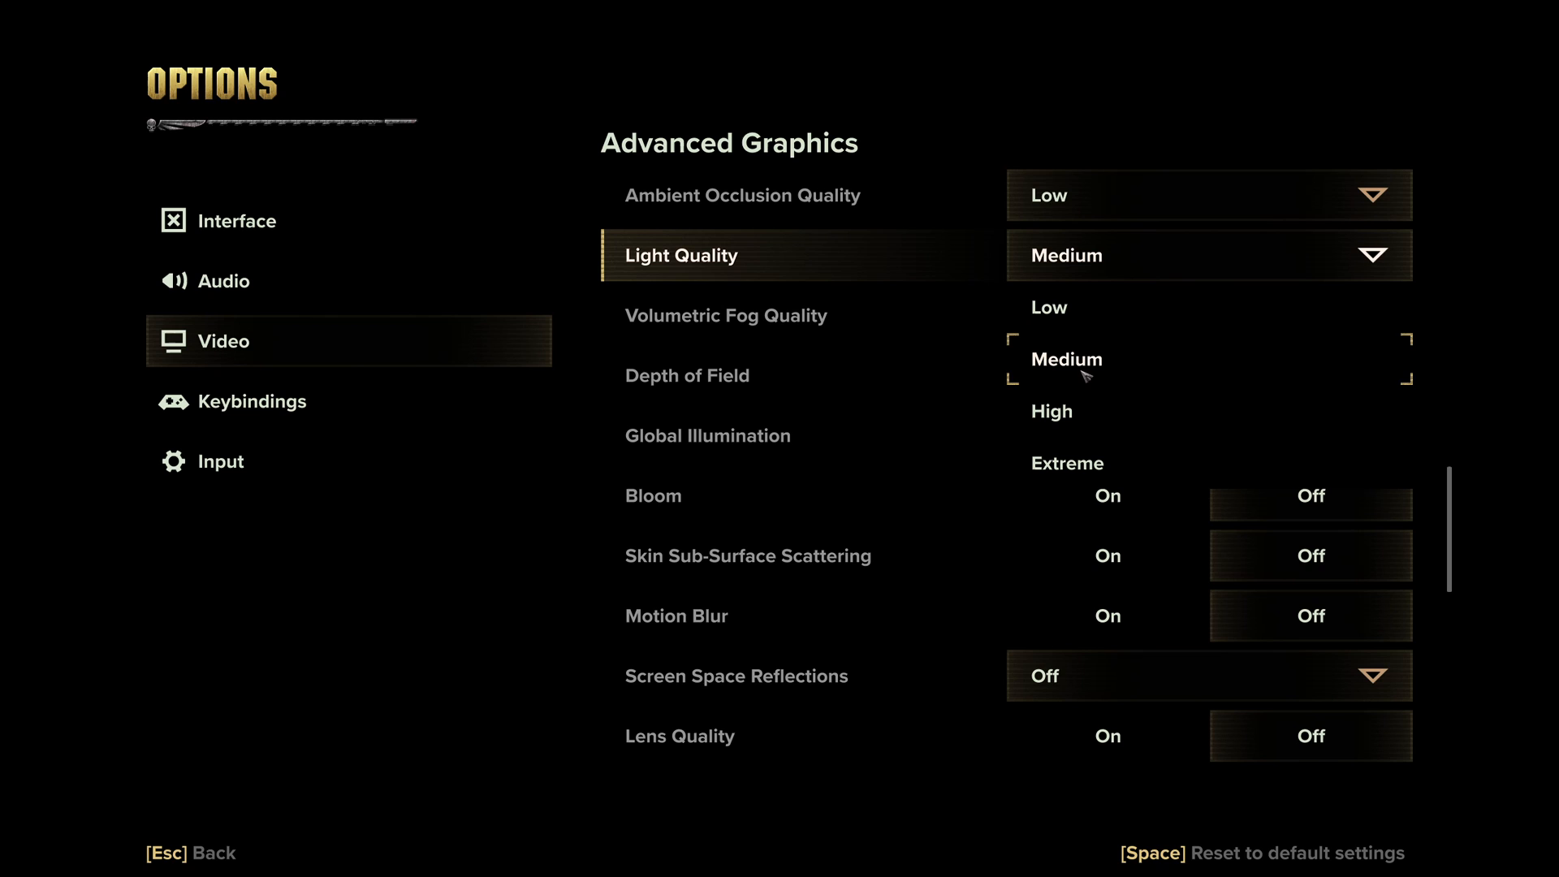
mouse_move(1073, 333)
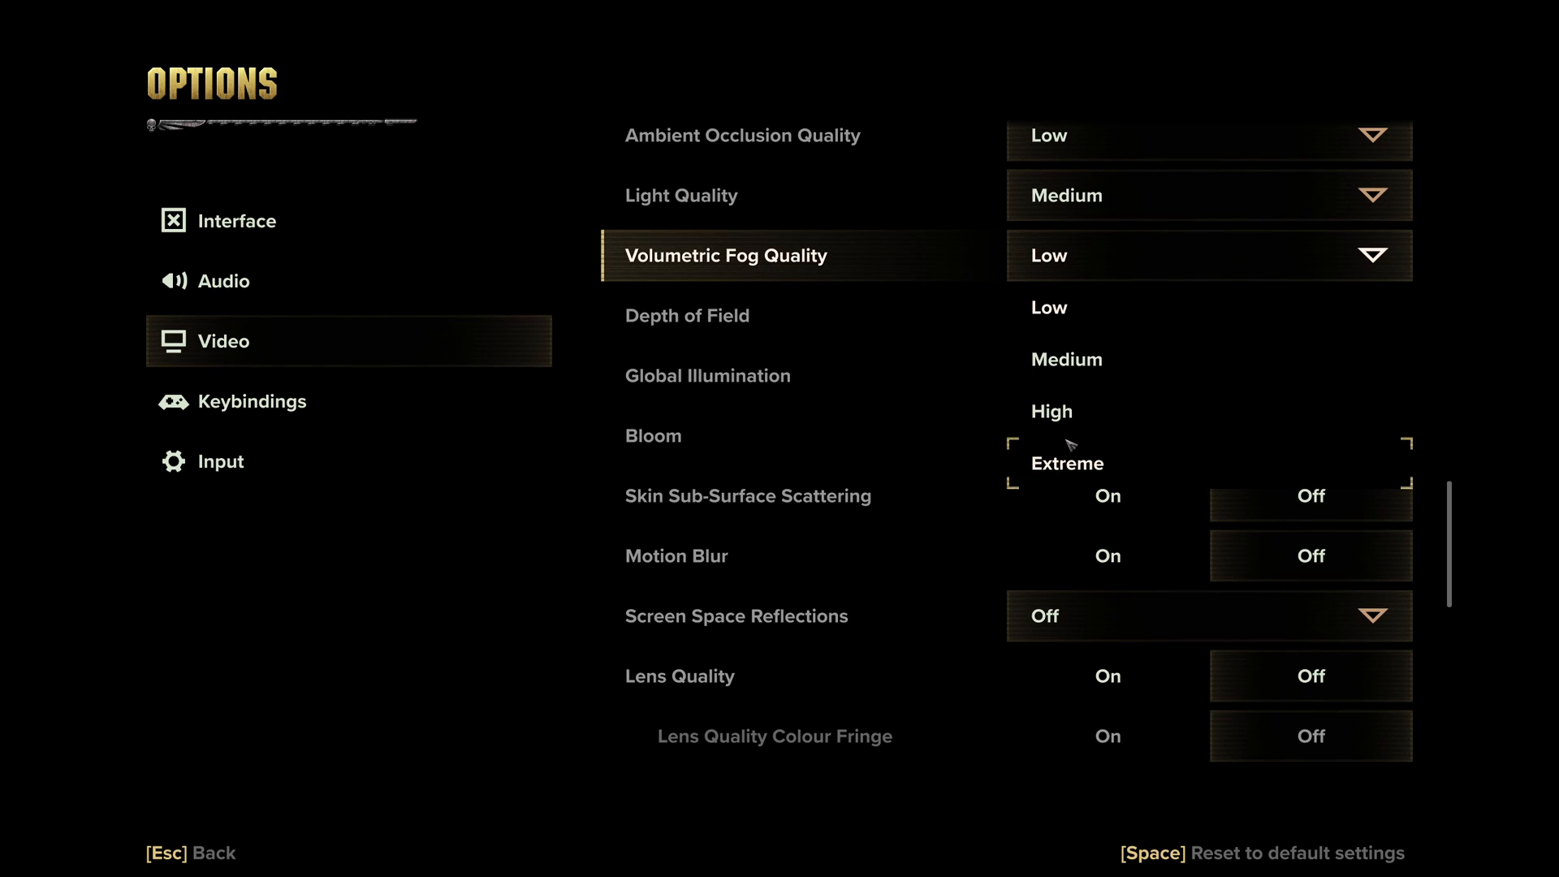
Keep Volumetric Fog Quality Low and review Bloom, Motion Blur and Screen Space Reflections set to Off
click(1048, 307)
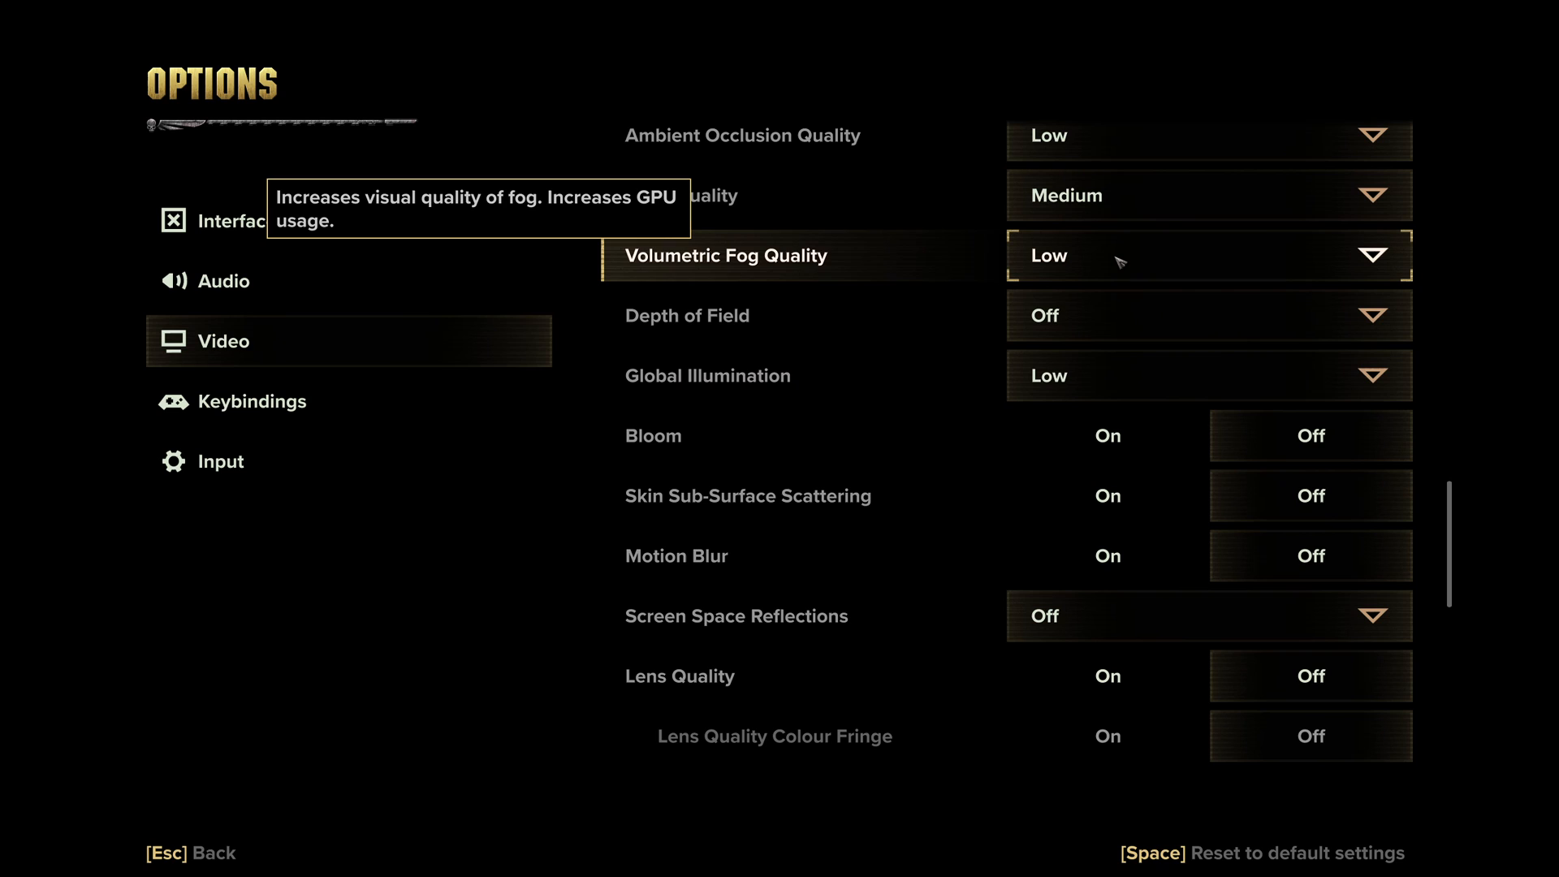
mouse_move(1071, 330)
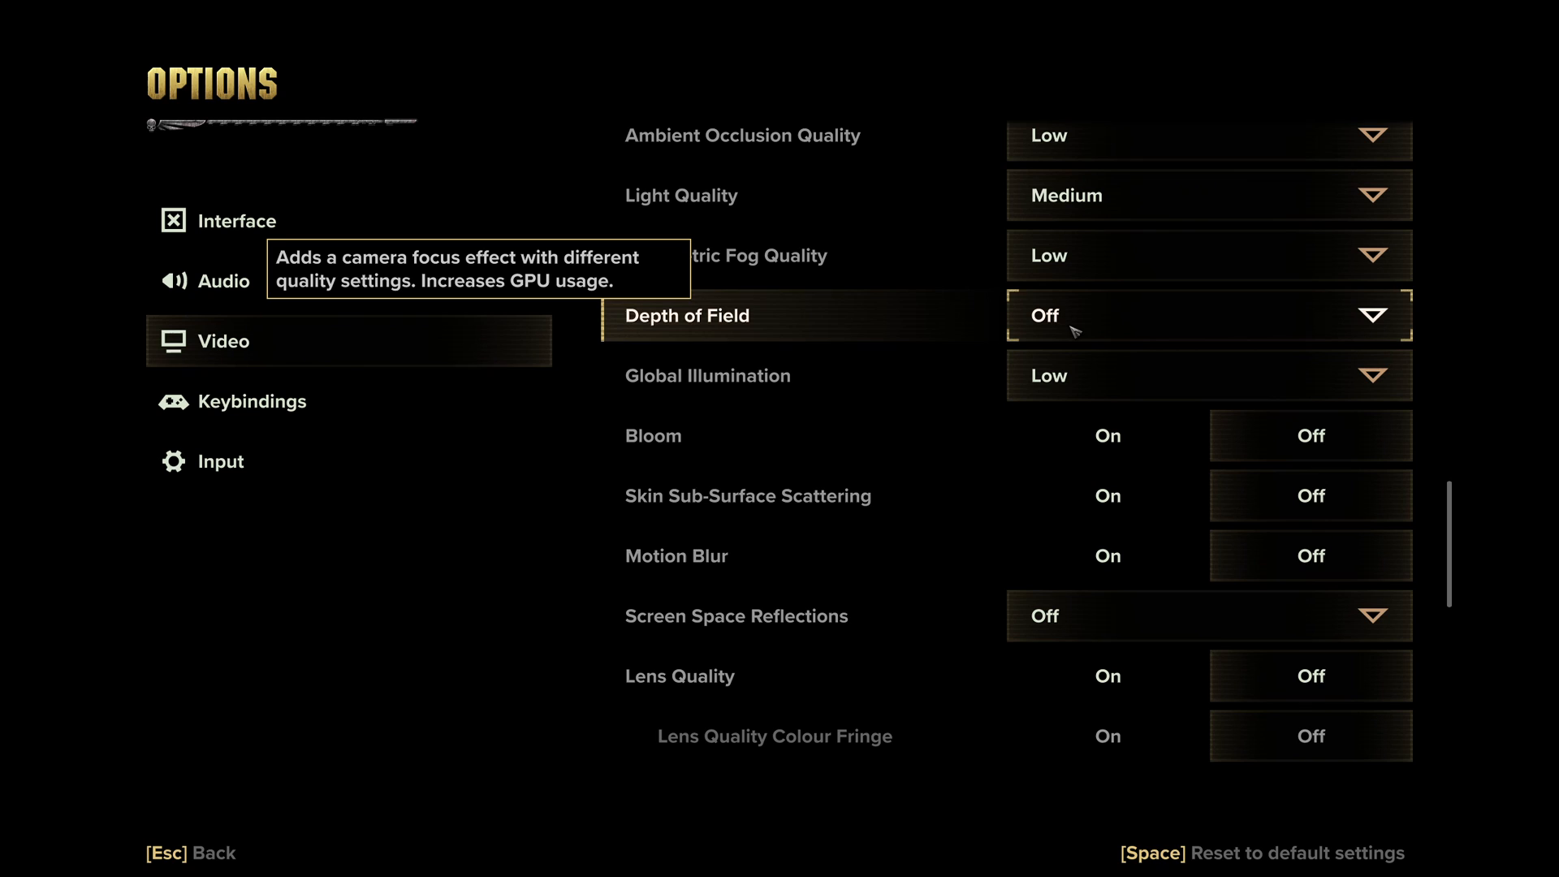
click(1208, 375)
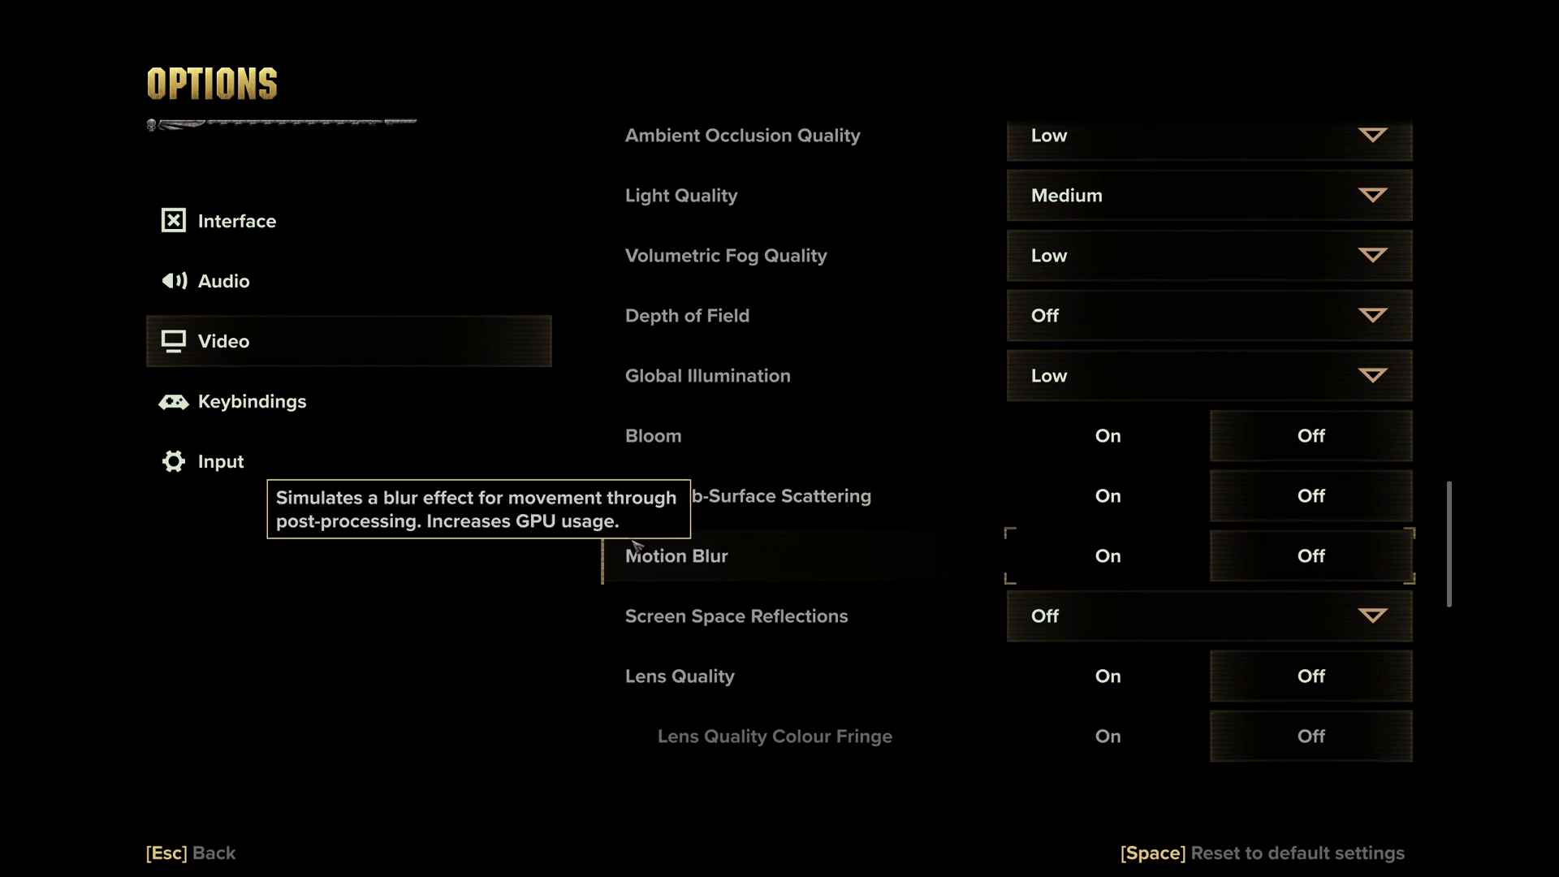
mouse_move(668, 497)
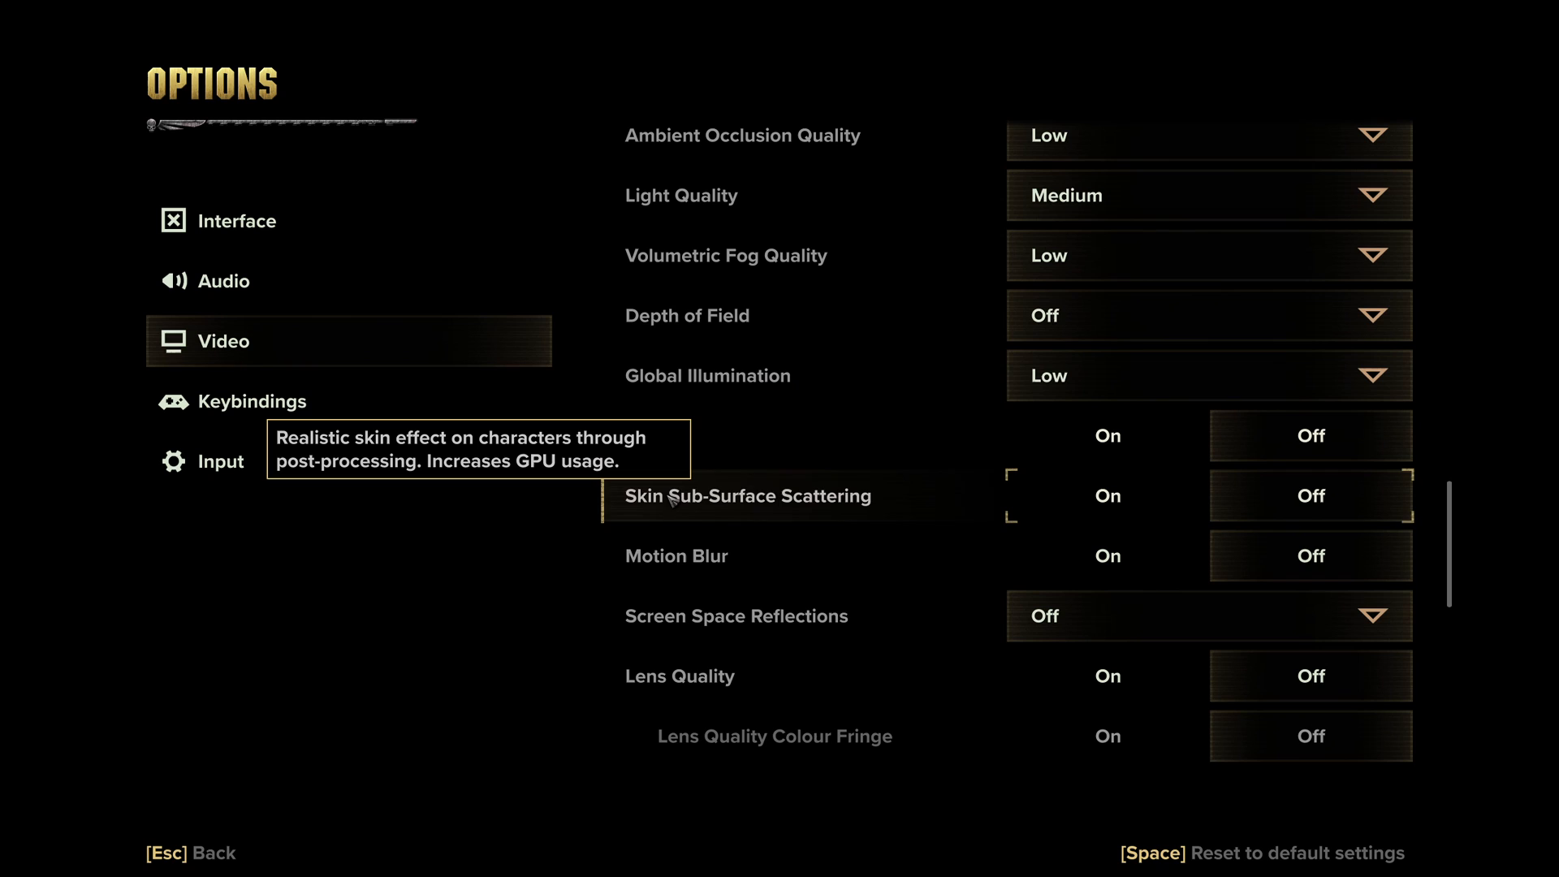
scroll(down, 3)
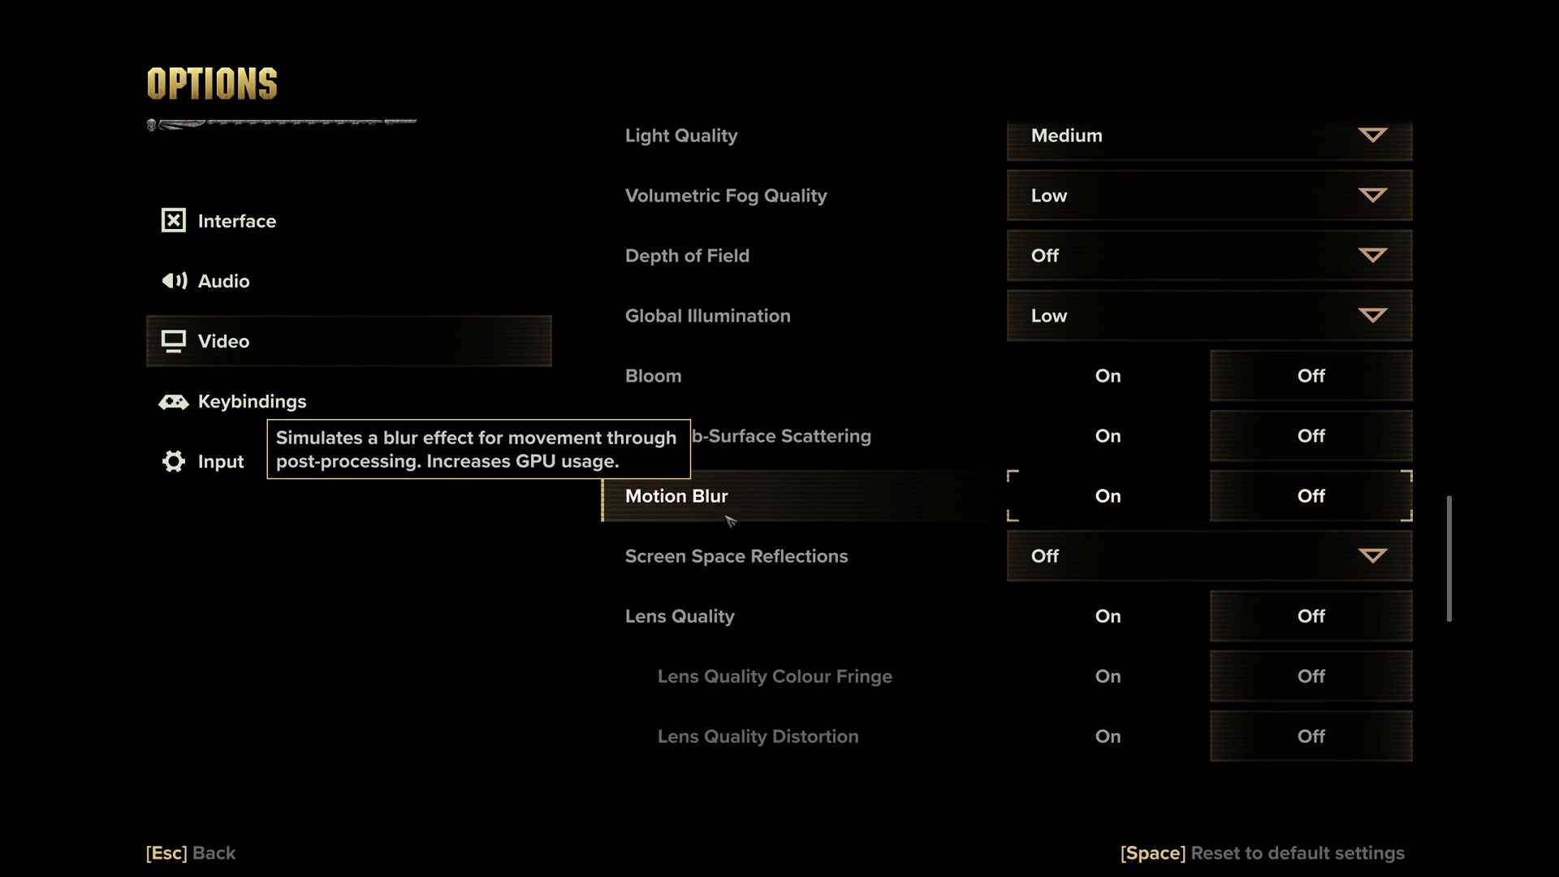
mouse_move(684, 422)
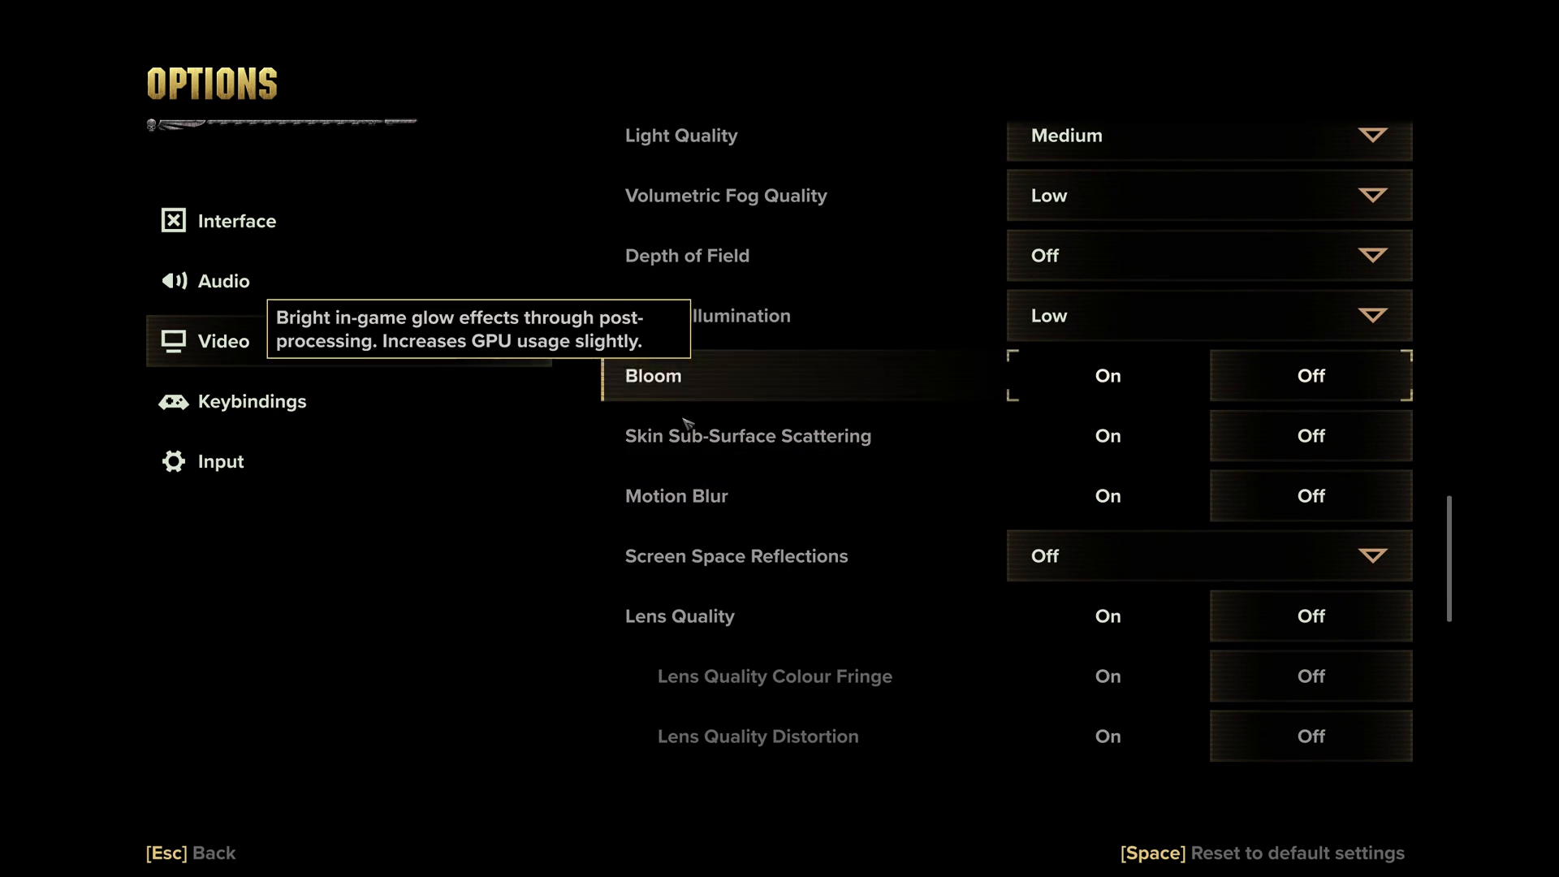
mouse_move(796, 437)
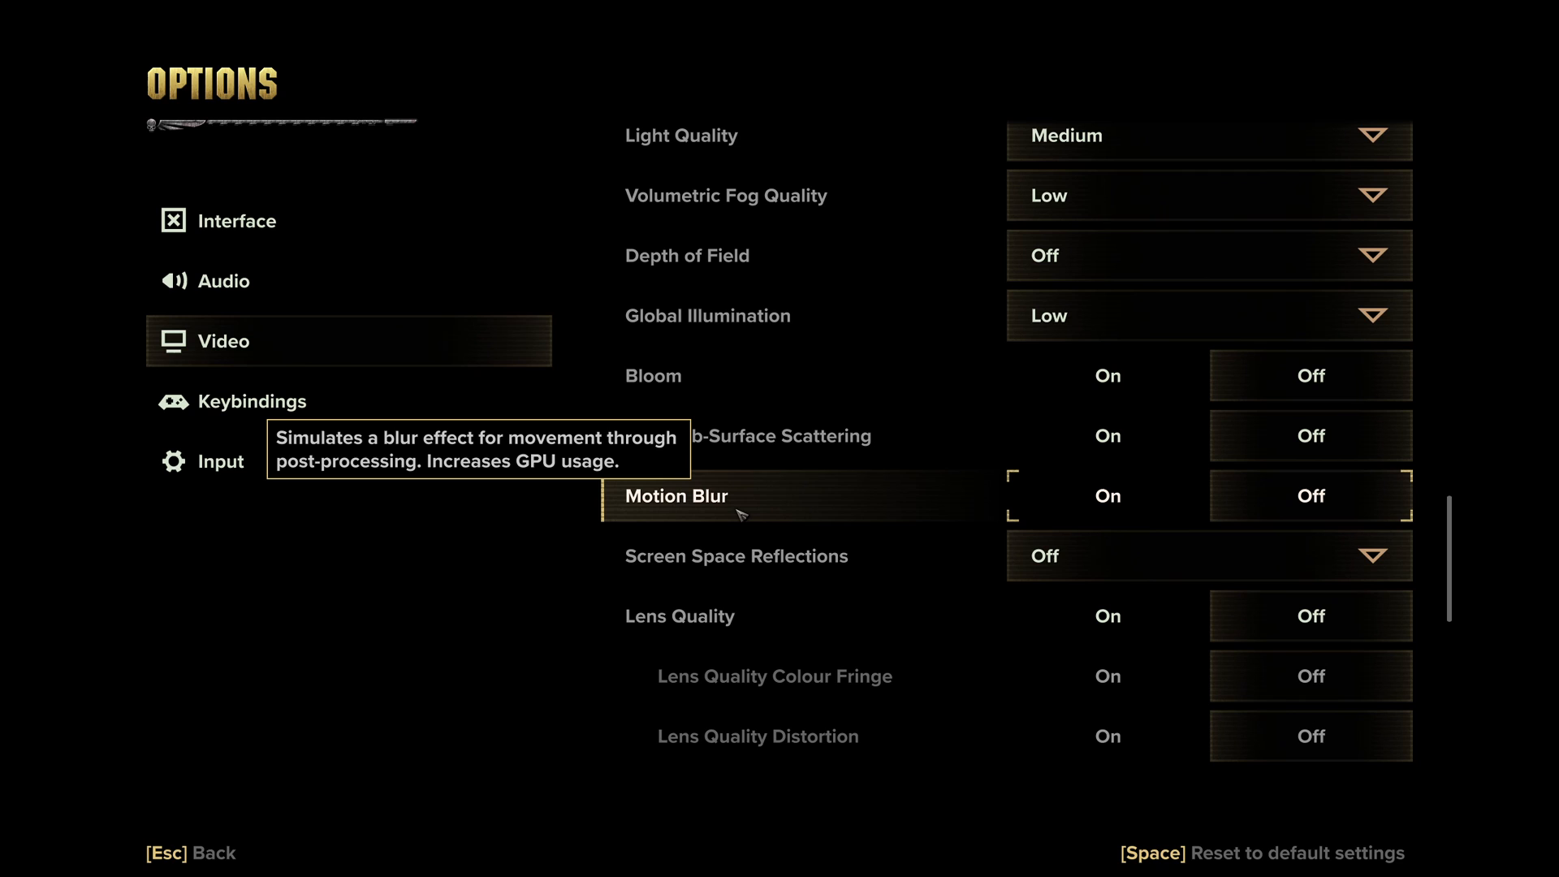
scroll(down, 3)
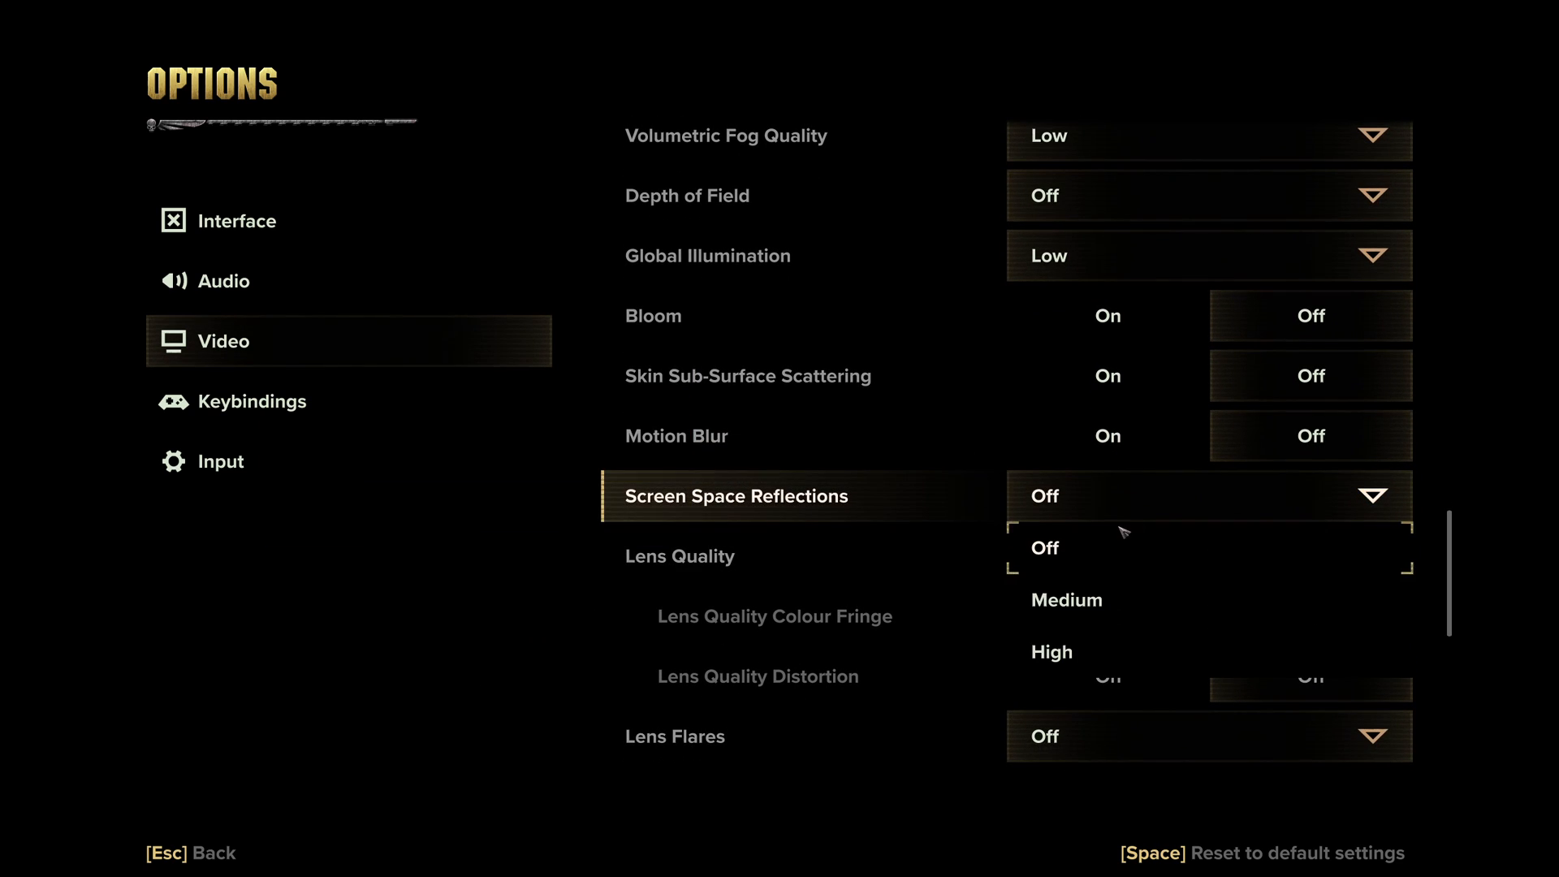
mouse_move(1031, 566)
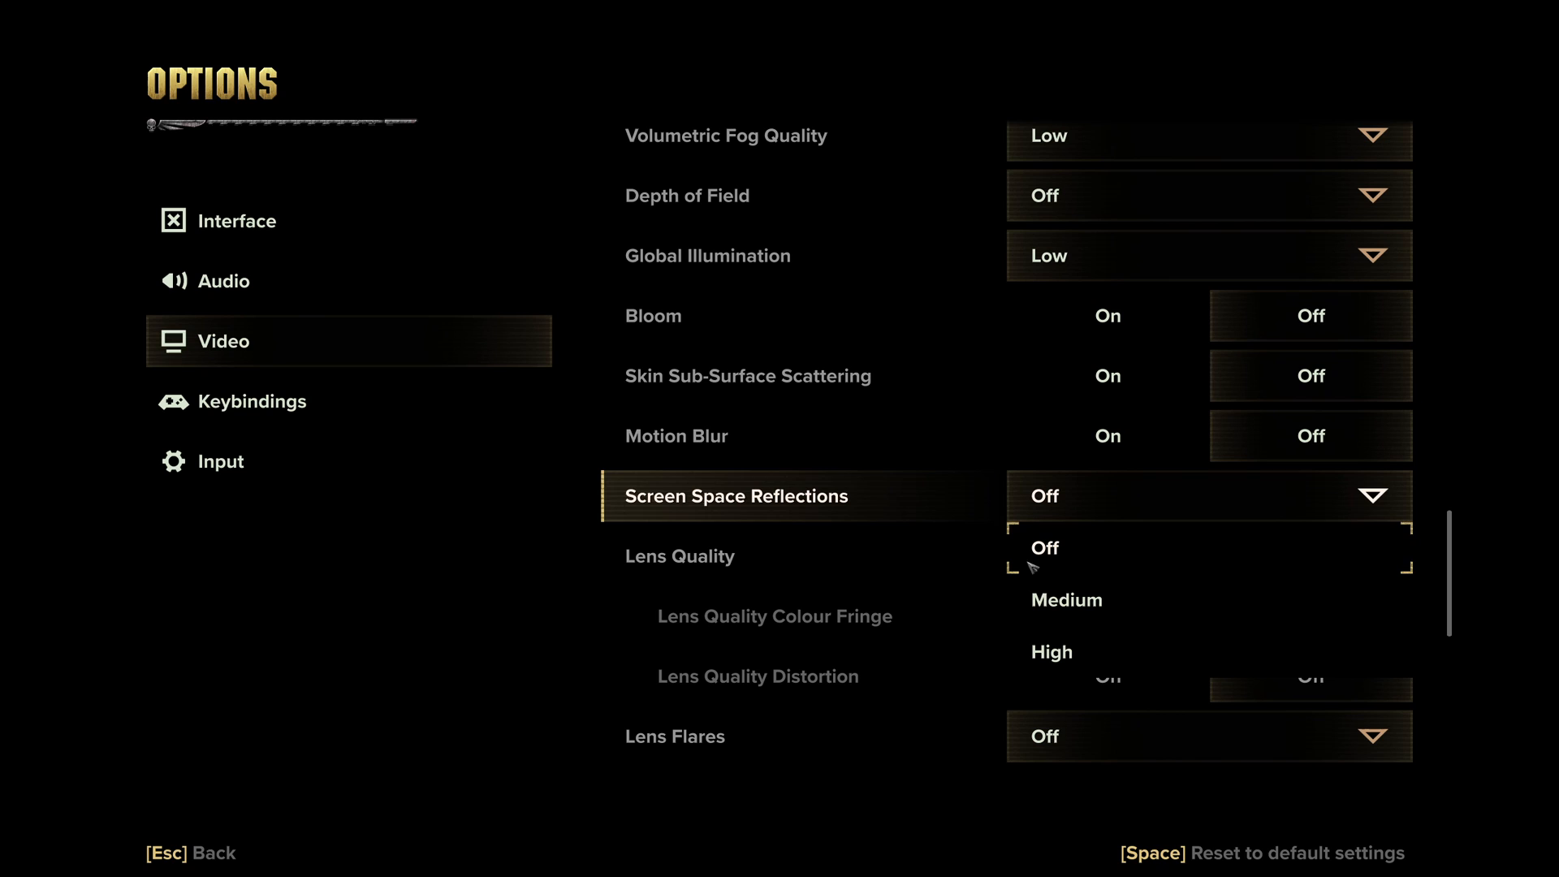
mouse_move(1077, 557)
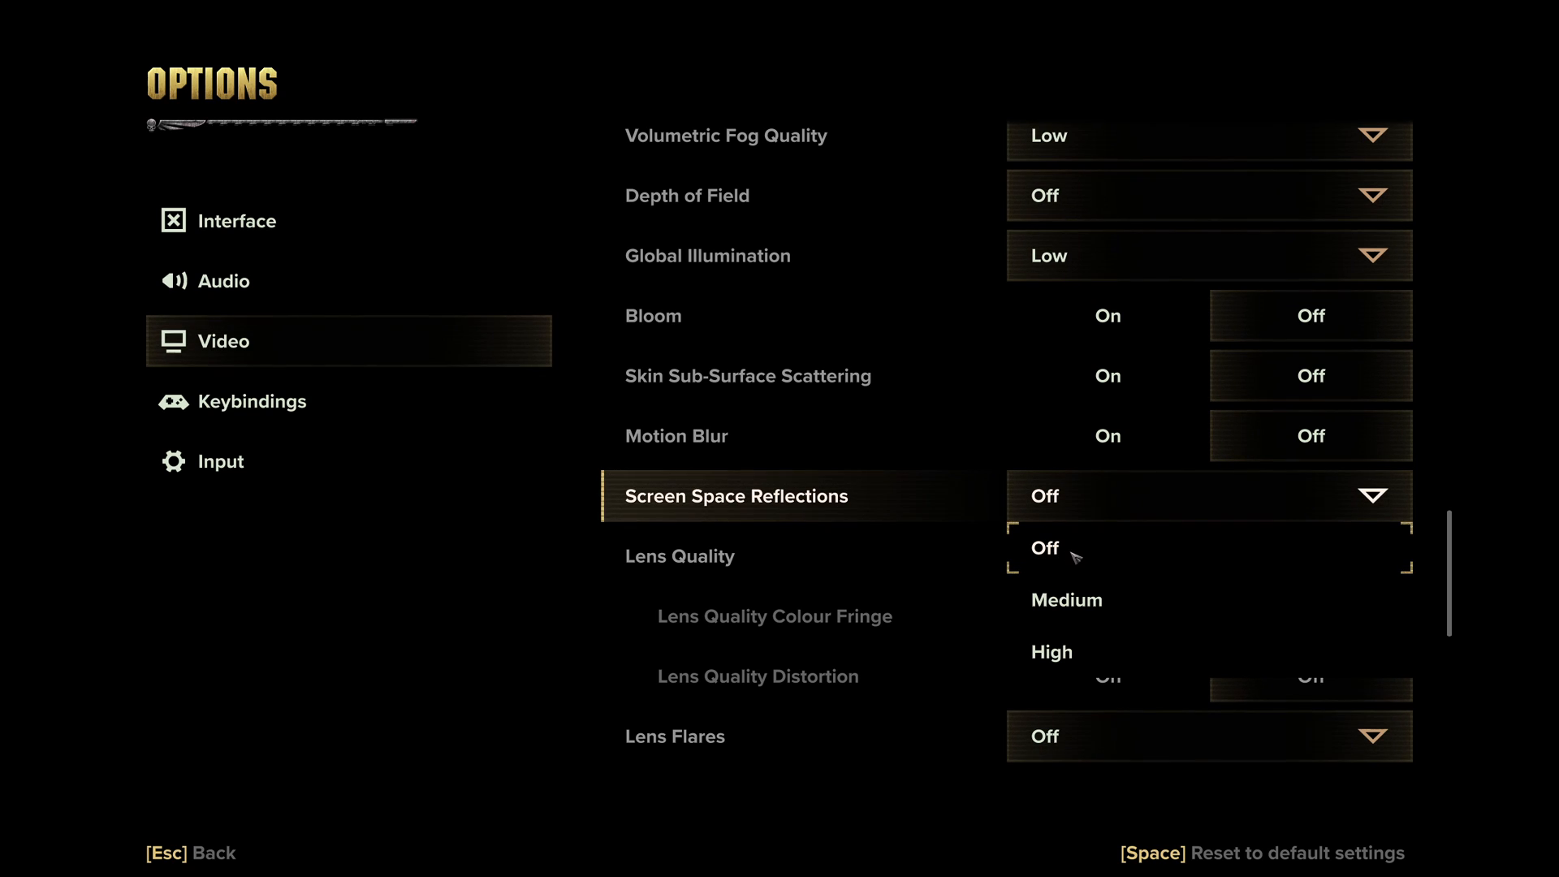
mouse_move(1066, 599)
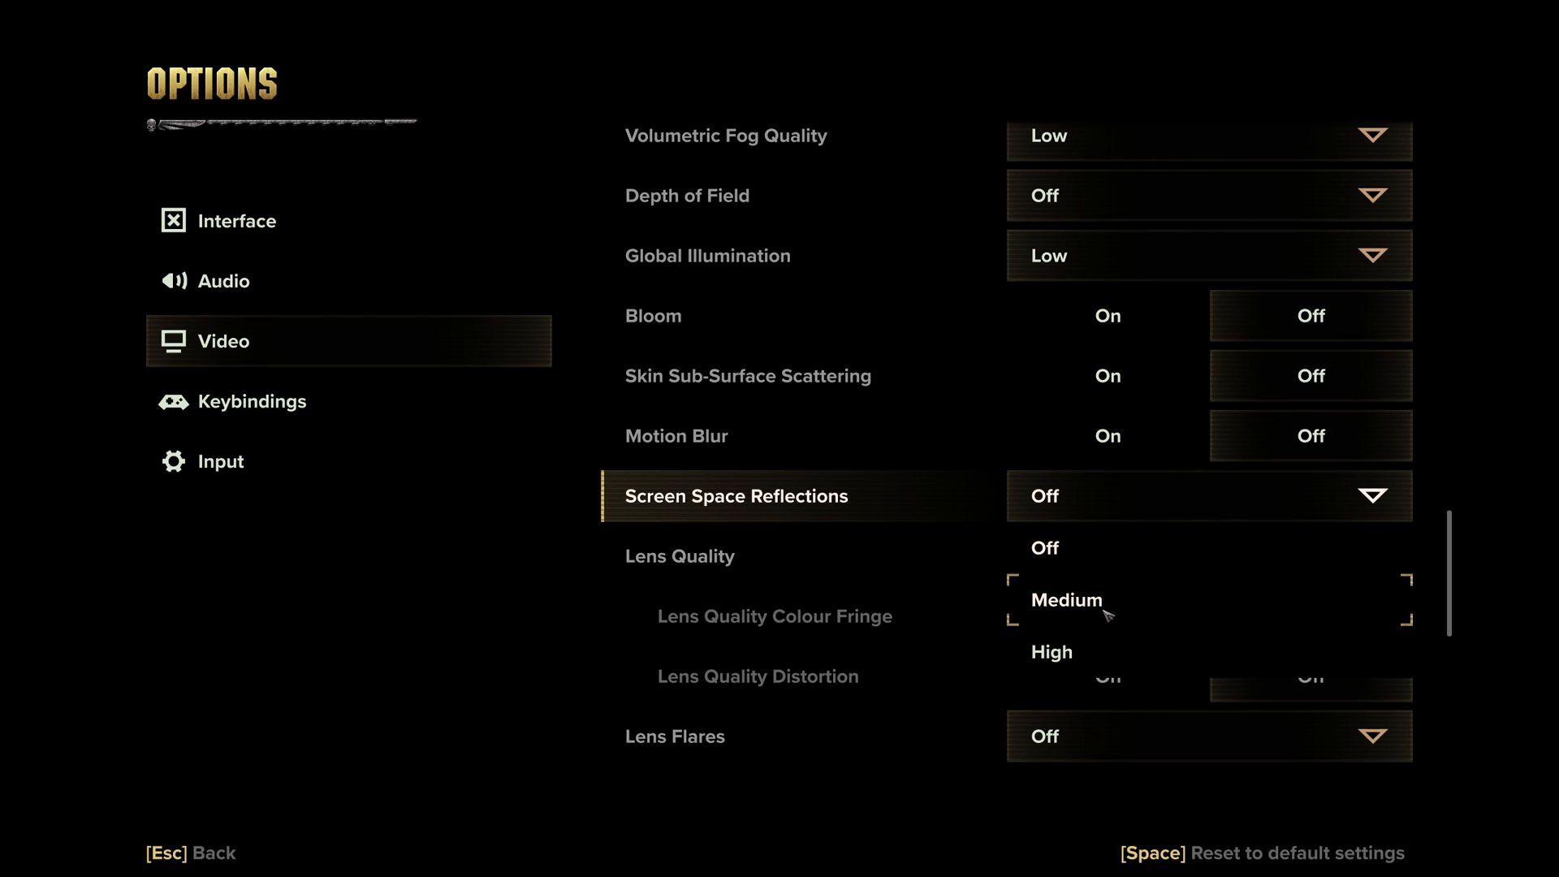
mouse_move(768, 535)
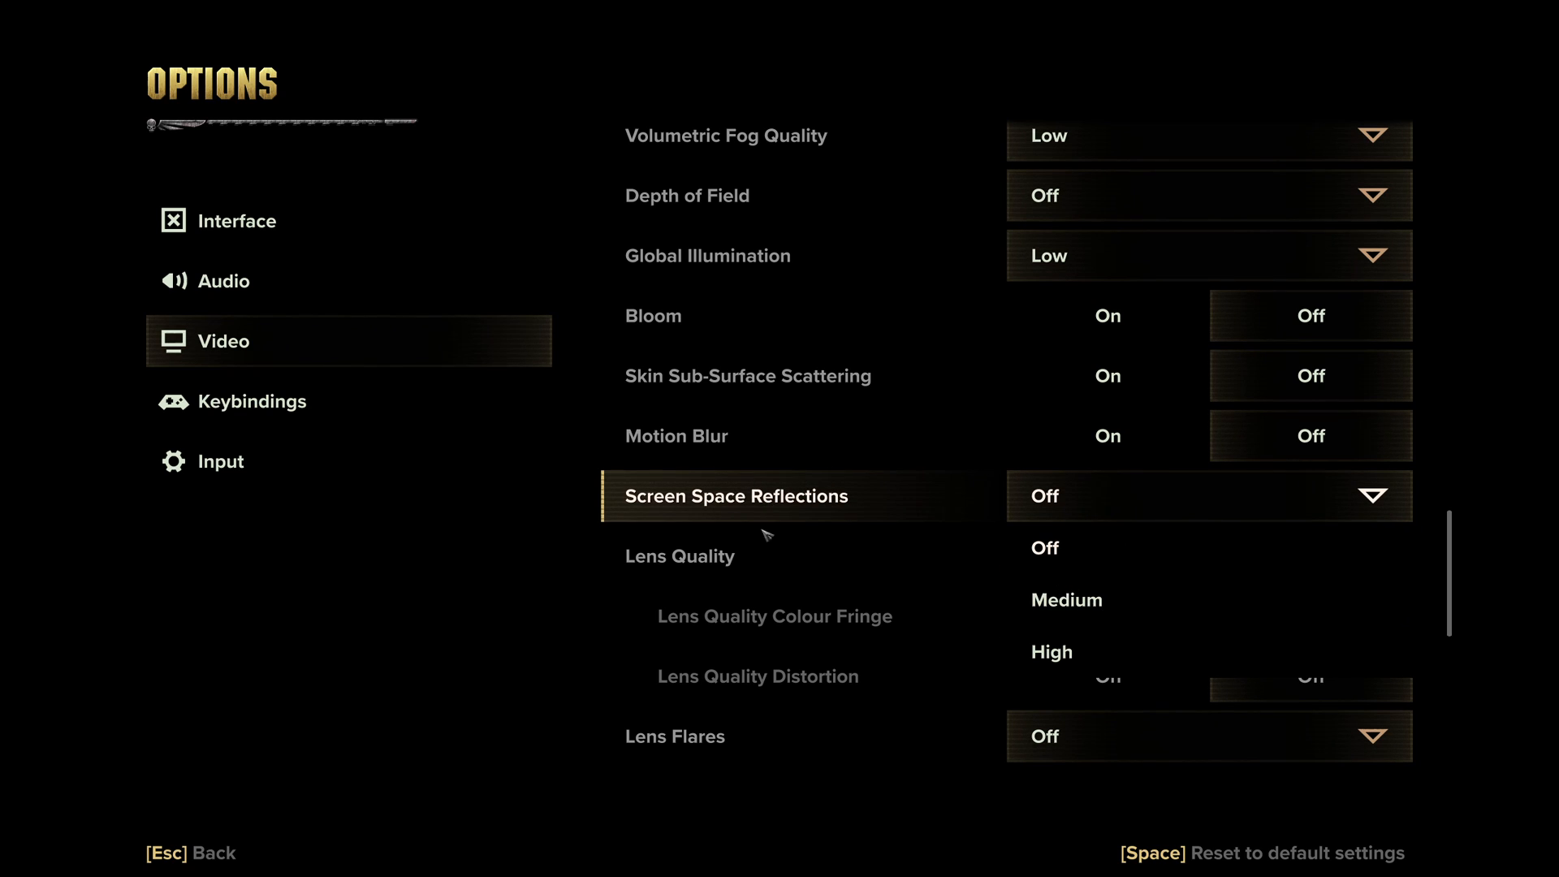
mouse_move(807, 486)
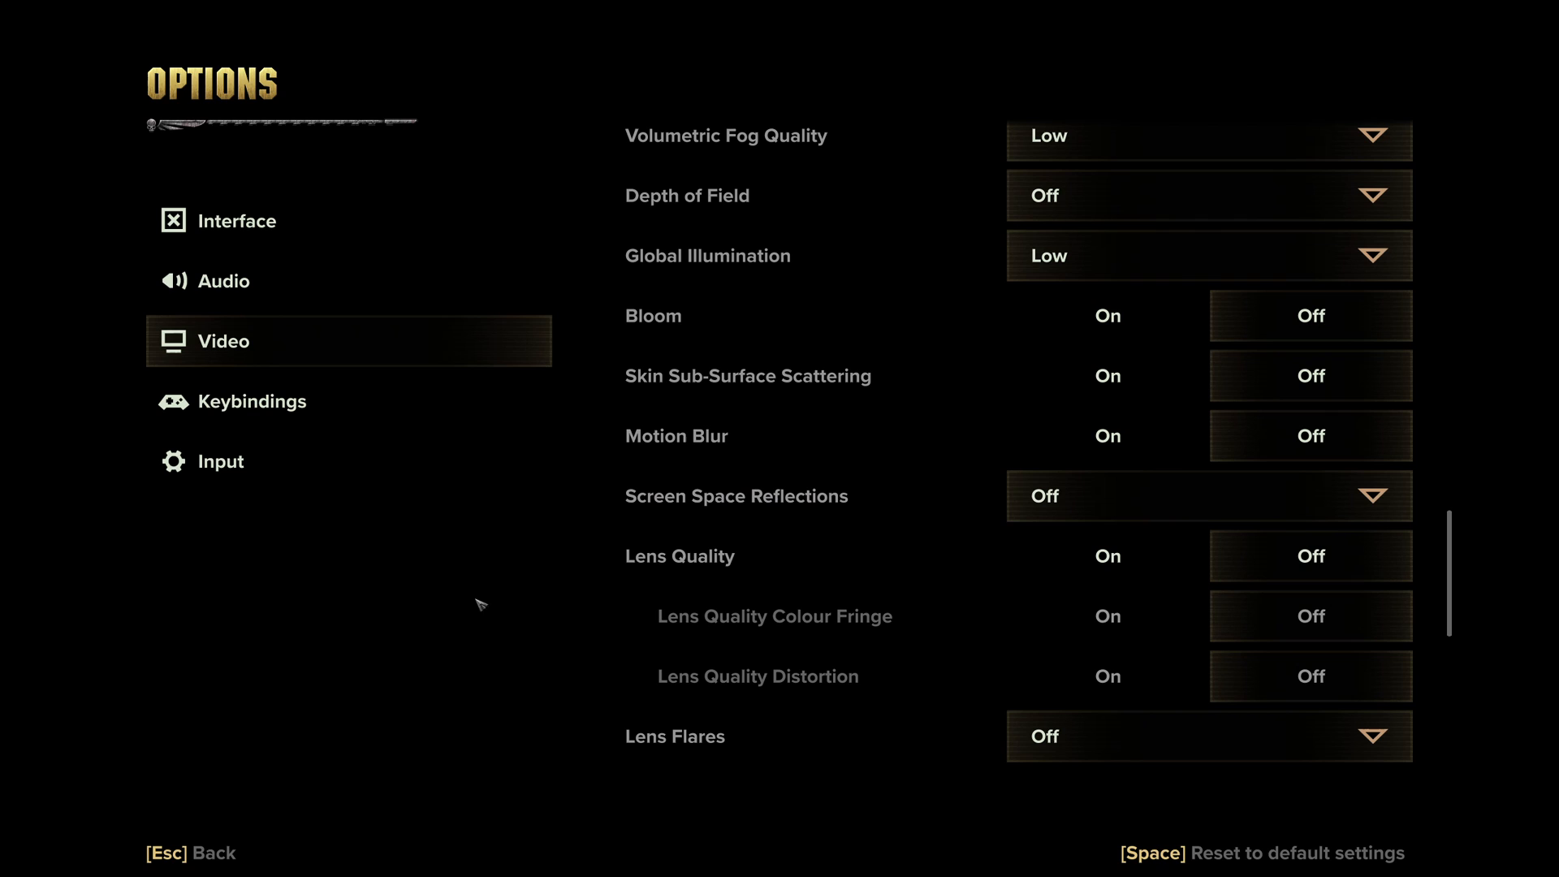
scroll(down, 3)
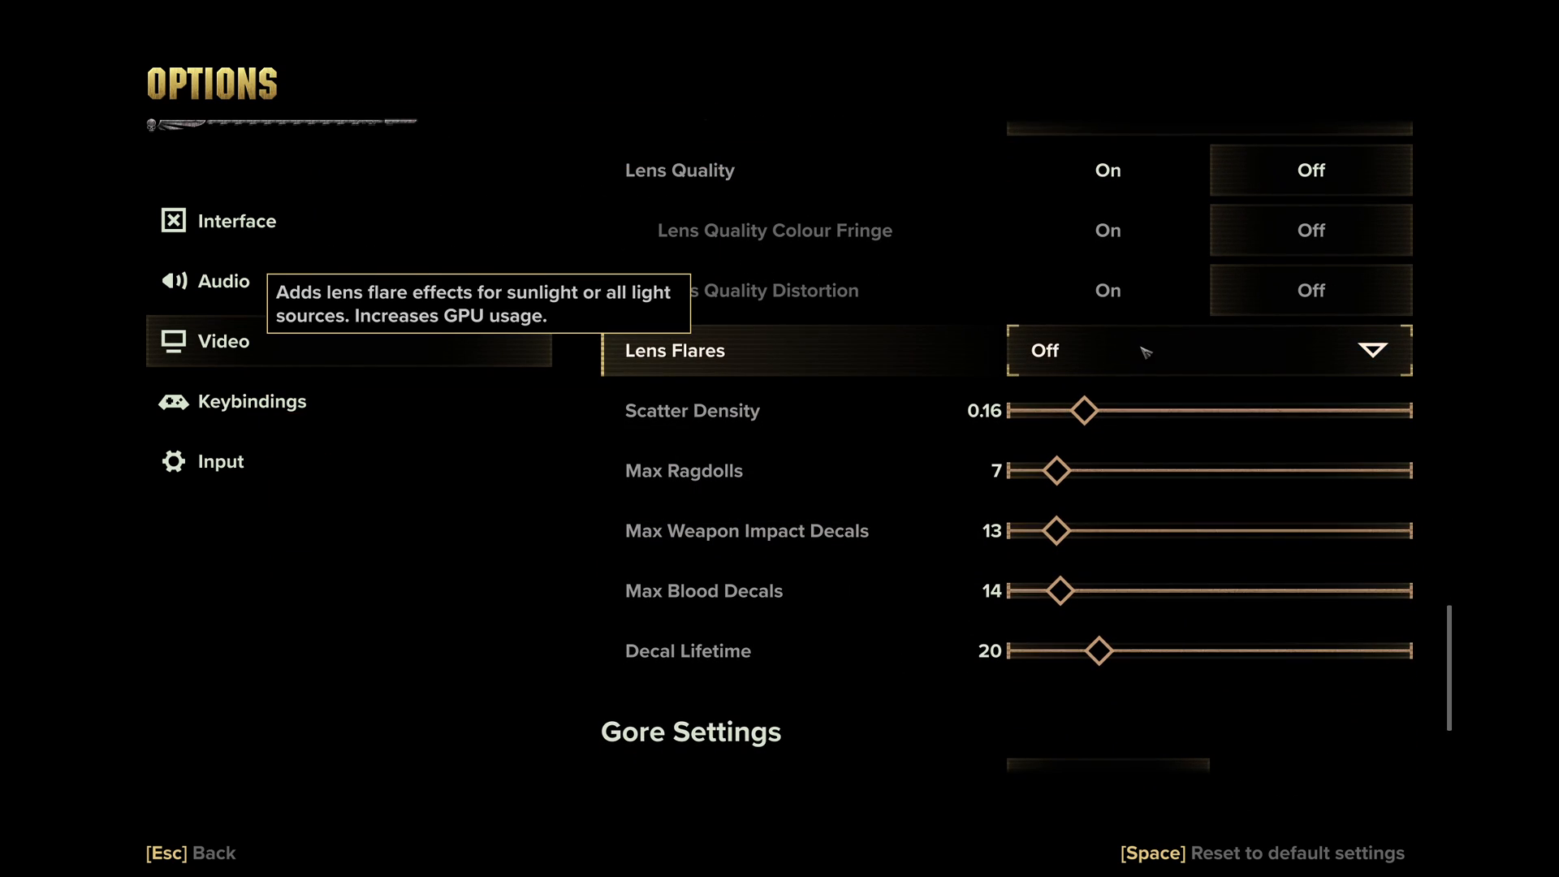
Scroll the Video options down to the Scatter Density, Ragdolls, Decal and Gore settings
scroll(down, 3)
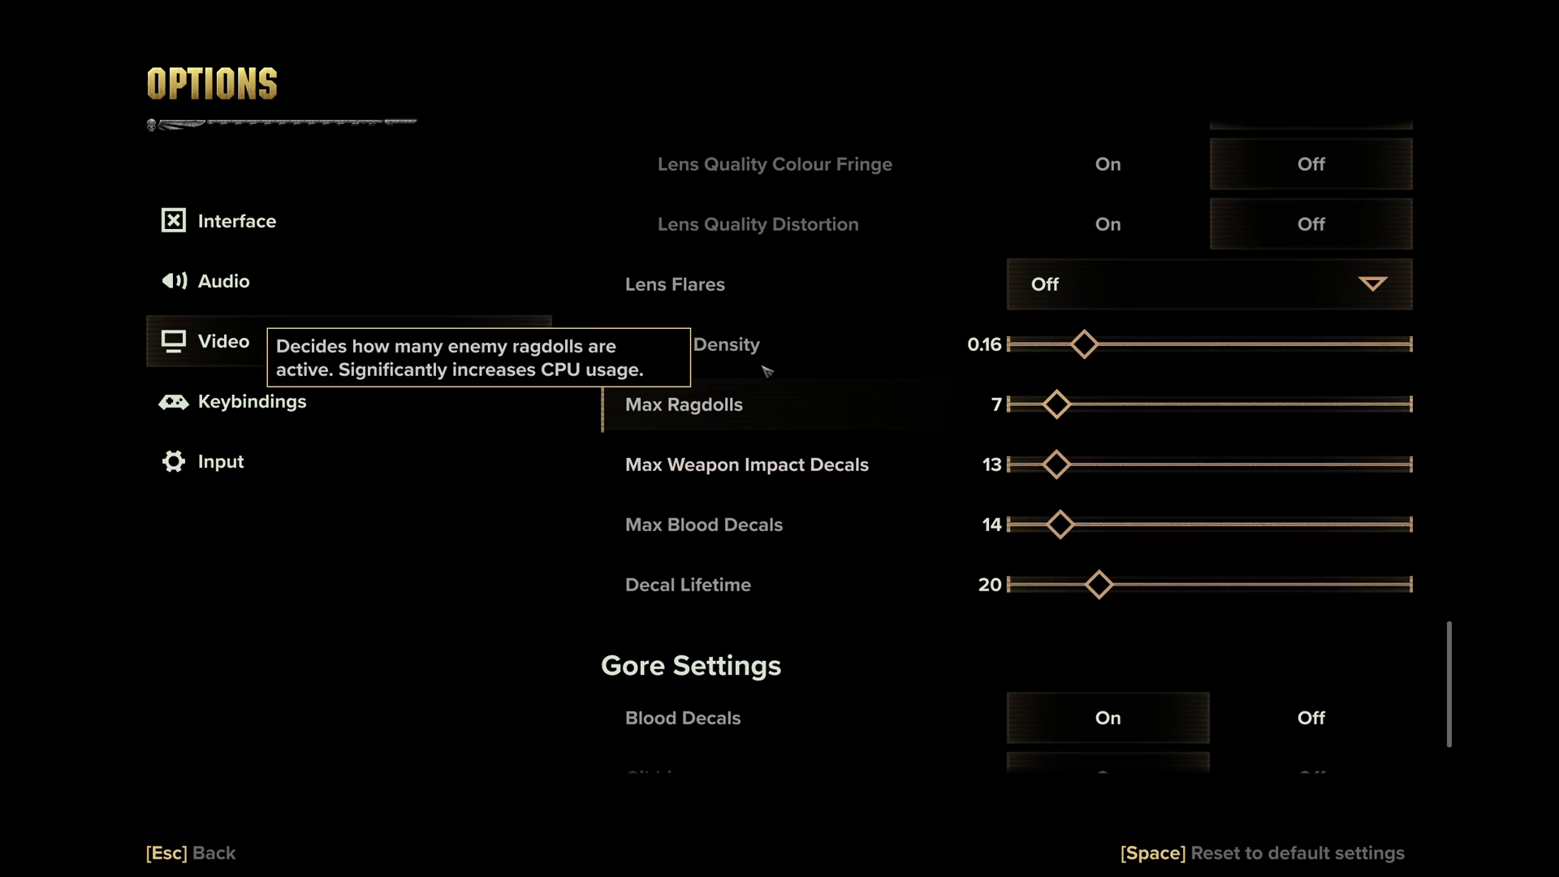
mouse_move(703, 586)
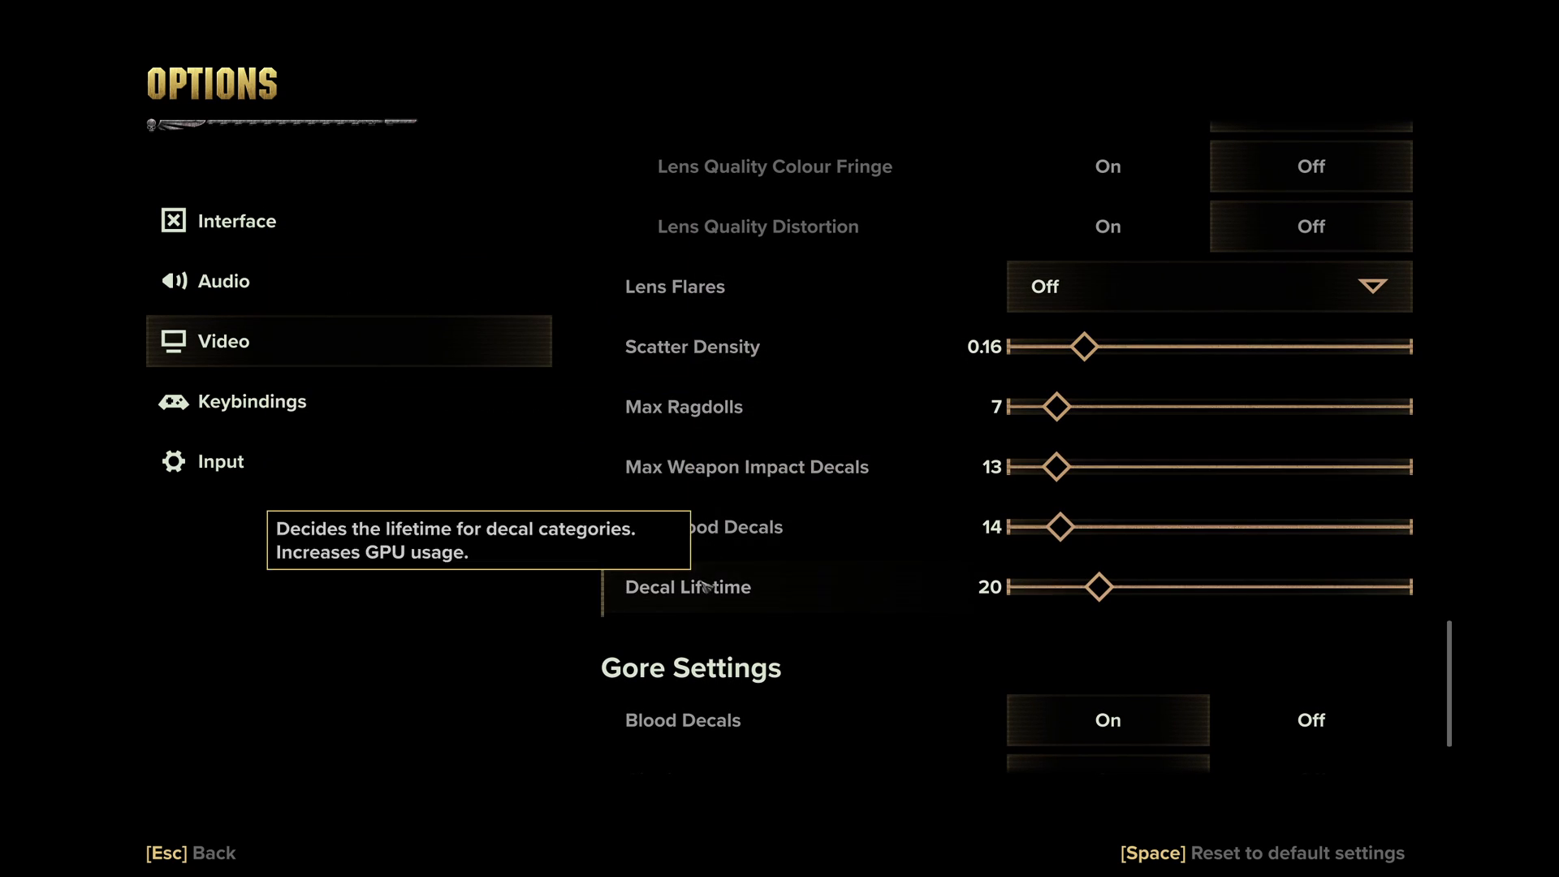
mouse_move(714, 426)
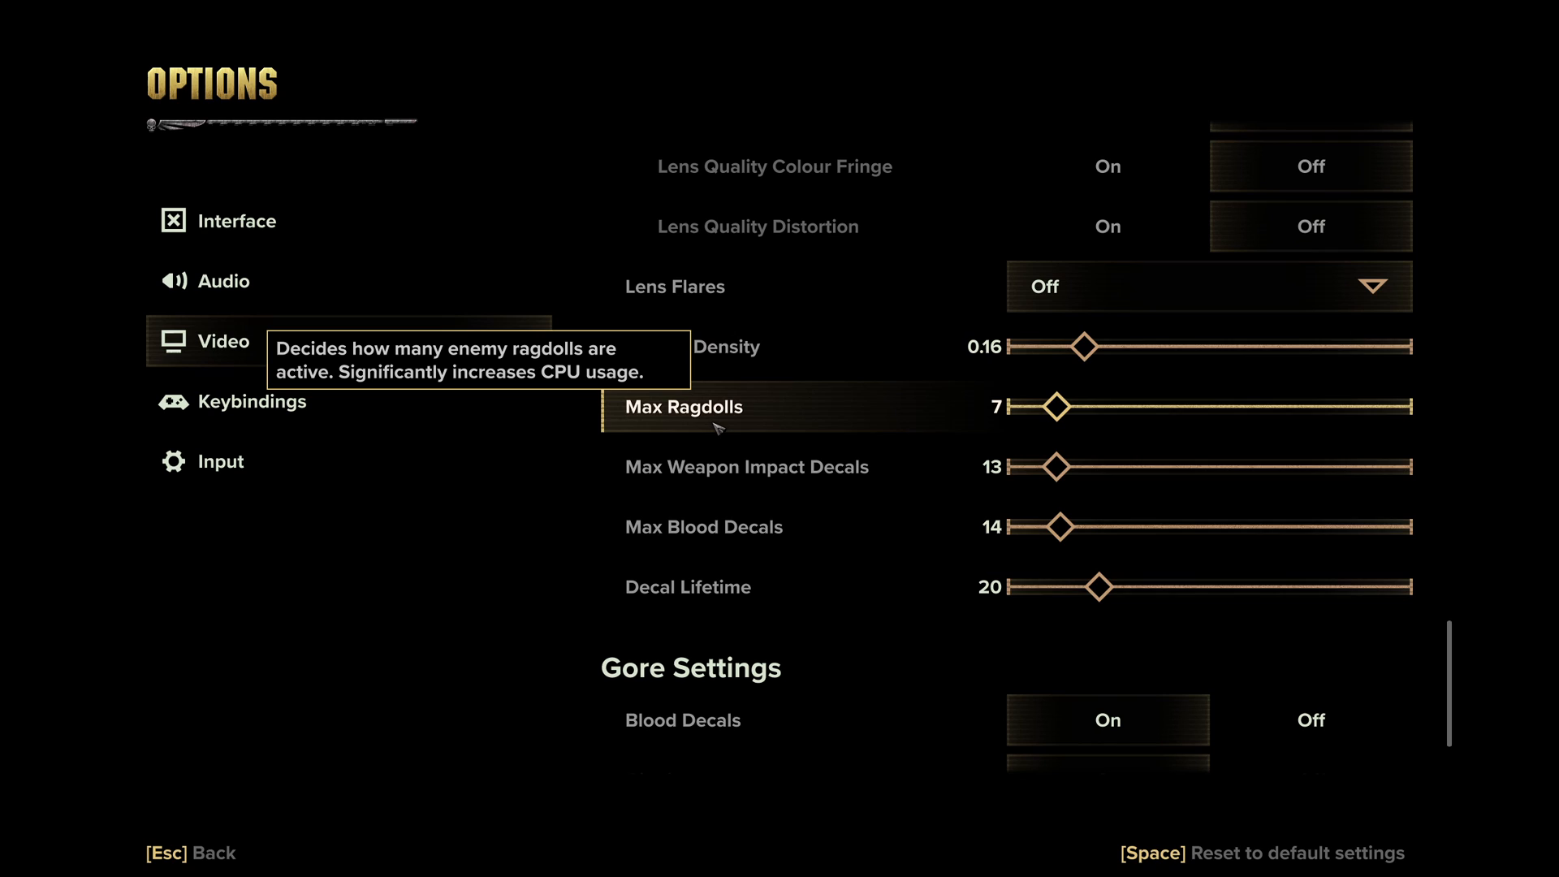
mouse_move(724, 417)
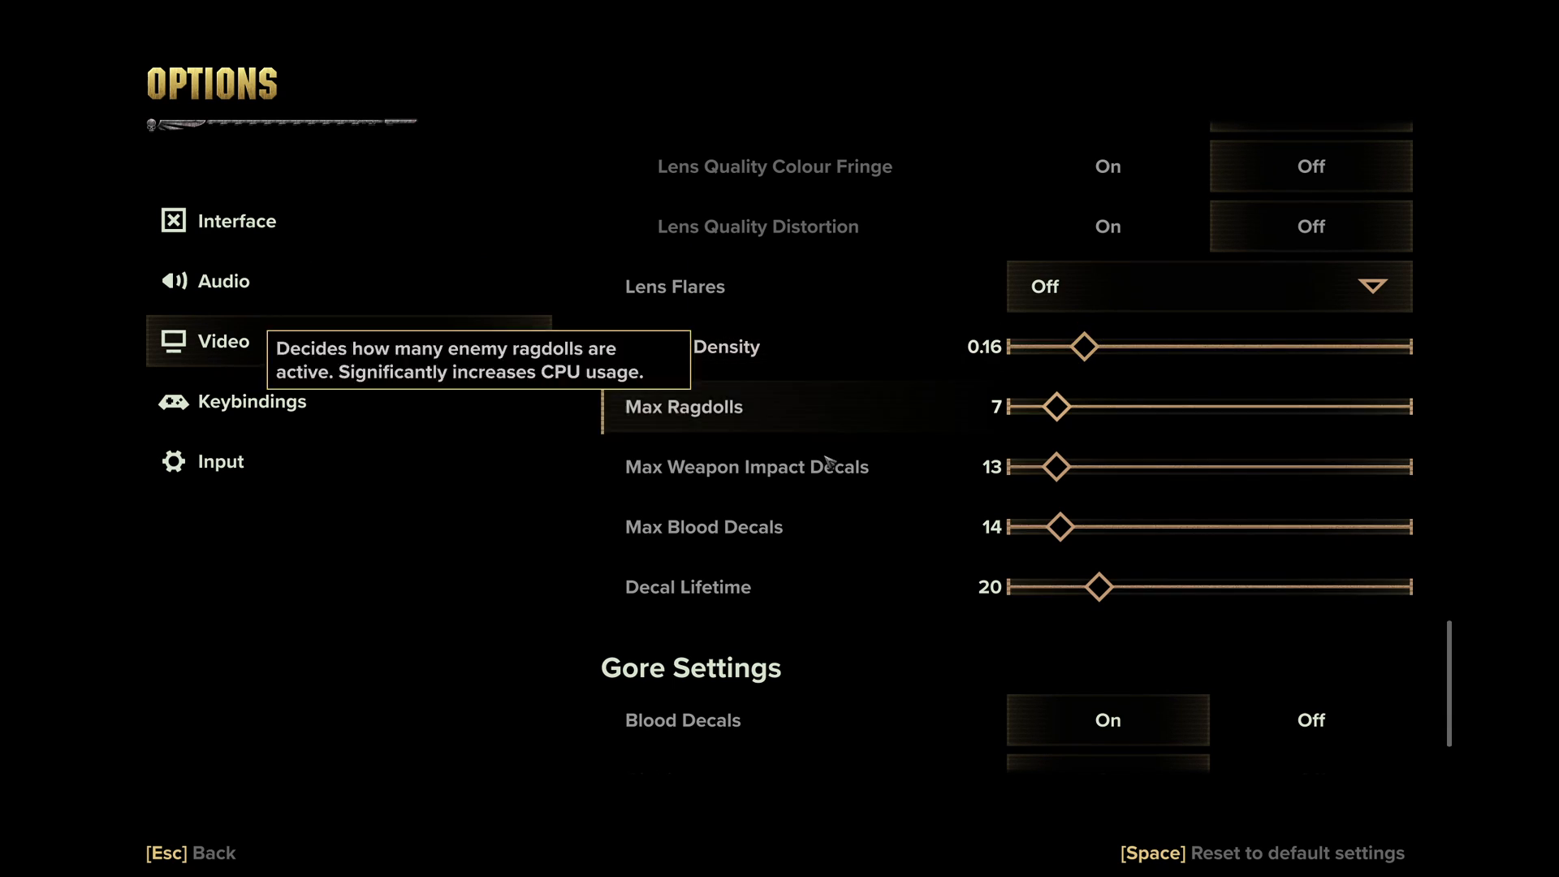
mouse_move(510, 609)
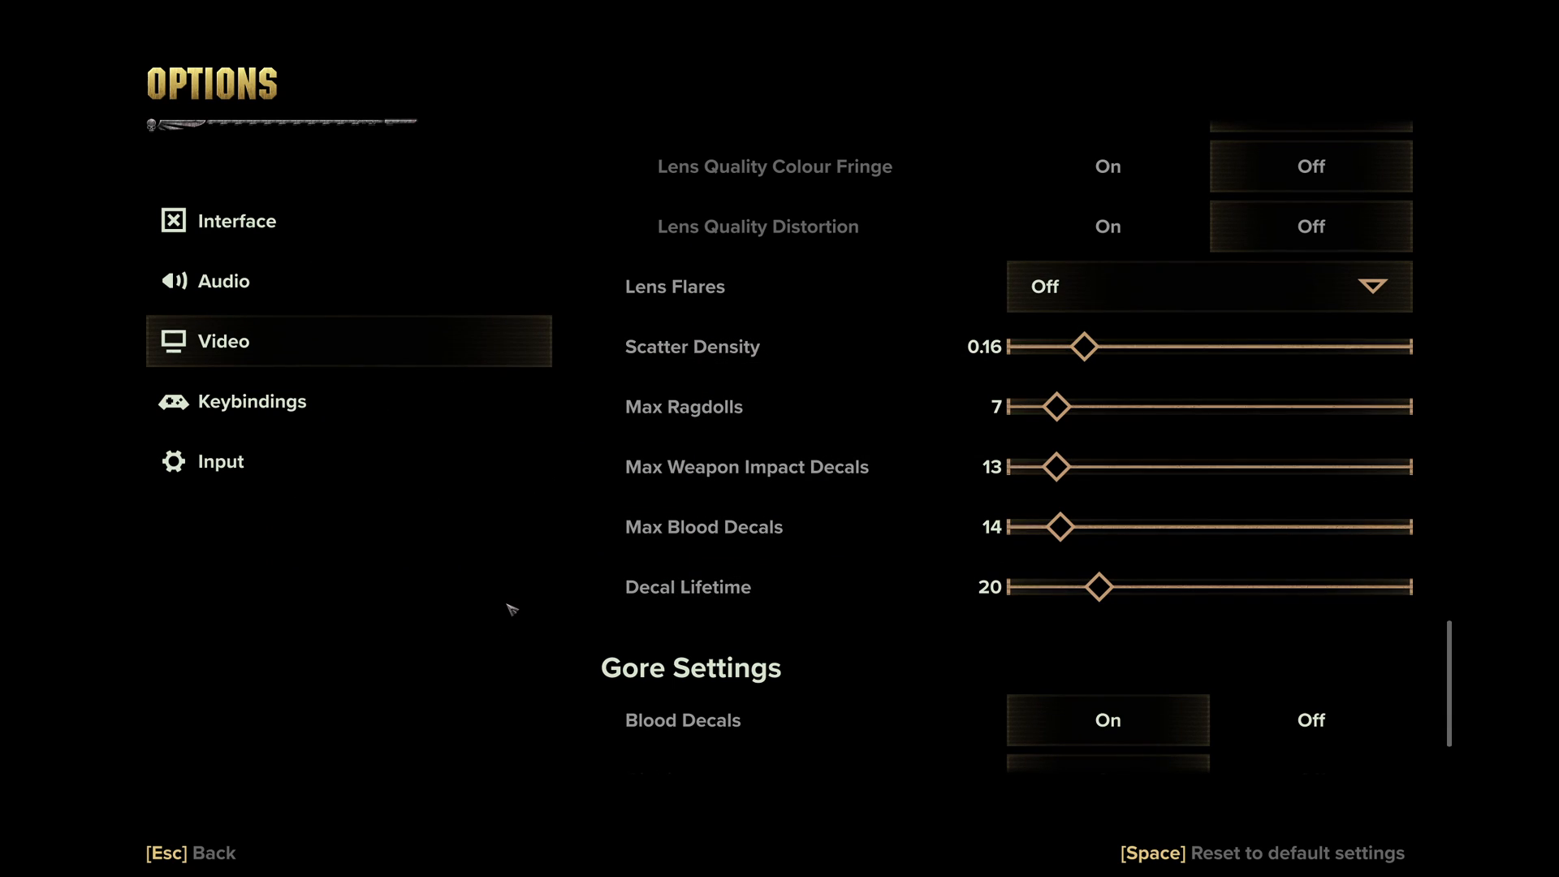
mouse_move(883, 402)
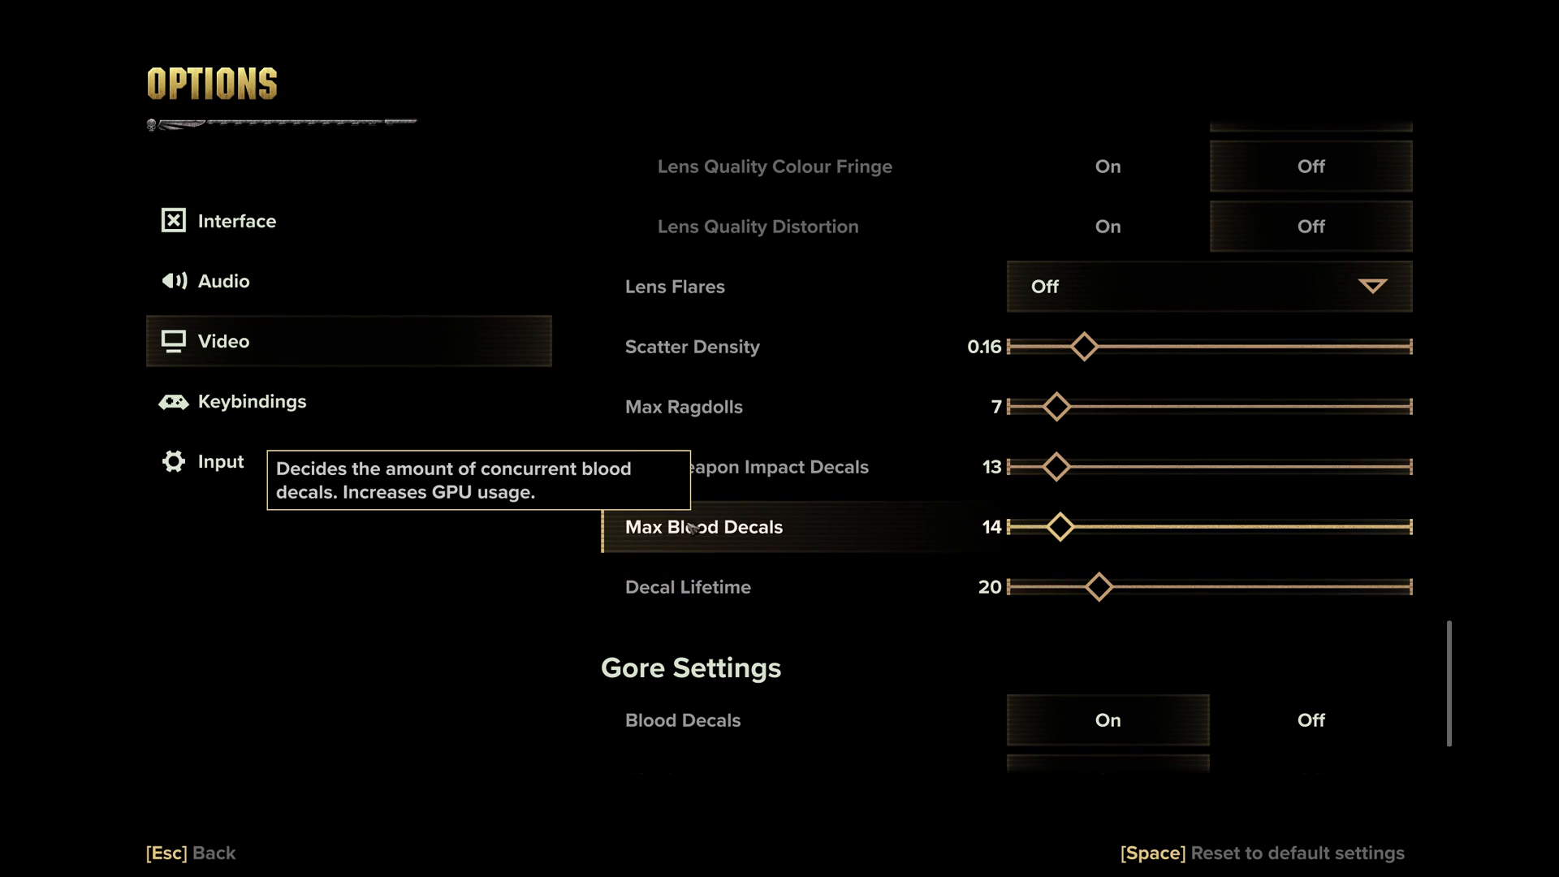
mouse_move(642, 503)
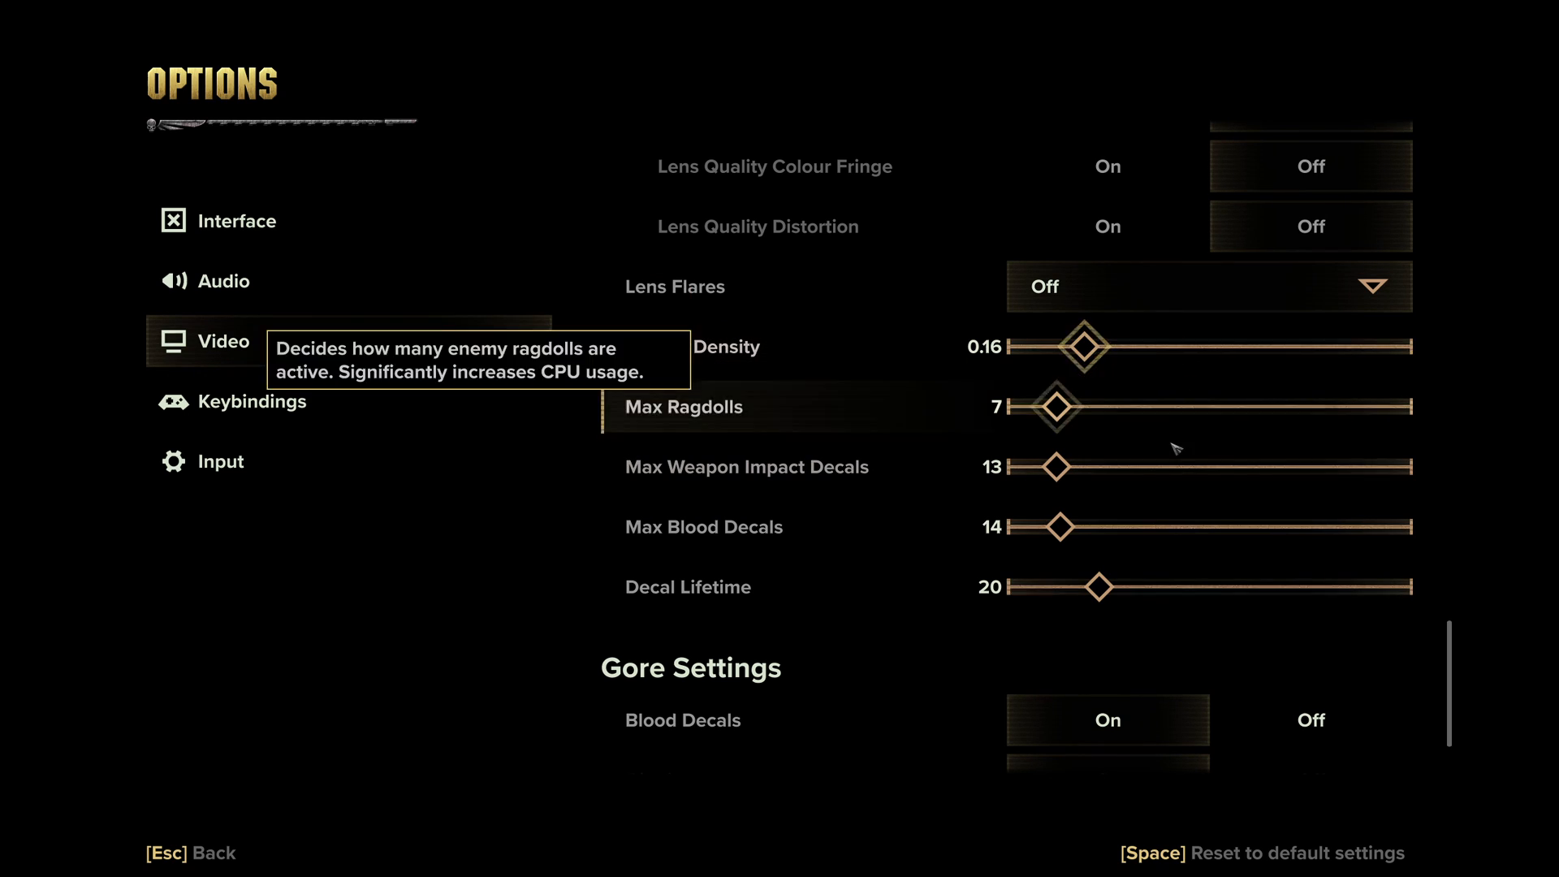
mouse_move(1211, 388)
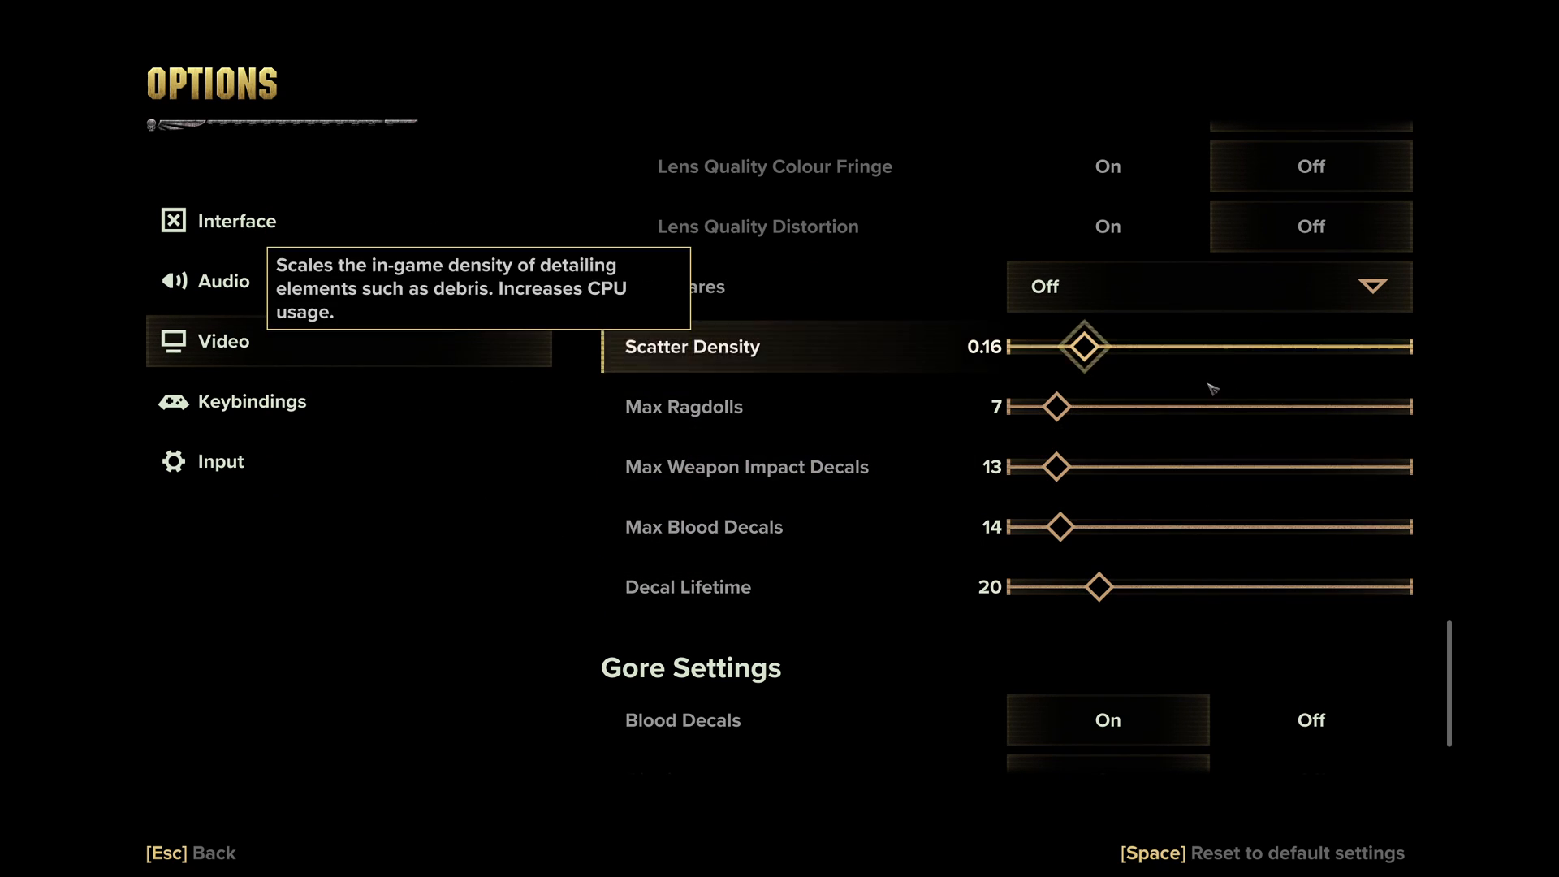
mouse_move(1228, 419)
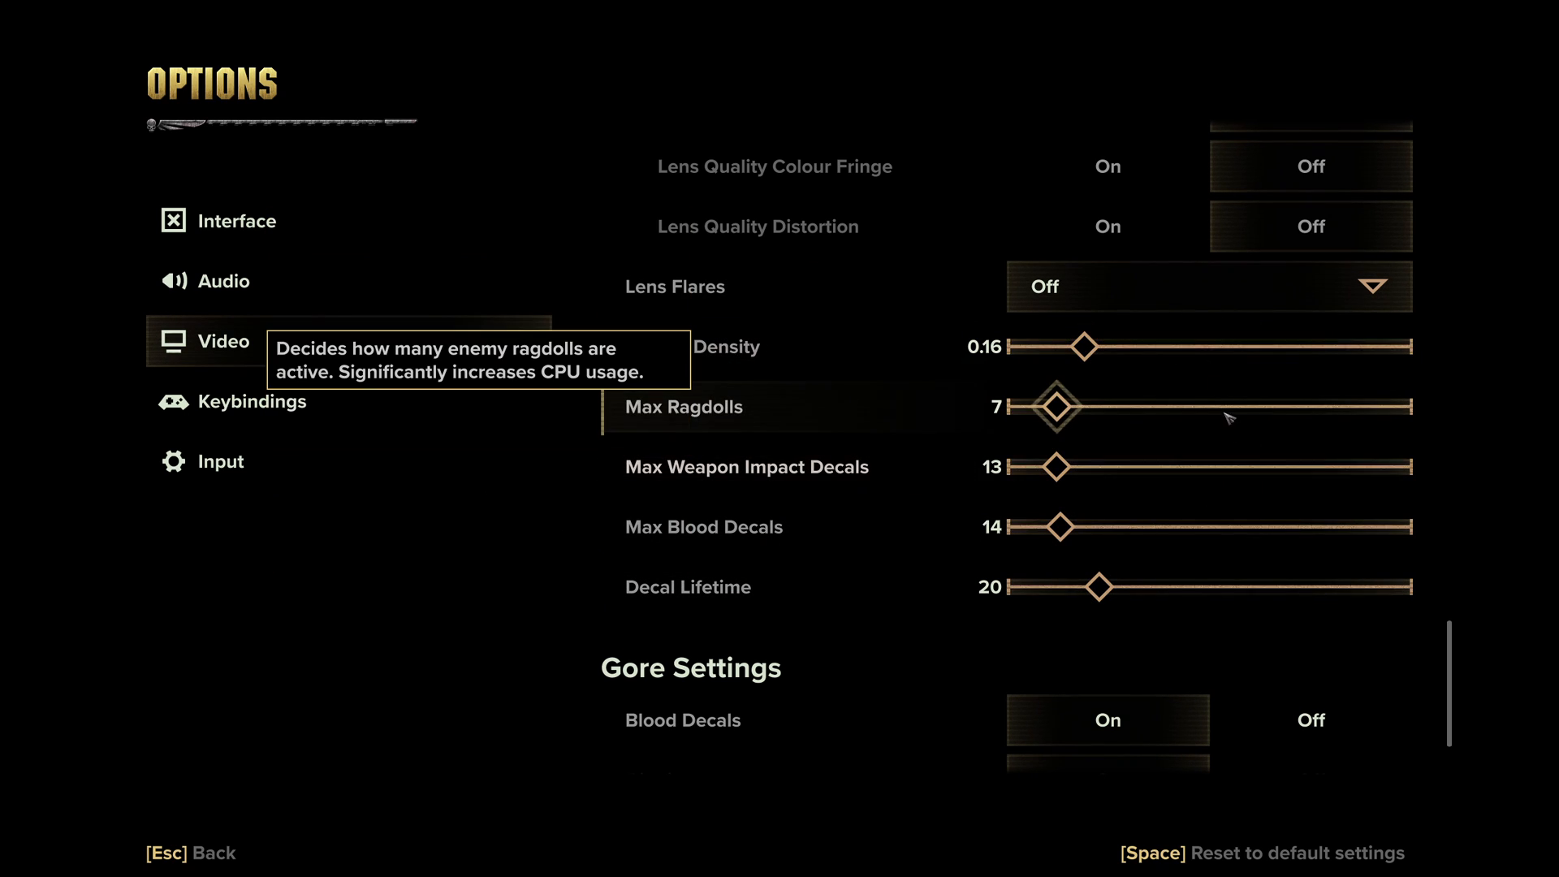
mouse_move(1188, 322)
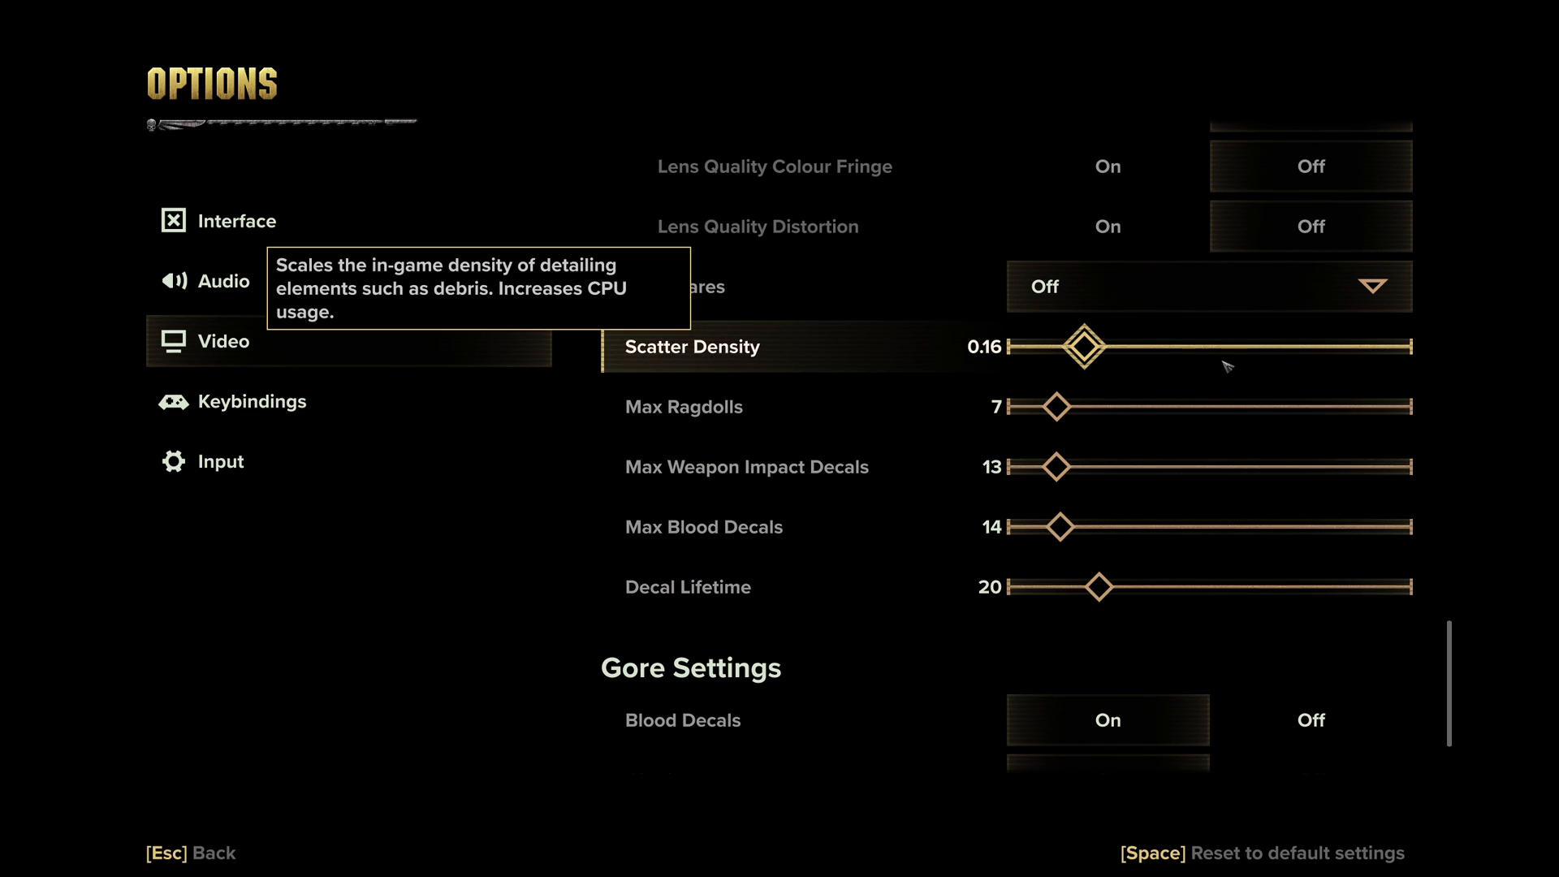
mouse_move(1226, 593)
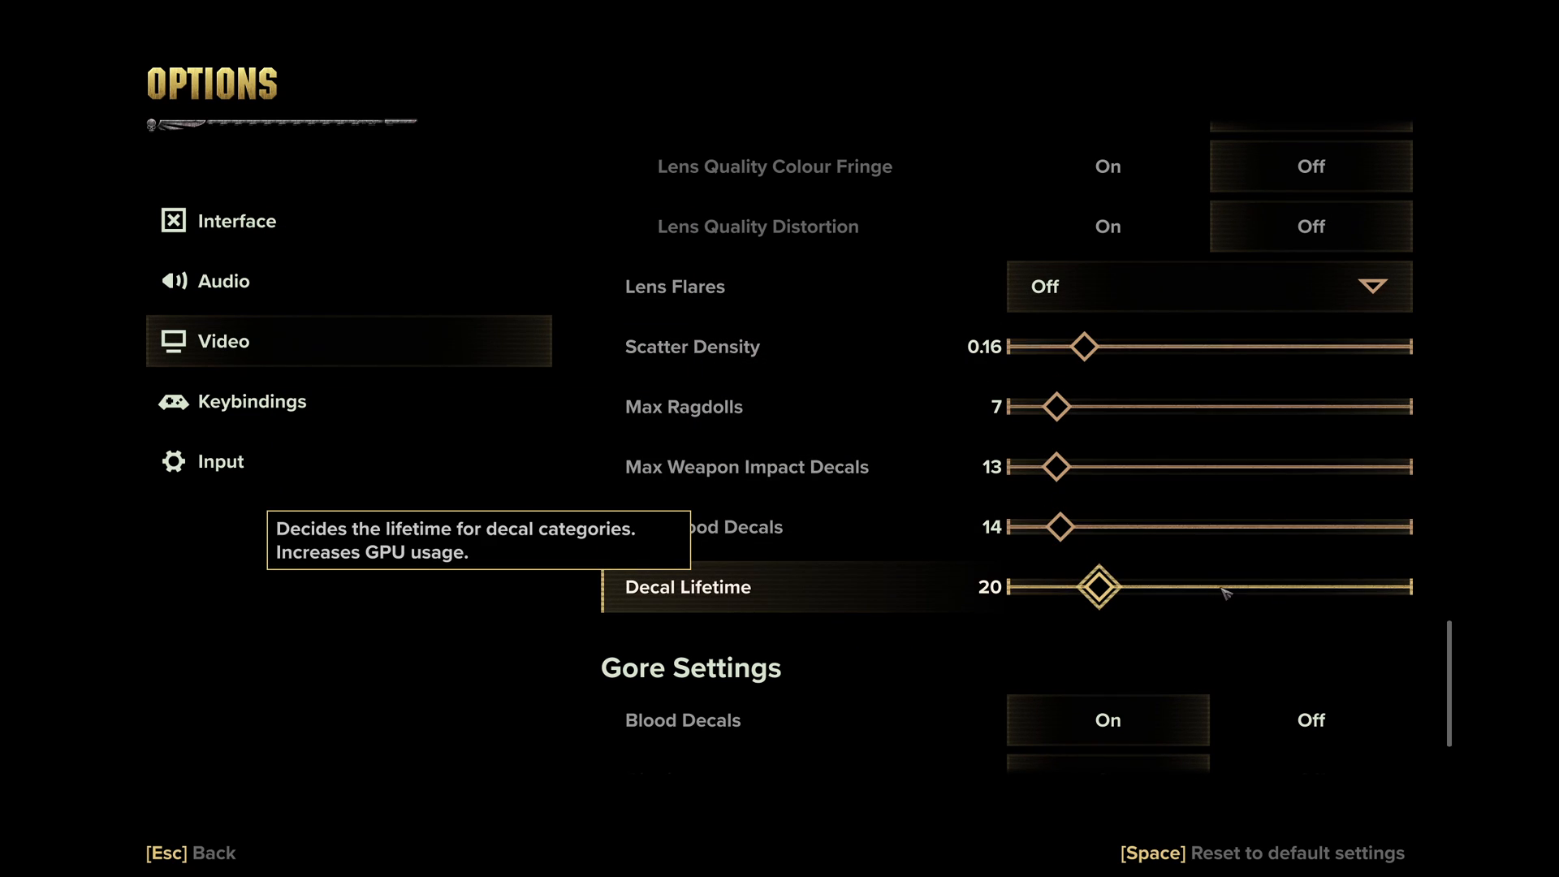
mouse_move(1052, 661)
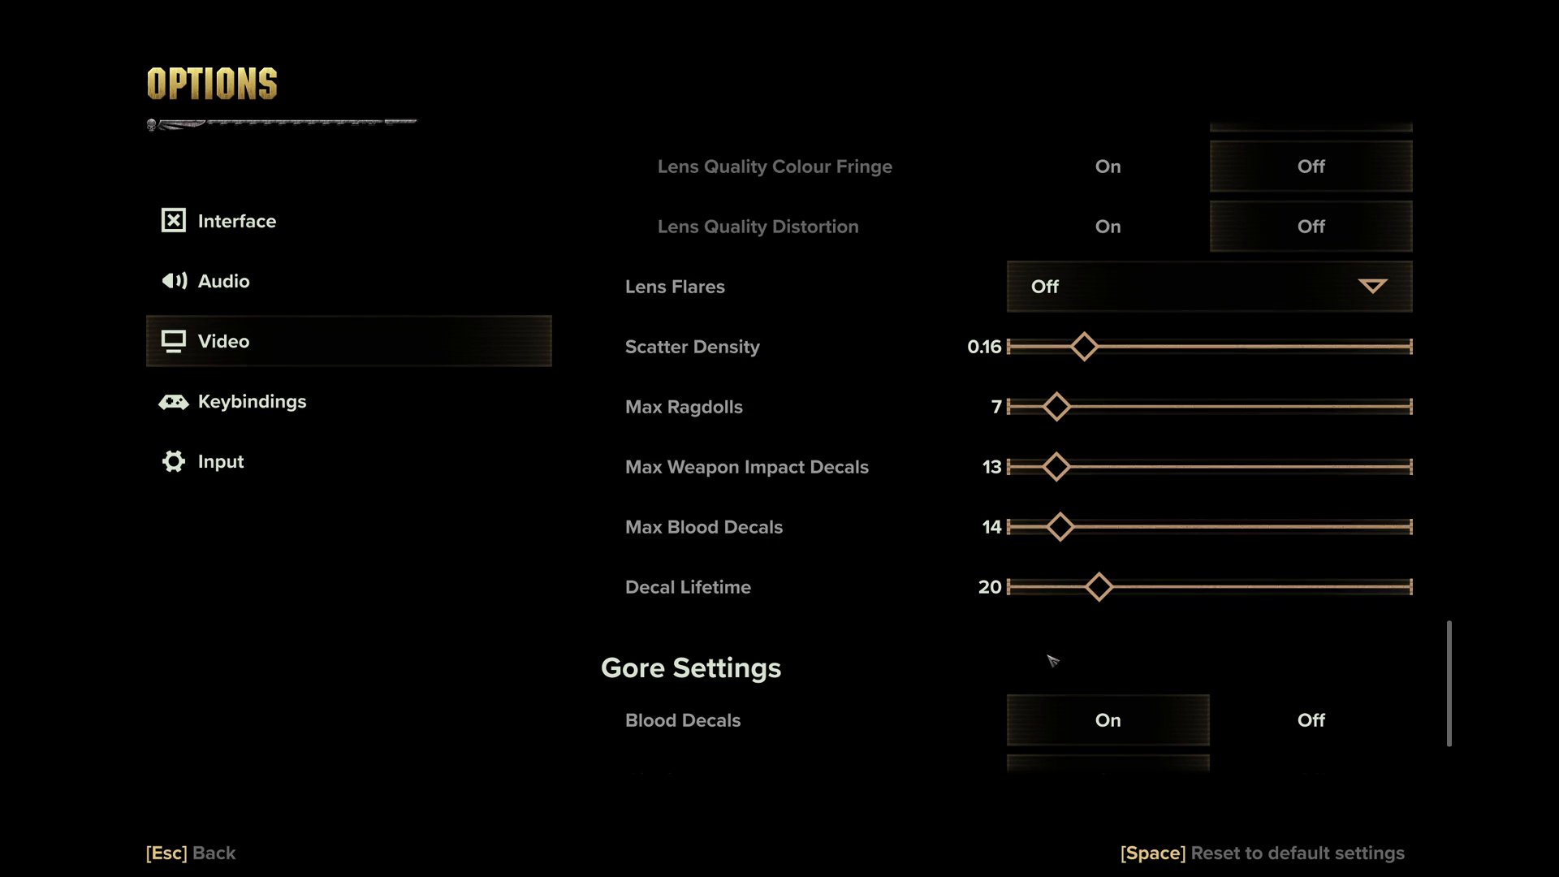
mouse_move(1074, 346)
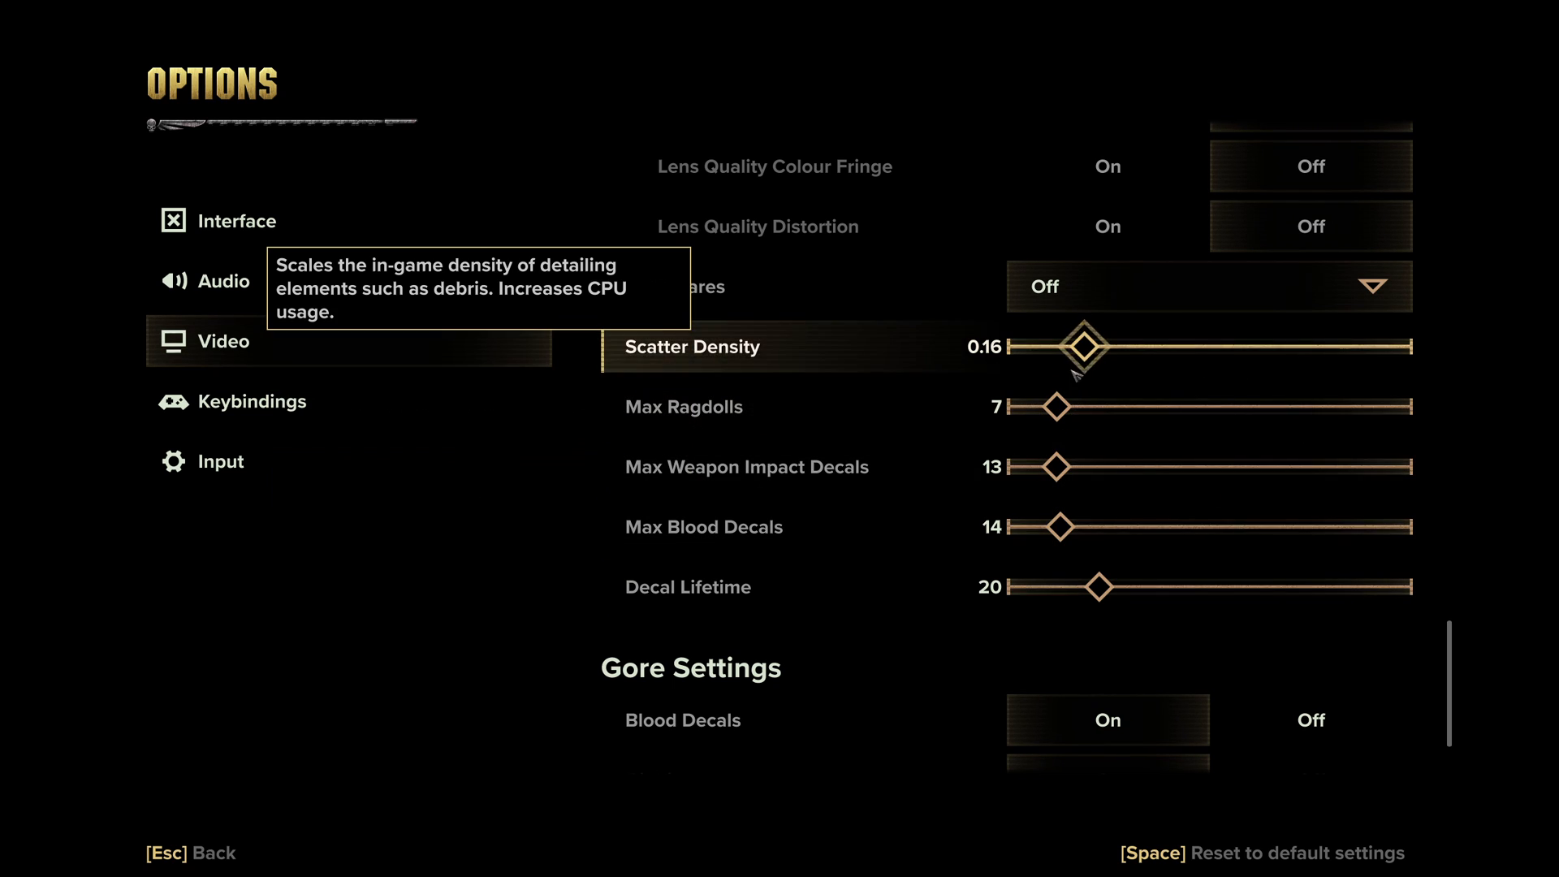
mouse_move(1314, 354)
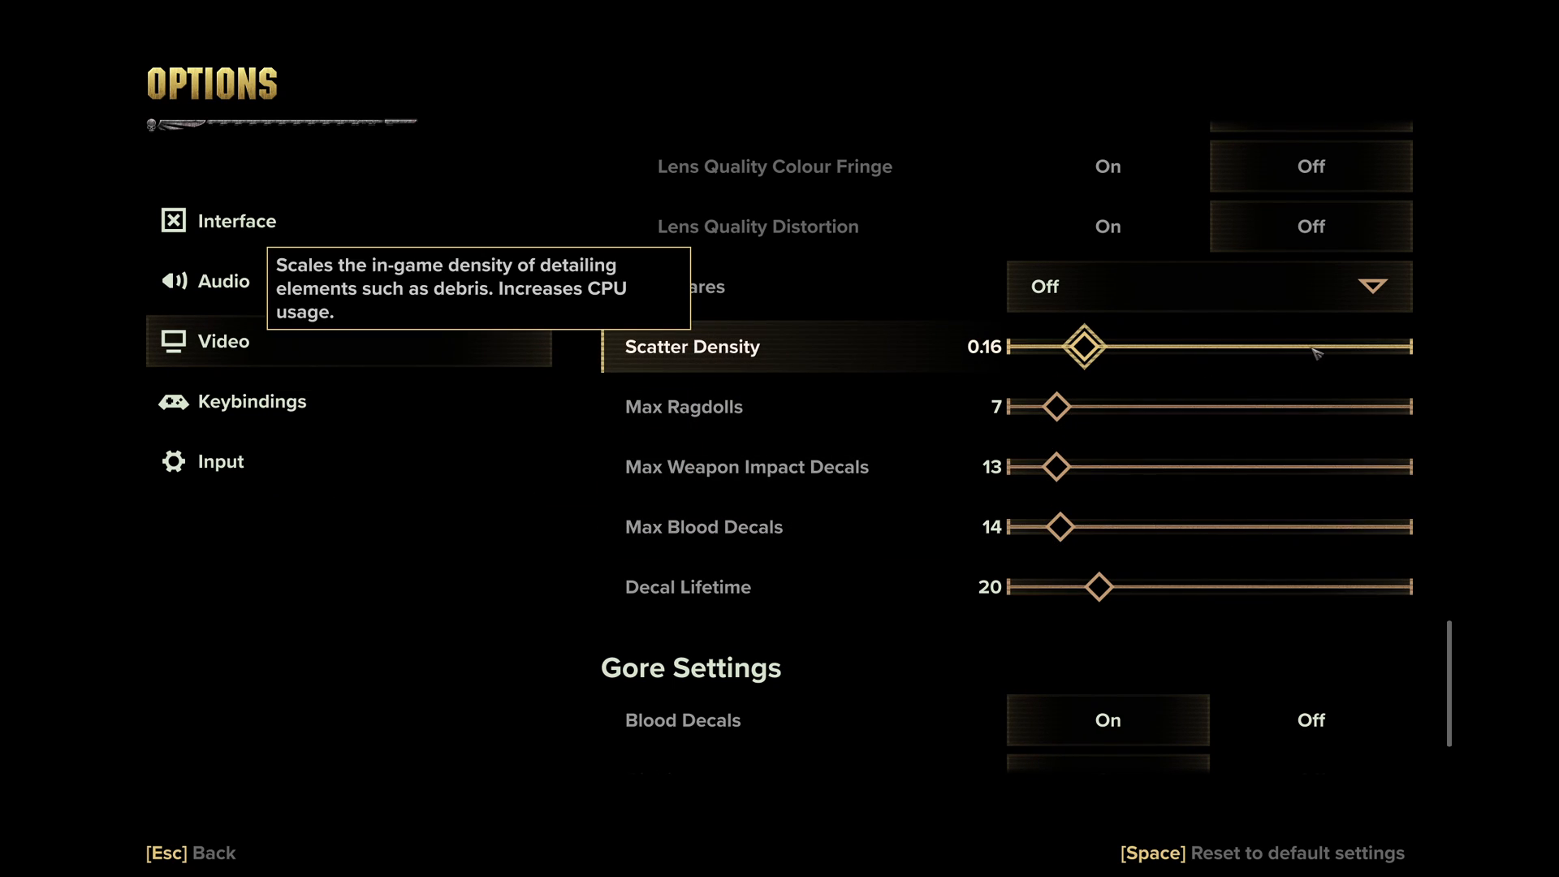
mouse_move(1082, 631)
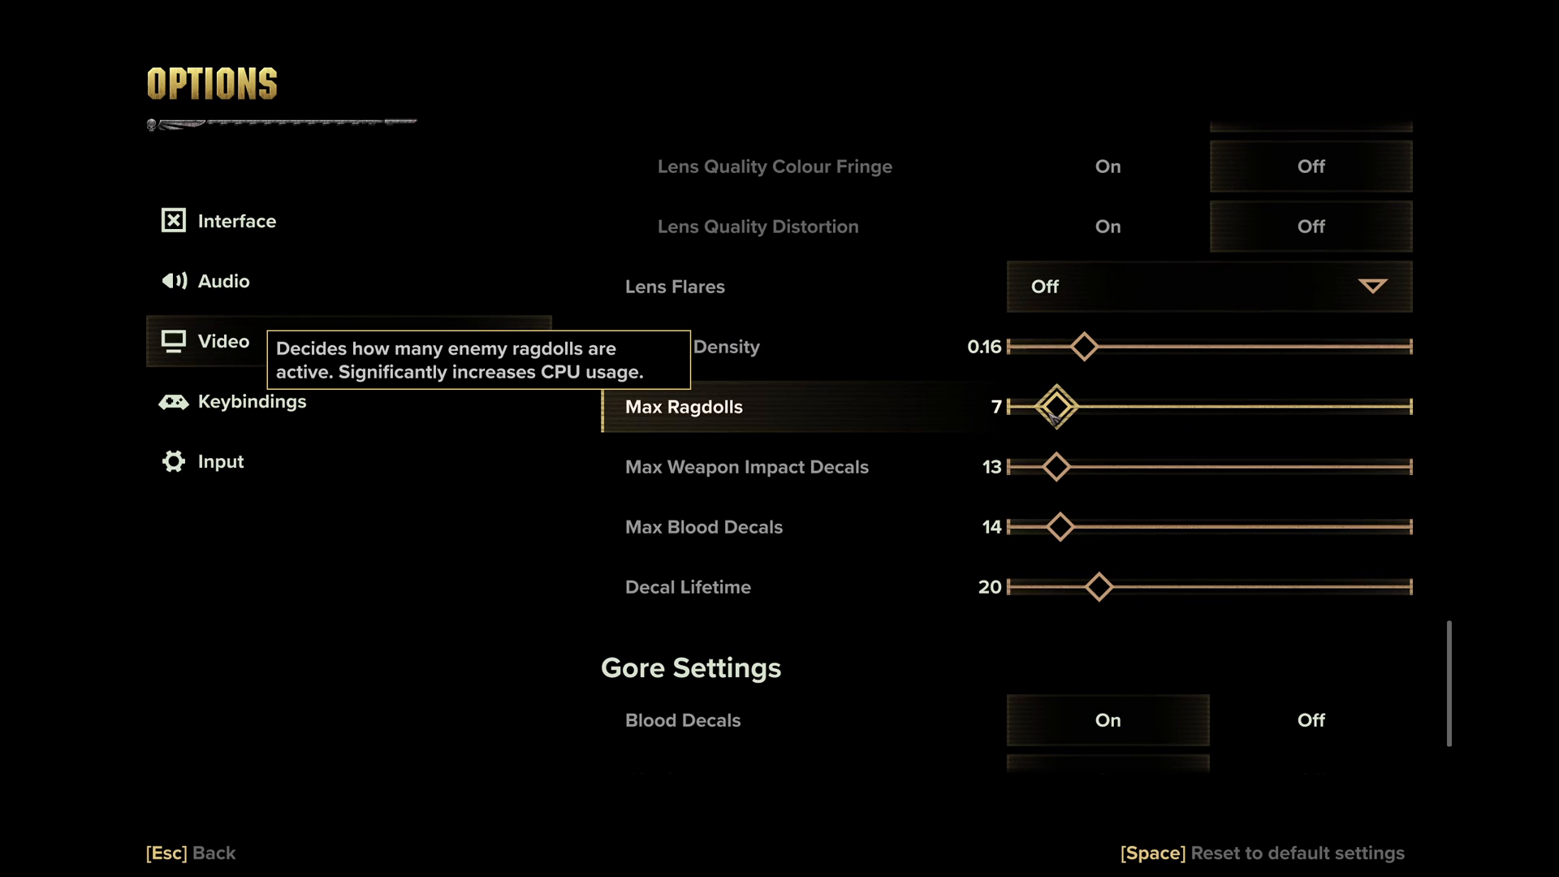
mouse_move(1047, 449)
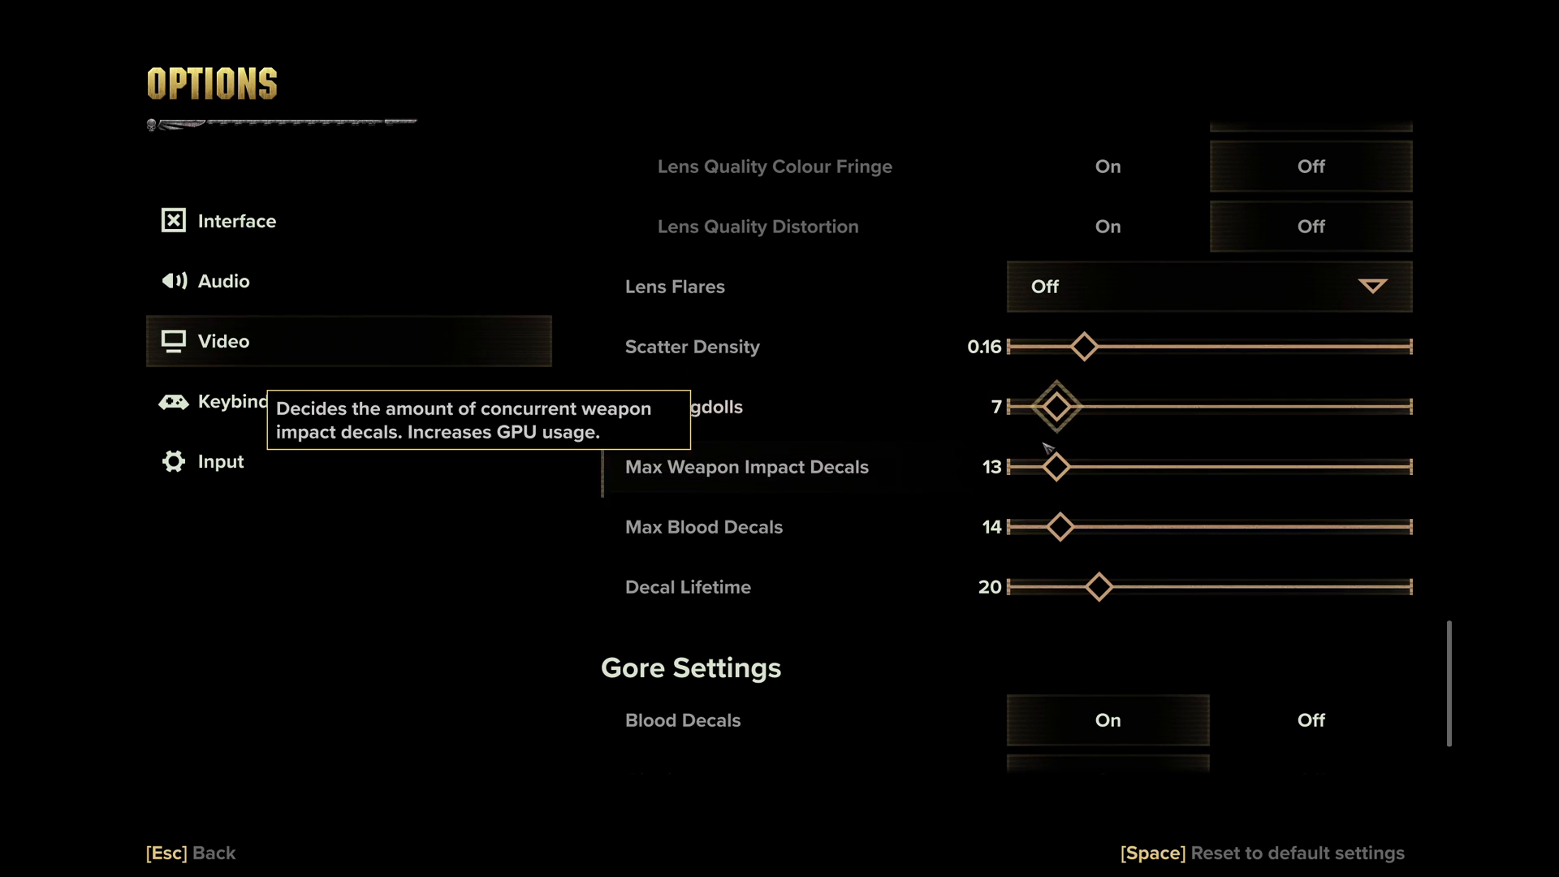
mouse_move(1059, 526)
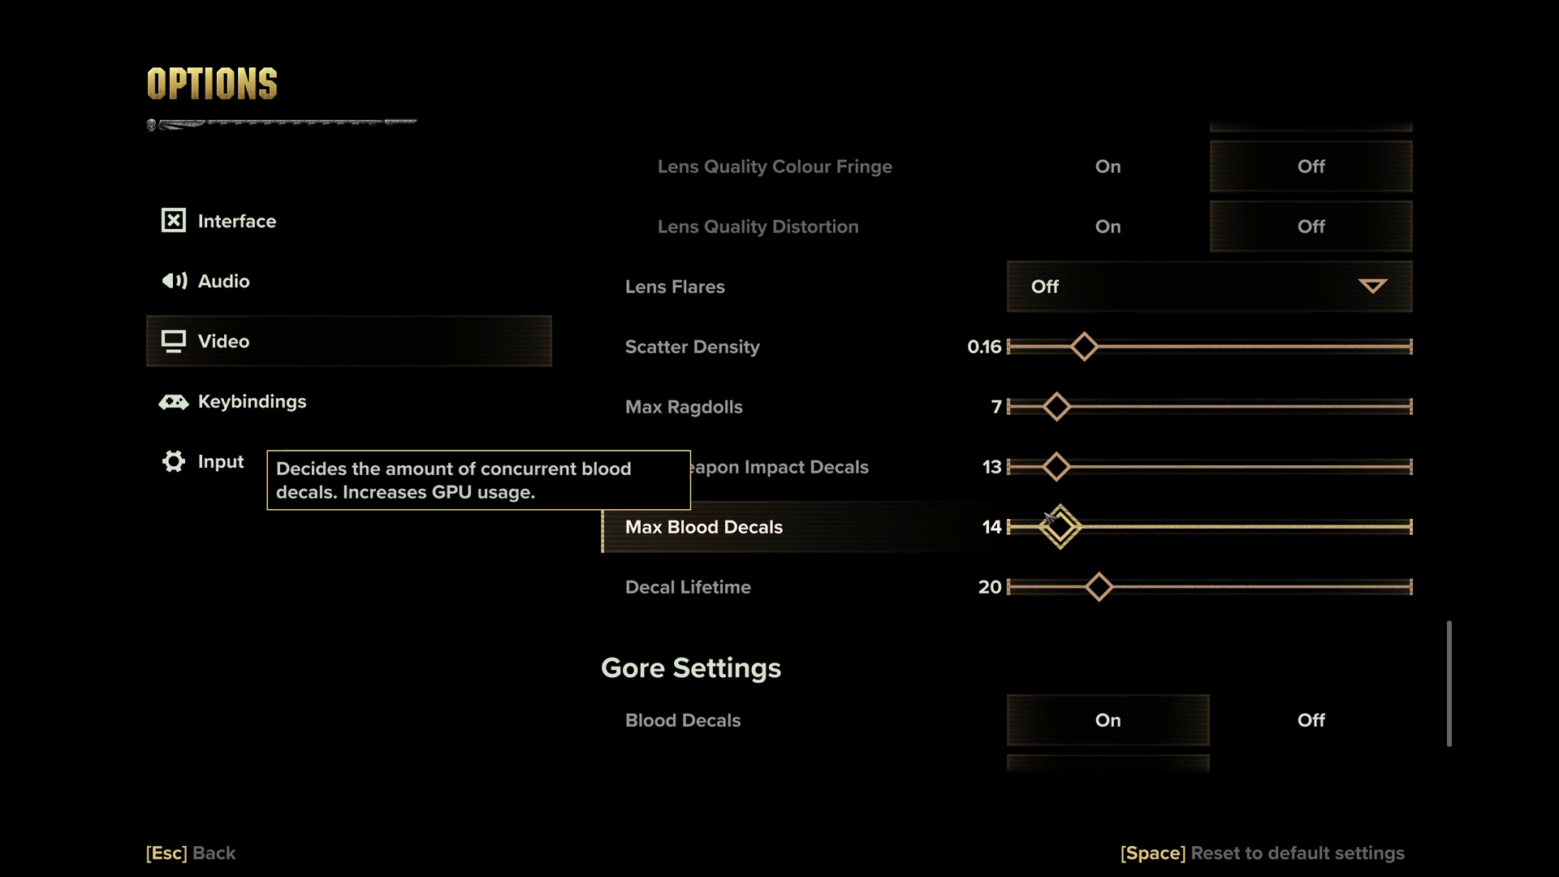